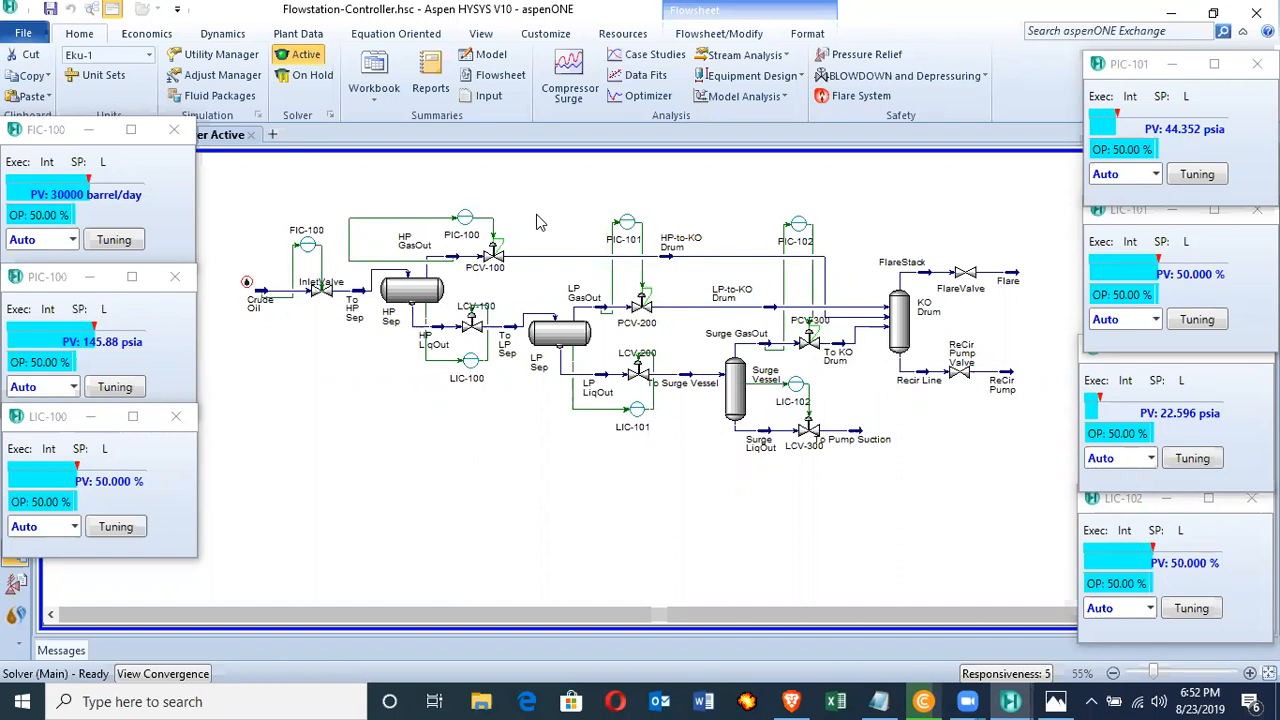
mouse_move(572, 200)
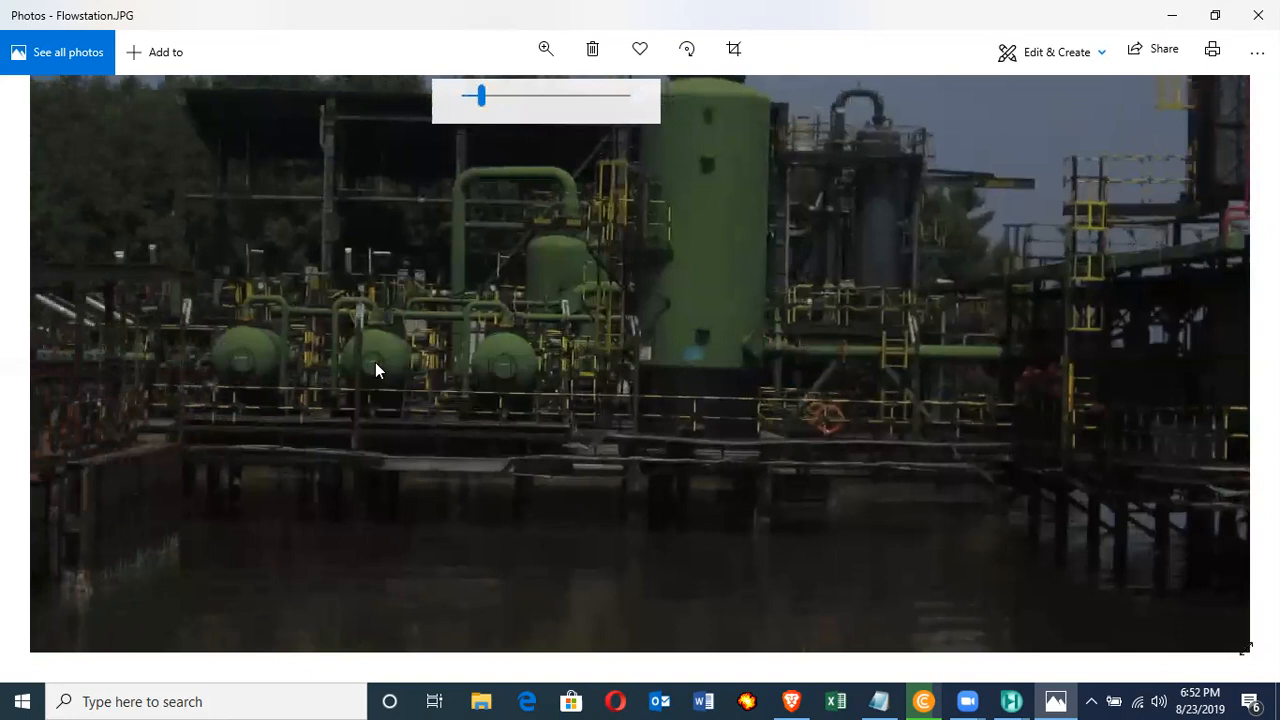
mouse_move(518, 338)
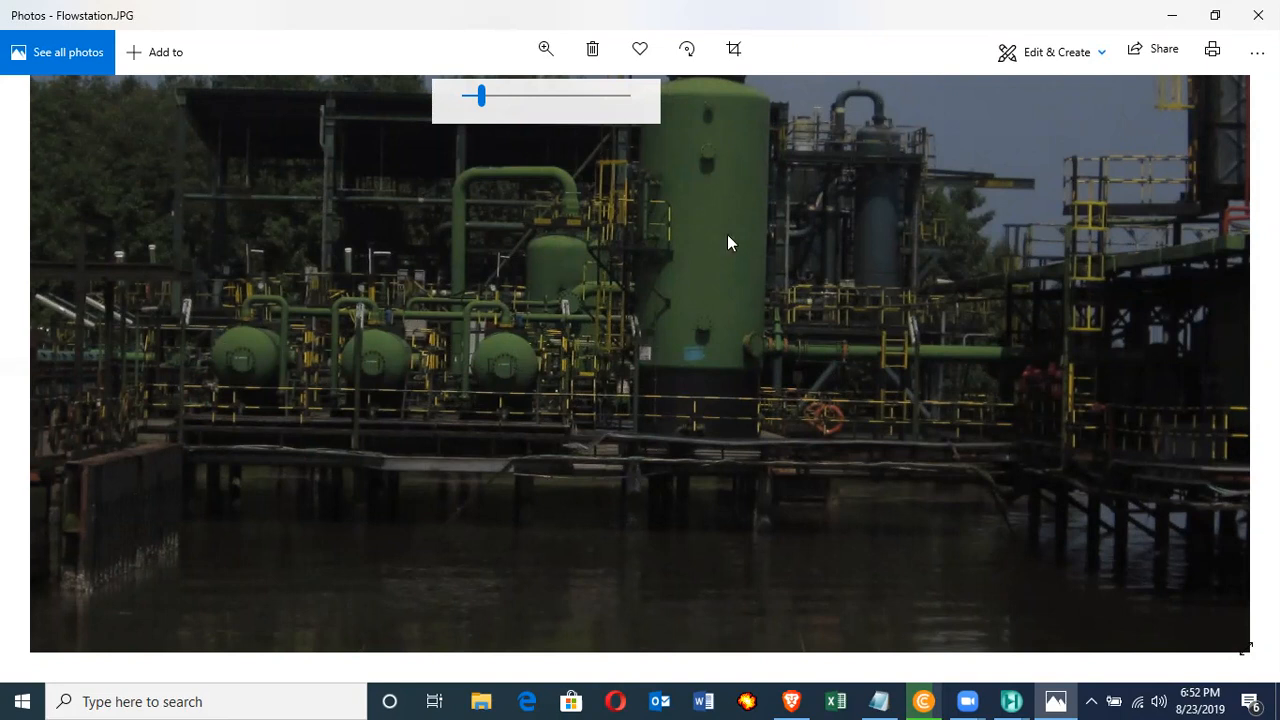
mouse_move(700, 242)
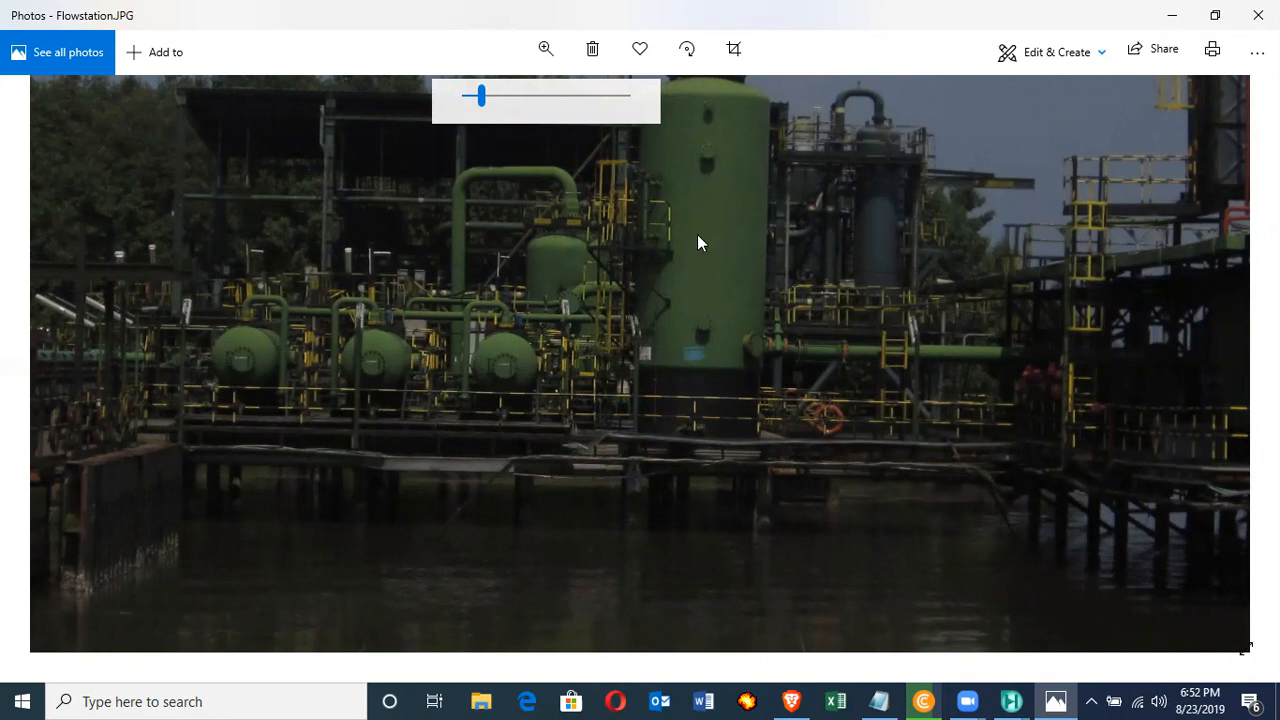
mouse_move(560, 216)
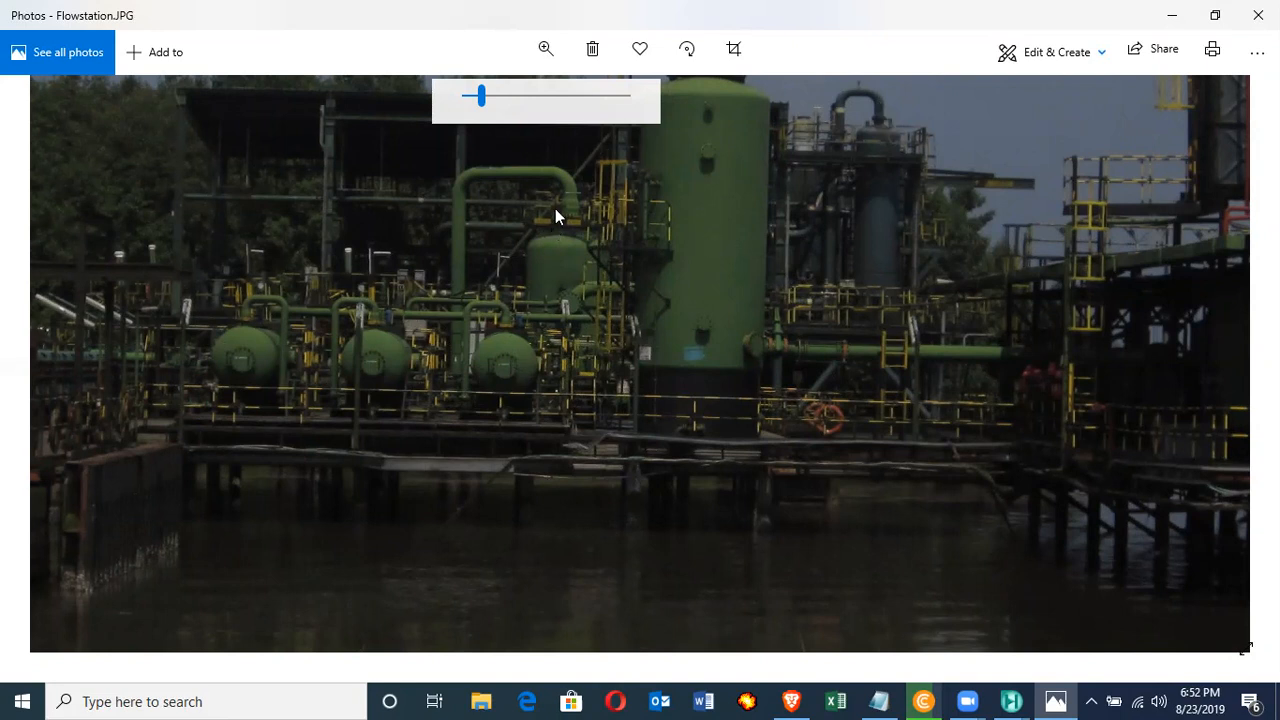
mouse_move(1172, 16)
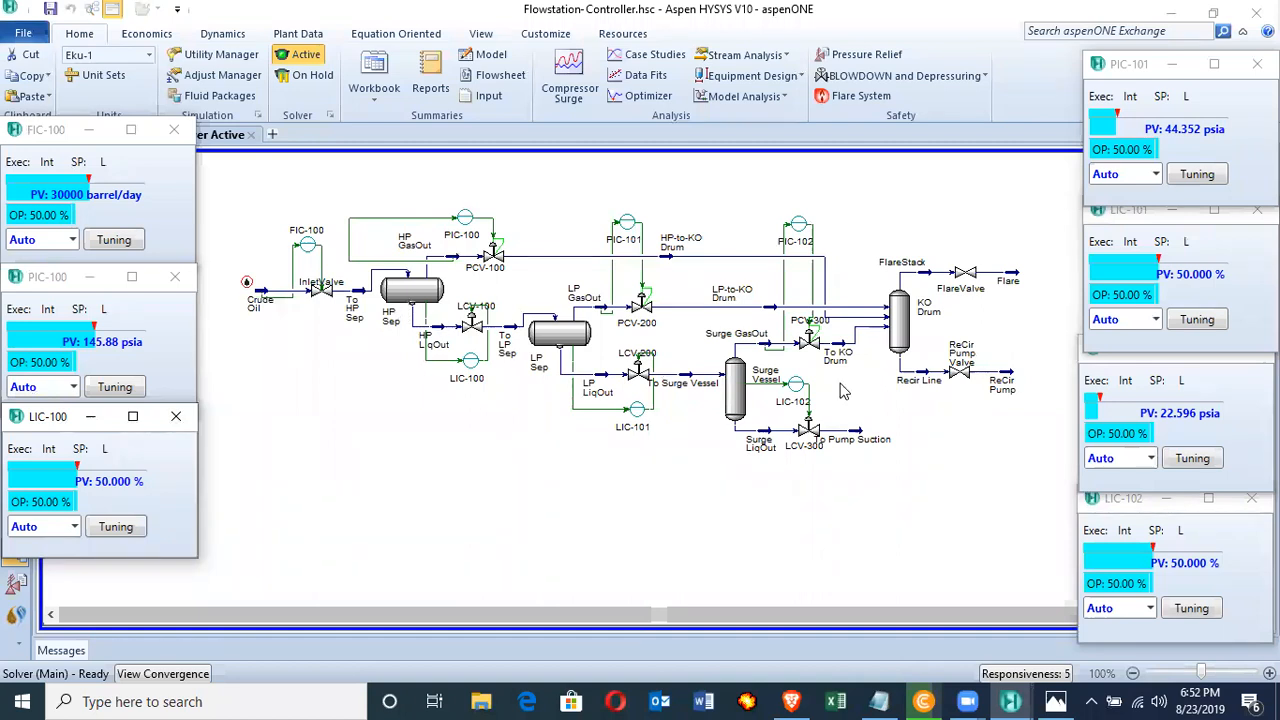
mouse_move(320, 300)
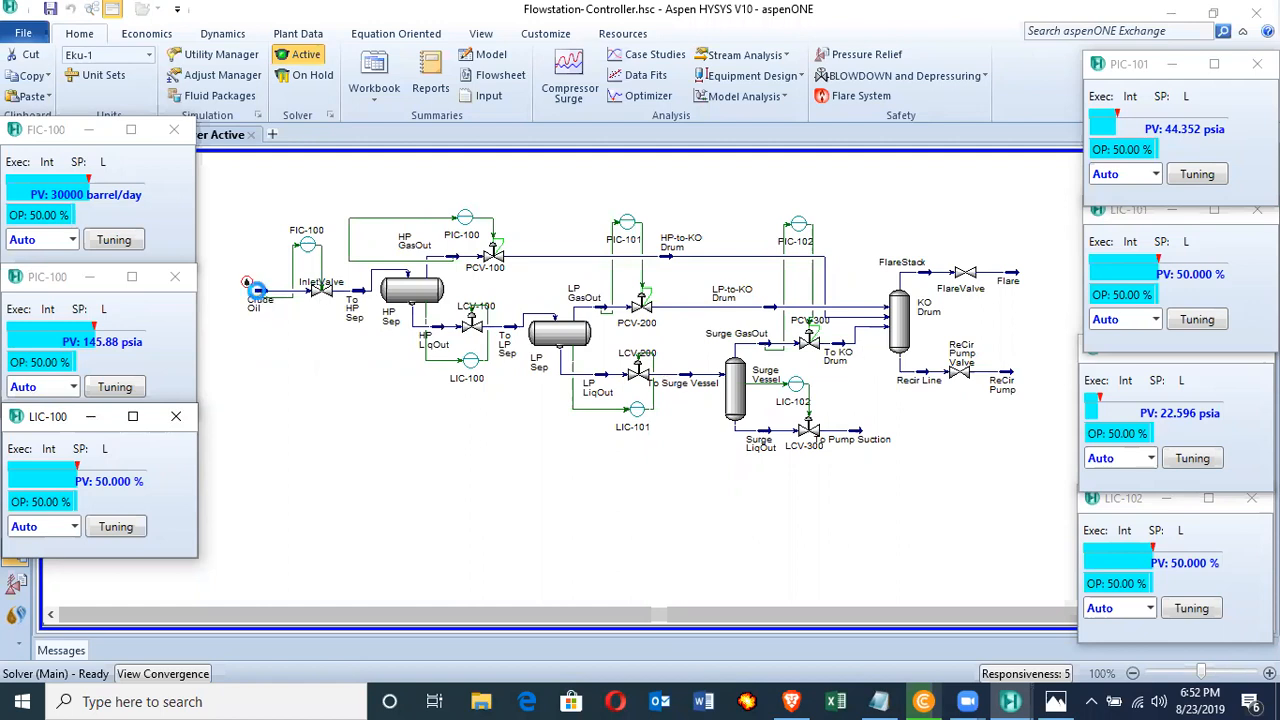
double_click(248, 296)
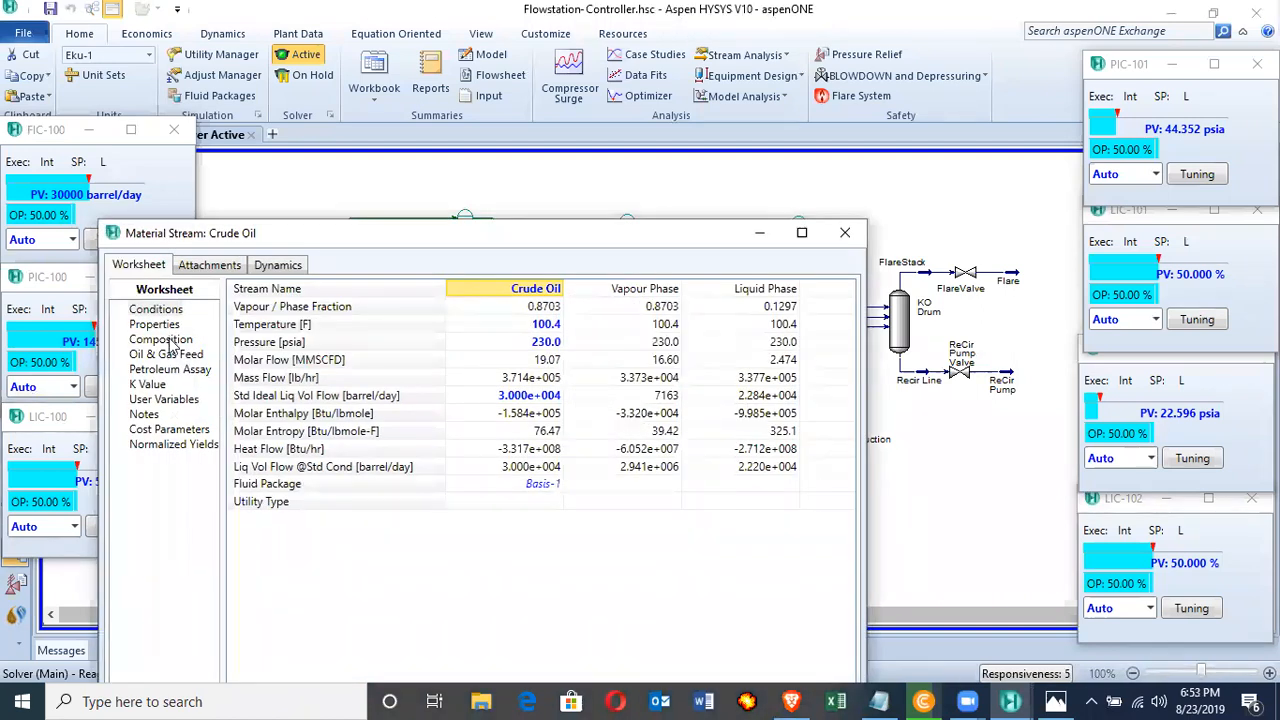
left_click(160, 340)
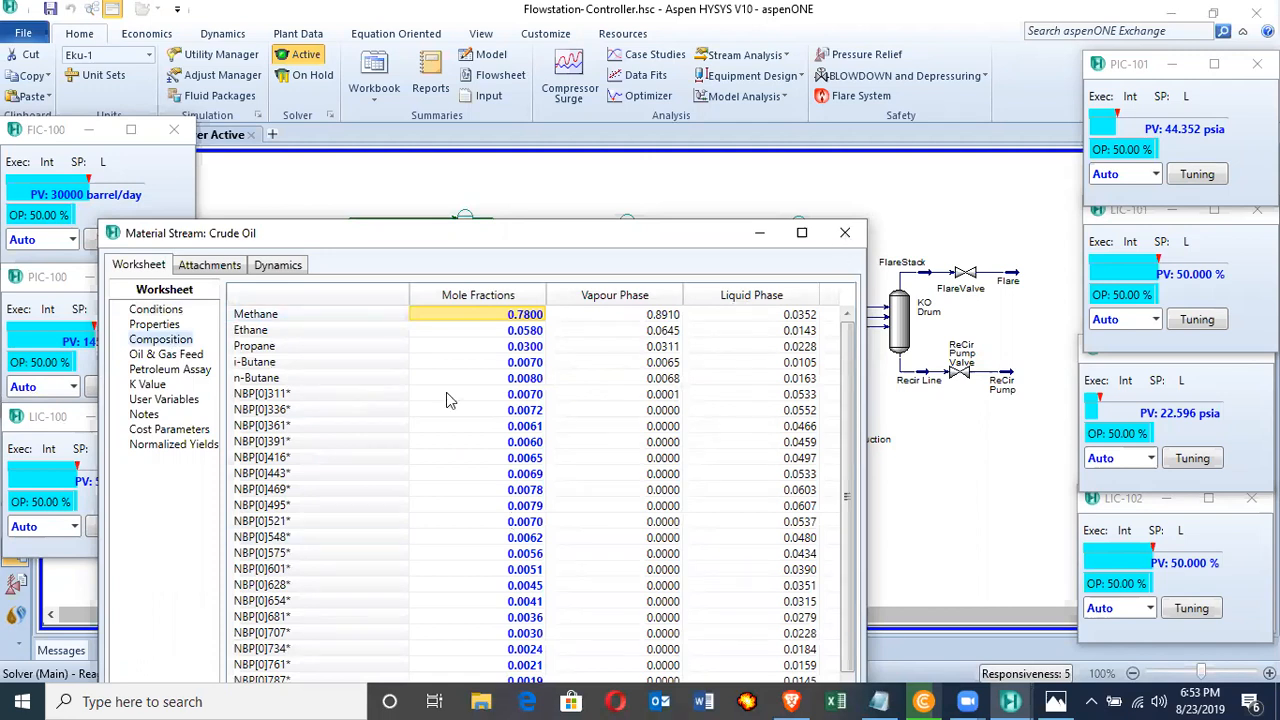
left_click(844, 232)
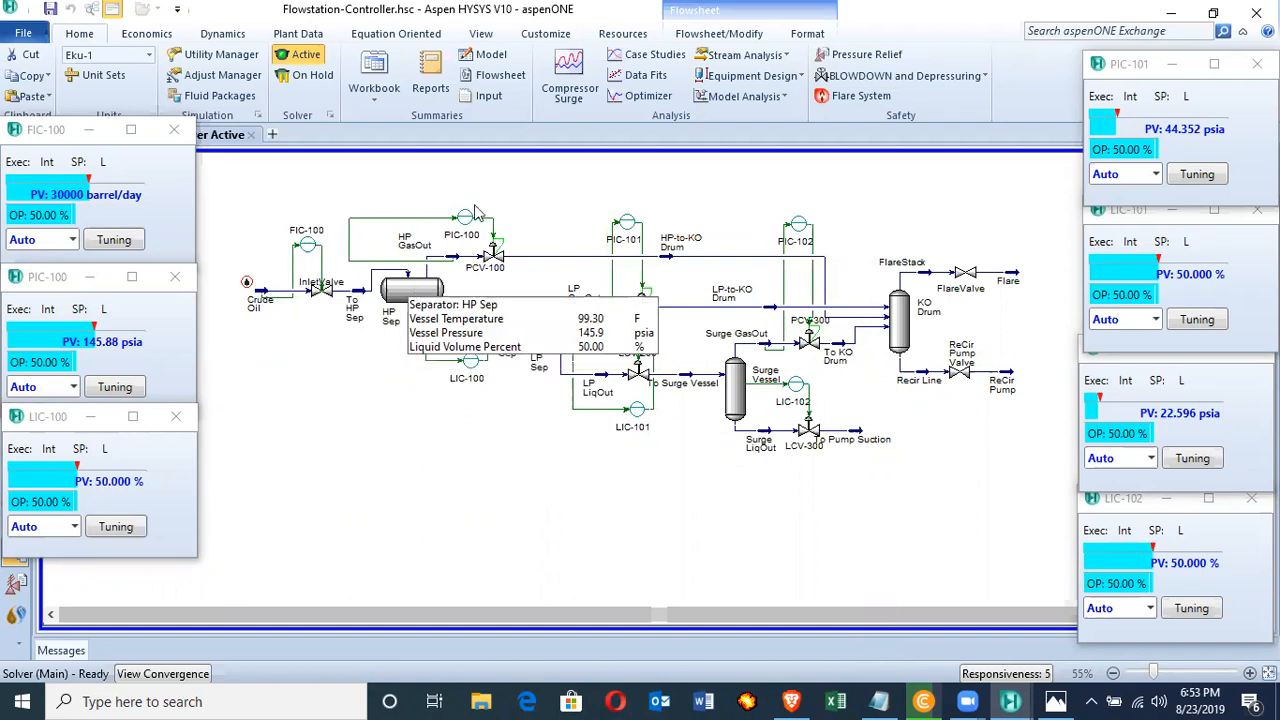
mouse_move(476, 206)
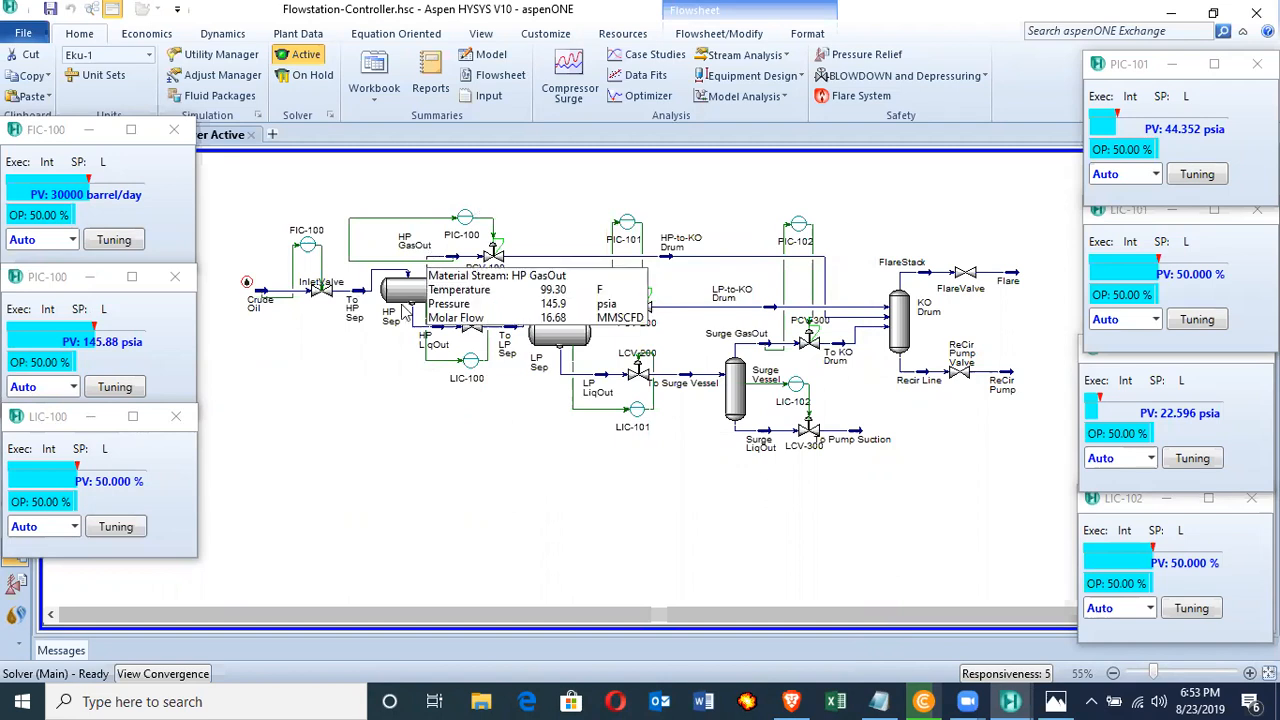
mouse_move(388, 372)
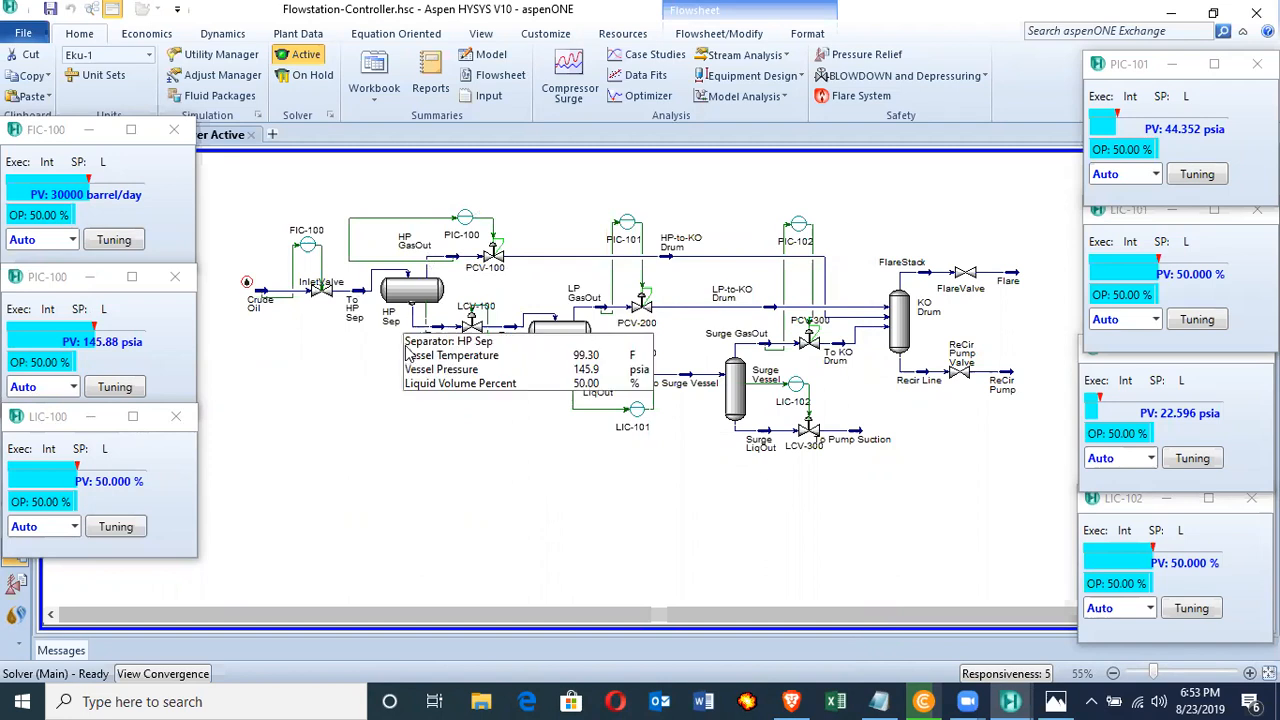
mouse_move(436, 344)
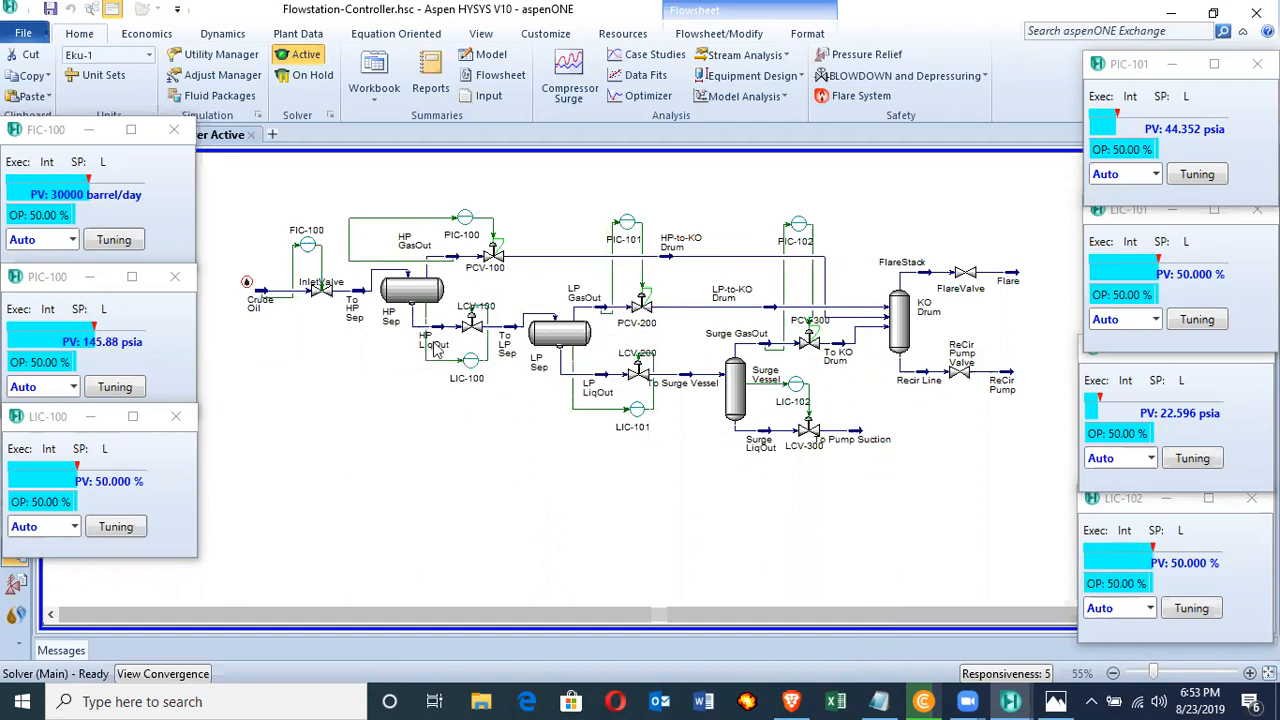
mouse_move(470, 320)
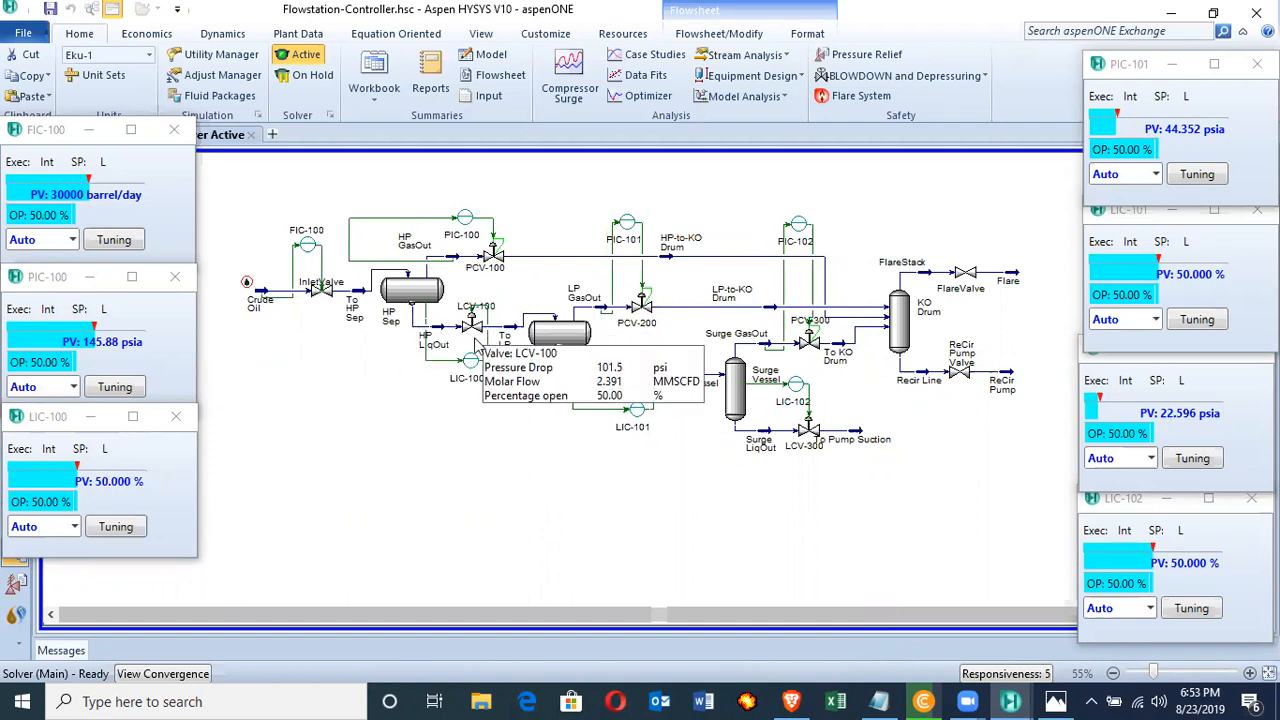
mouse_move(468, 352)
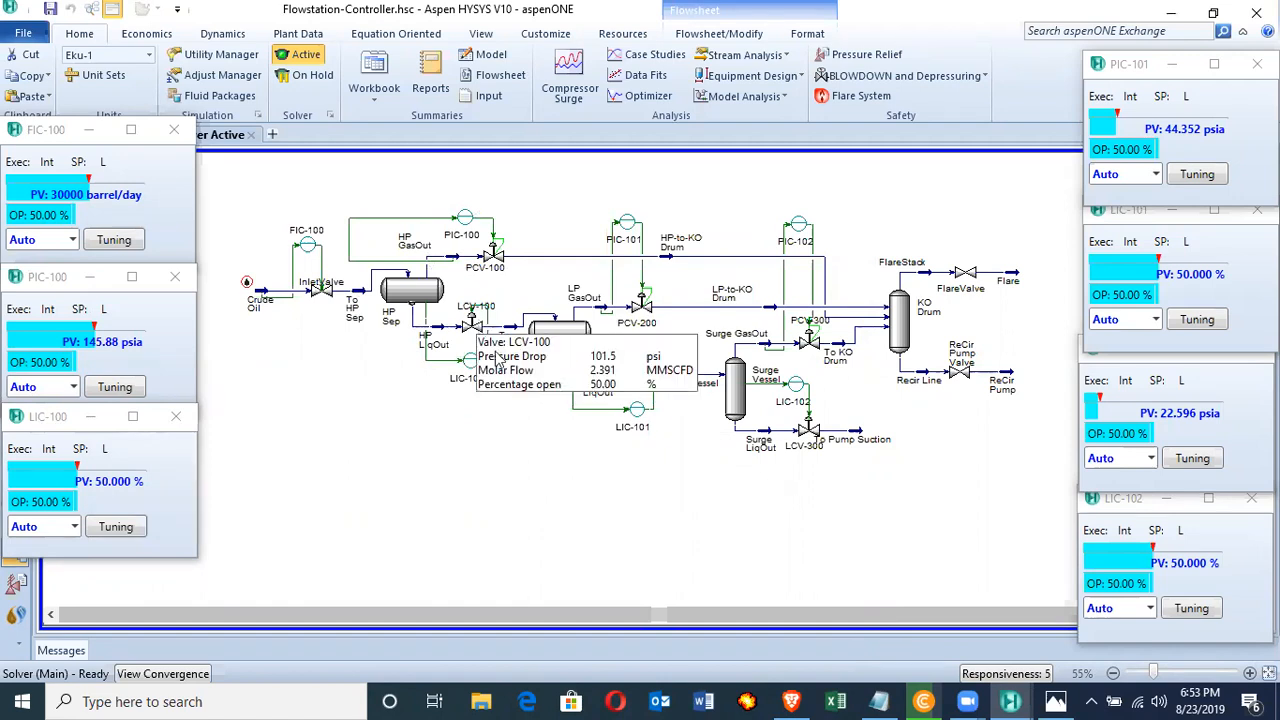
mouse_move(550, 344)
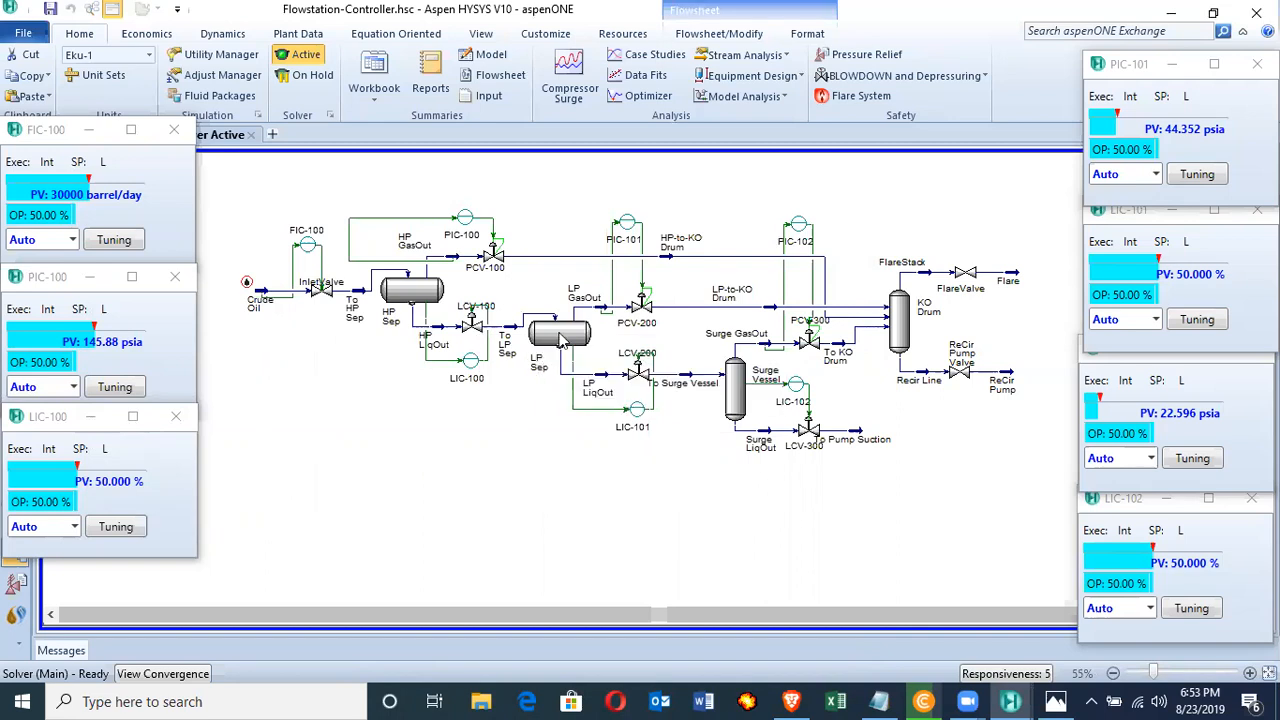
mouse_move(562, 336)
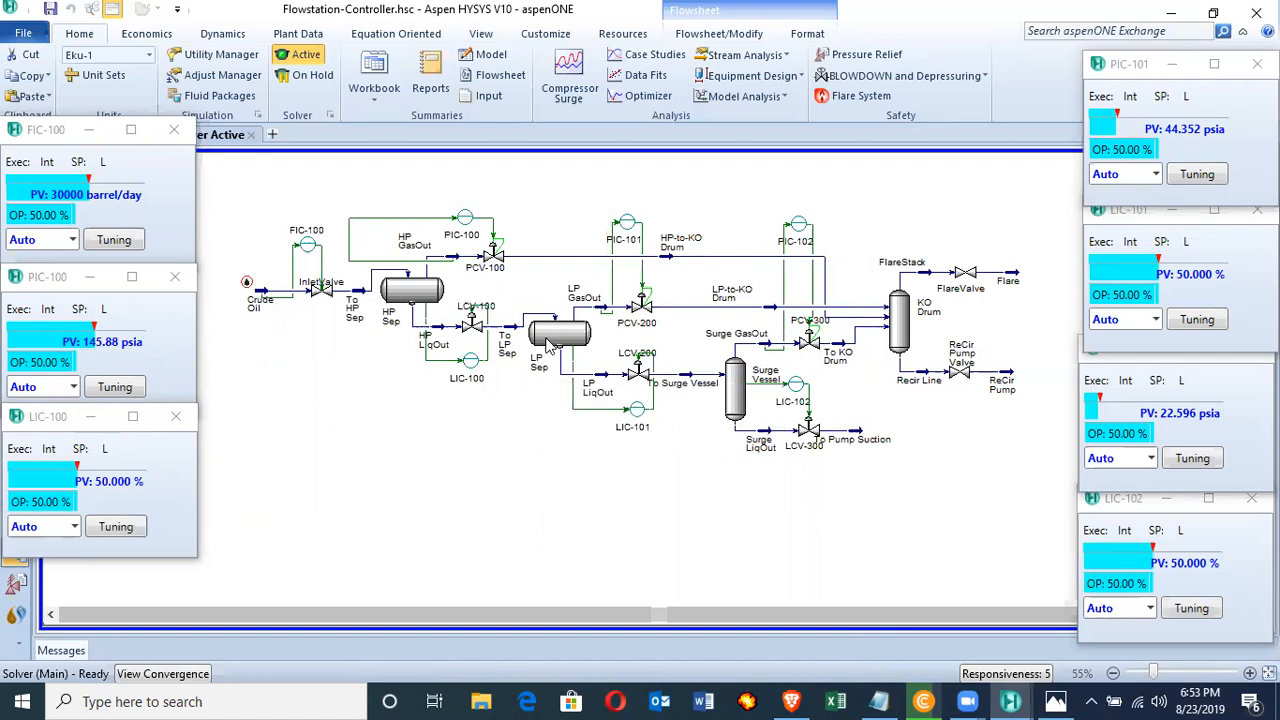
mouse_move(572, 330)
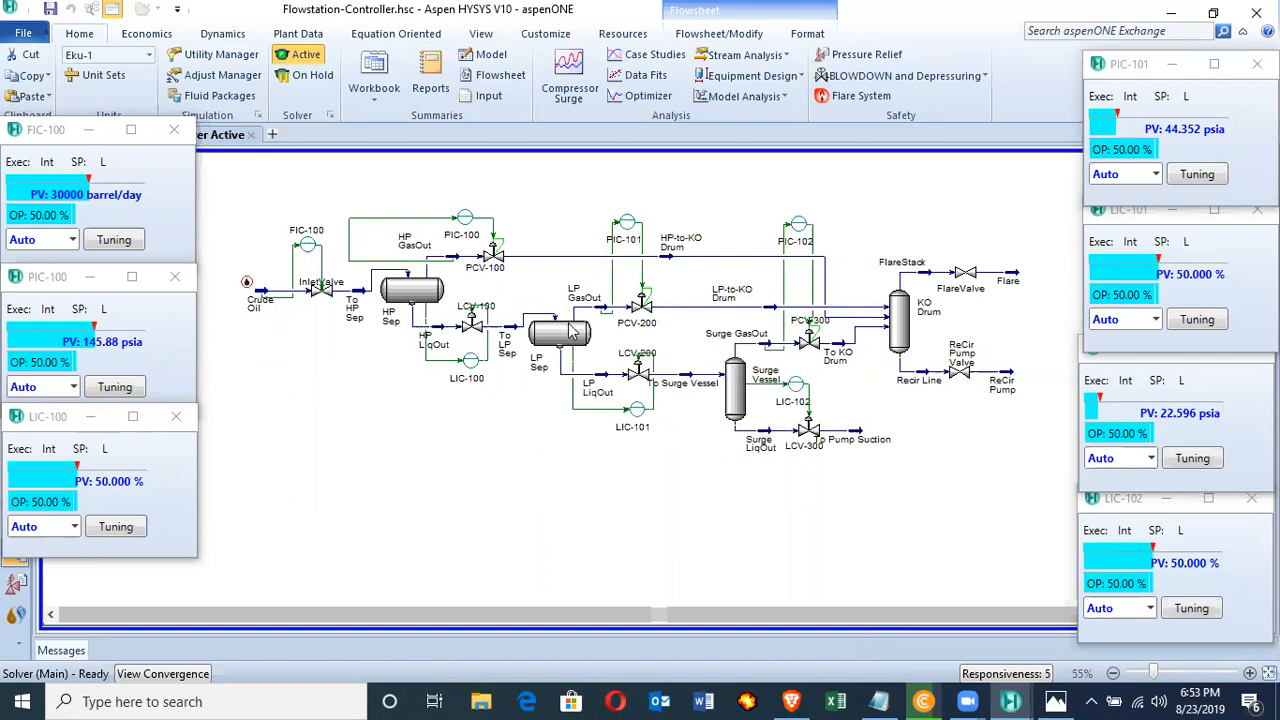
mouse_move(570, 330)
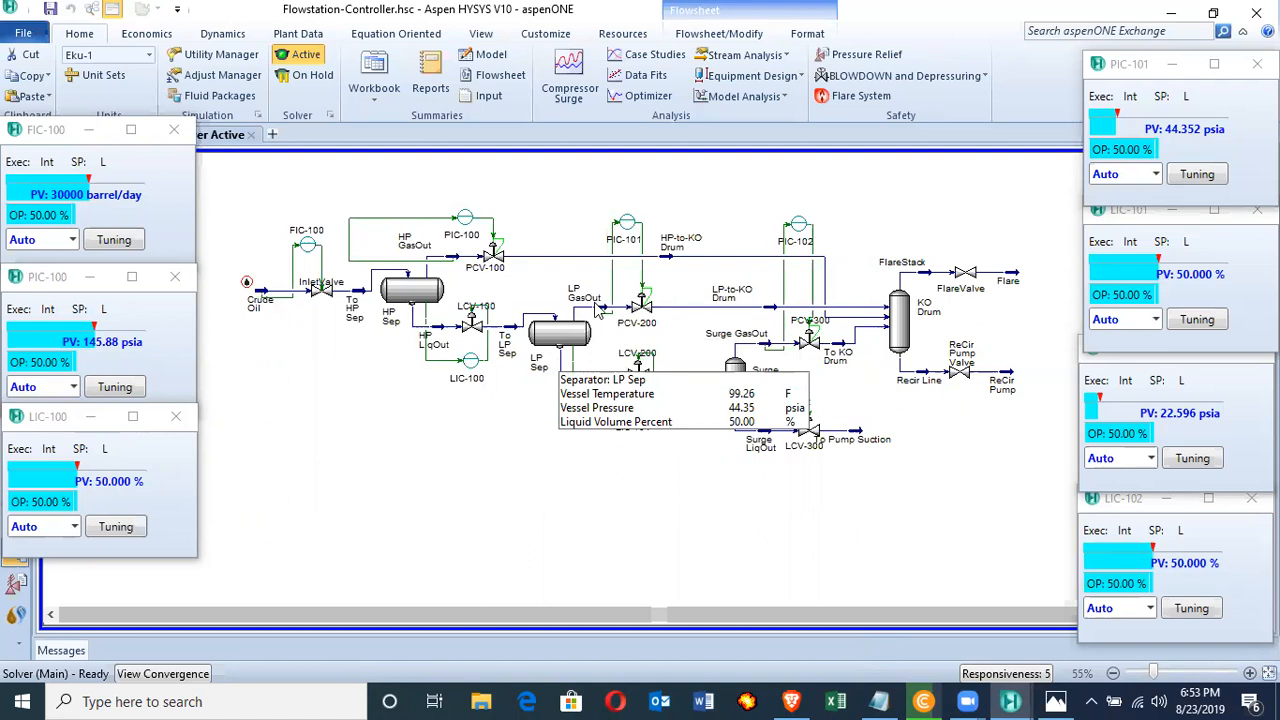
mouse_move(590, 316)
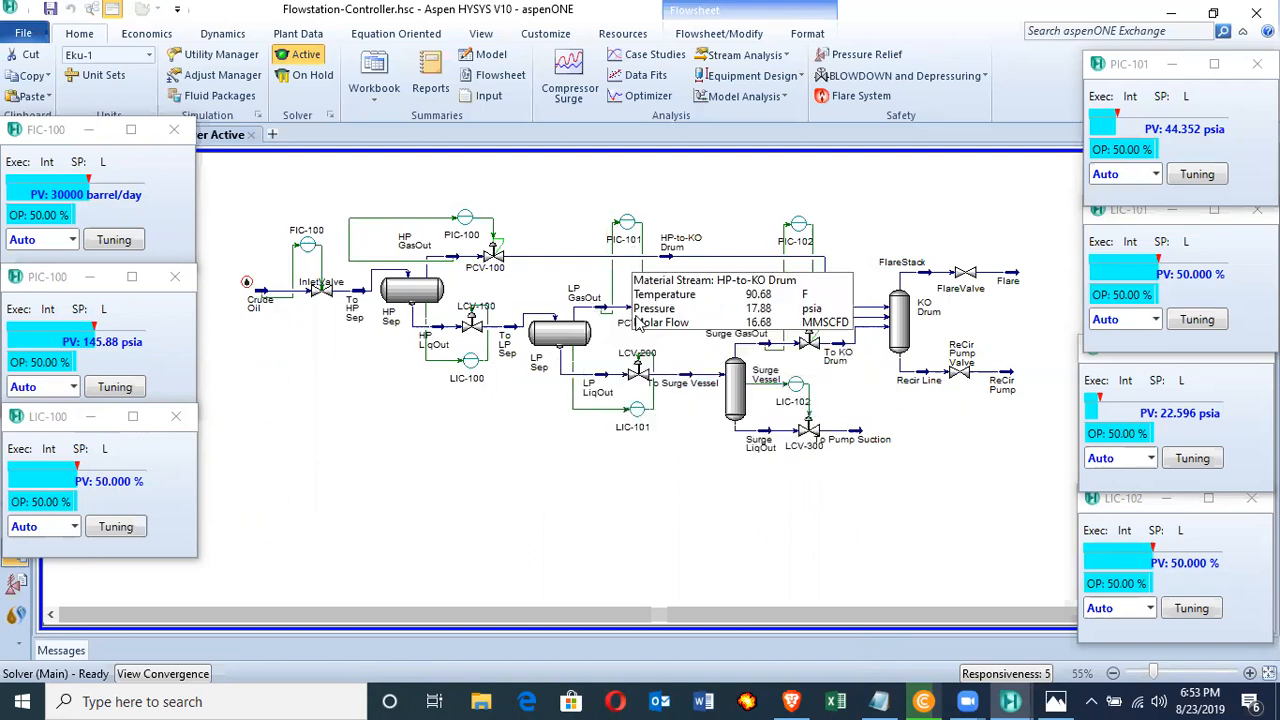
mouse_move(692, 390)
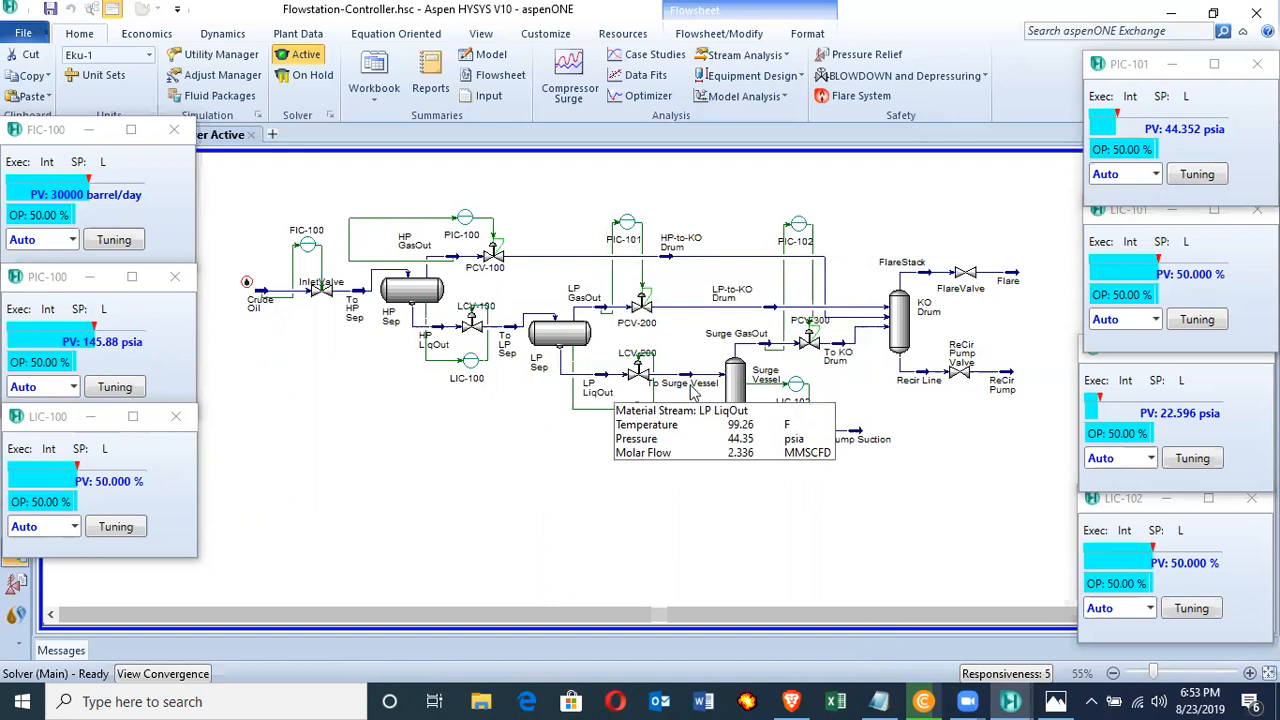
mouse_move(744, 384)
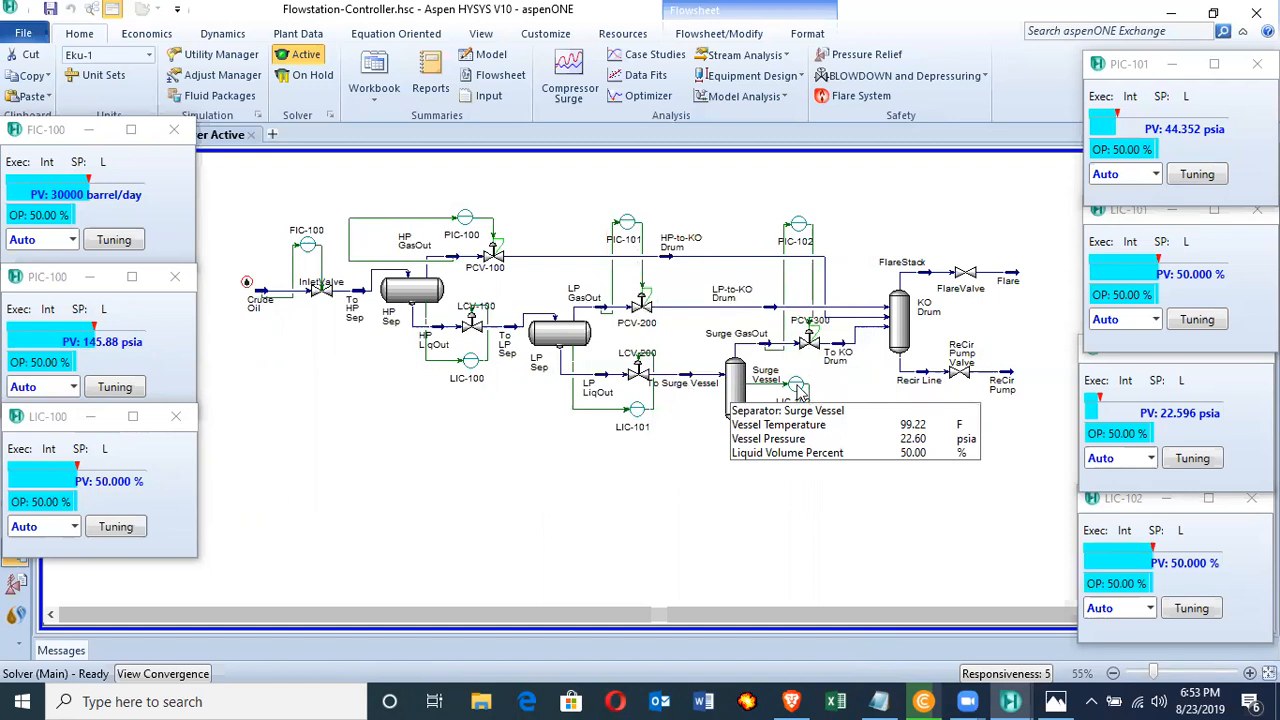
mouse_move(852, 458)
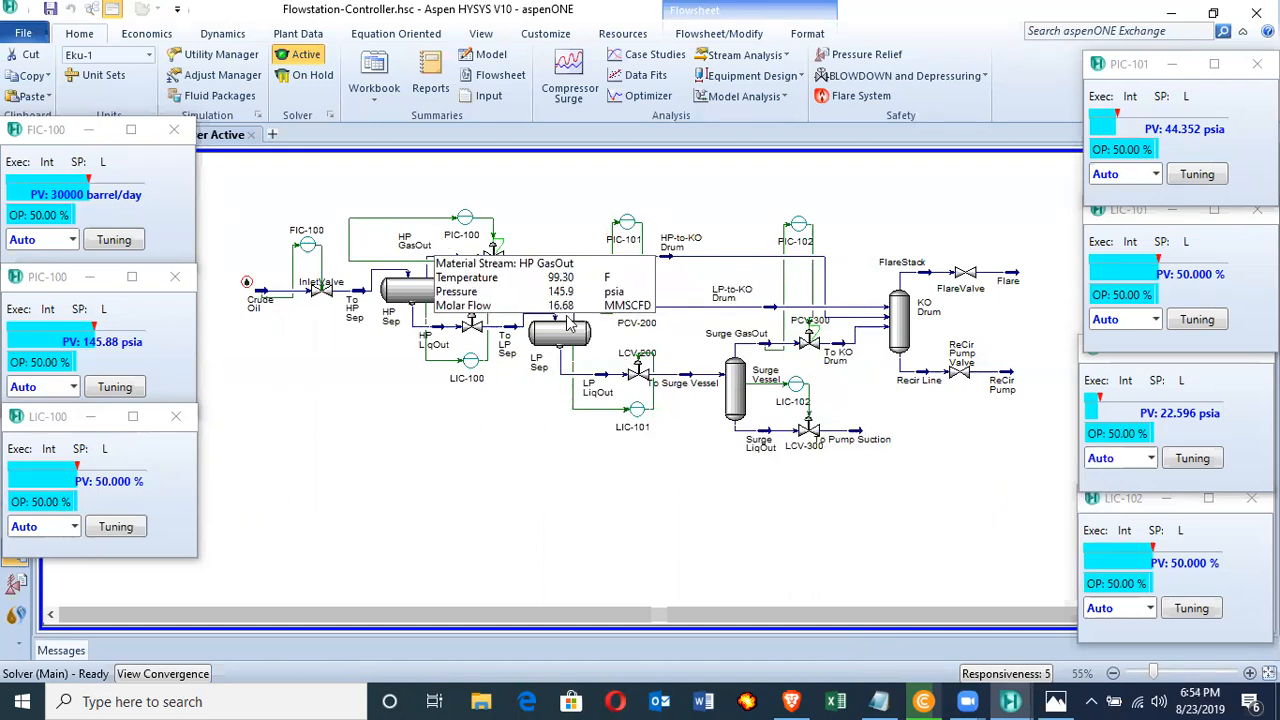
mouse_move(704, 250)
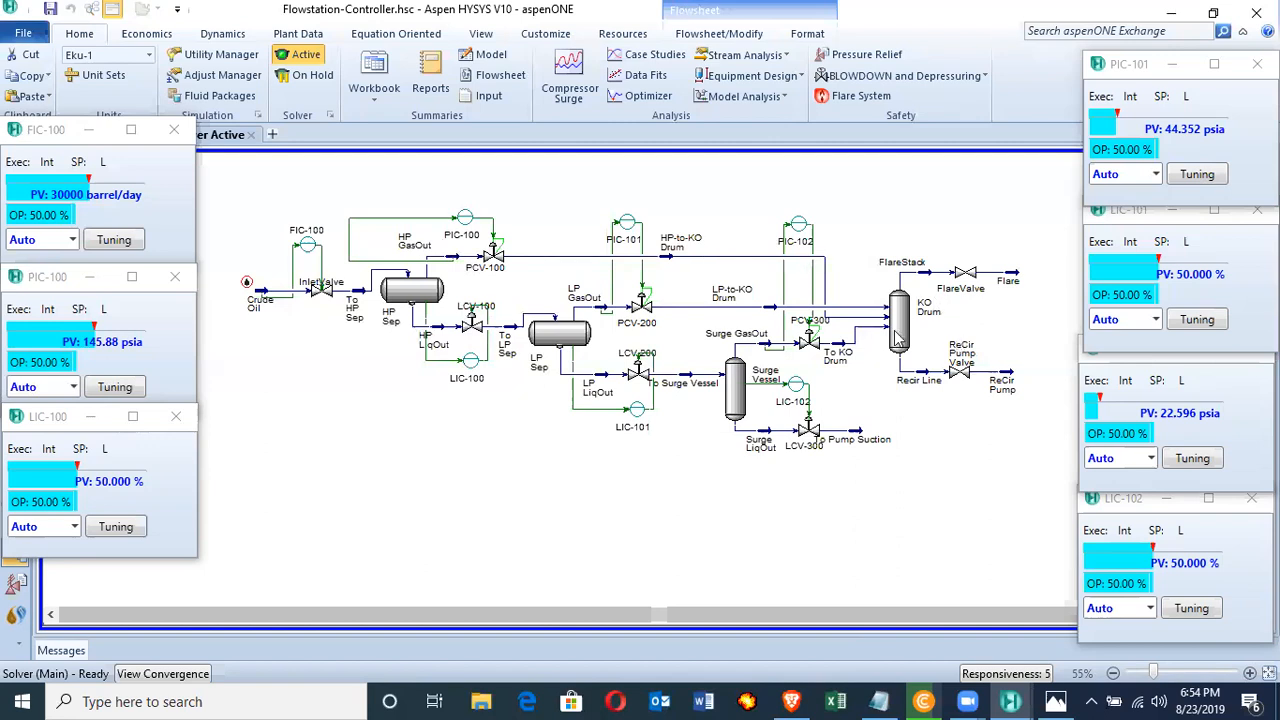
mouse_move(832, 560)
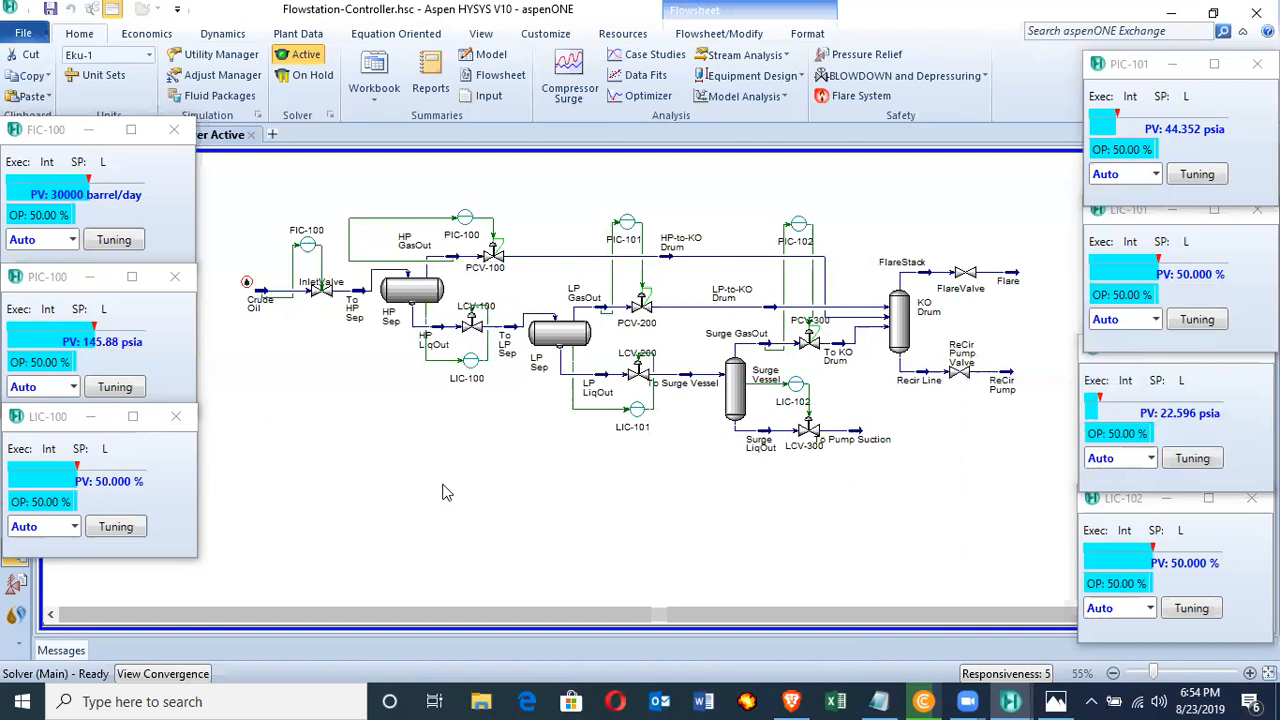
mouse_move(444, 490)
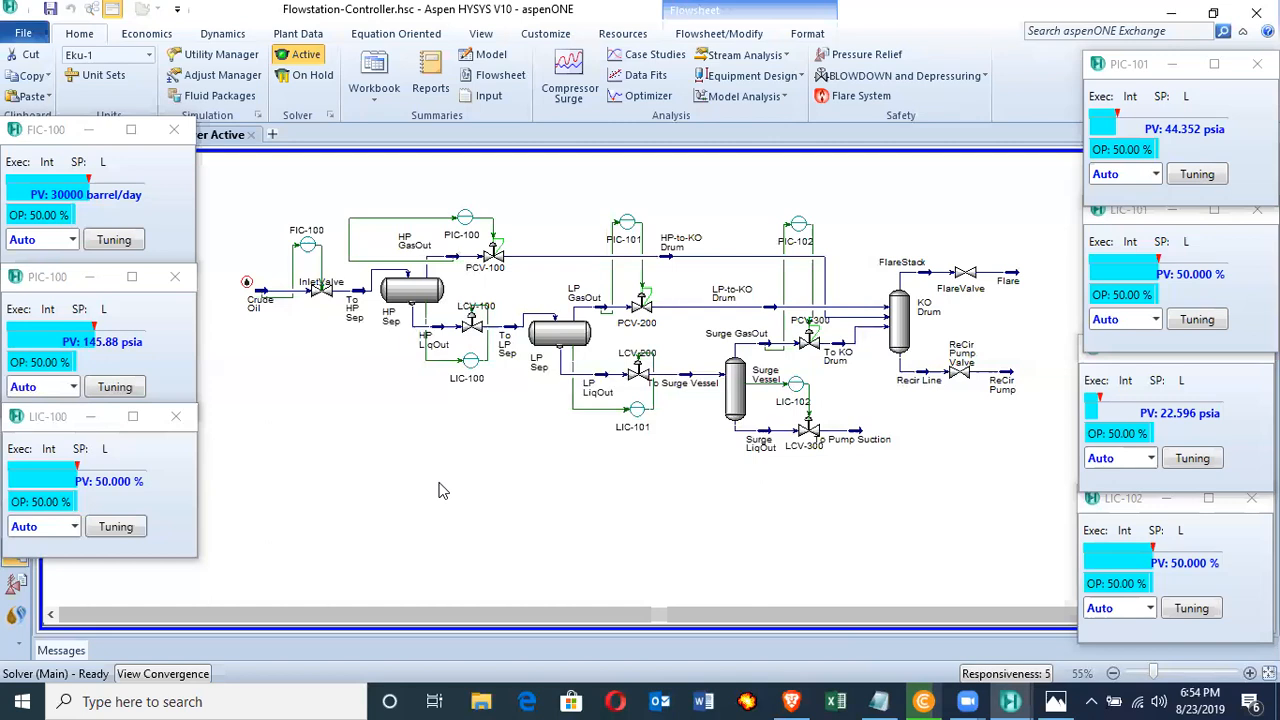
mouse_move(250, 348)
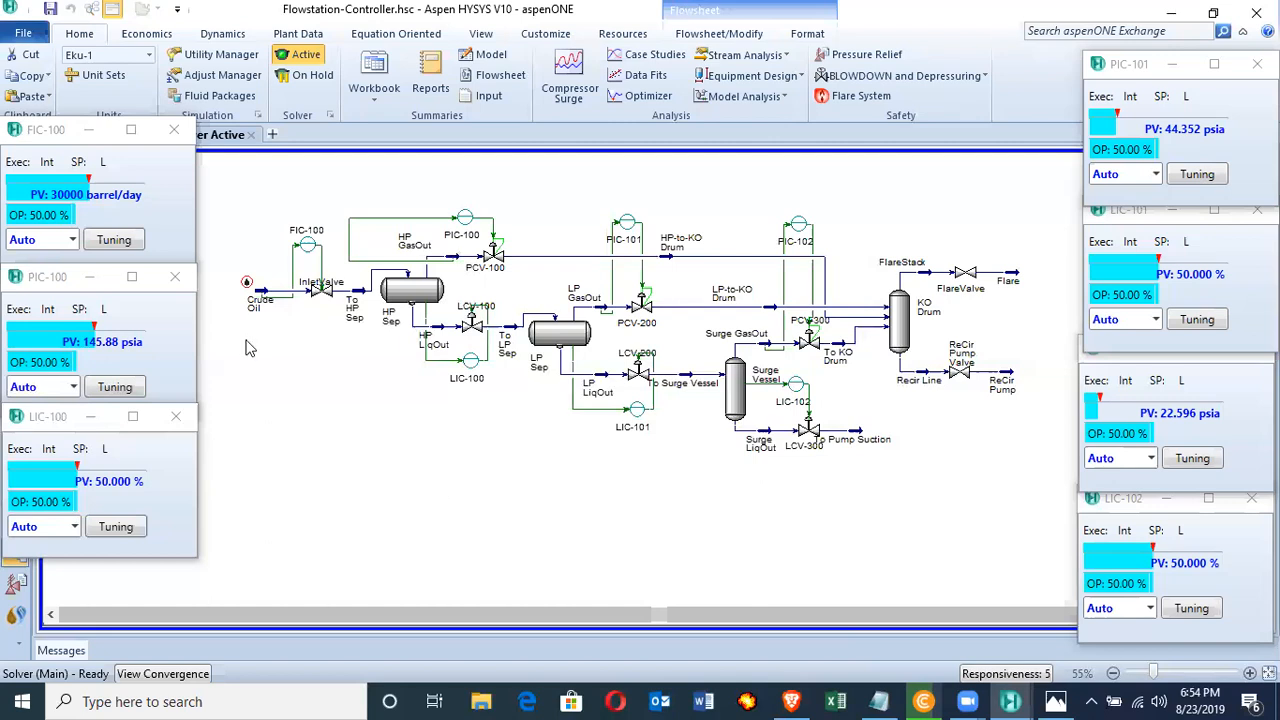
mouse_move(288, 338)
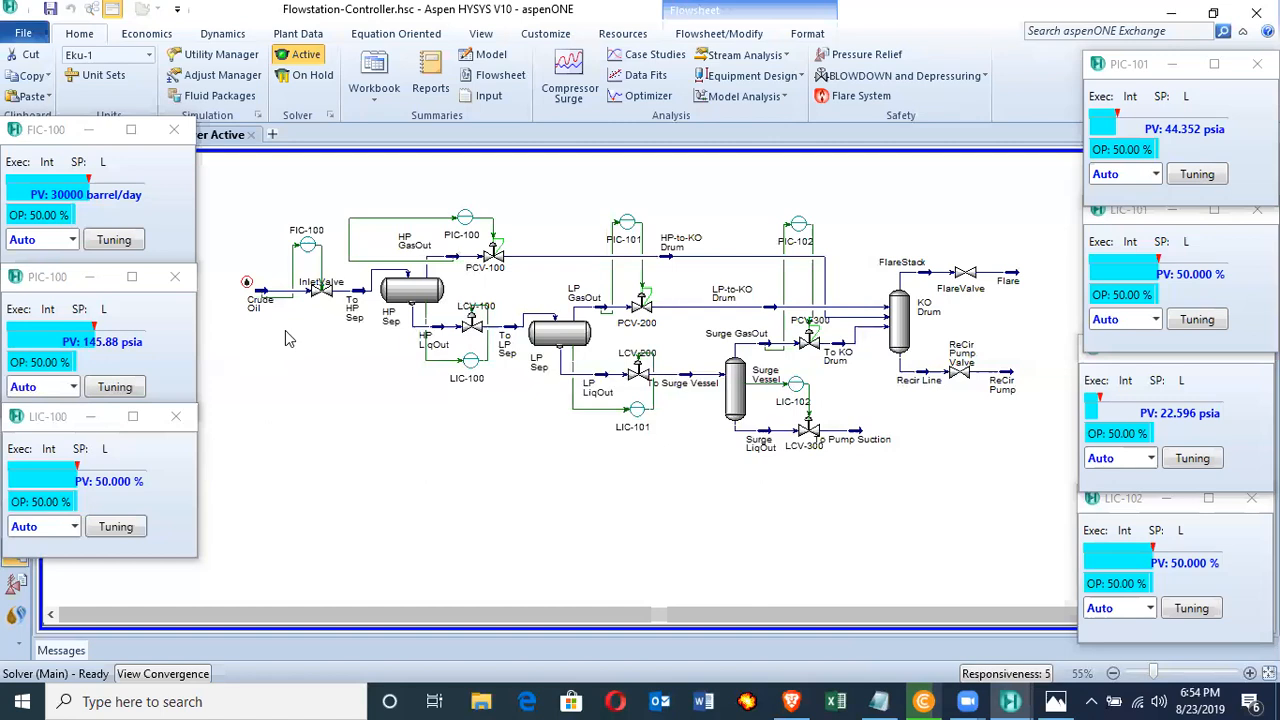
mouse_move(312, 384)
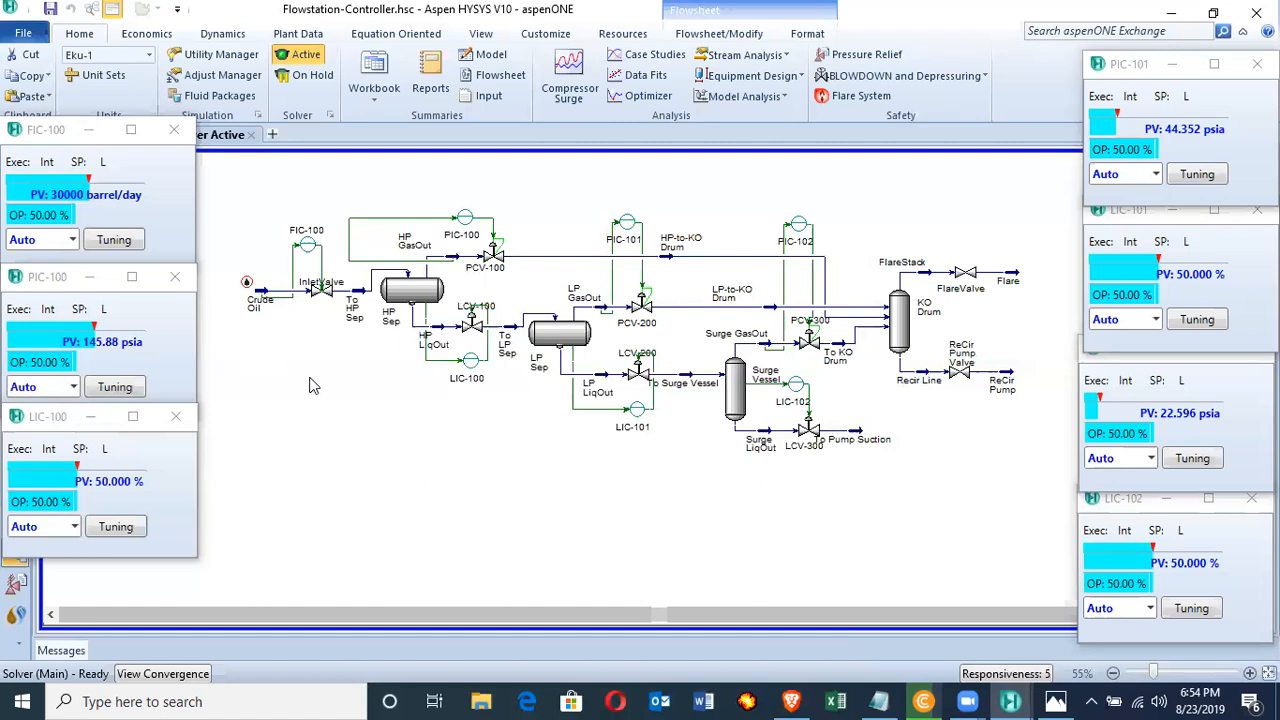
mouse_move(310, 380)
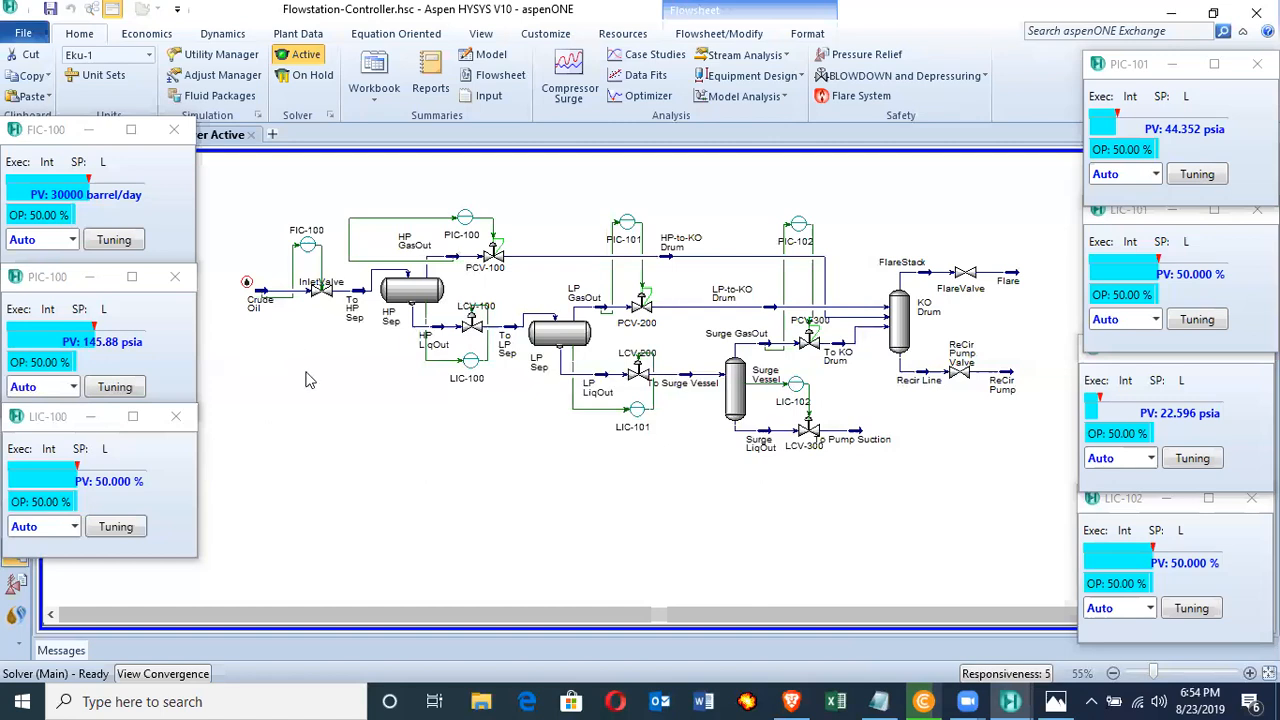
mouse_move(410, 344)
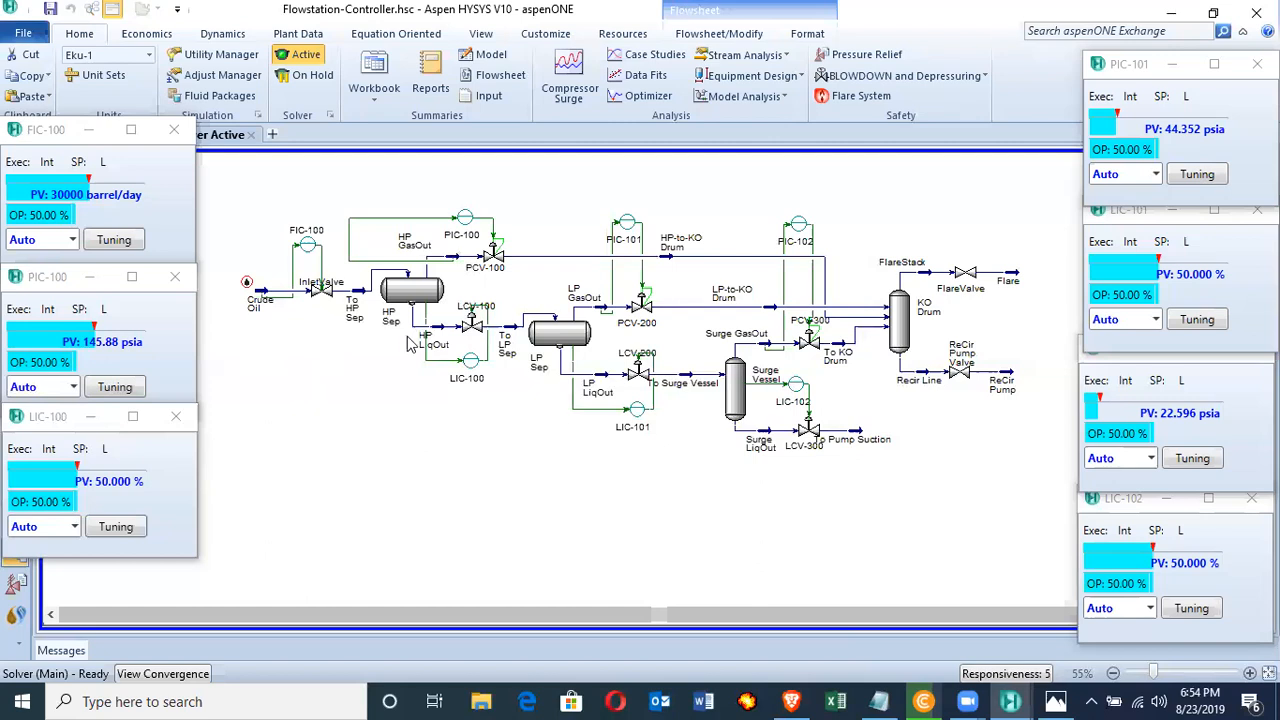
mouse_move(412, 290)
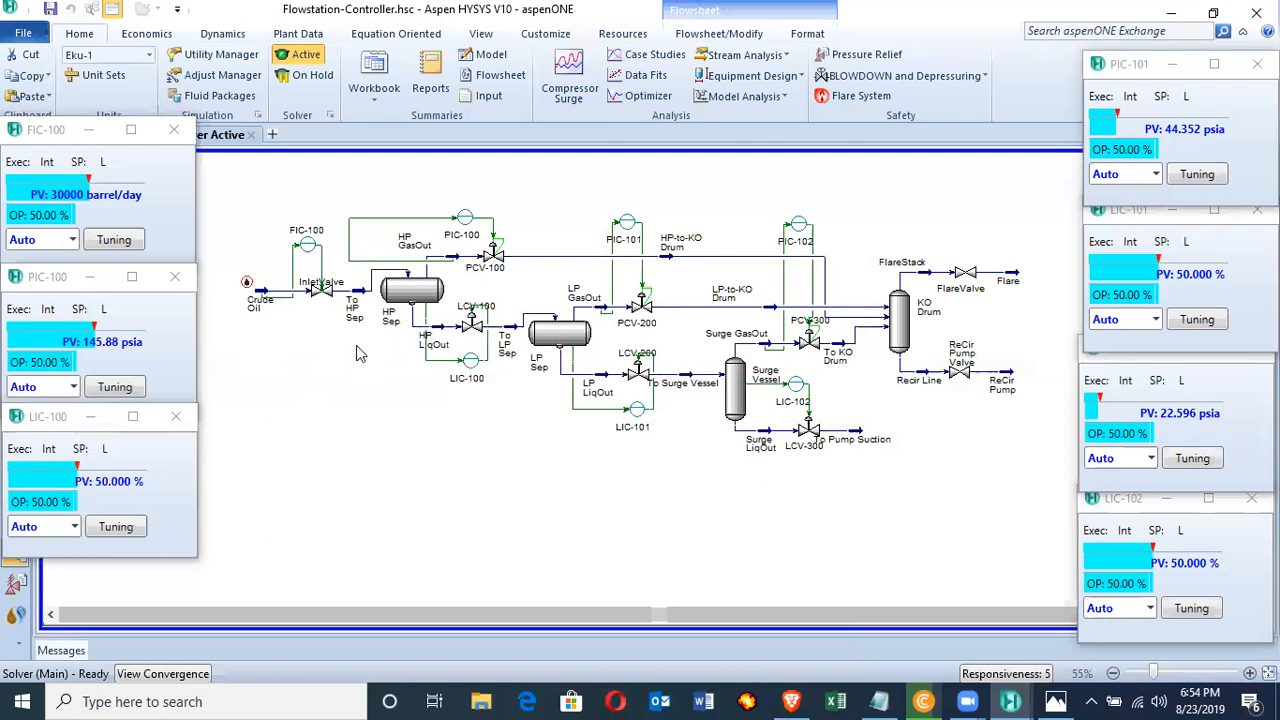
mouse_move(344, 352)
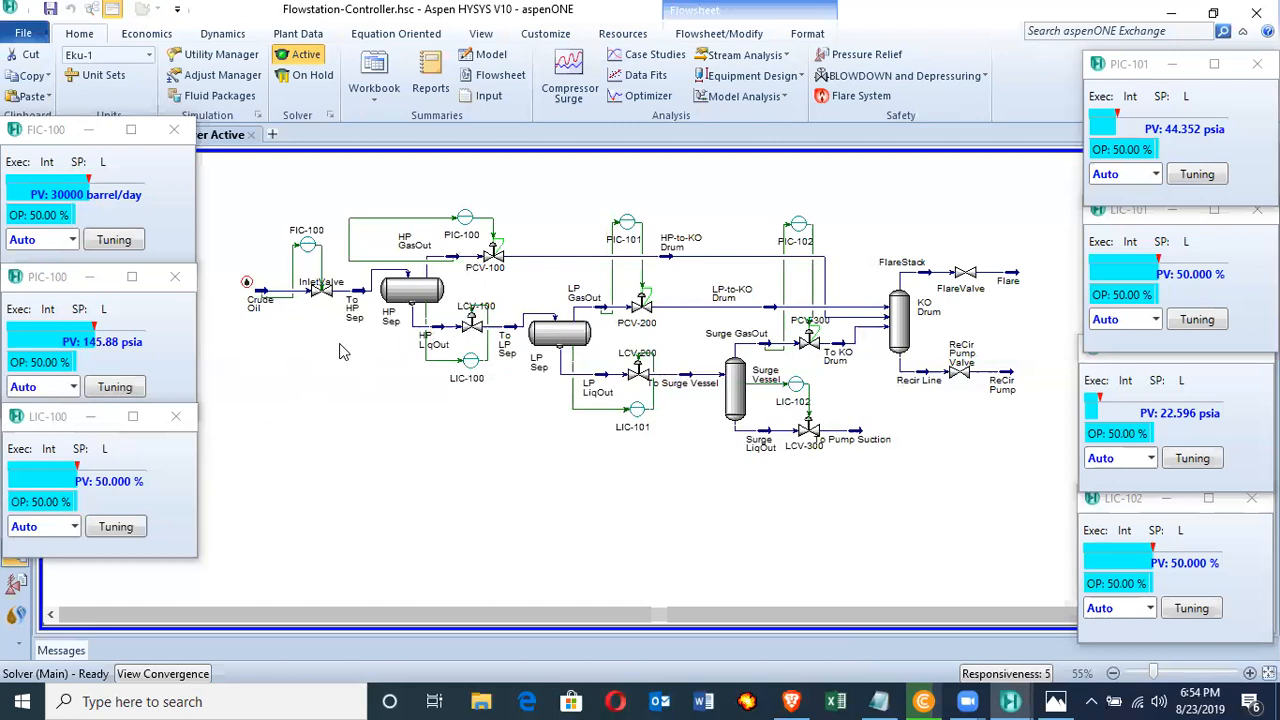
mouse_move(312, 256)
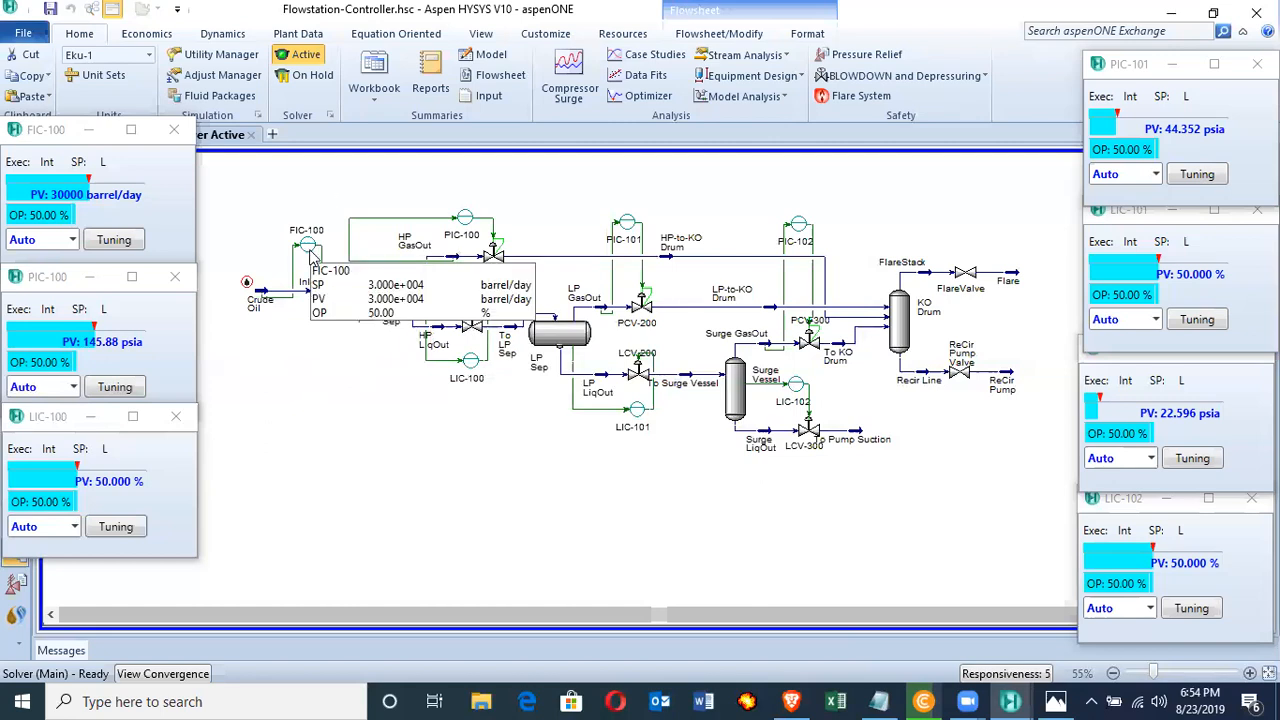
mouse_move(330, 258)
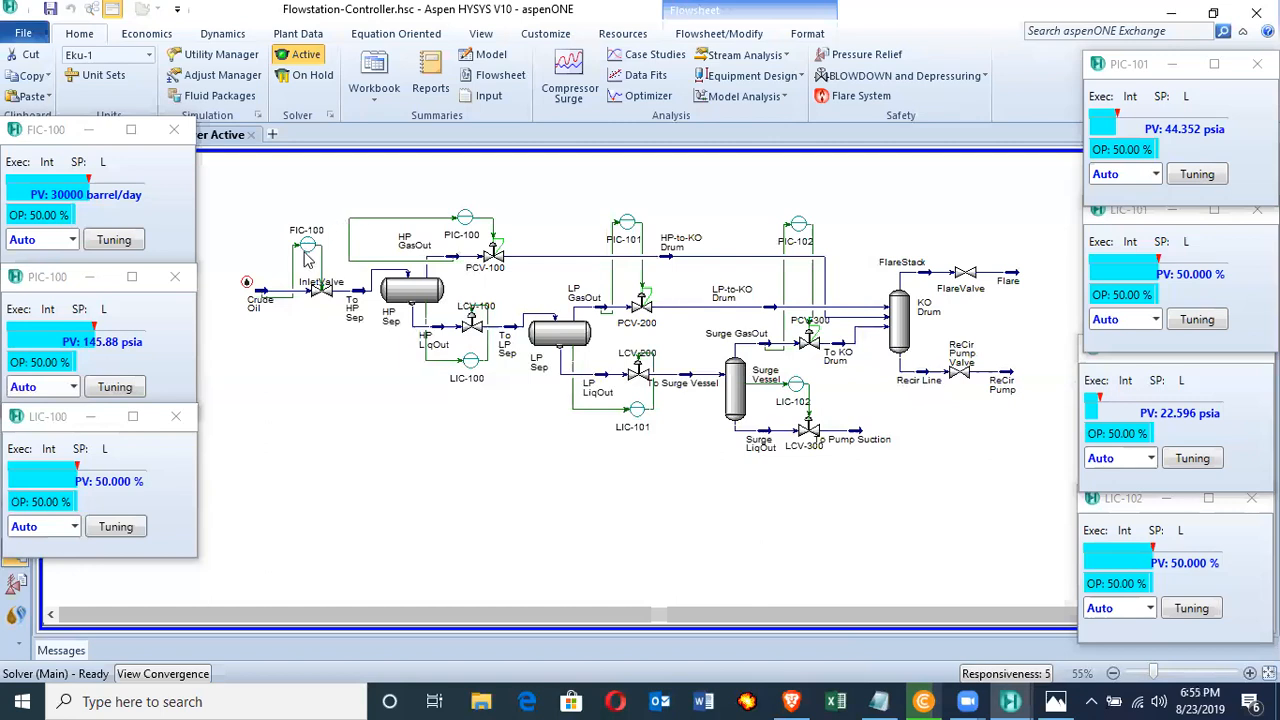
mouse_move(306, 240)
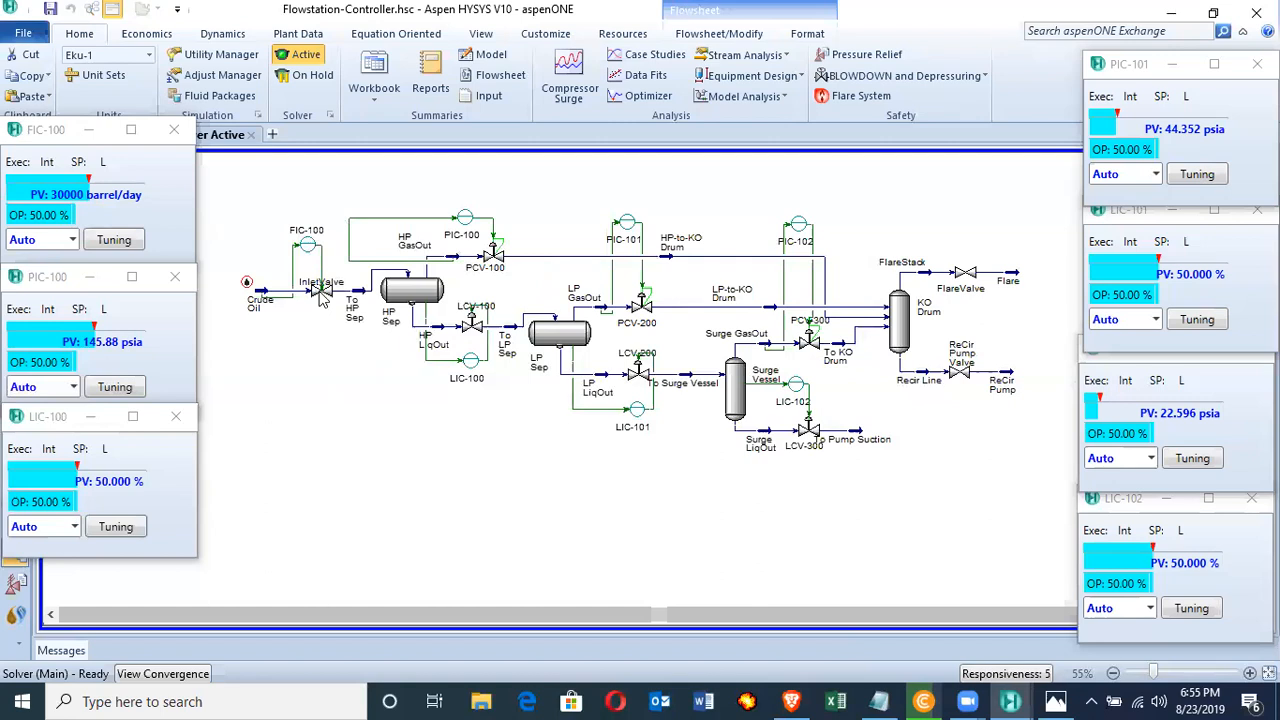
mouse_move(272, 308)
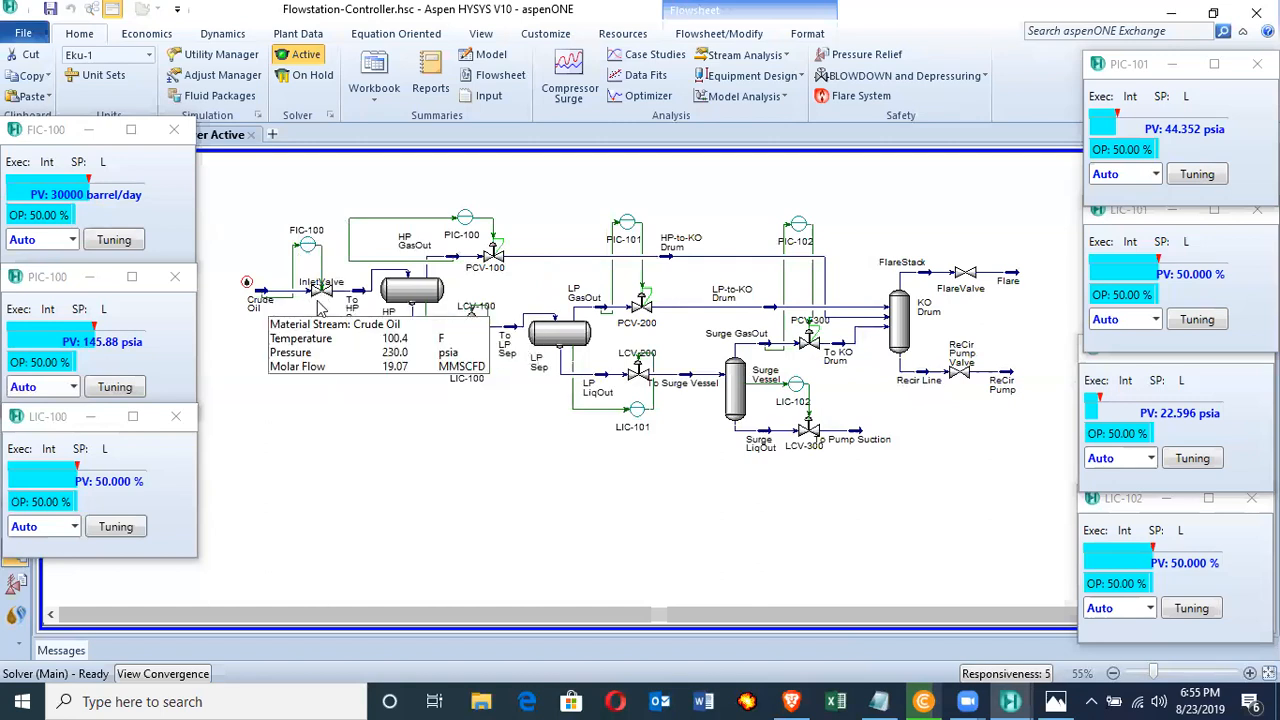
mouse_move(316, 308)
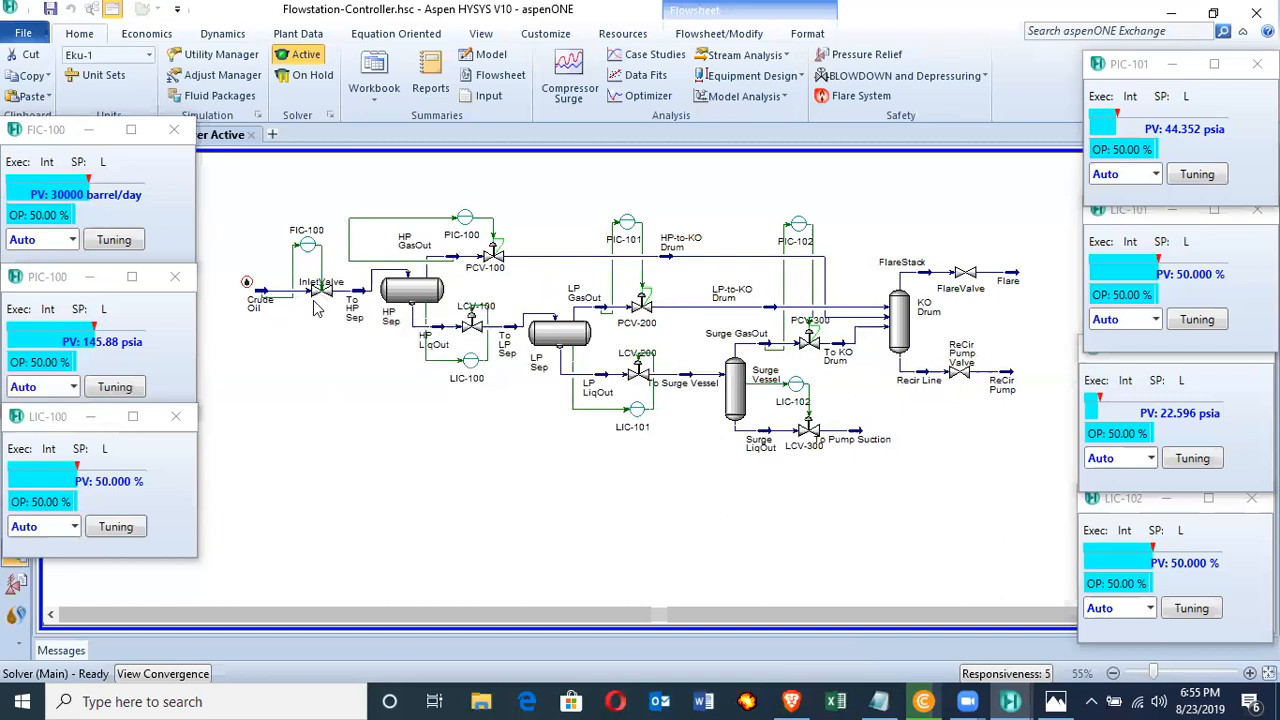
mouse_move(262, 300)
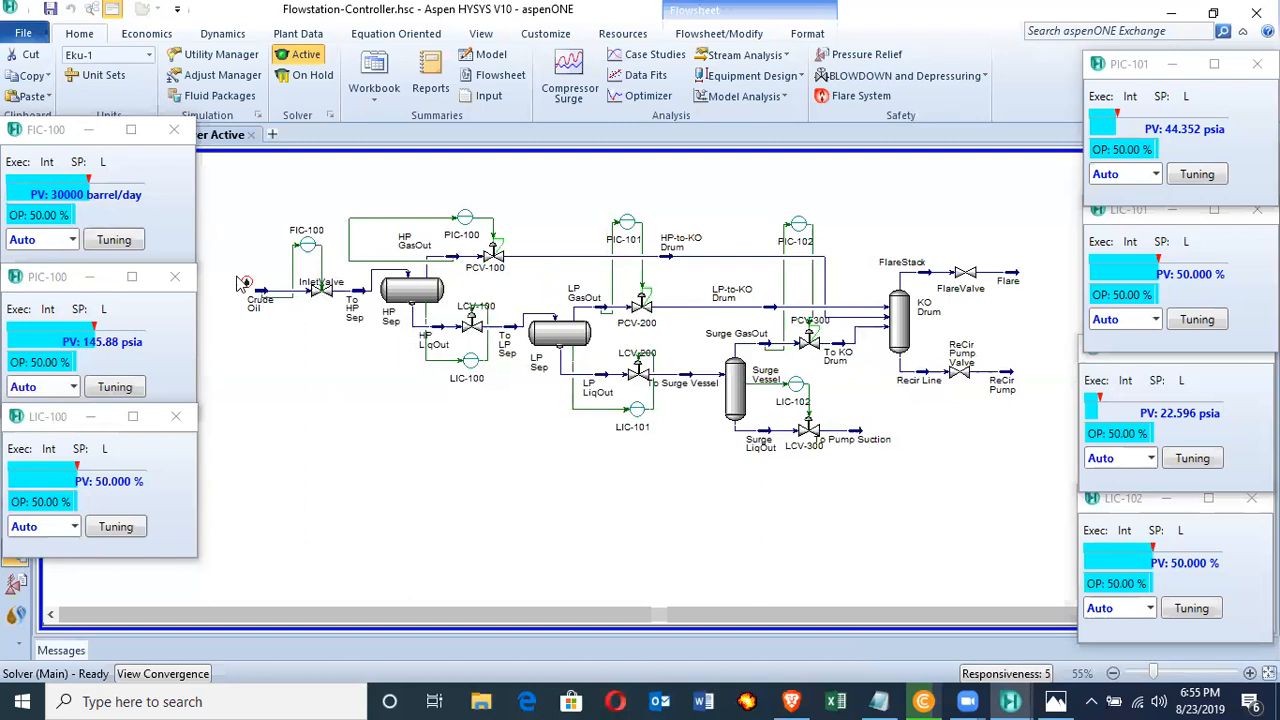
mouse_move(256, 310)
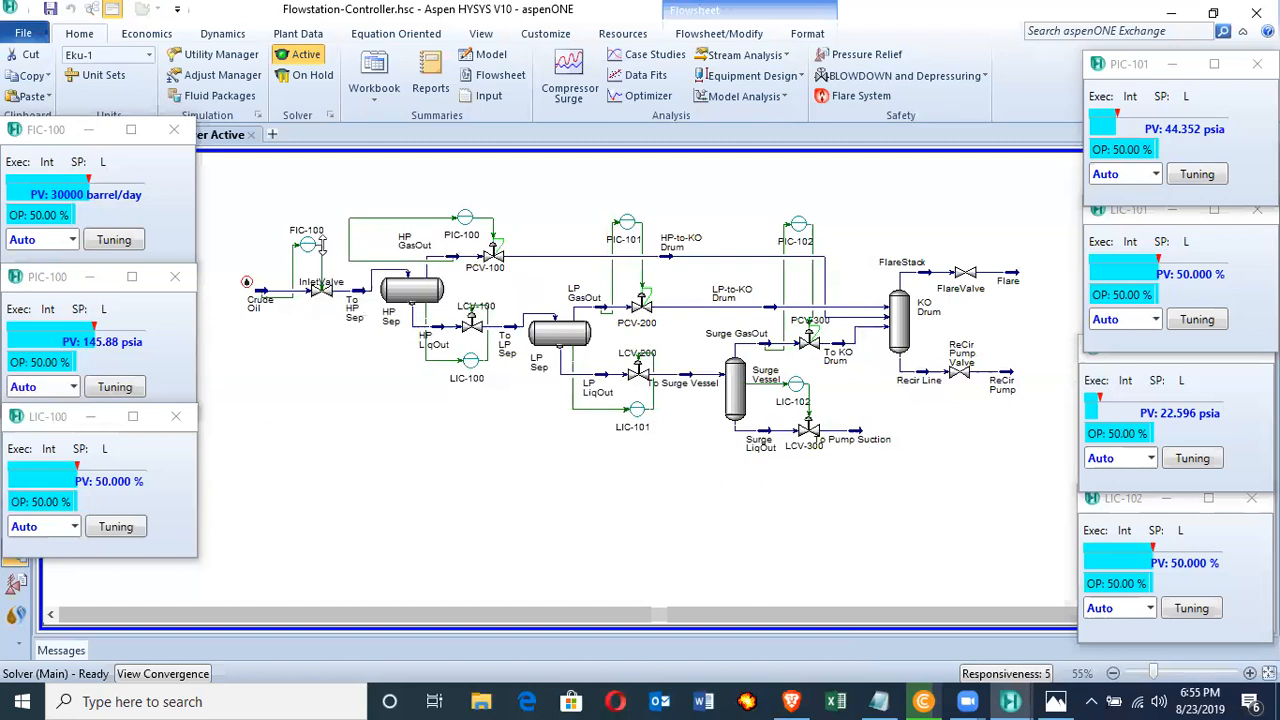
mouse_move(324, 256)
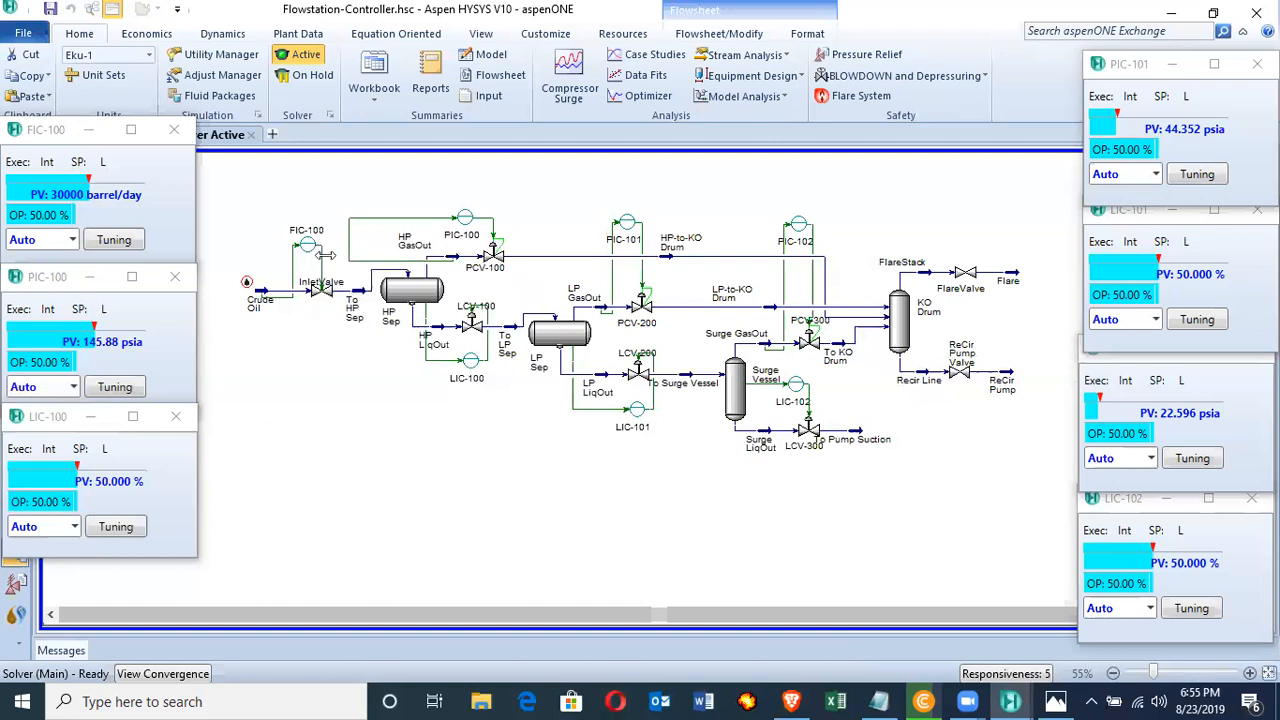
mouse_move(324, 296)
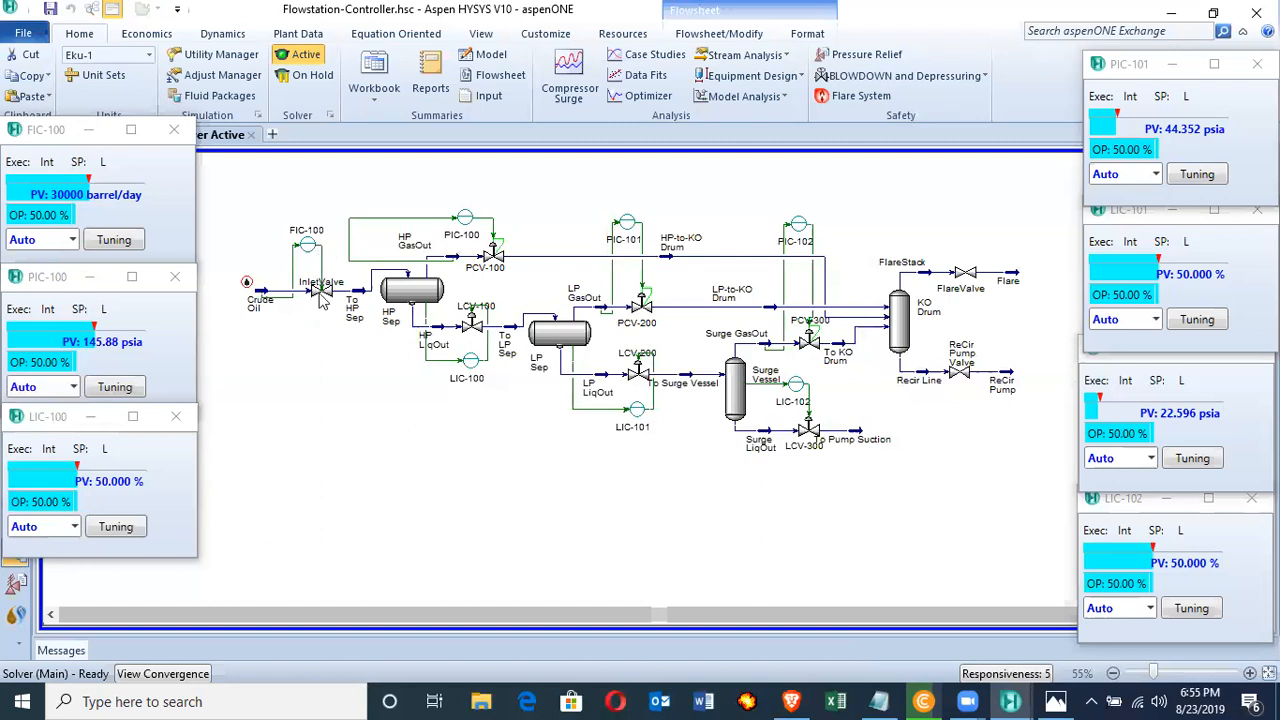
mouse_move(324, 290)
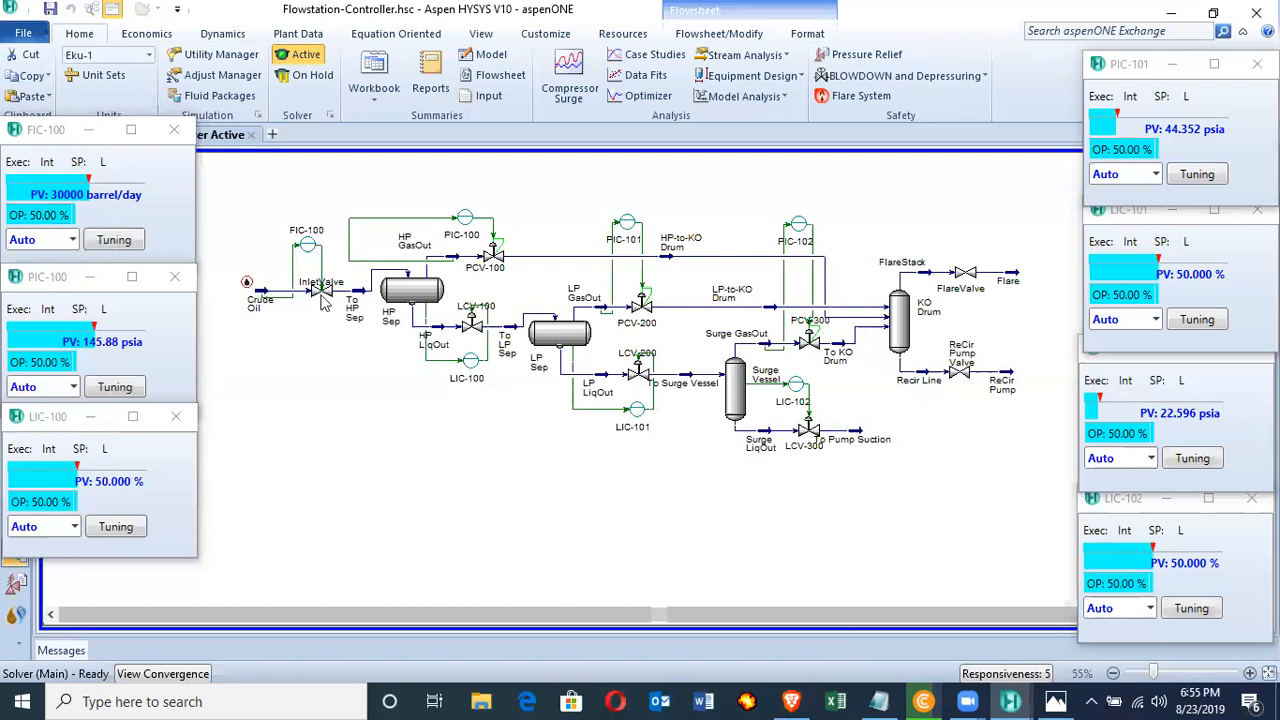
mouse_move(322, 290)
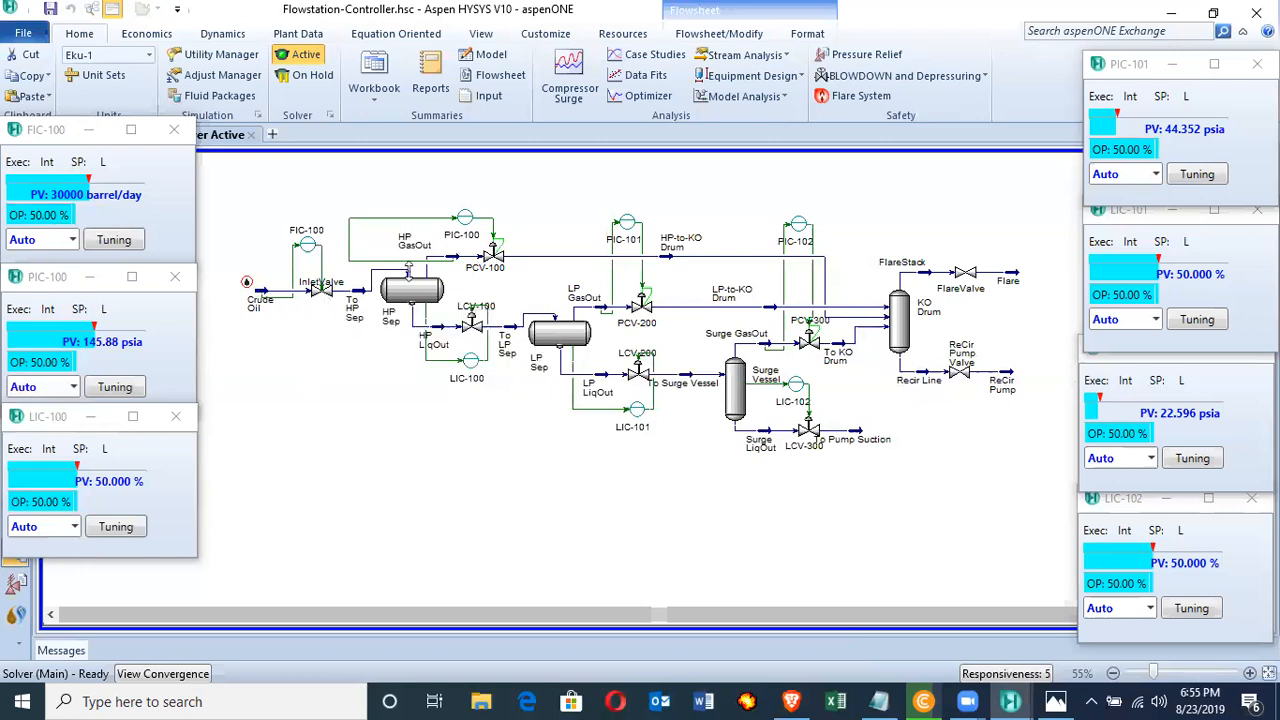
mouse_move(416, 290)
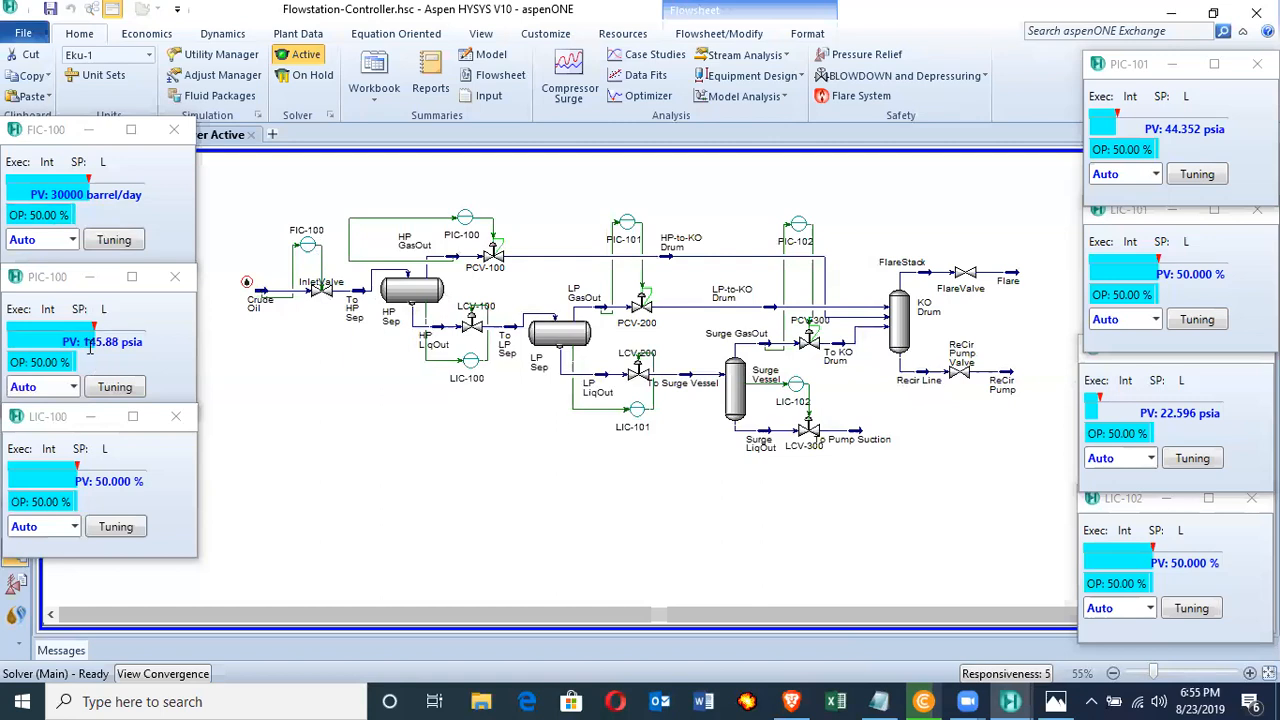
left_click(128, 342)
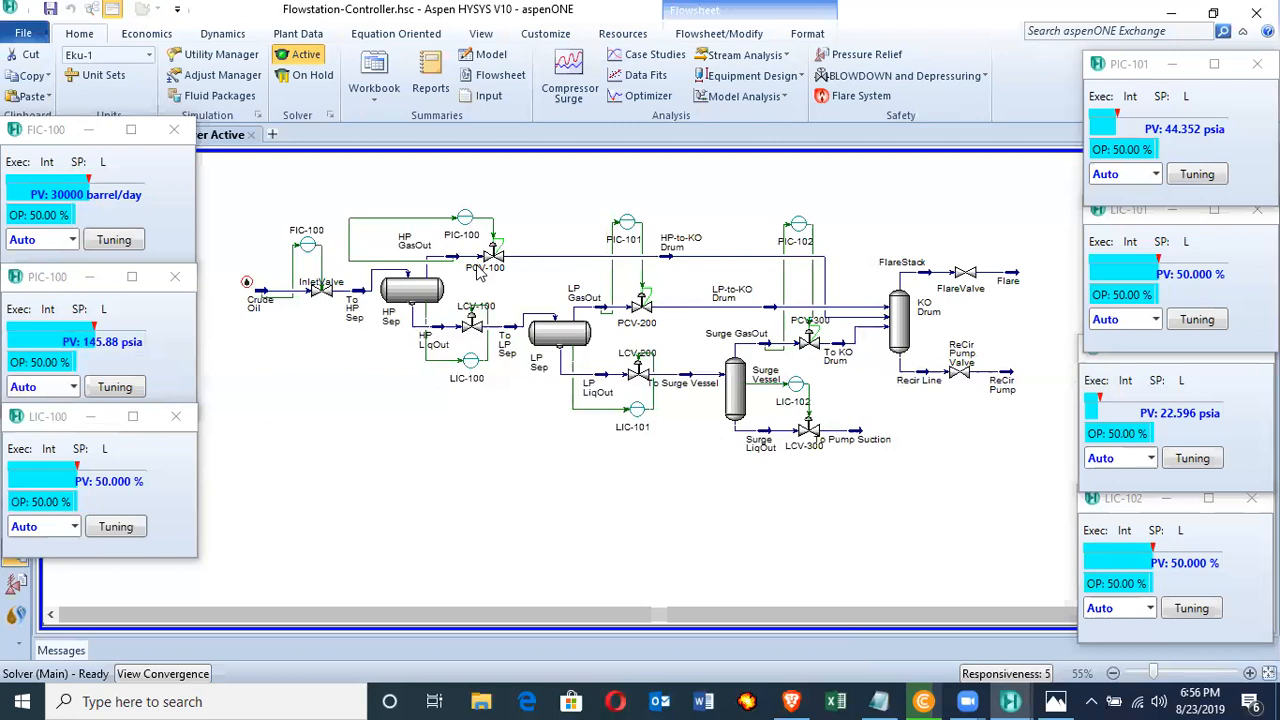
mouse_move(412, 290)
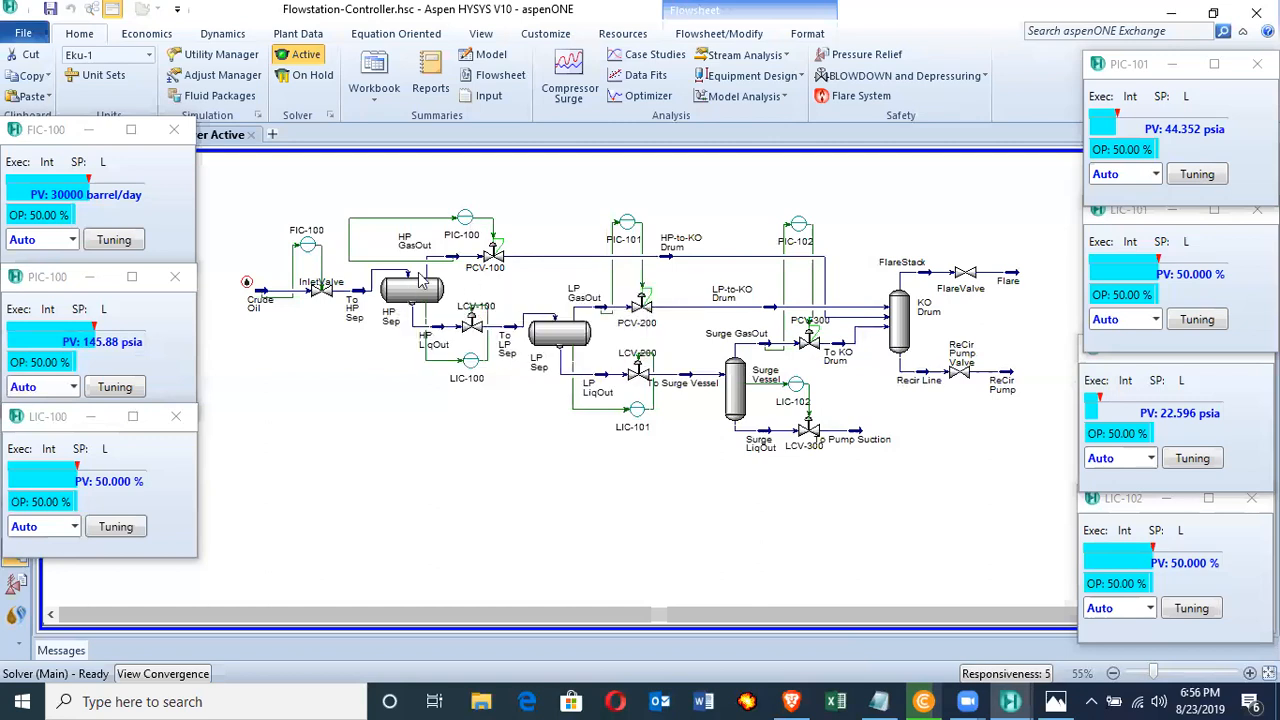
mouse_move(410, 284)
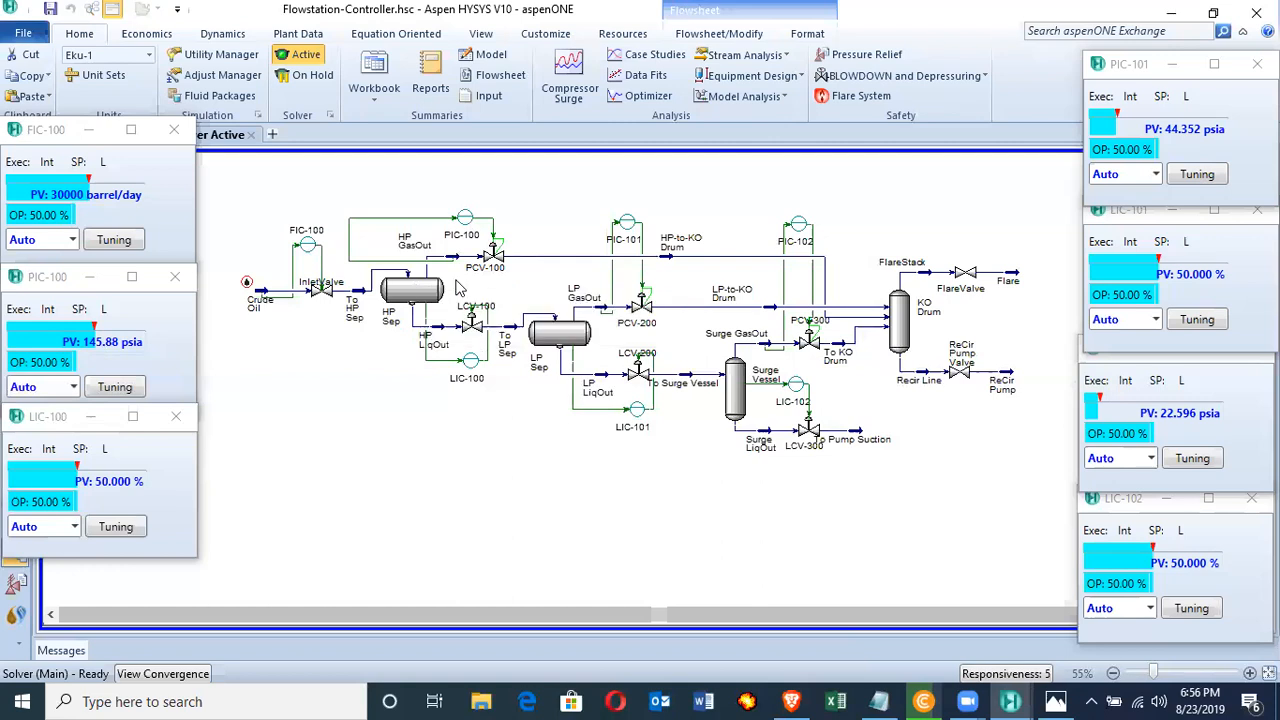
mouse_move(464, 230)
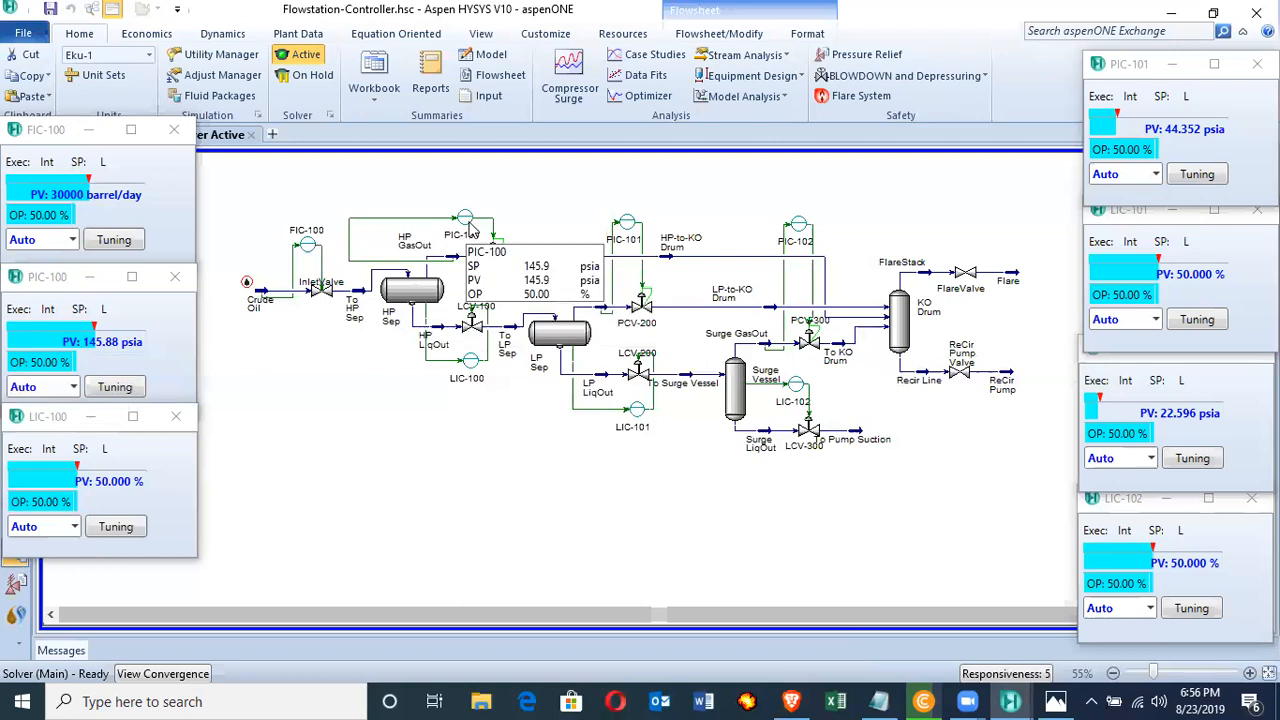
mouse_move(456, 240)
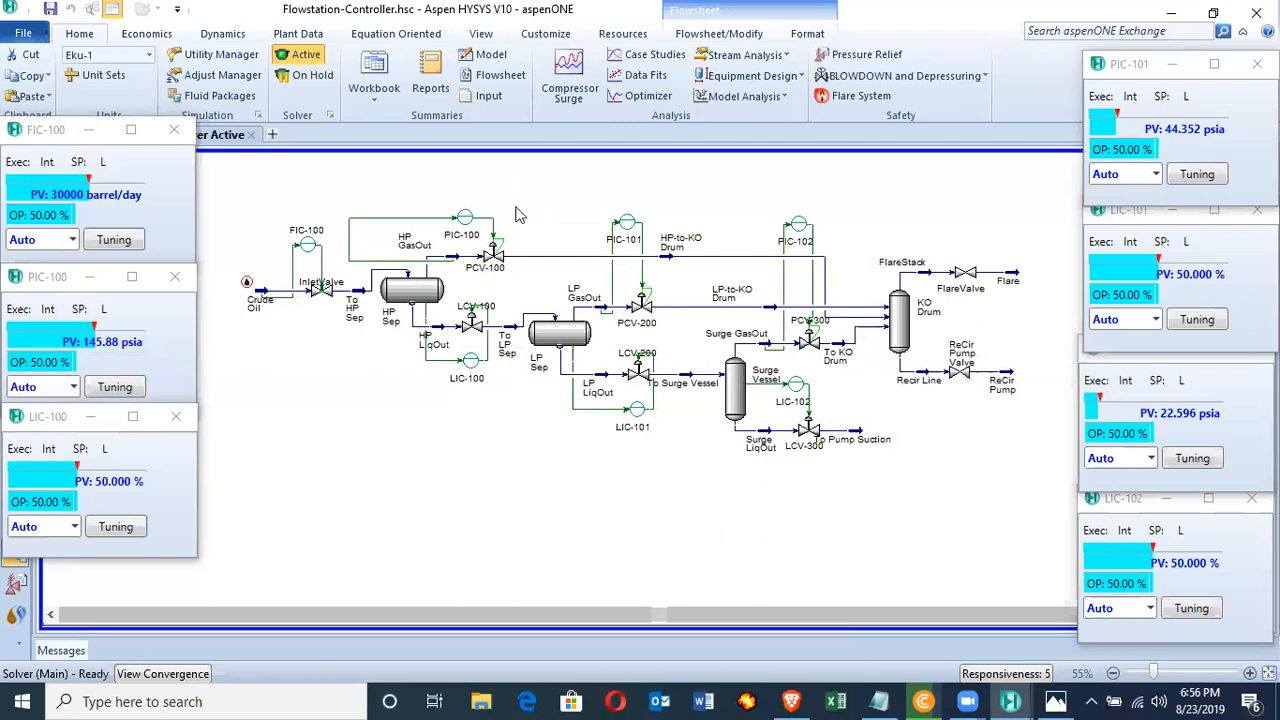
mouse_move(492, 278)
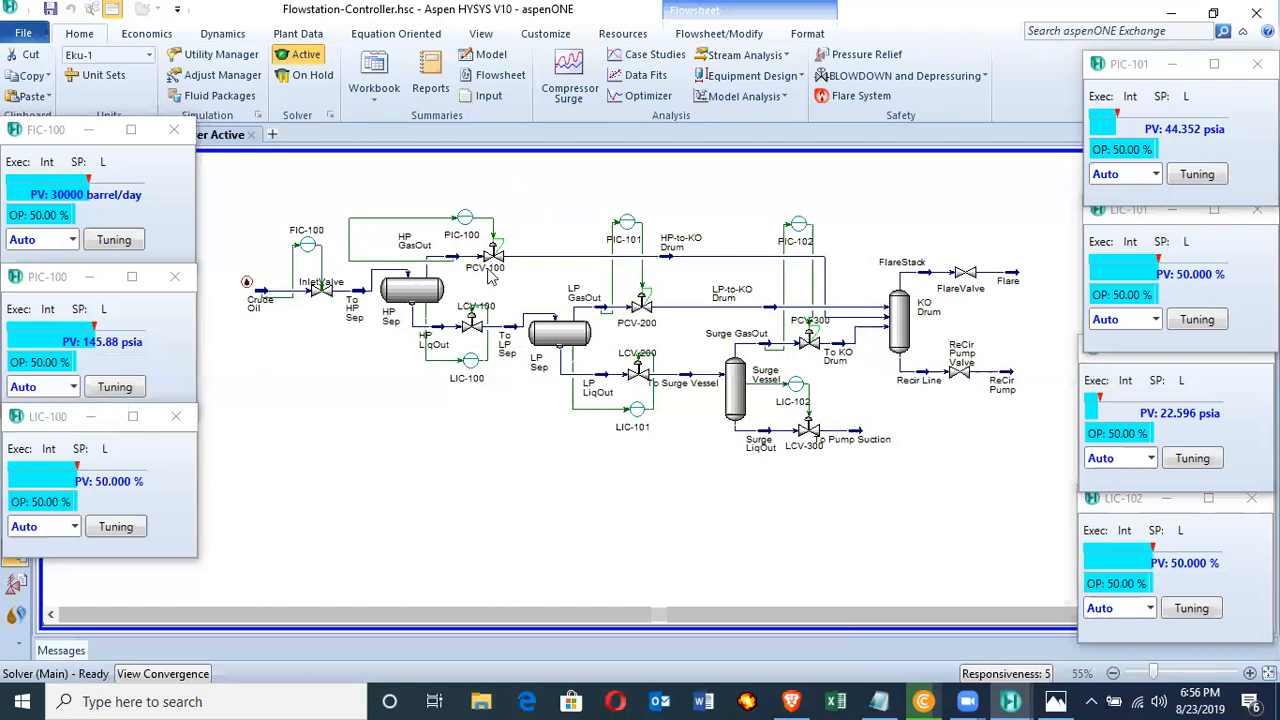
mouse_move(510, 268)
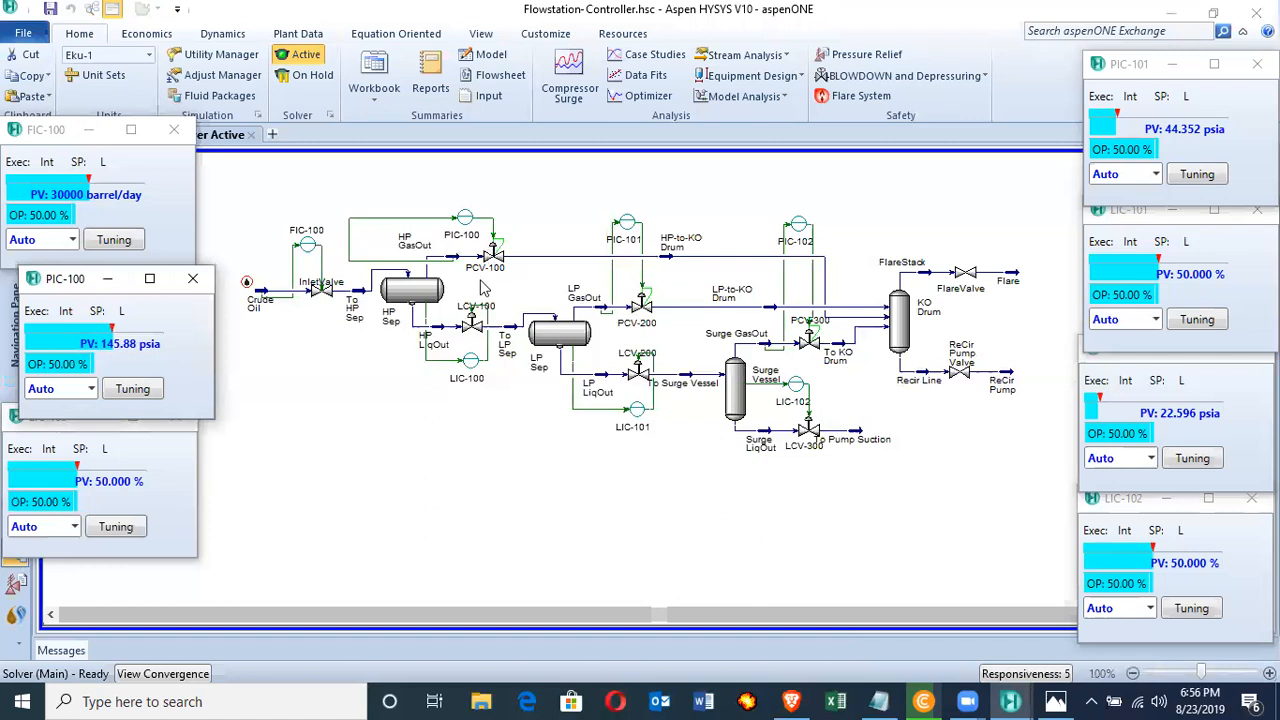
mouse_move(160, 376)
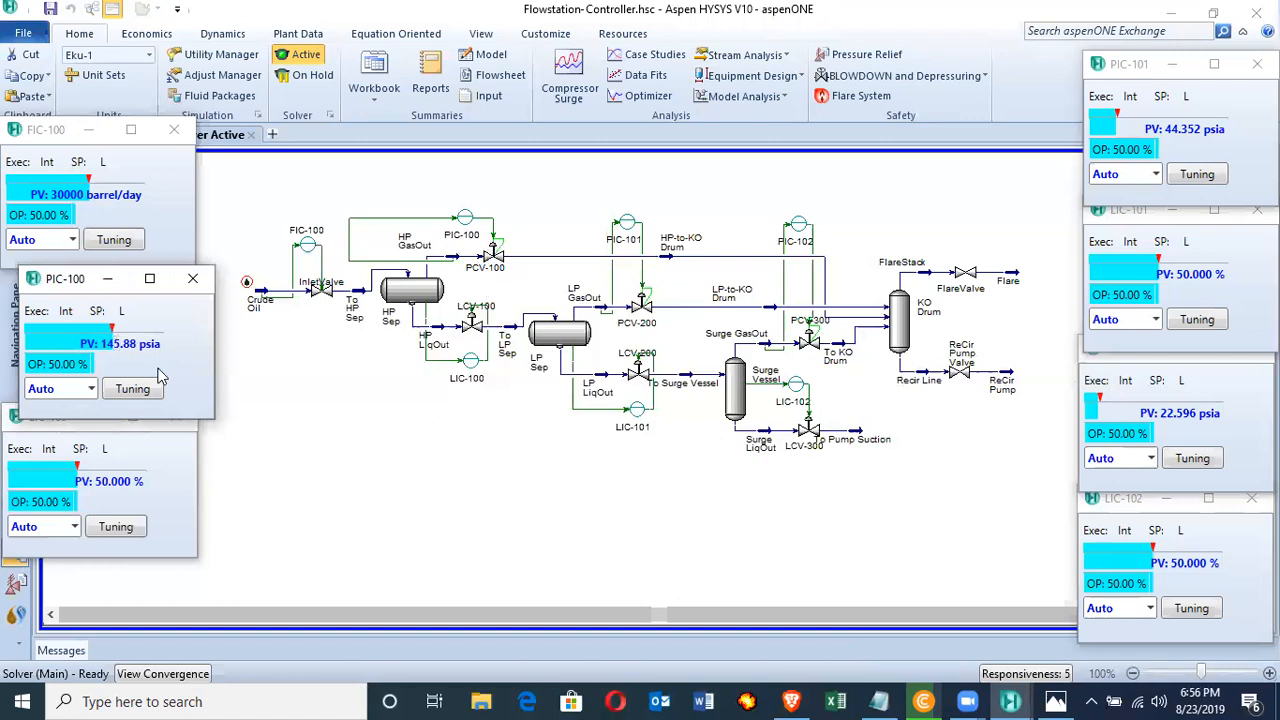
mouse_move(470, 322)
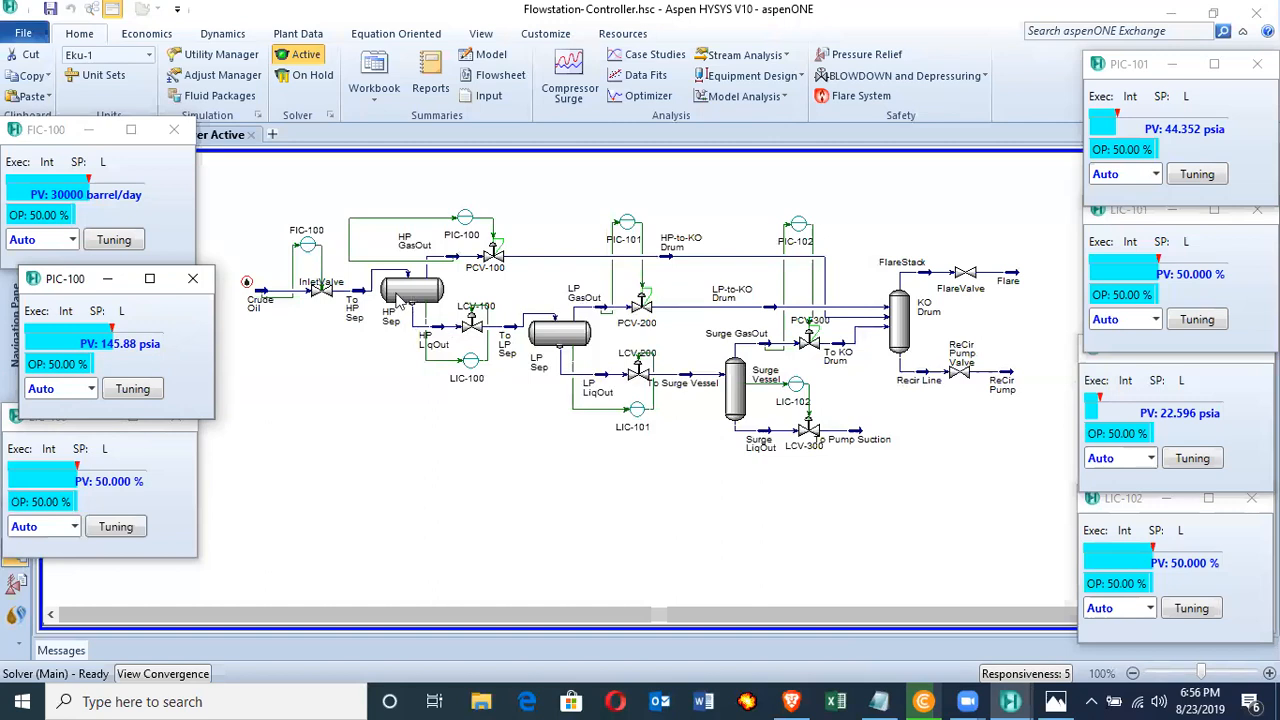
mouse_move(408, 296)
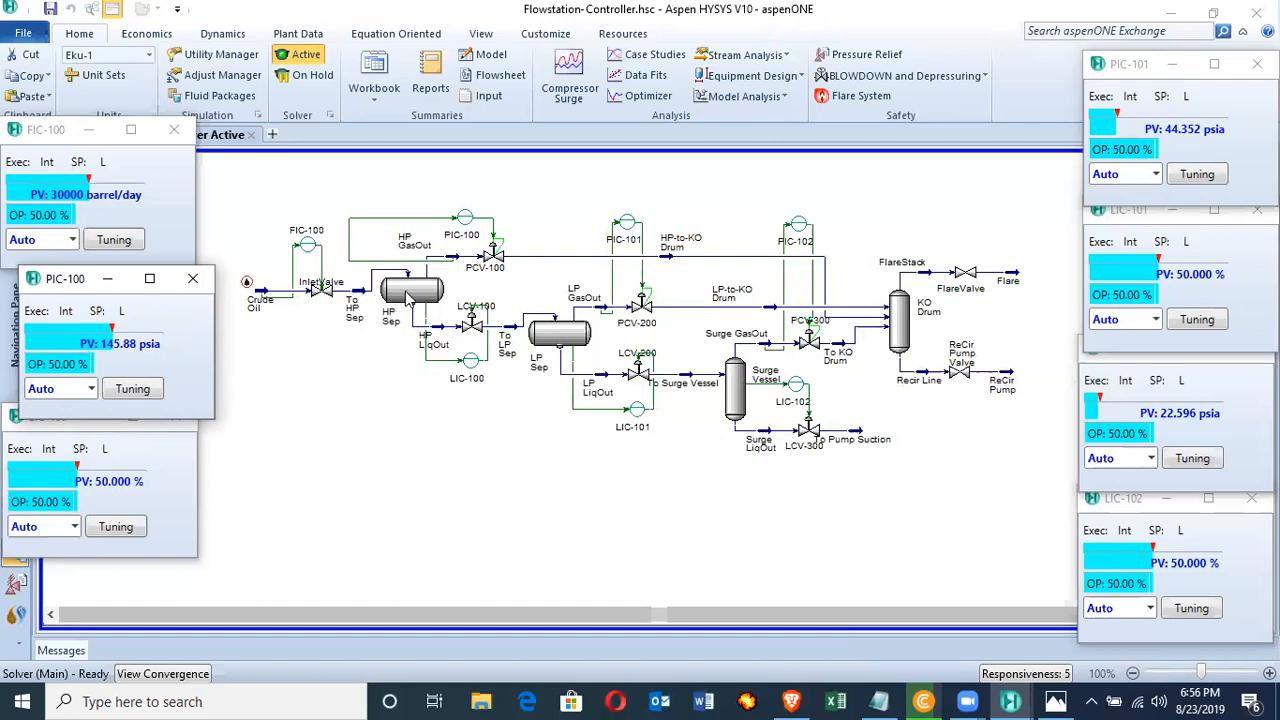
mouse_move(440, 292)
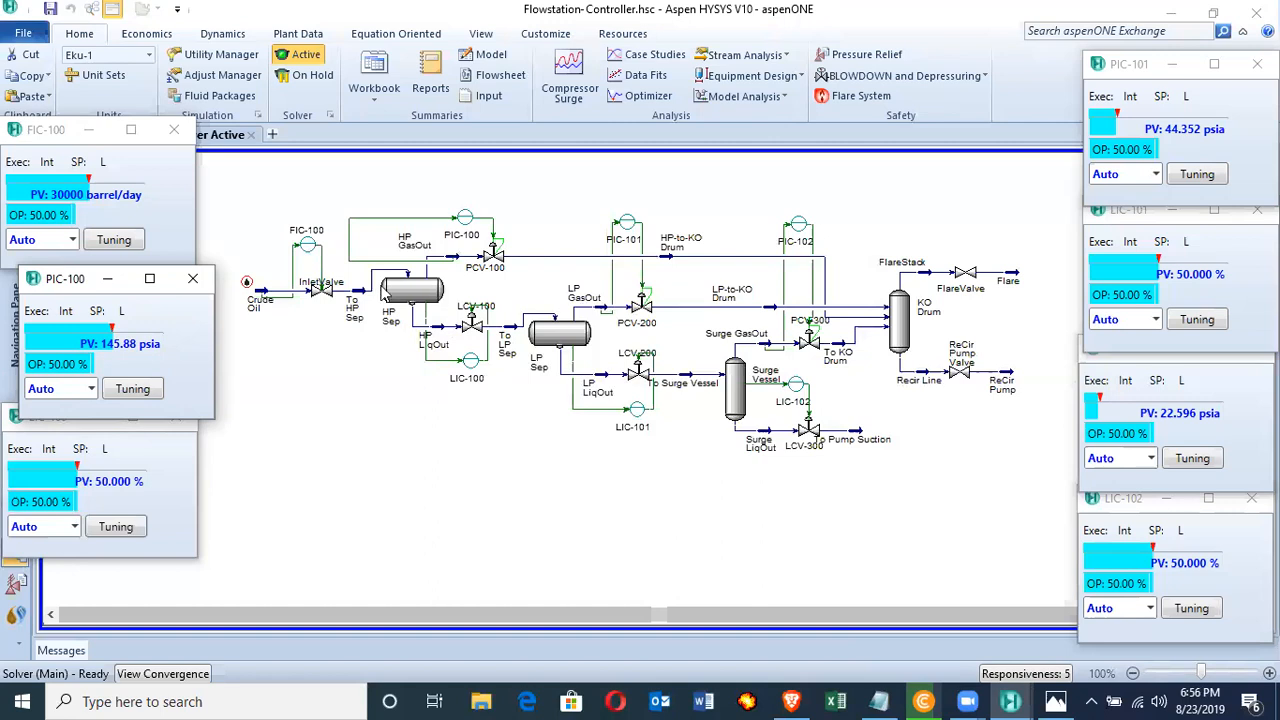
mouse_move(450, 296)
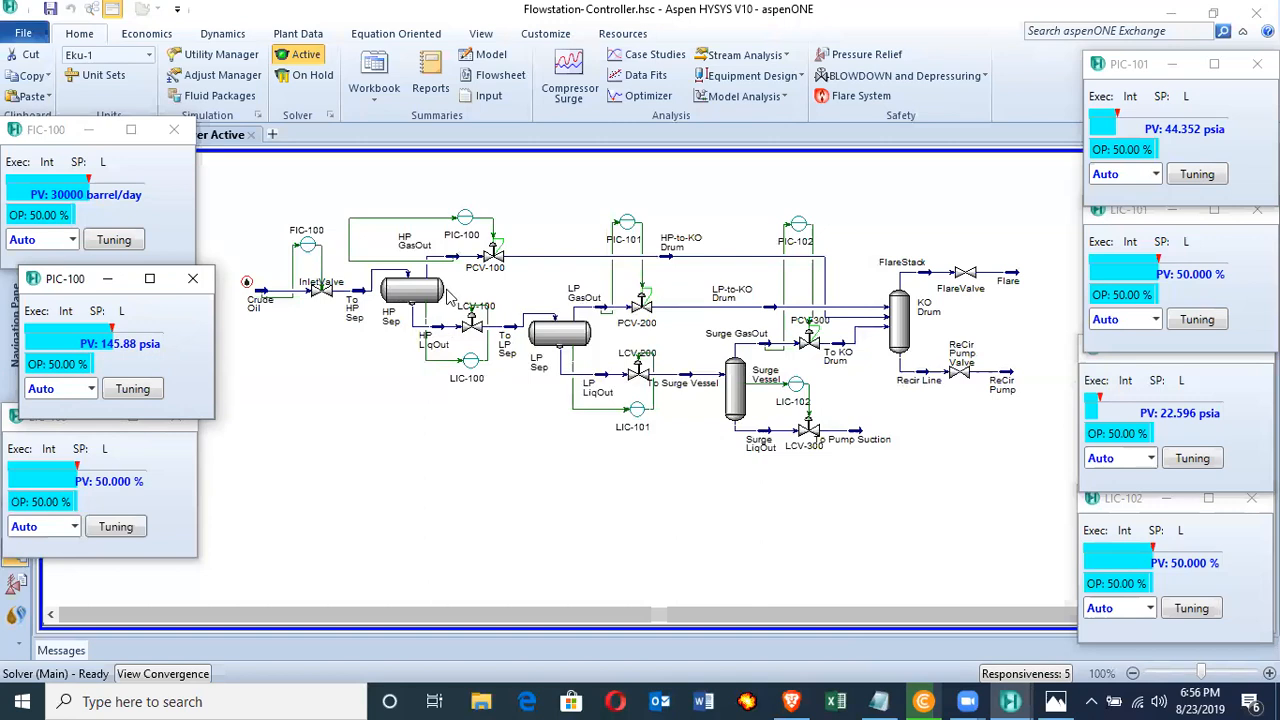
mouse_move(450, 318)
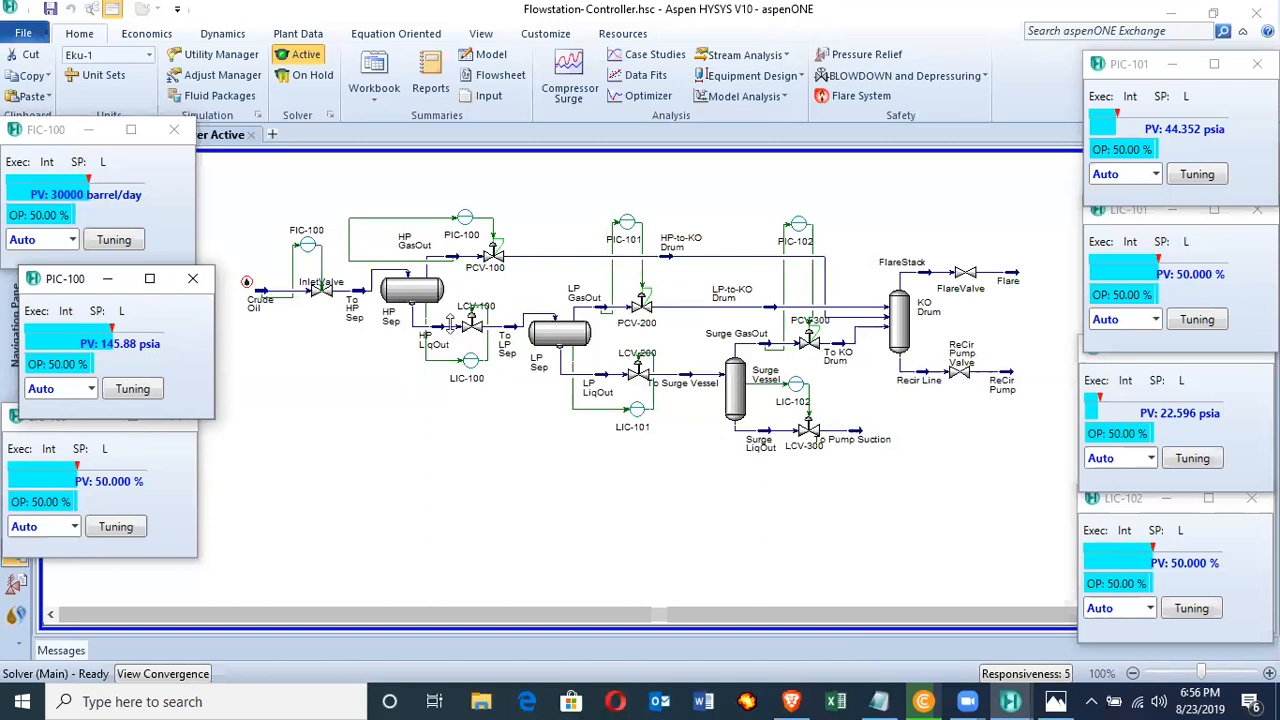
mouse_move(460, 390)
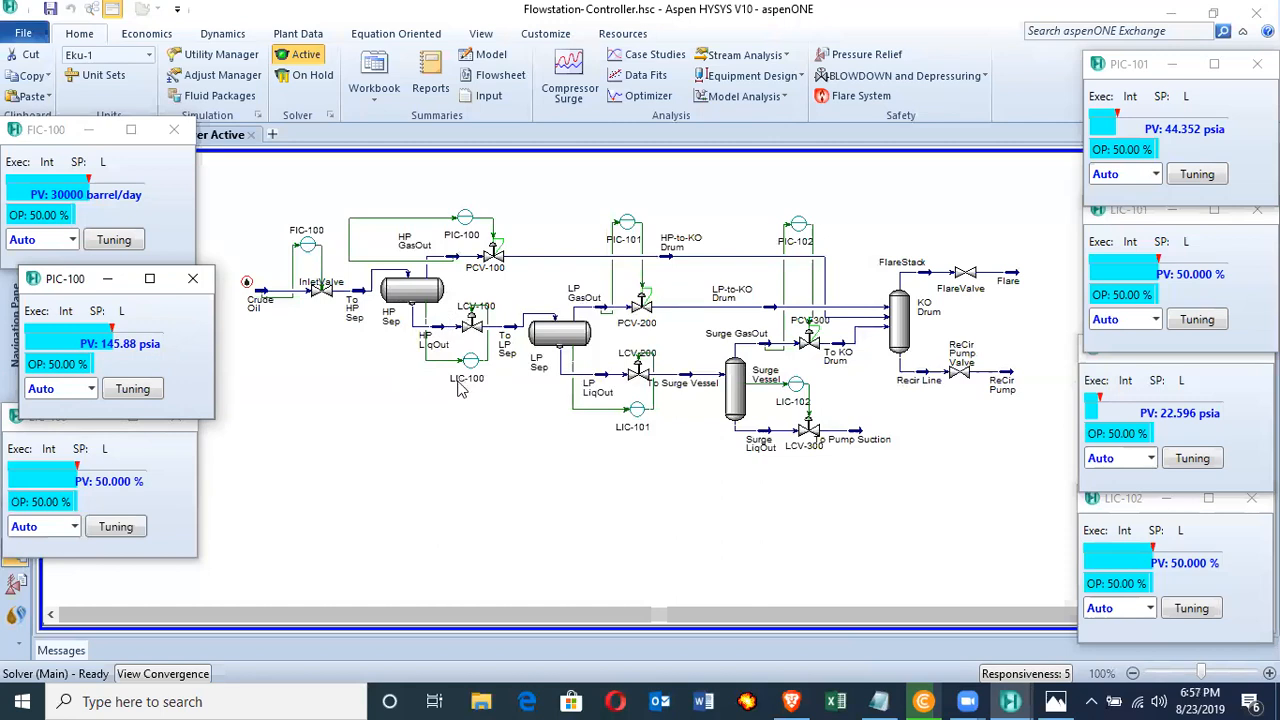
mouse_move(416, 296)
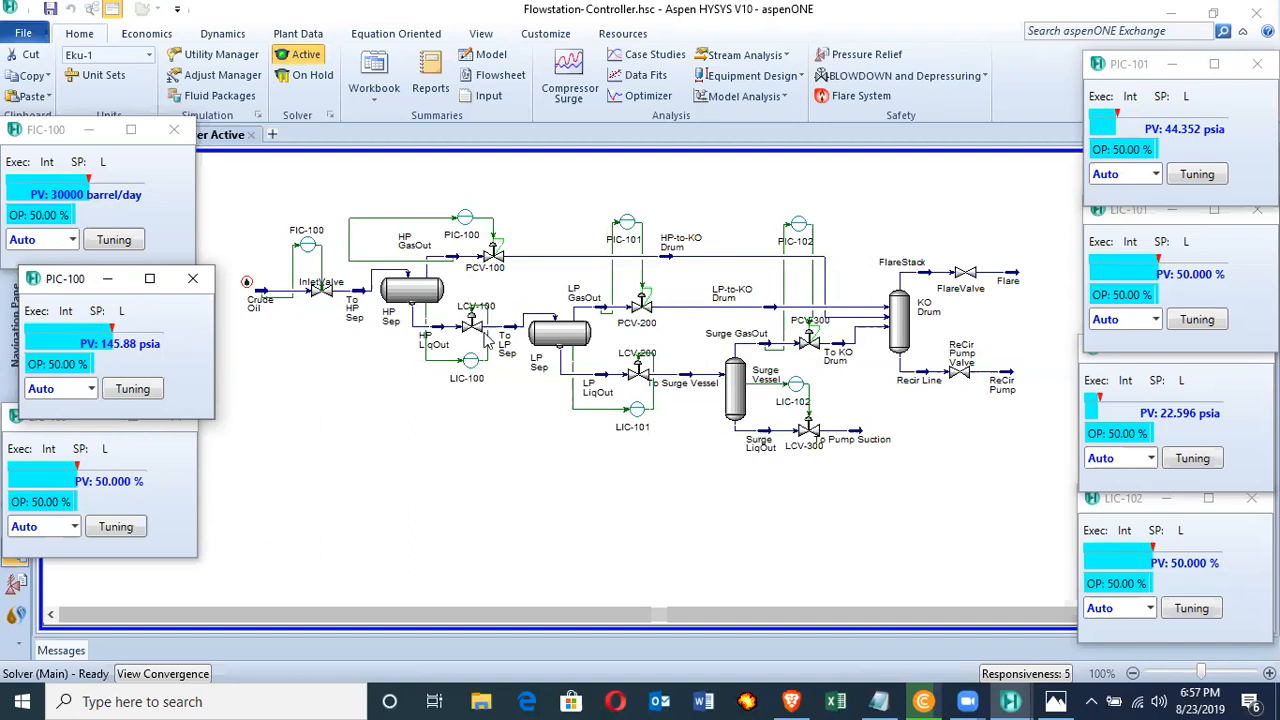
mouse_move(480, 324)
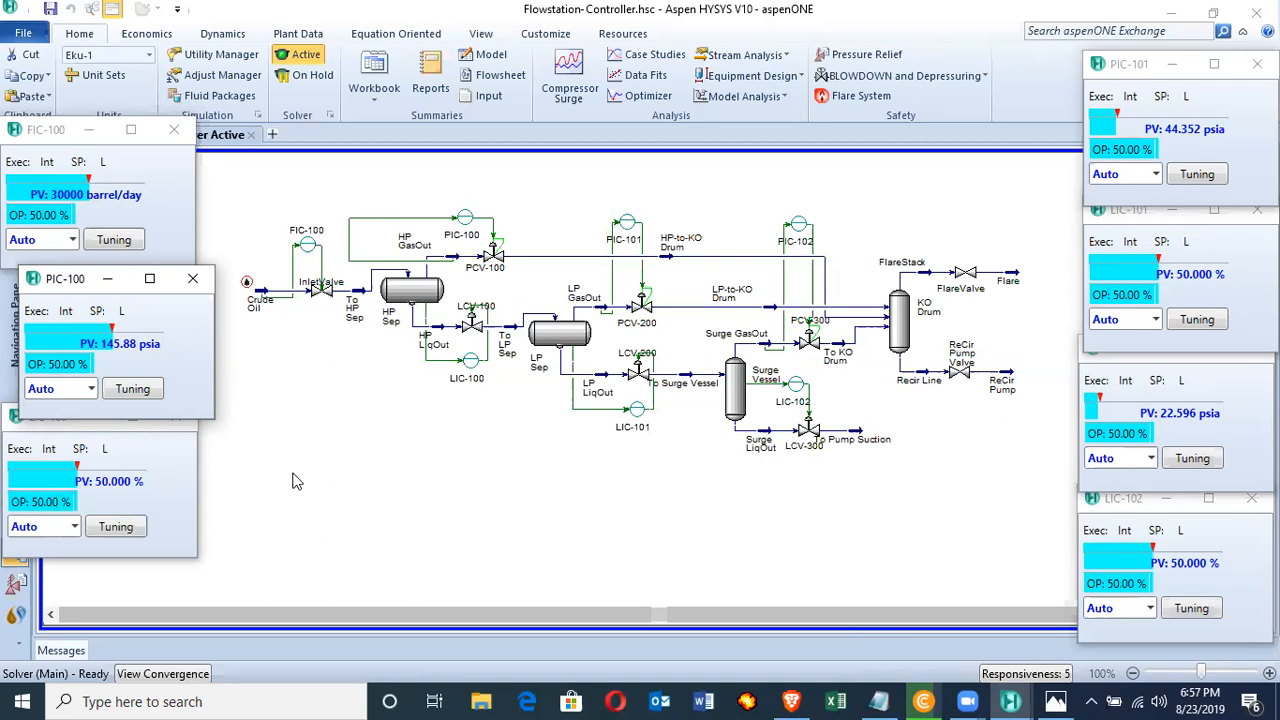
mouse_move(438, 372)
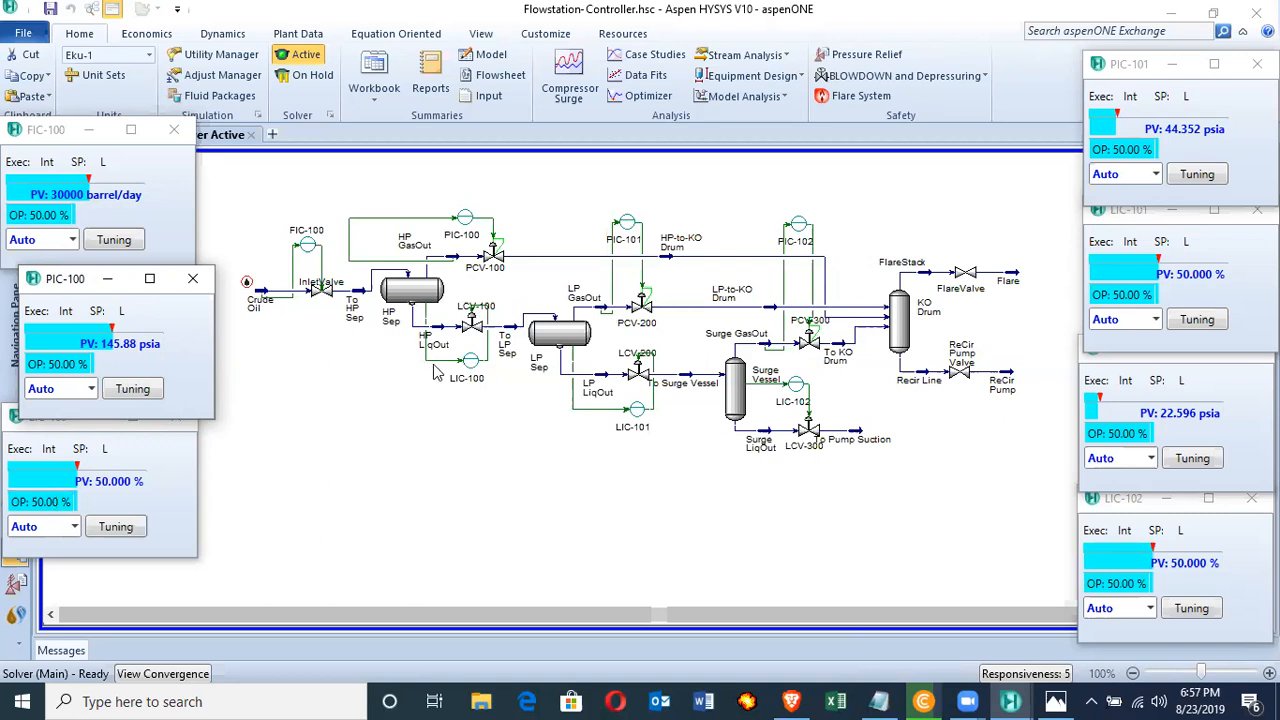
mouse_move(476, 396)
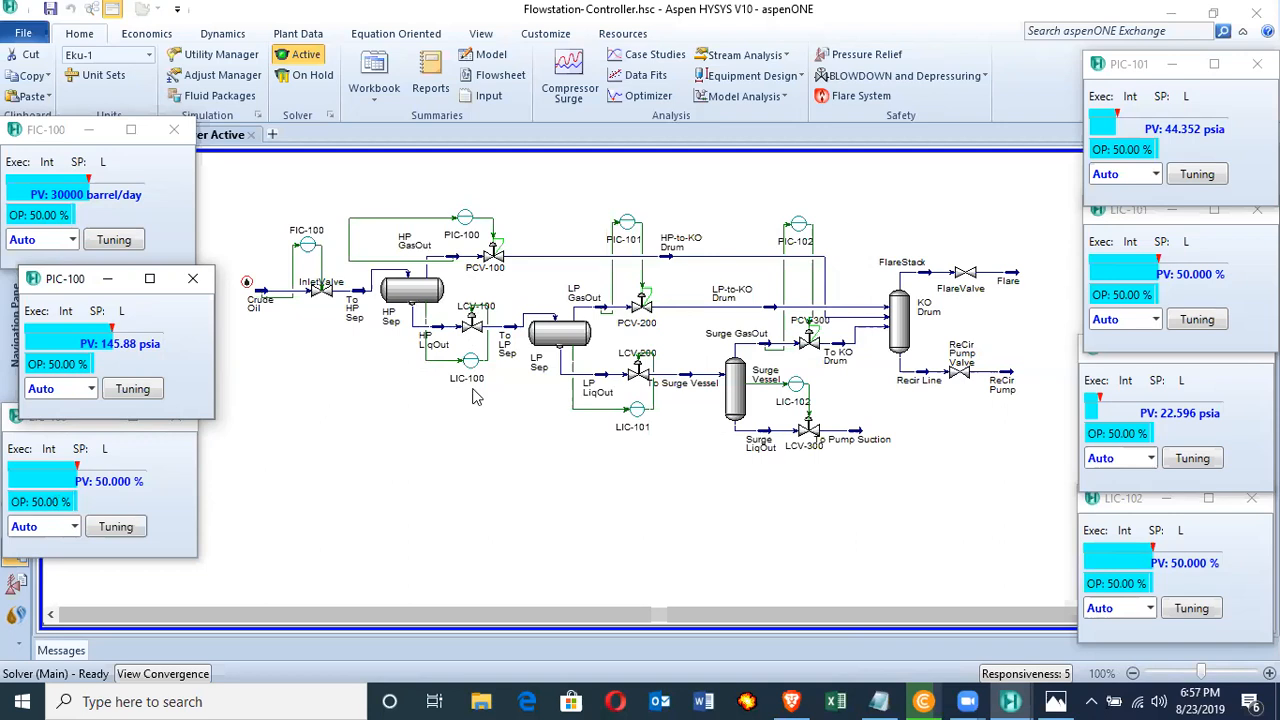
mouse_move(392, 392)
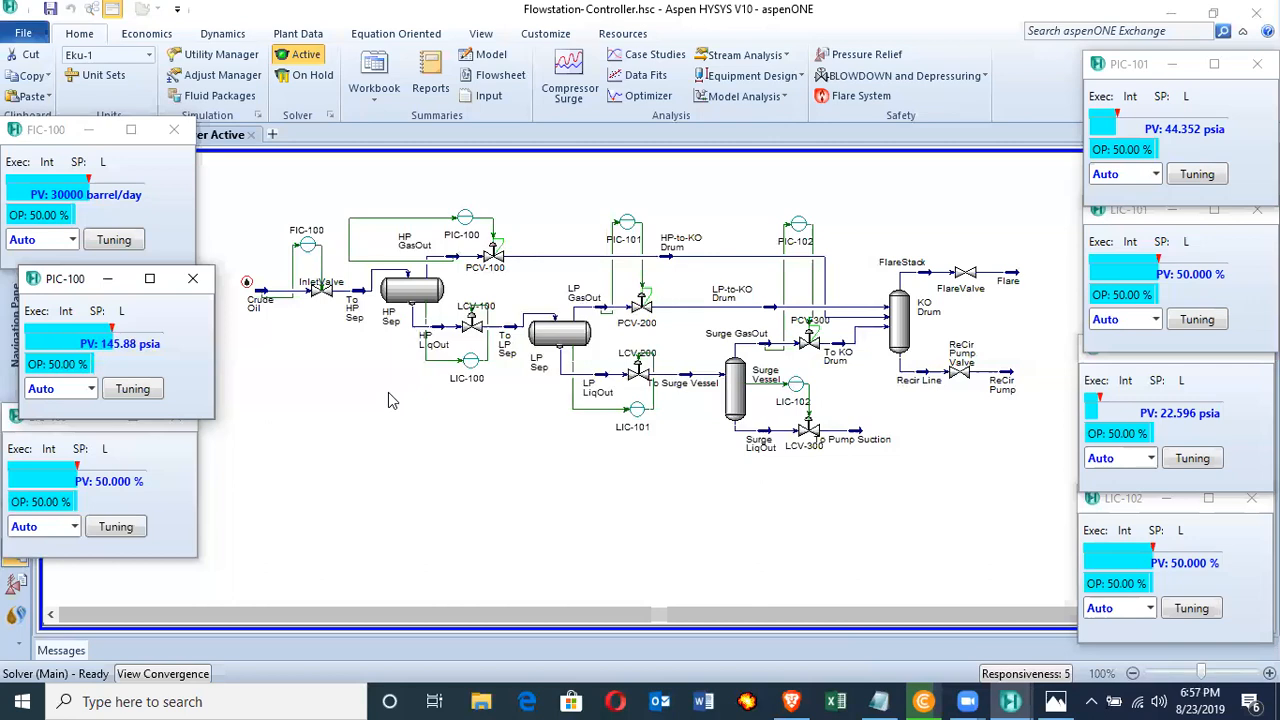
mouse_move(308, 386)
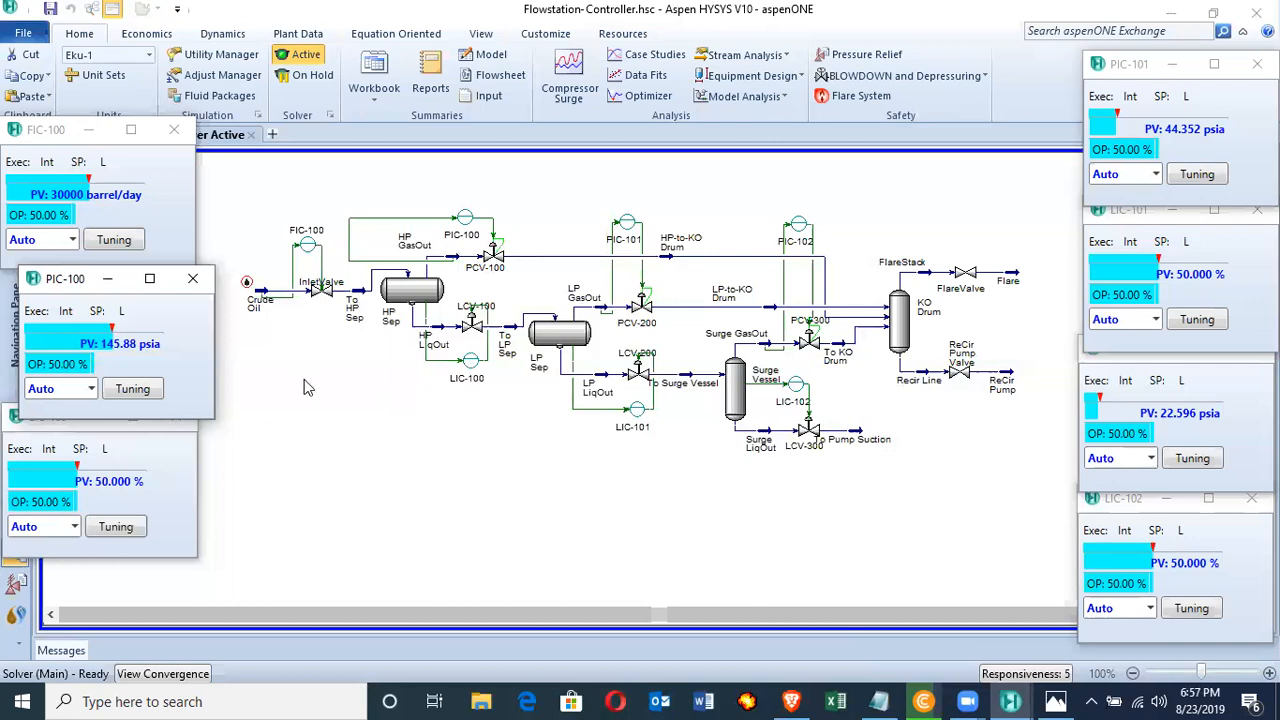
mouse_move(320, 330)
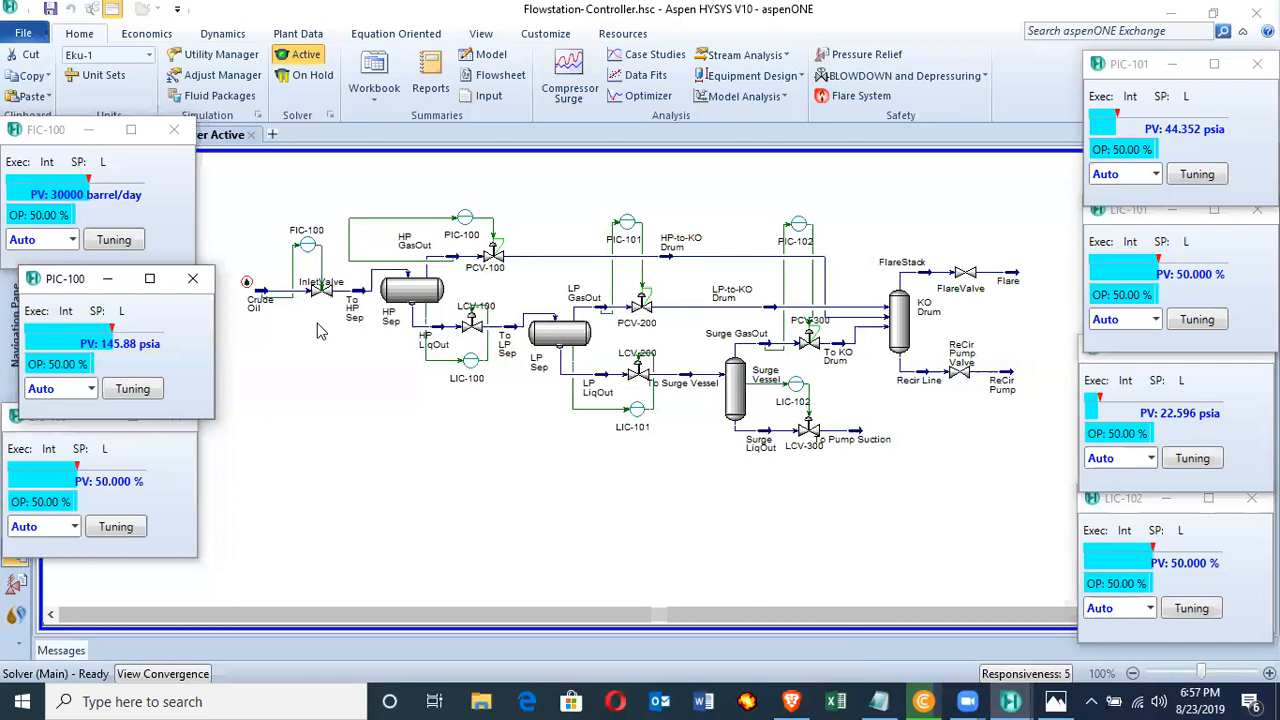
mouse_move(328, 300)
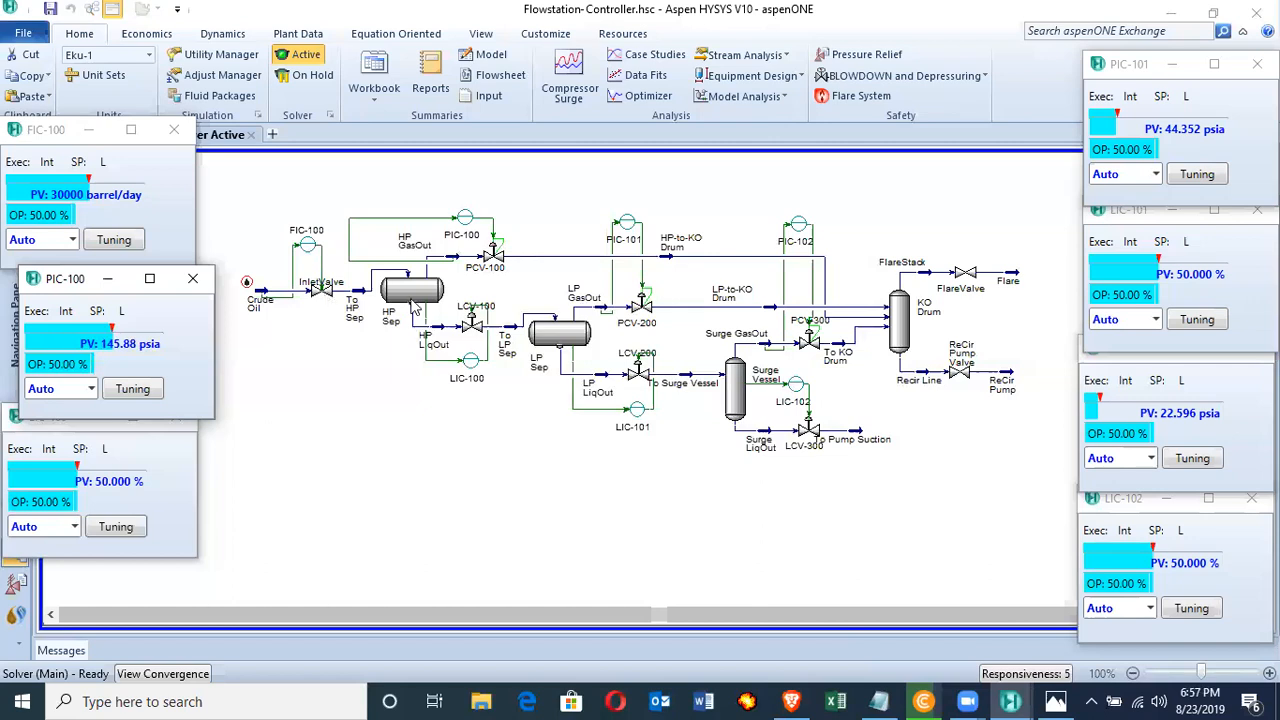
mouse_move(874, 398)
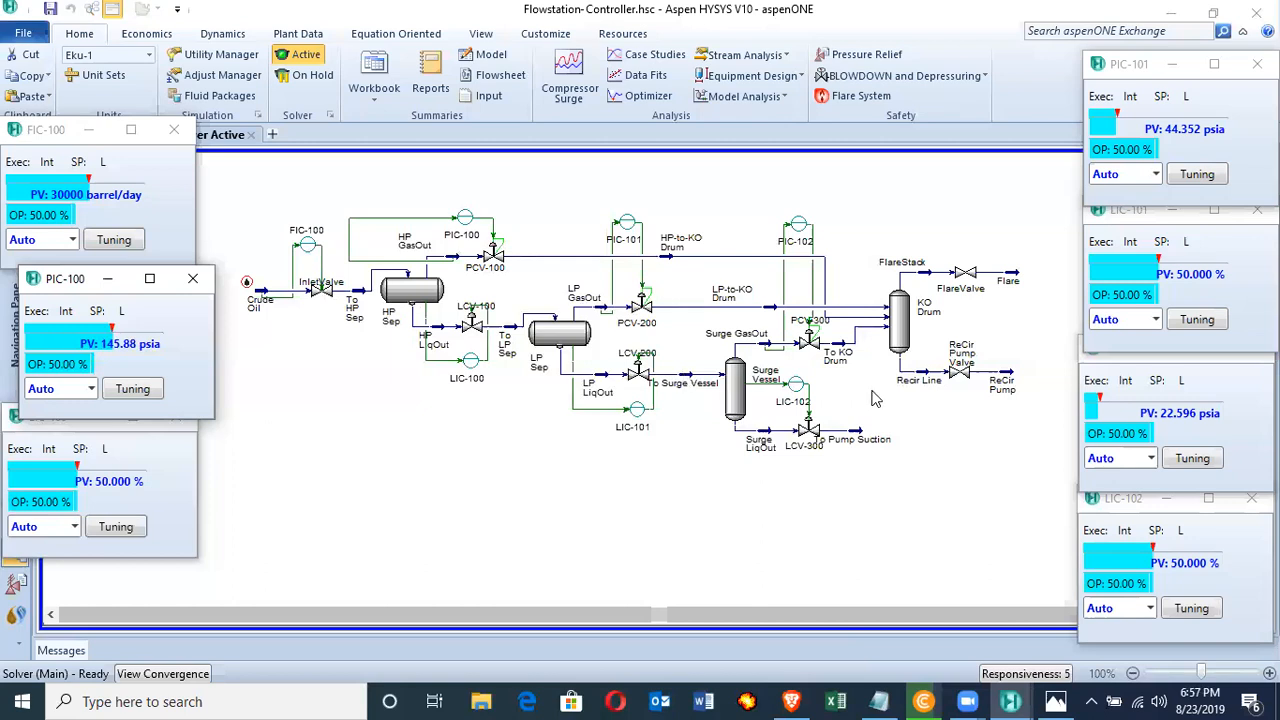
mouse_move(858, 396)
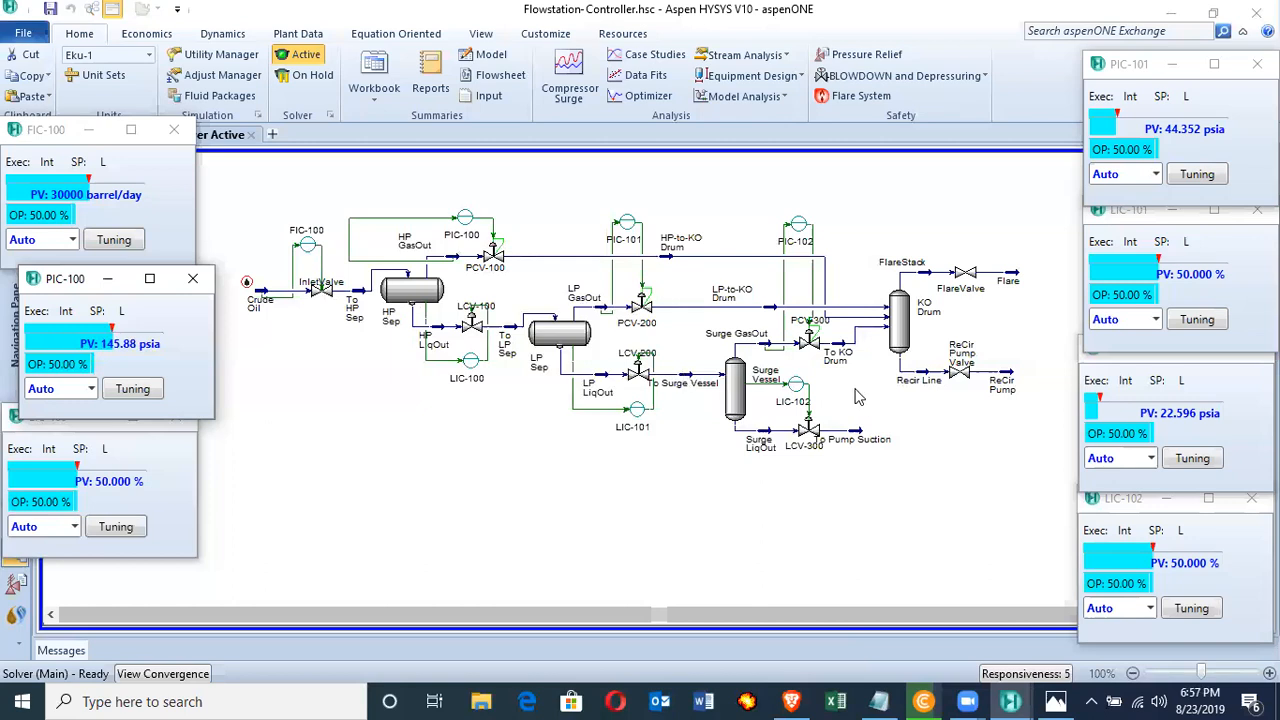
mouse_move(886, 406)
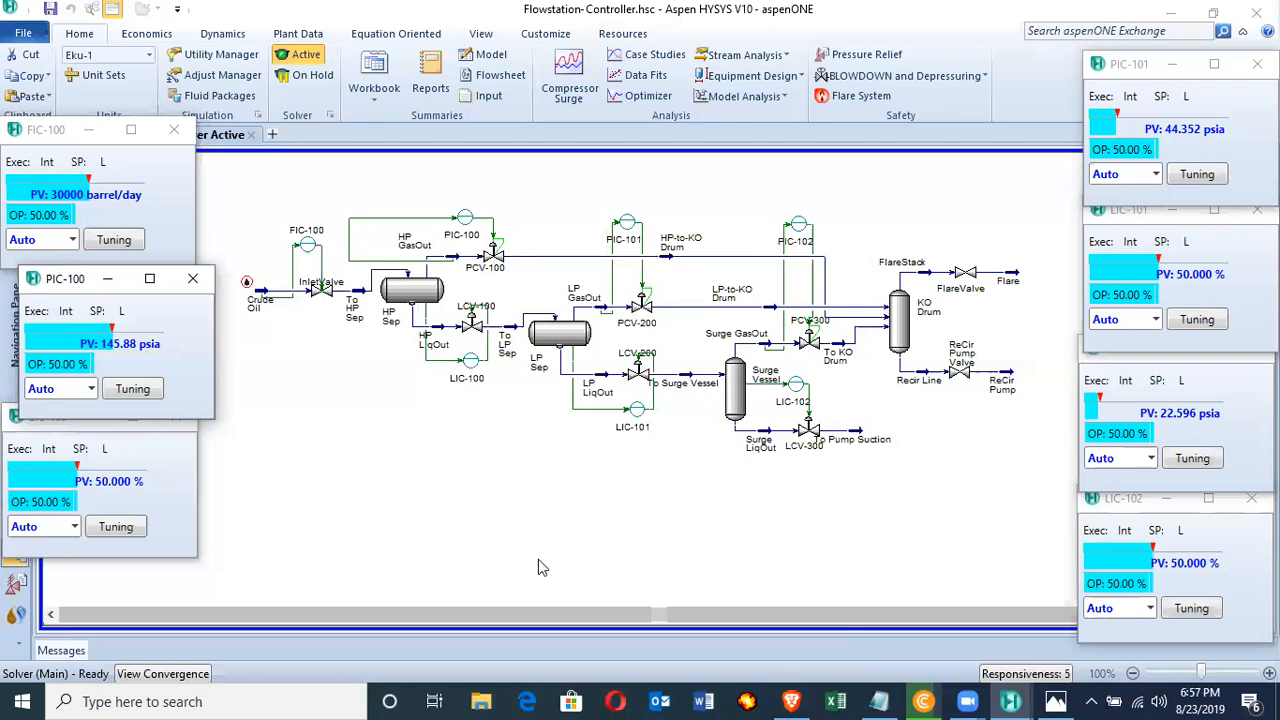
mouse_move(482, 492)
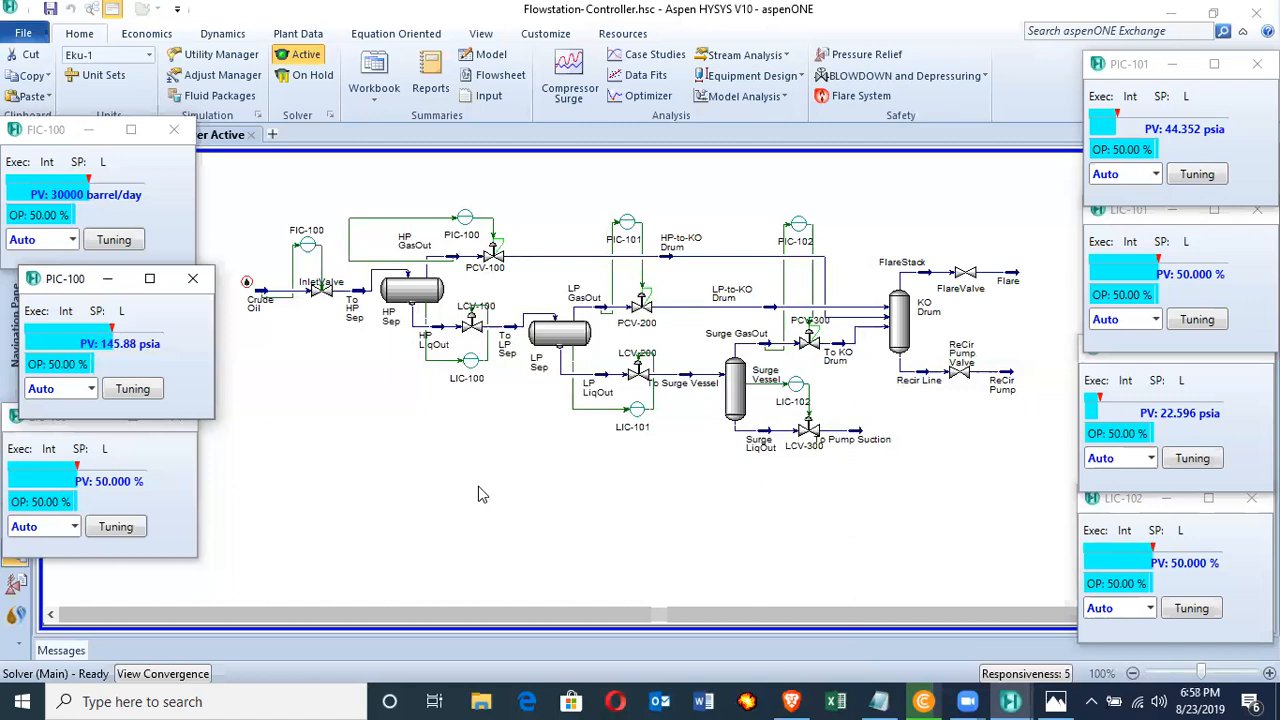
mouse_move(818, 524)
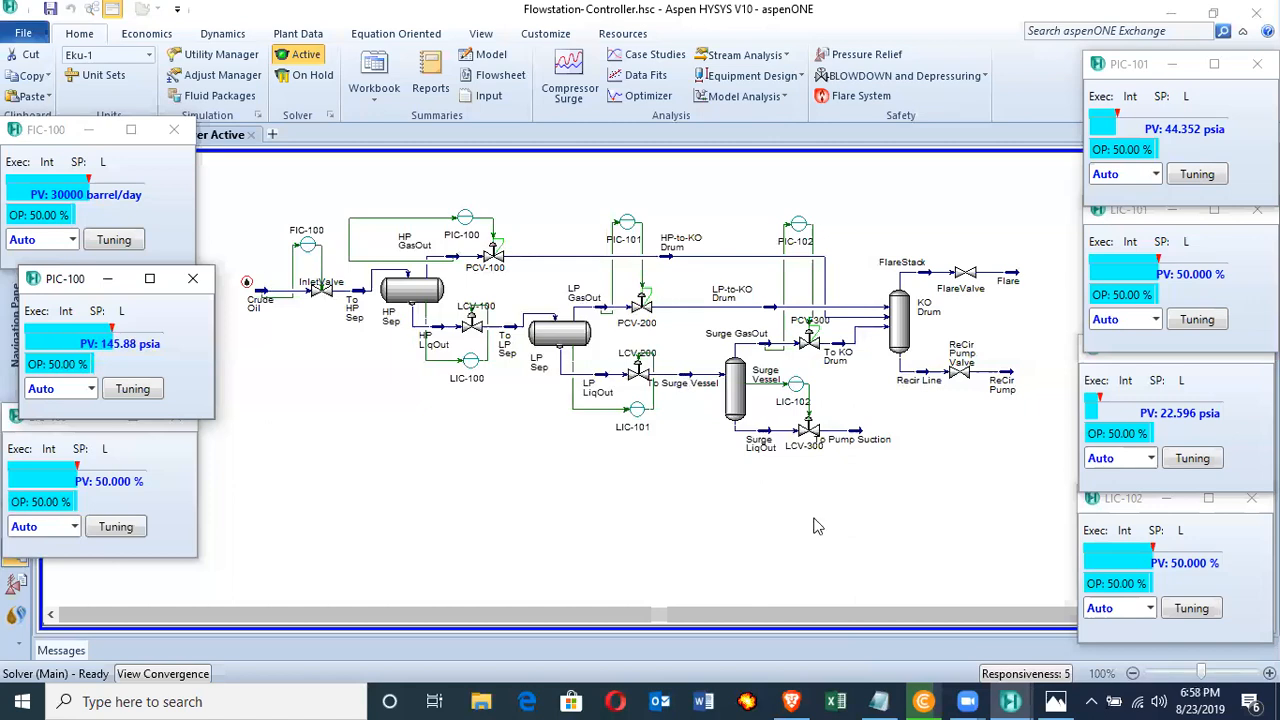
mouse_move(764, 432)
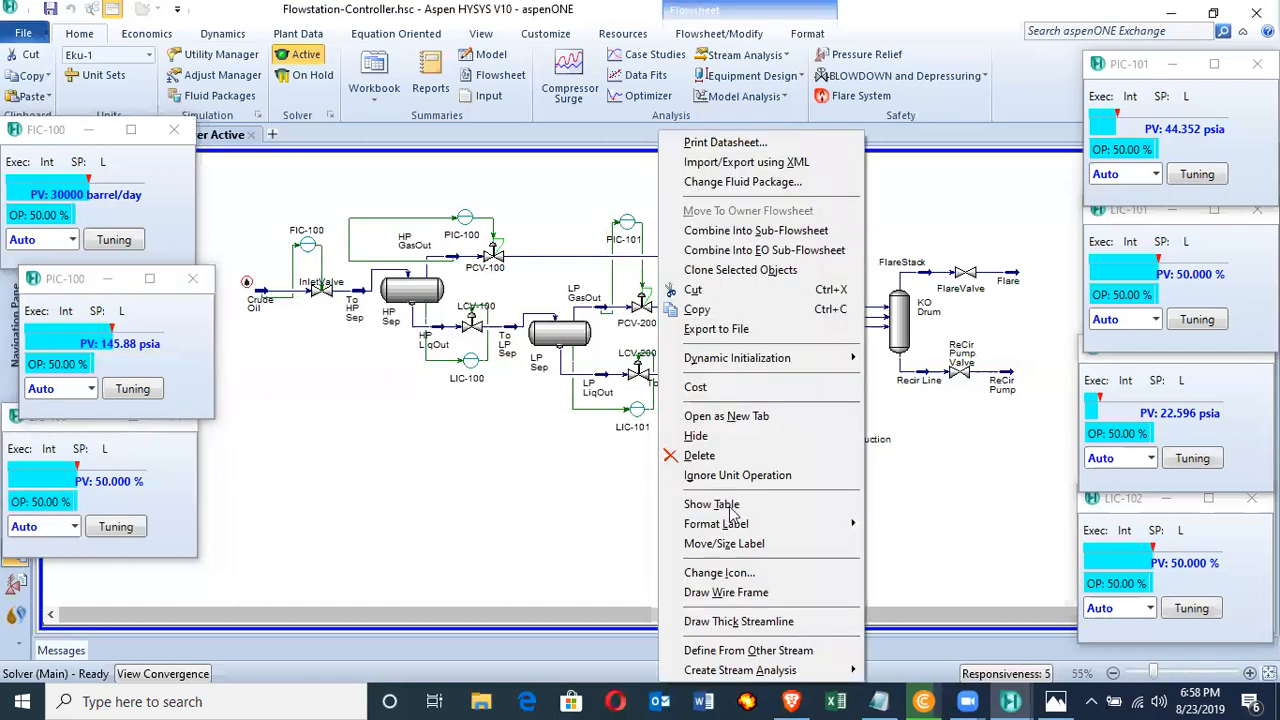
mouse_move(730, 504)
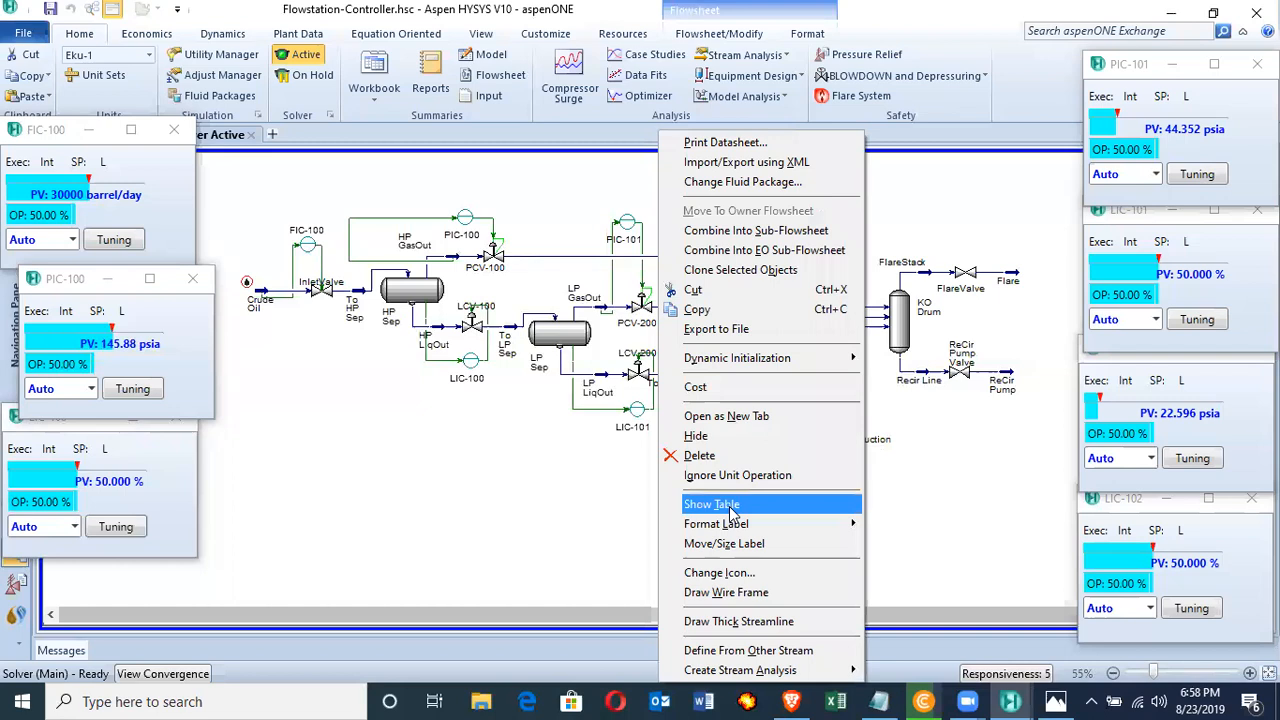
Step: Show a flowsheet data table for the Surge LiqOut stream and begin adding a variable to it
left_click(712, 504)
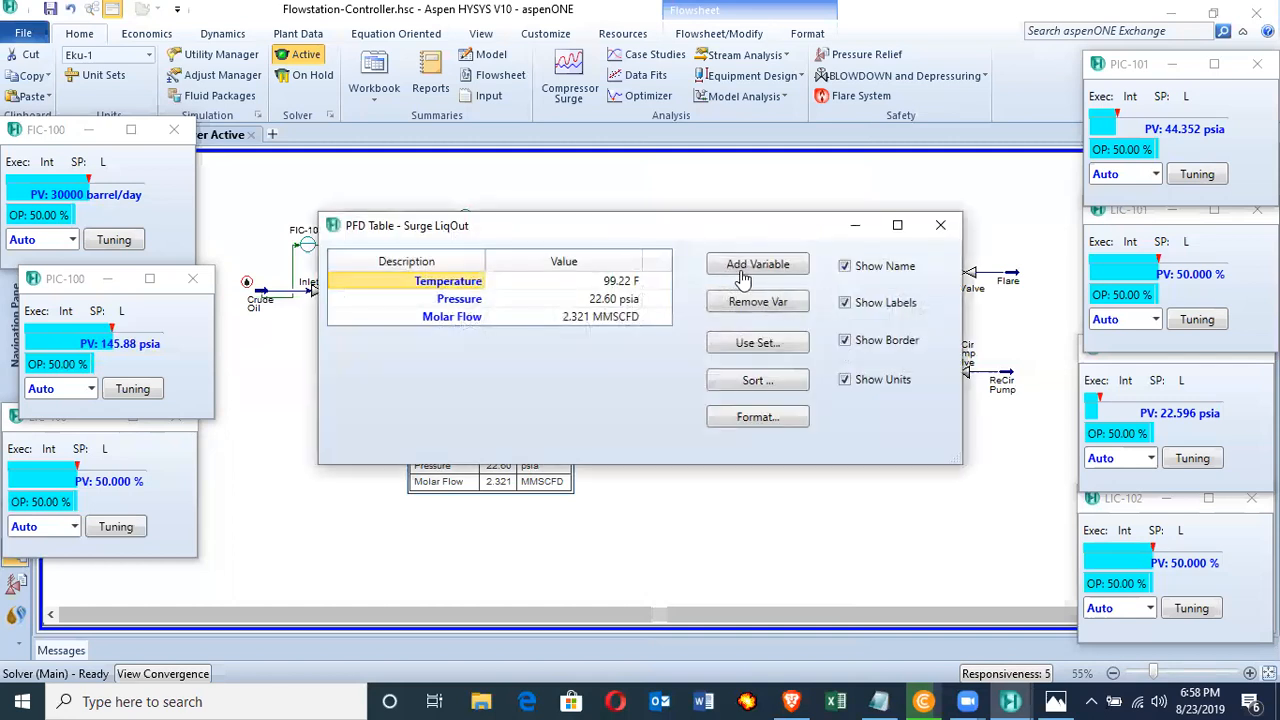
left_click(756, 264)
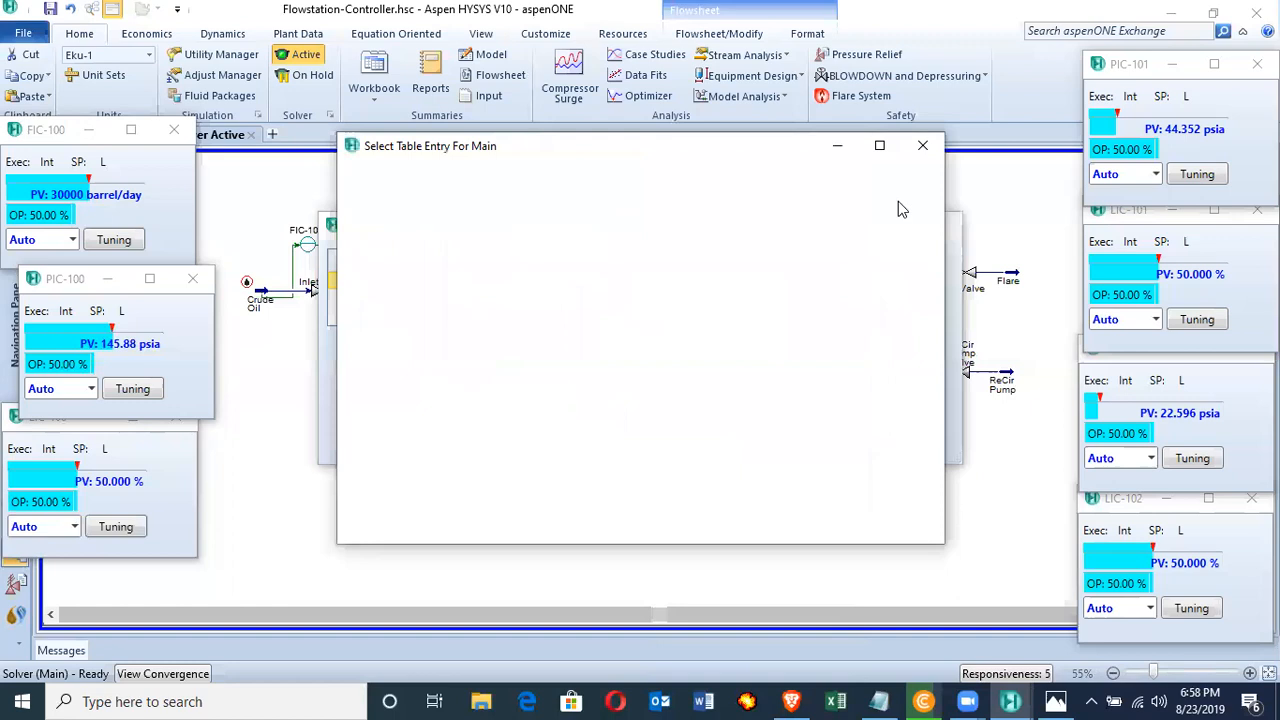
mouse_move(926, 178)
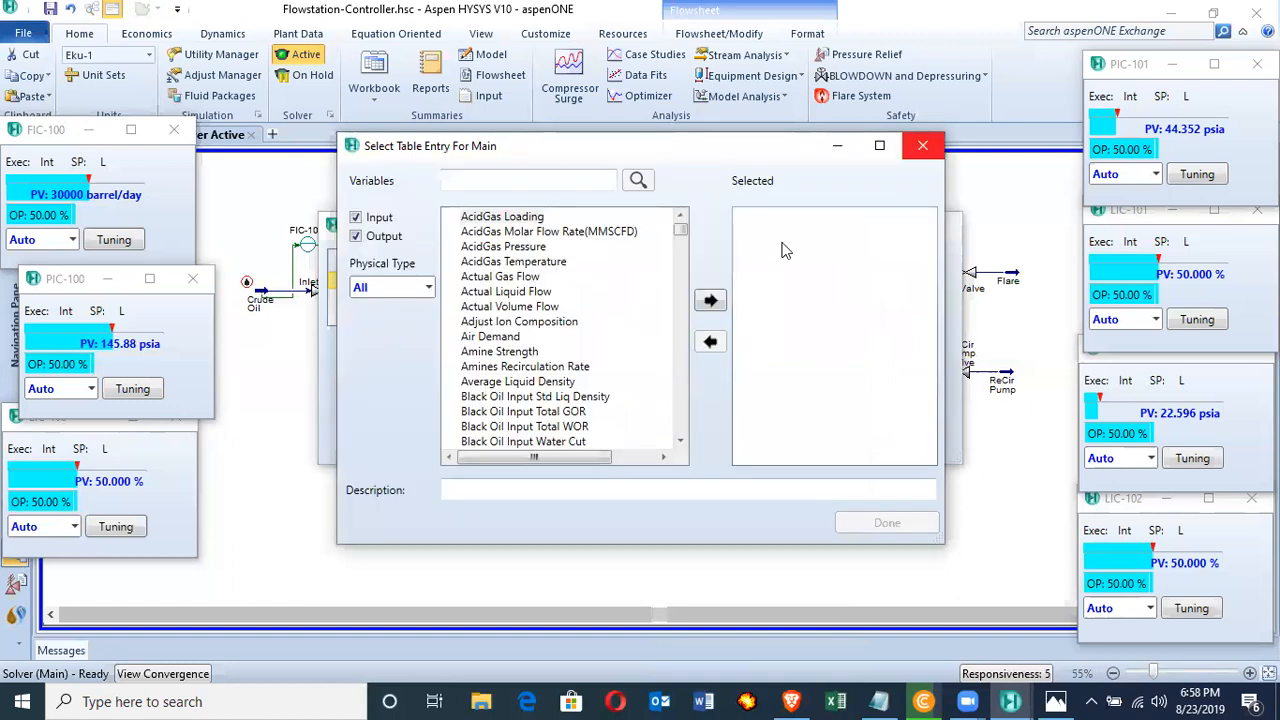
Step: Add Std Ideal Liq Vol Flow to the Surge LiqOut table and close its settings window
scroll("down", 3)
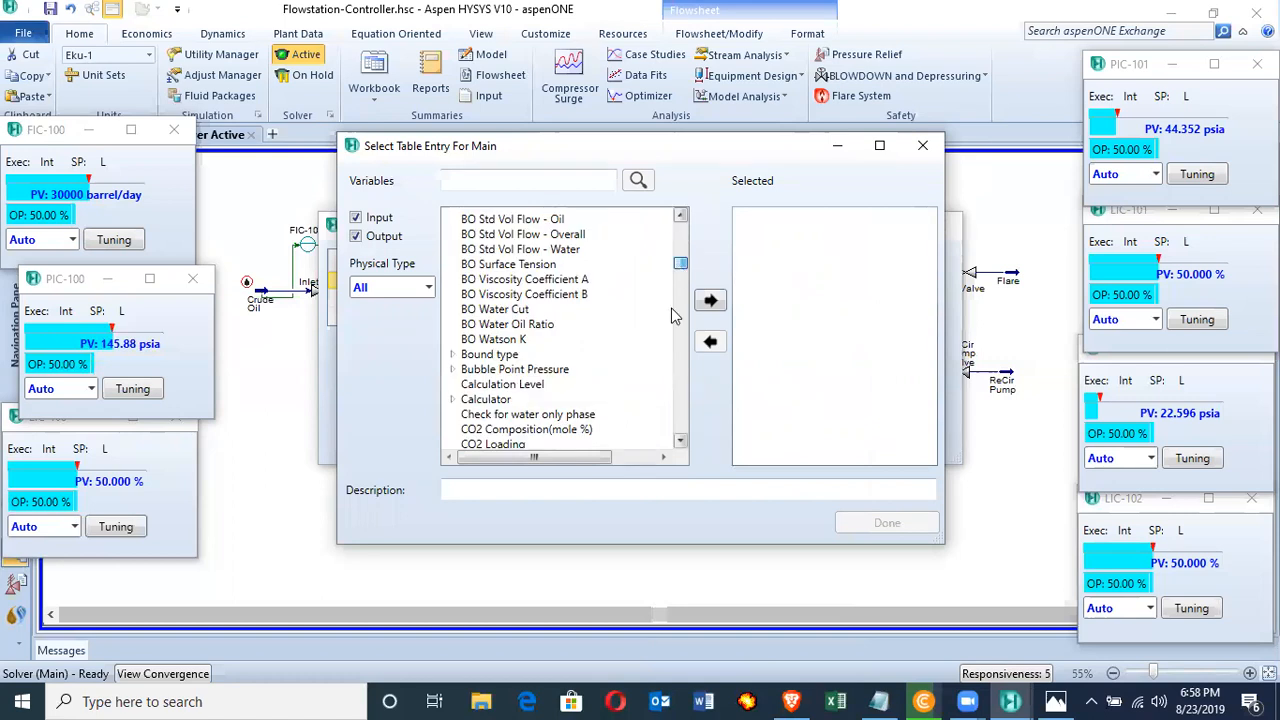
scroll("down", 3)
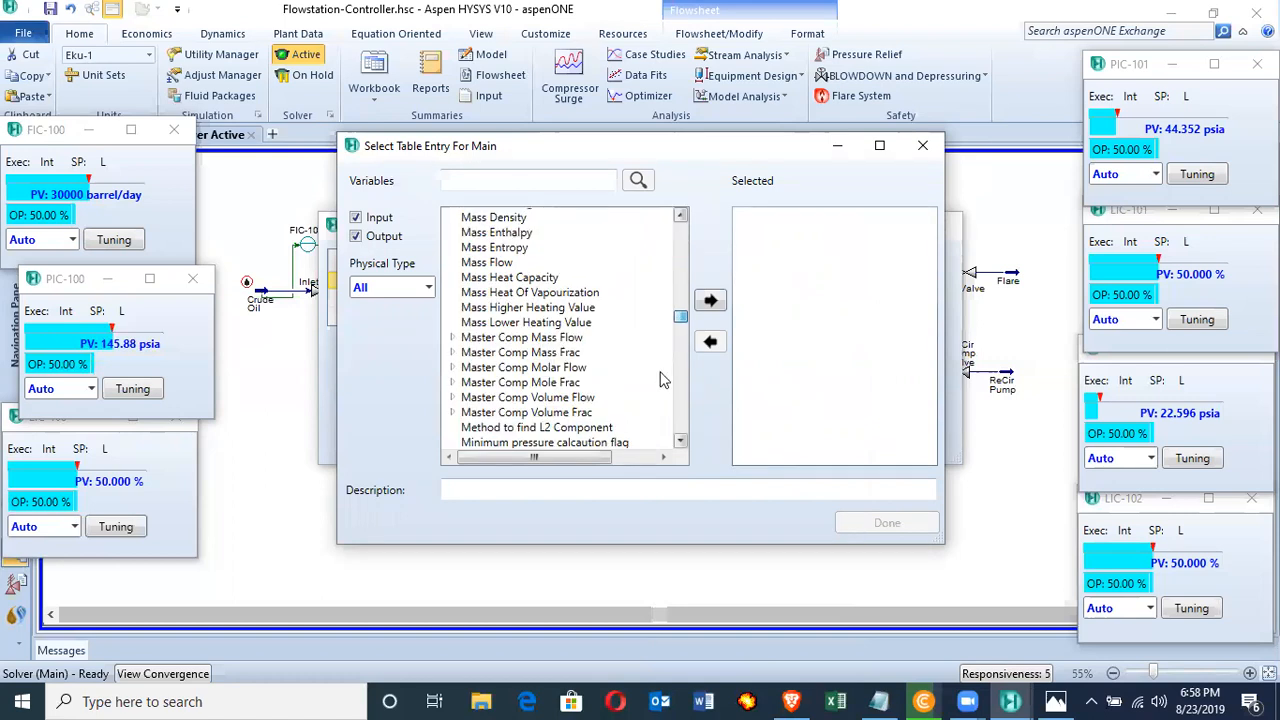
scroll("down", 3)
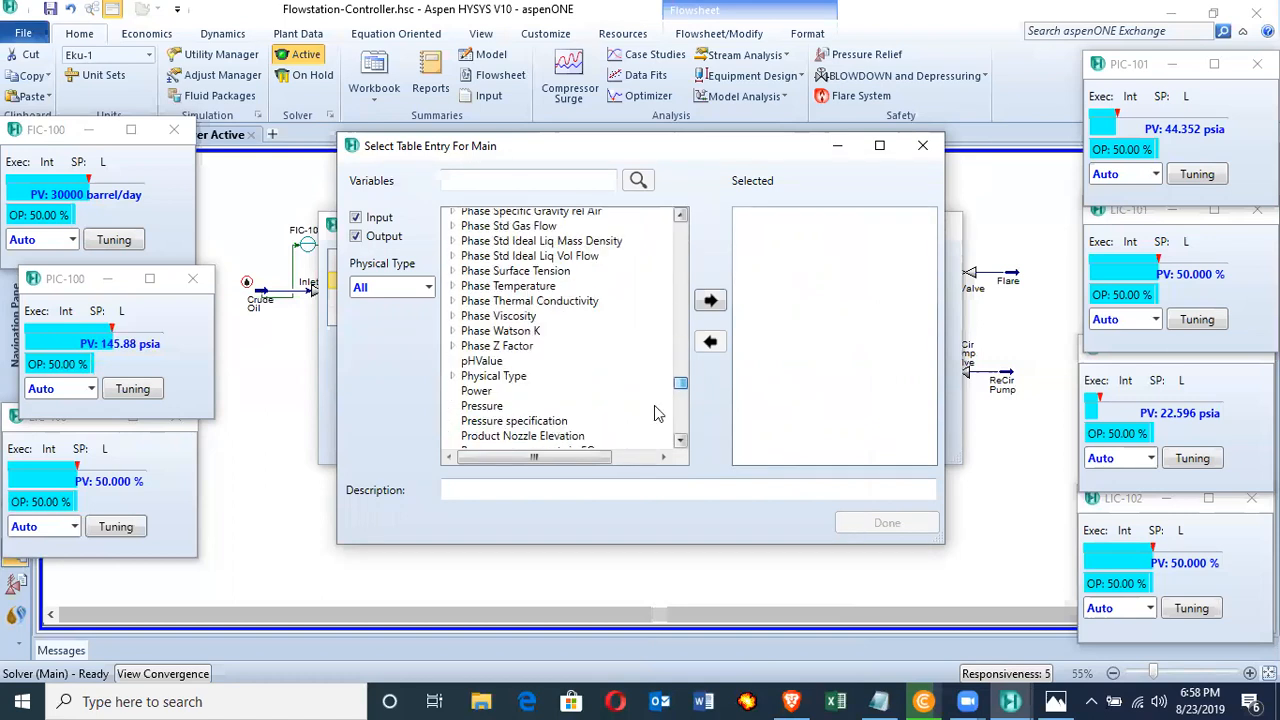
scroll("down", 3)
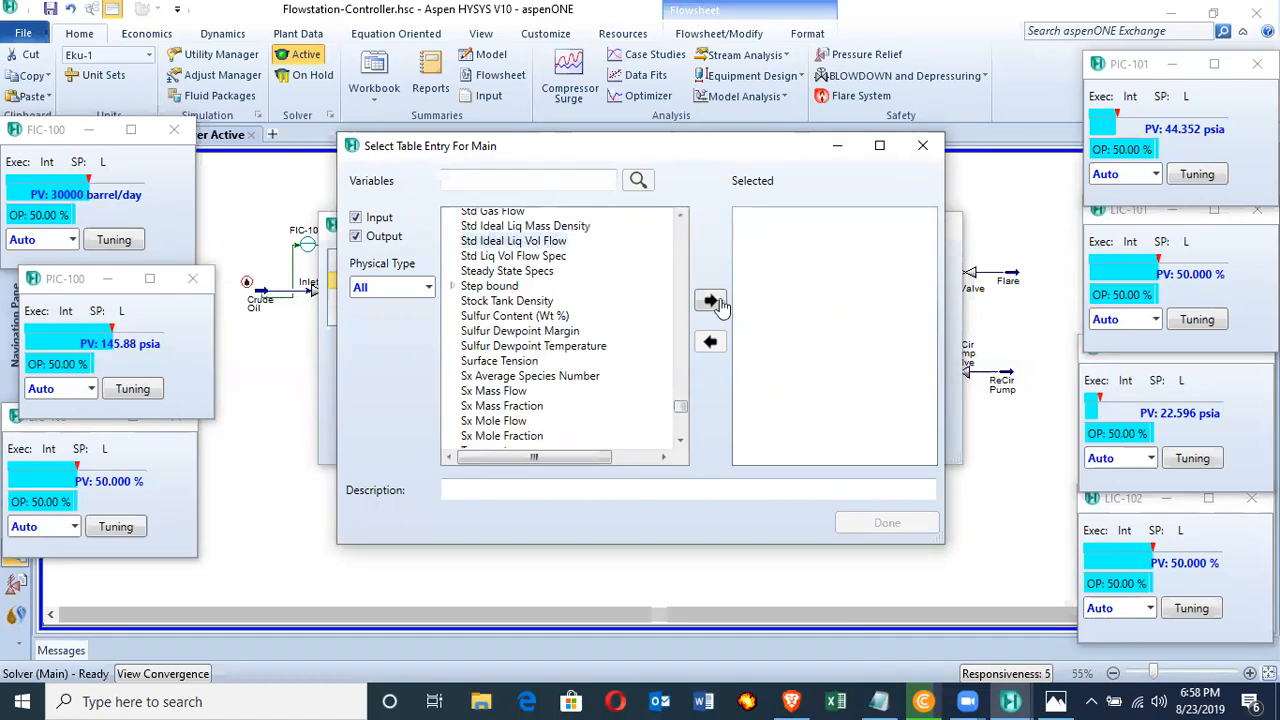
left_click(710, 300)
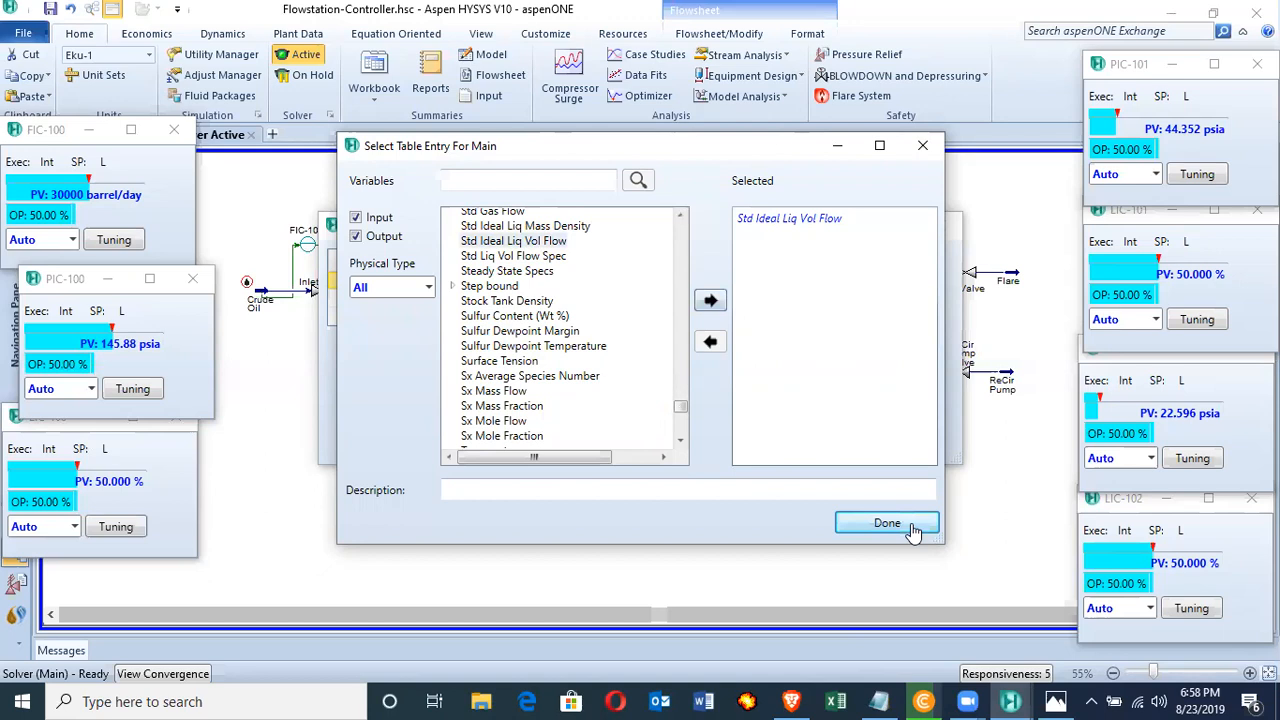
left_click(886, 522)
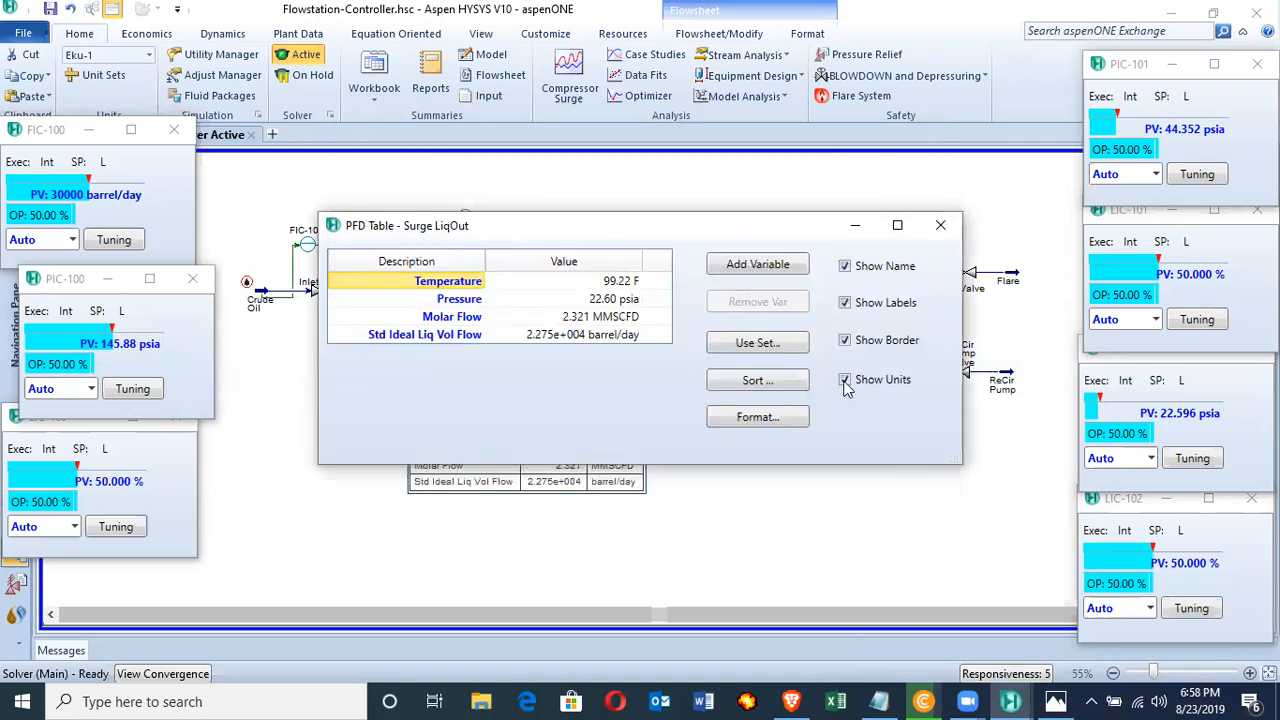
left_click(940, 224)
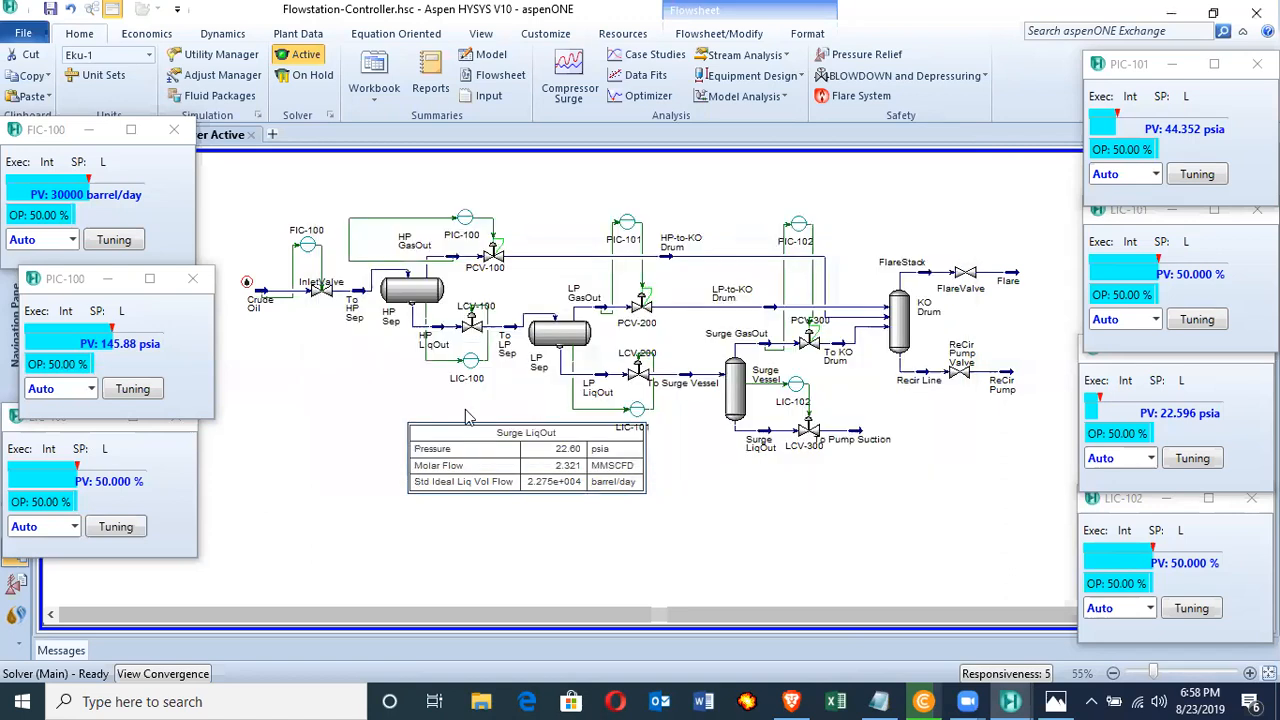
mouse_move(372, 468)
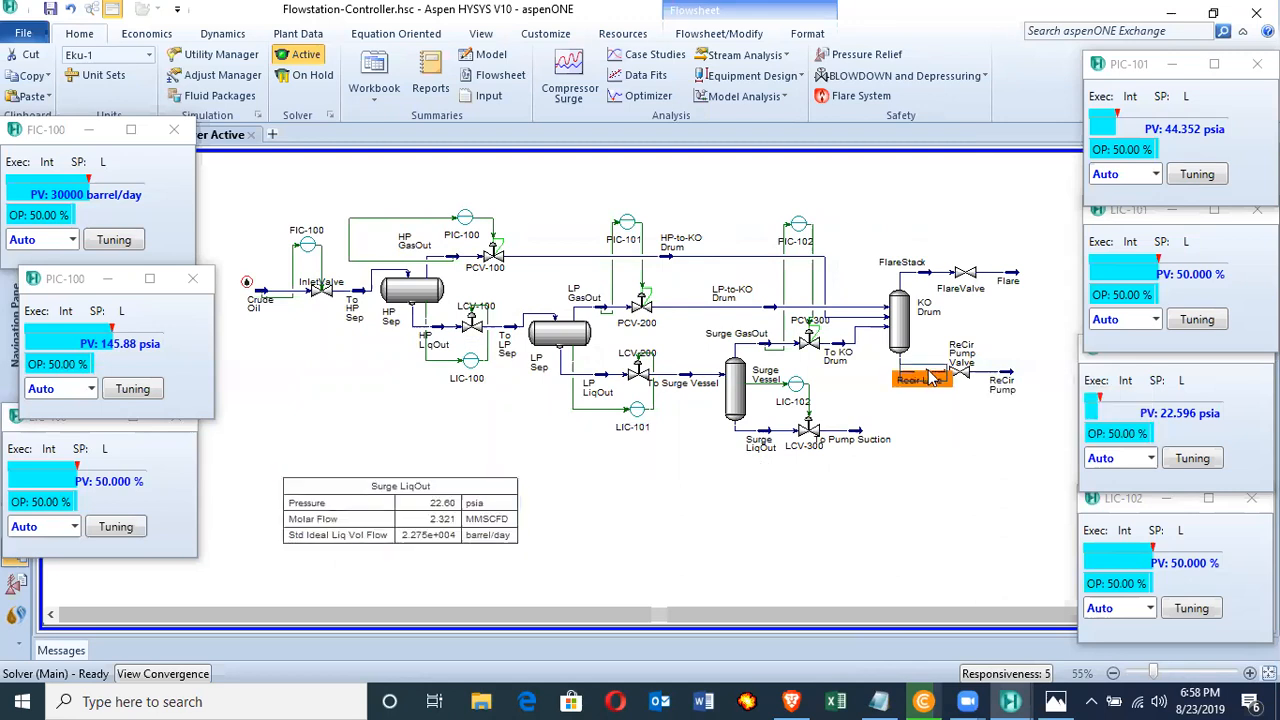
Step: Show a flowsheet table for the Recir Line stream and remove its Temperature row
double_click(920, 380)
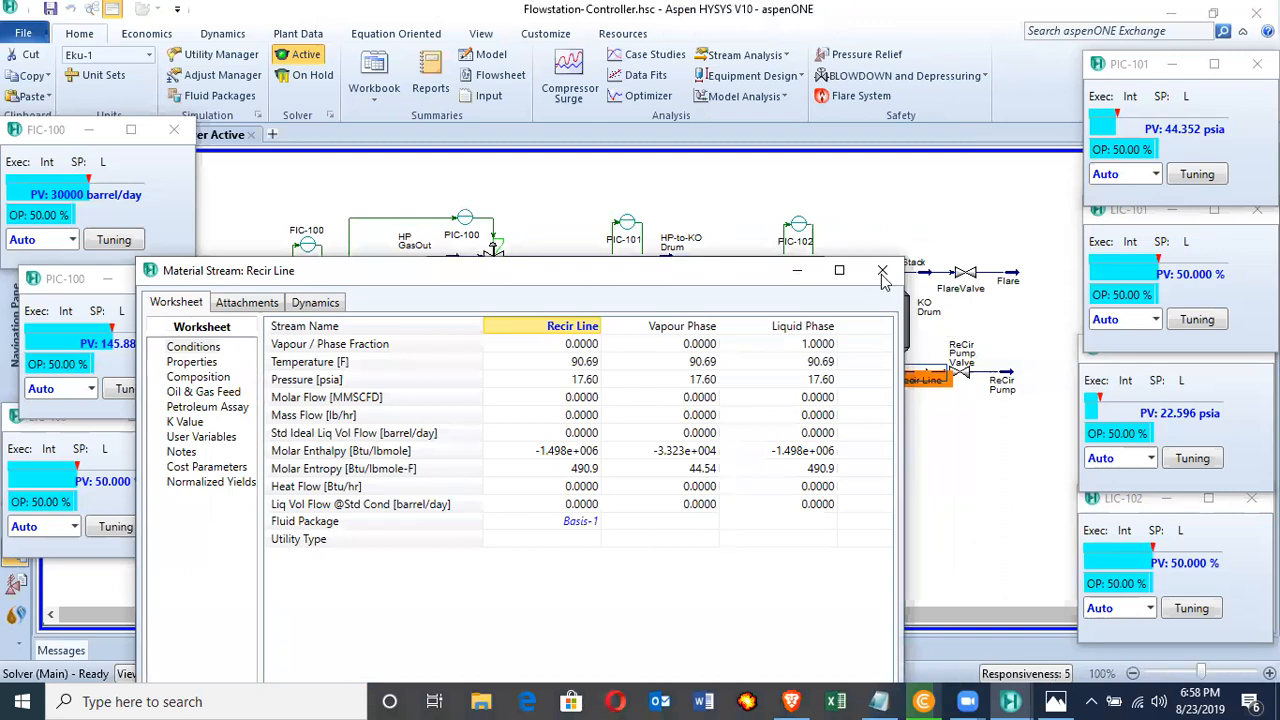
left_click(882, 272)
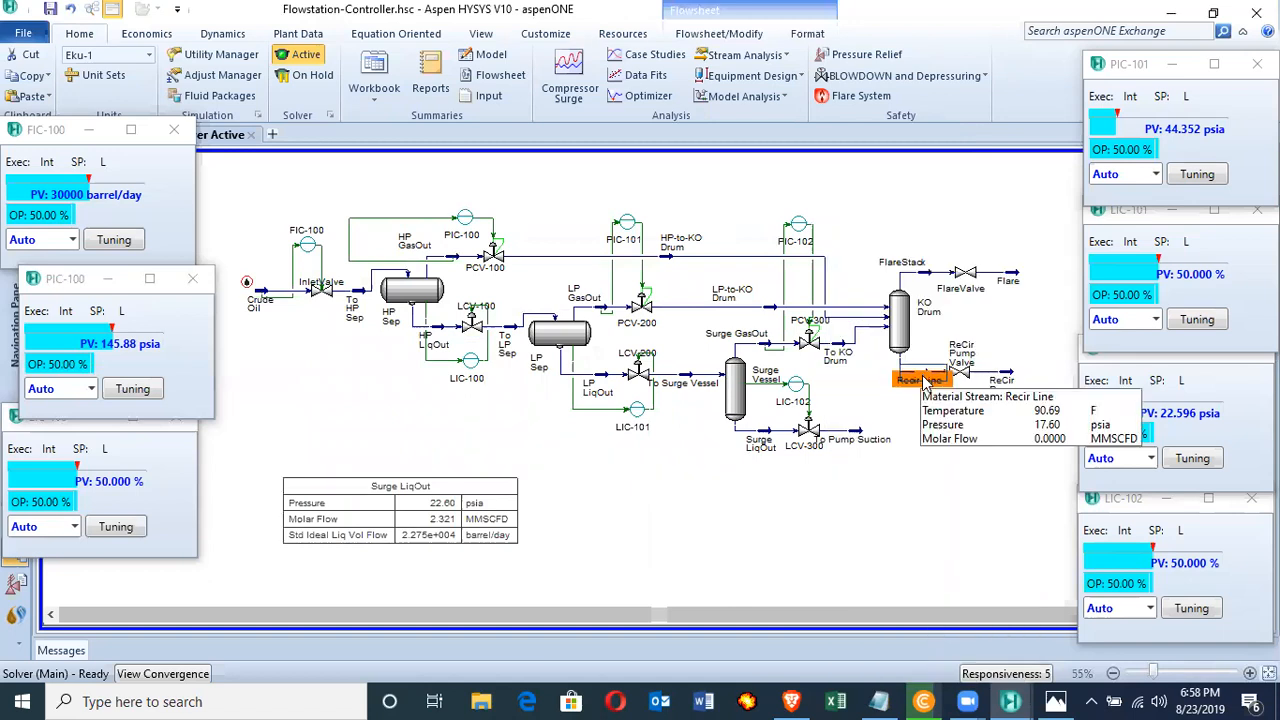
right_click(920, 378)
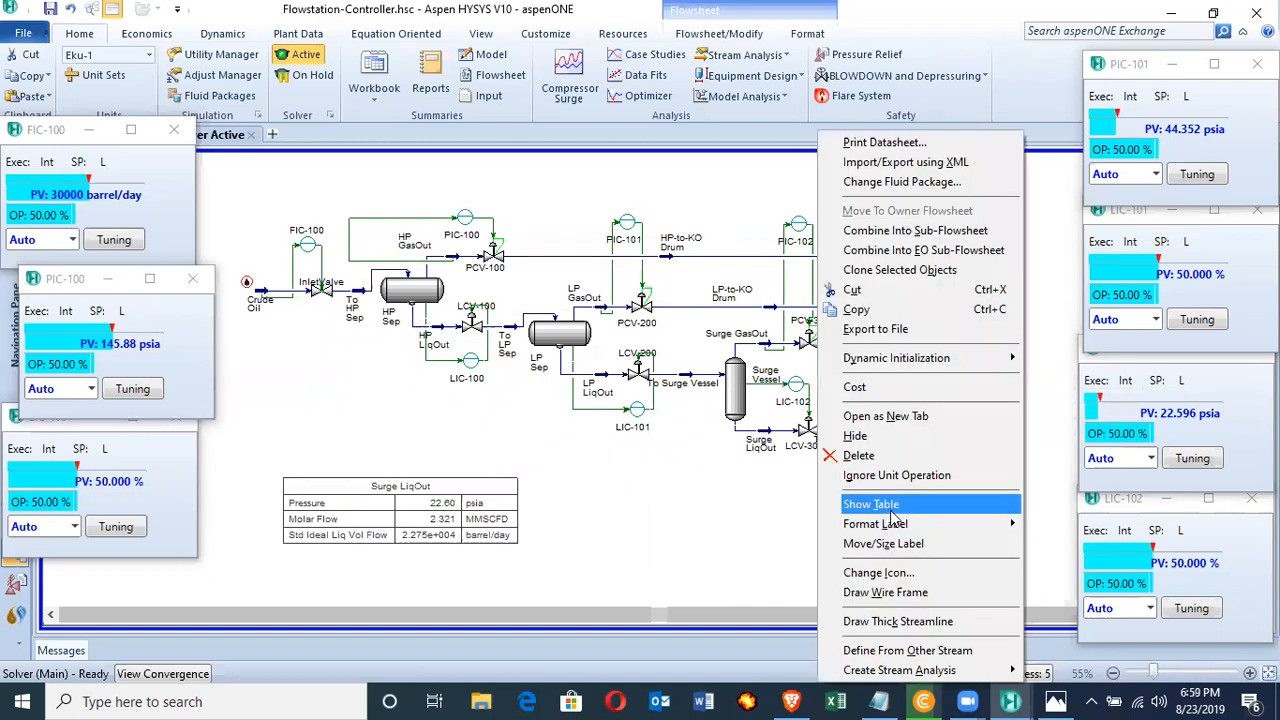
left_click(872, 504)
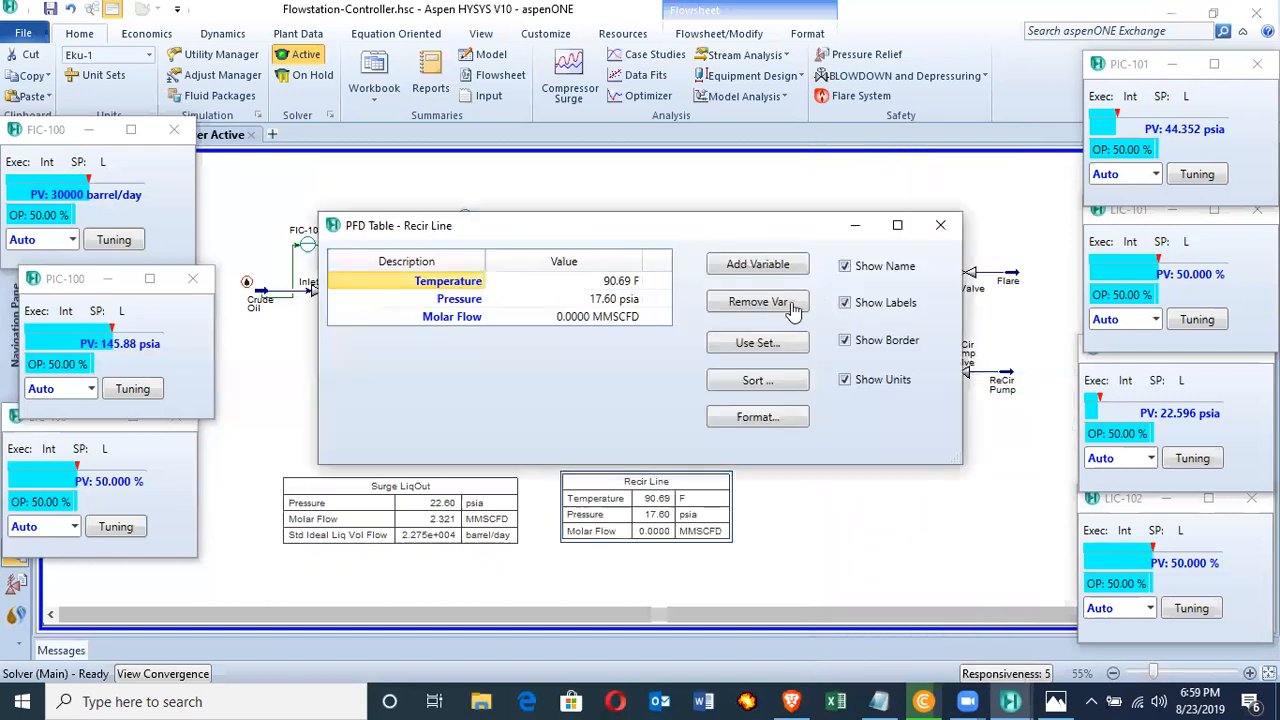
left_click(756, 300)
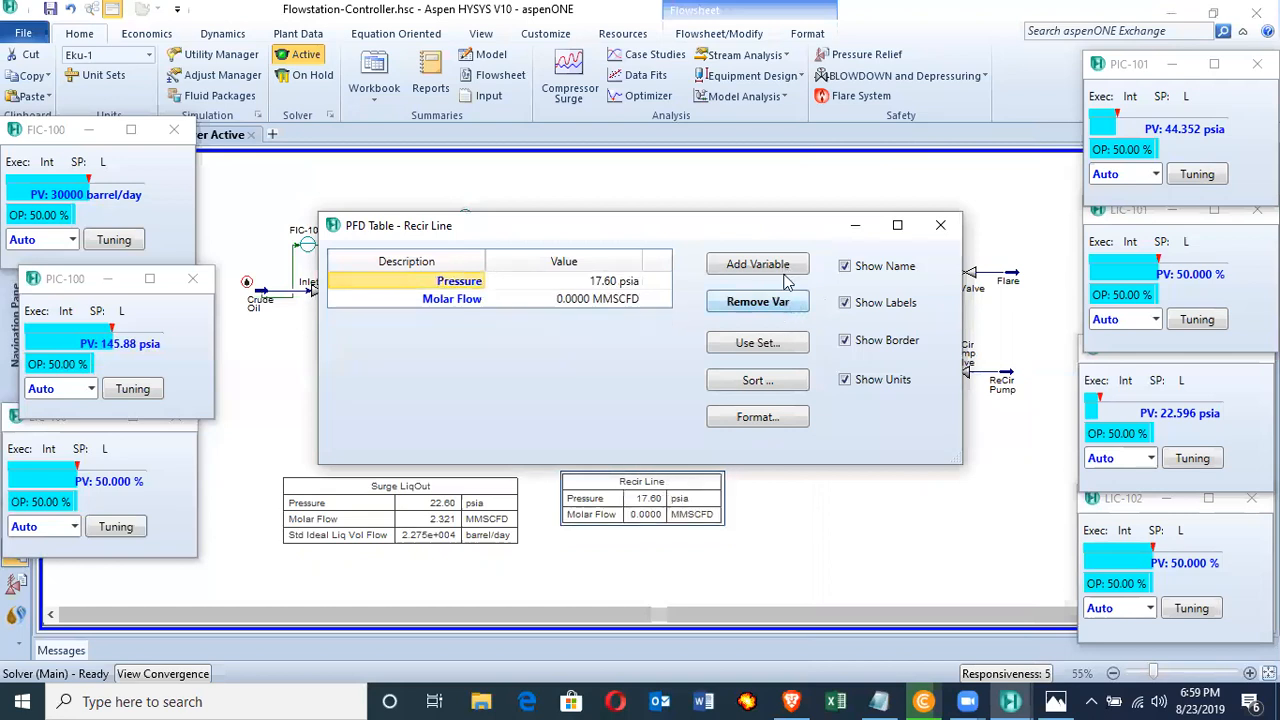
left_click(756, 264)
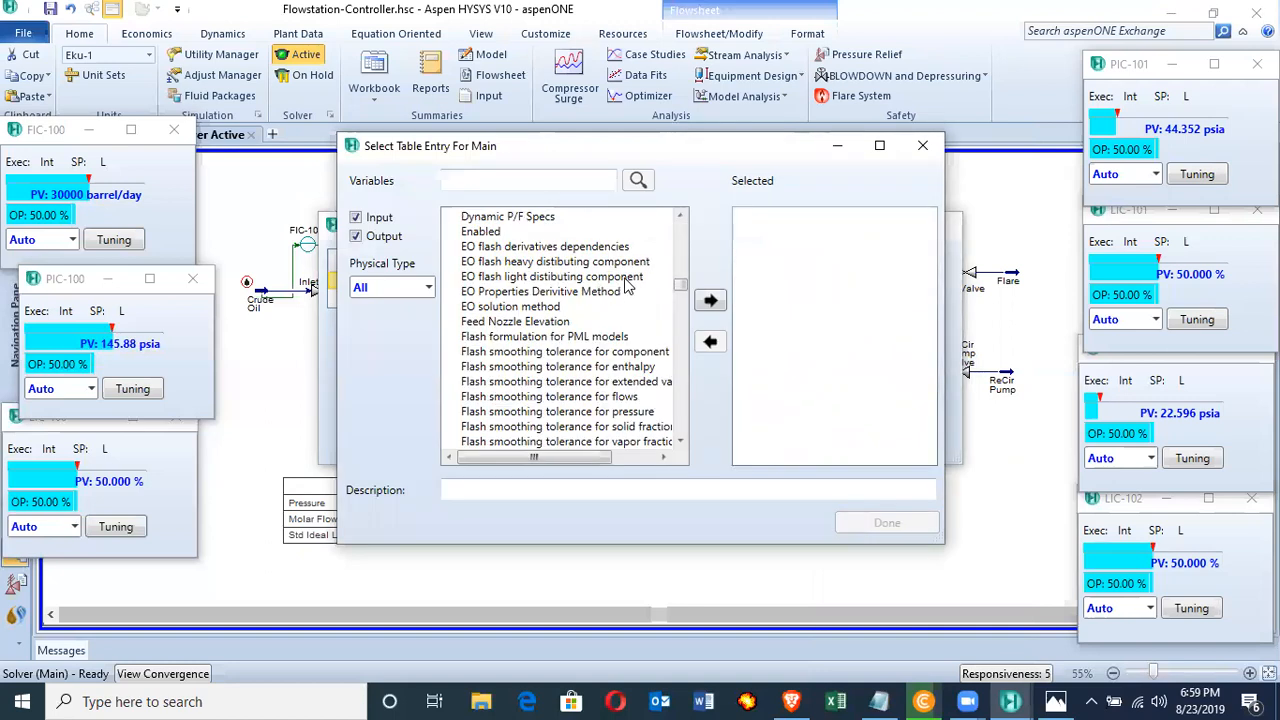
Step: Add Std Ideal Liq Vol Flow to the Recir Line table and close its settings
scroll("down", 3)
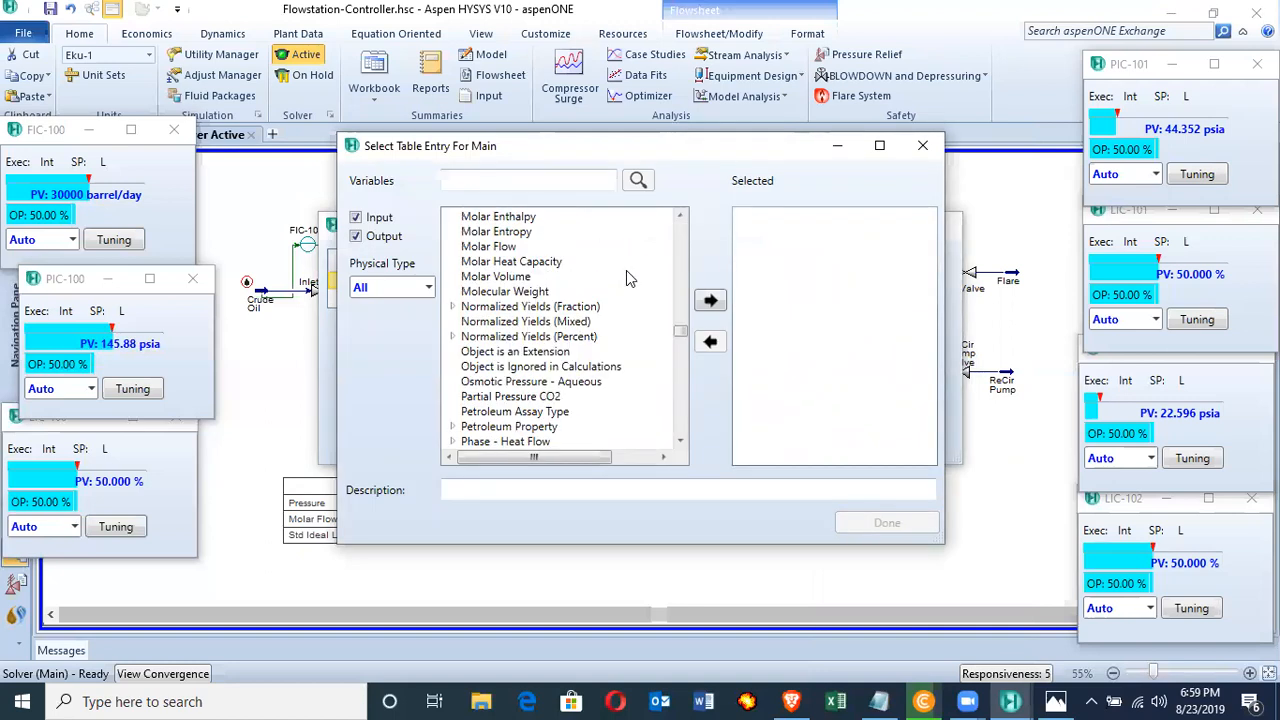
scroll("down", 3)
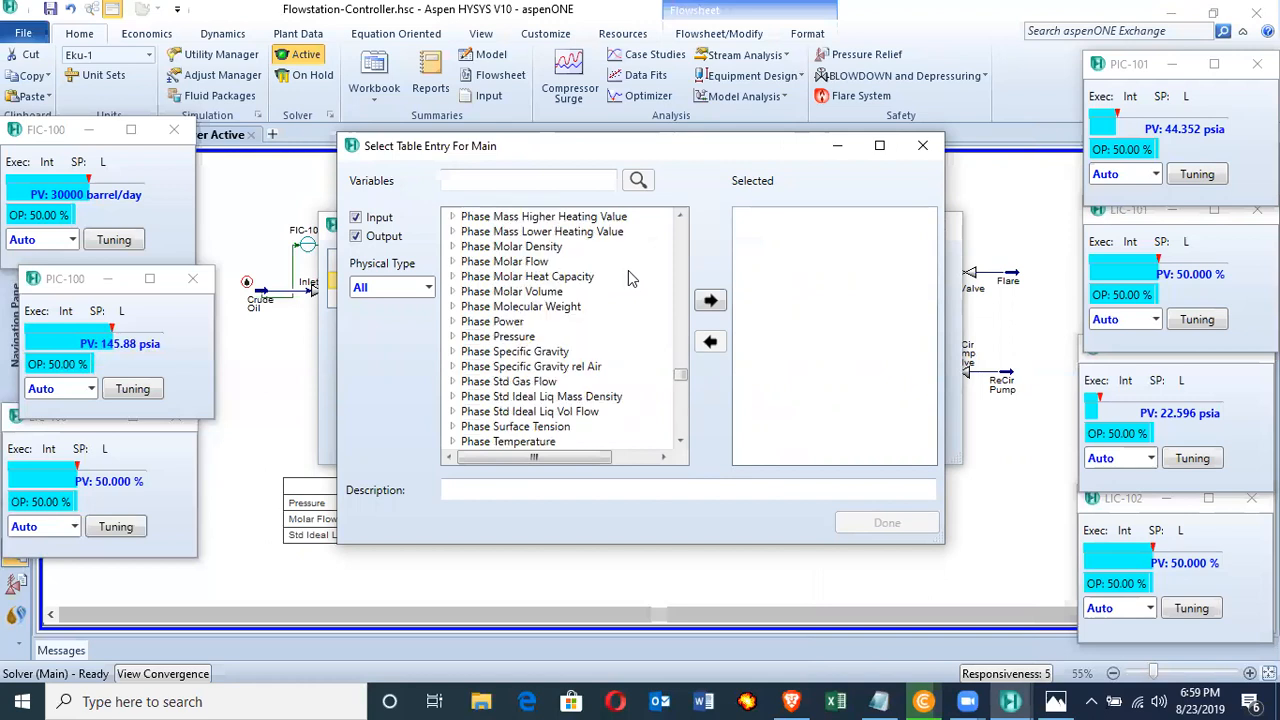
scroll("down", 3)
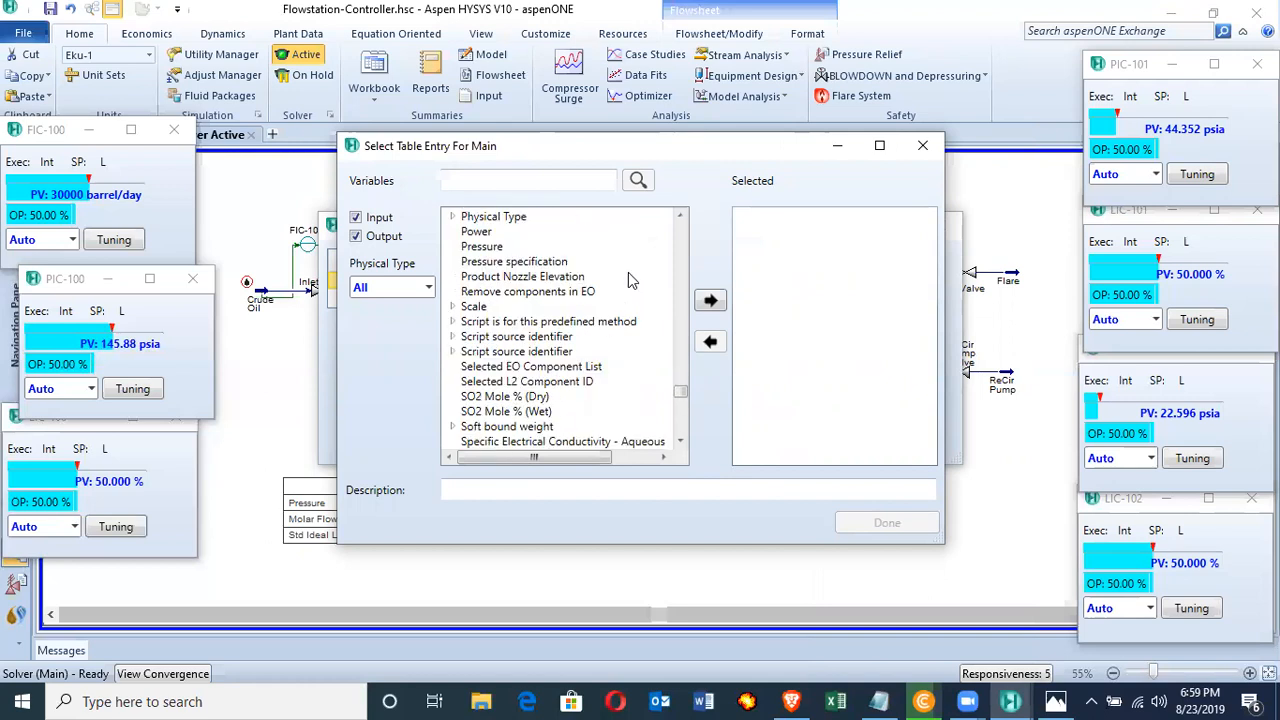
scroll("down", 3)
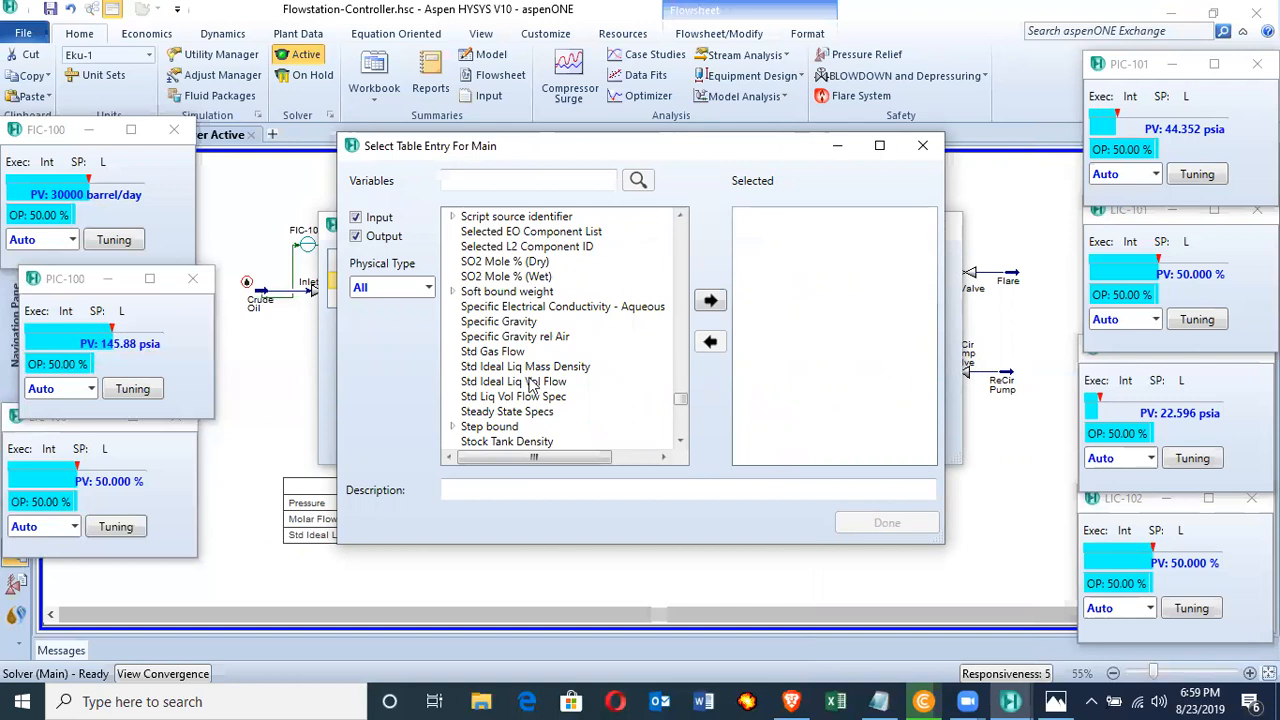
mouse_move(628, 356)
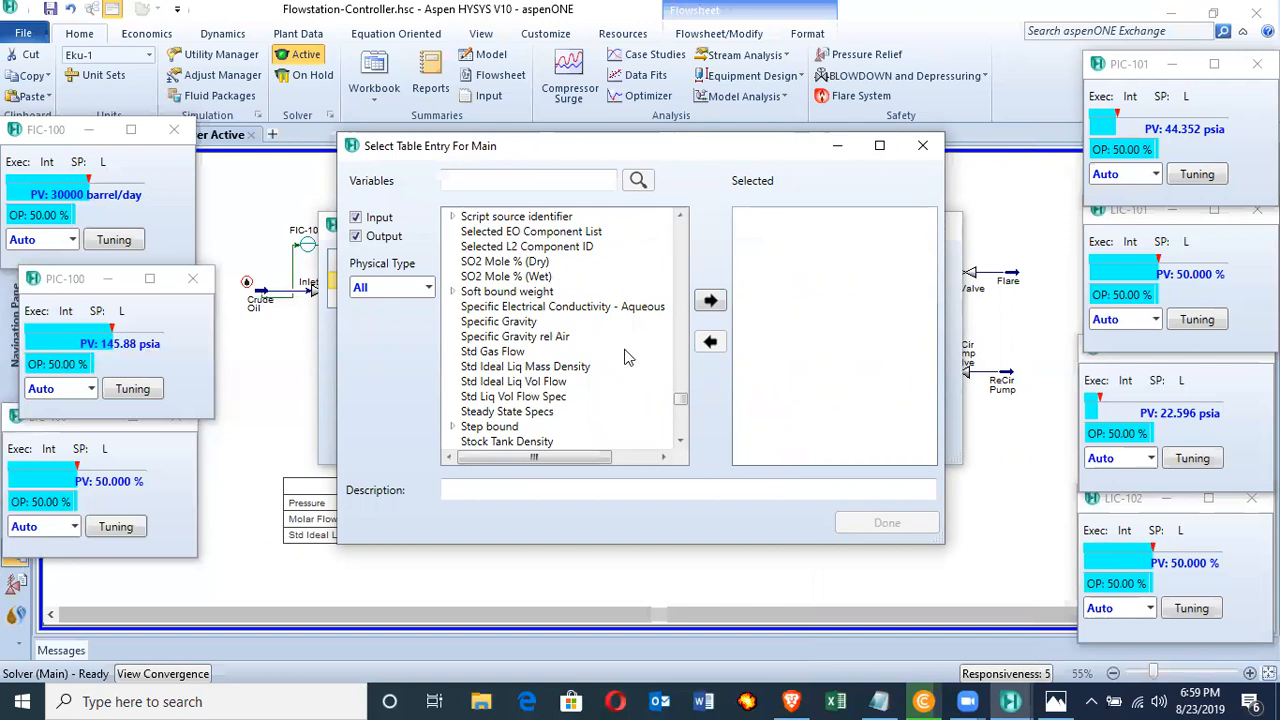
left_click(512, 380)
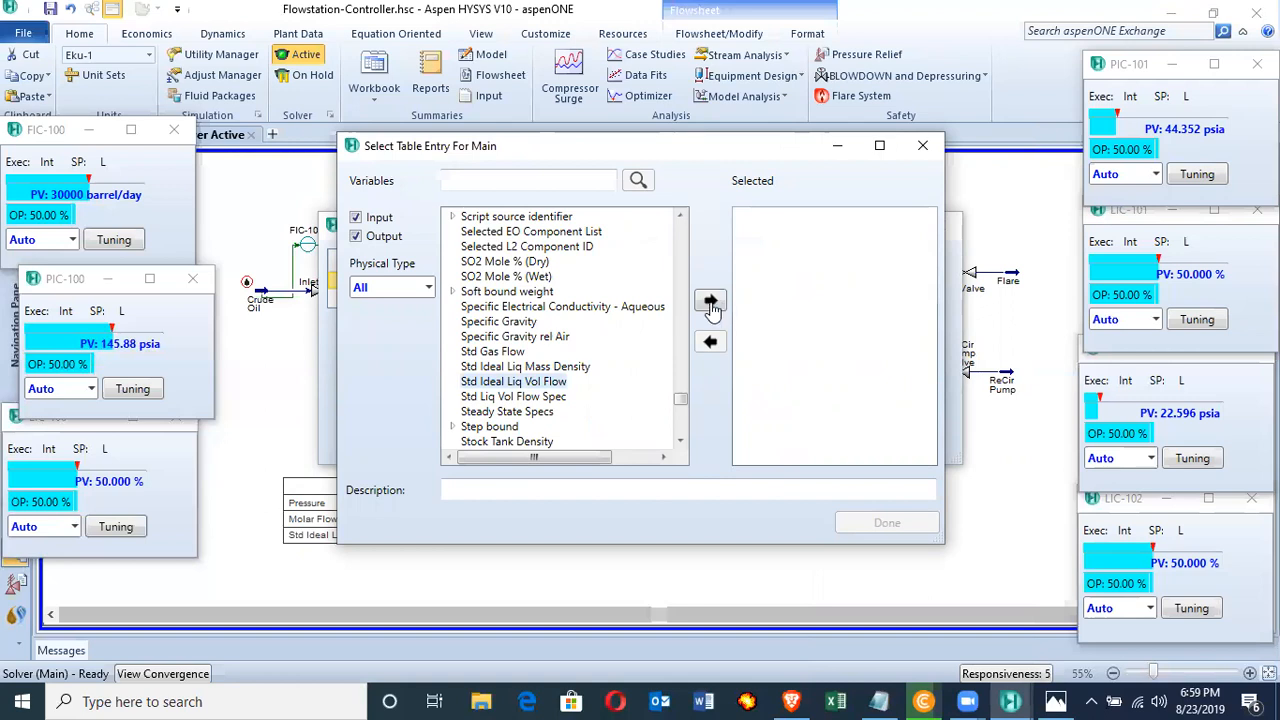
left_click(710, 300)
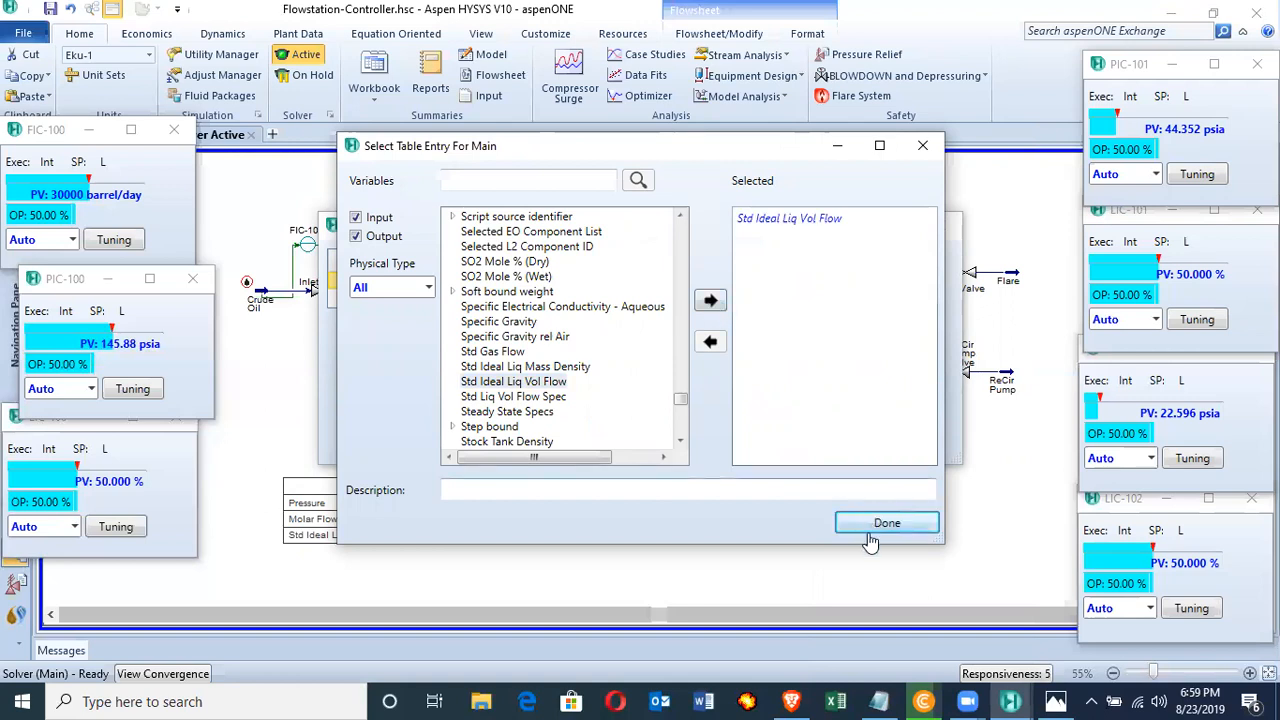
left_click(888, 522)
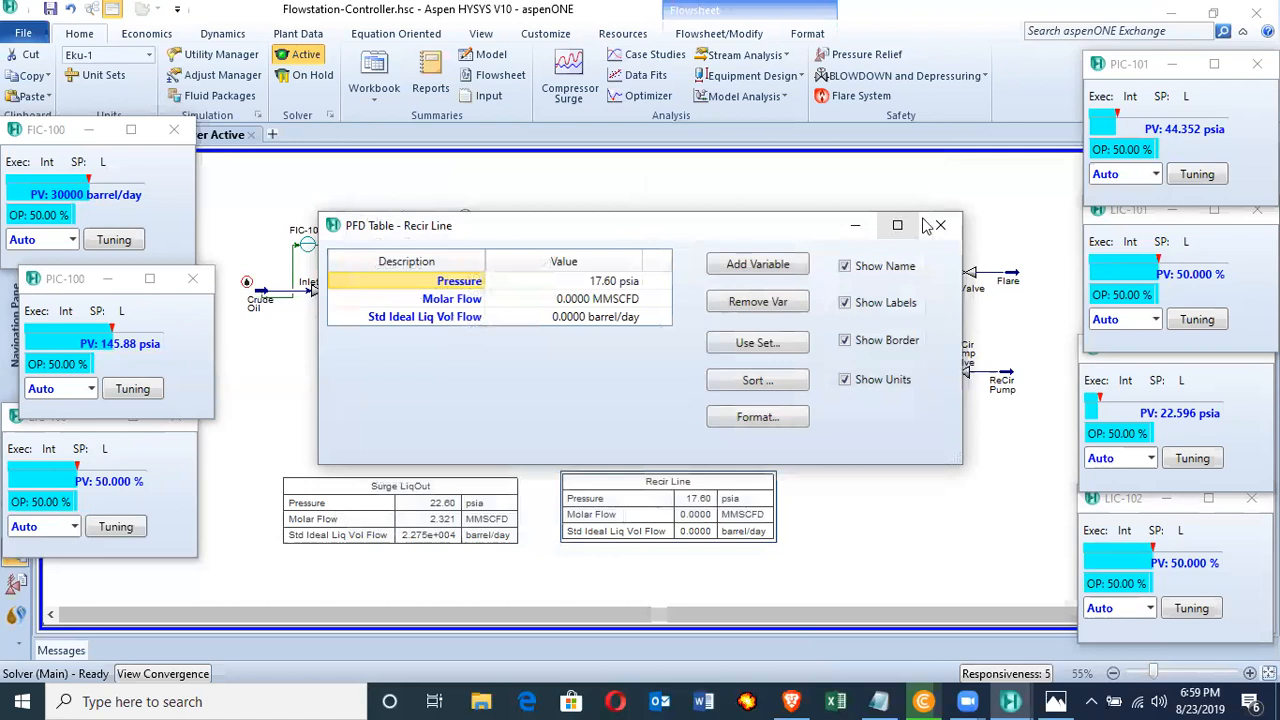
left_click(940, 224)
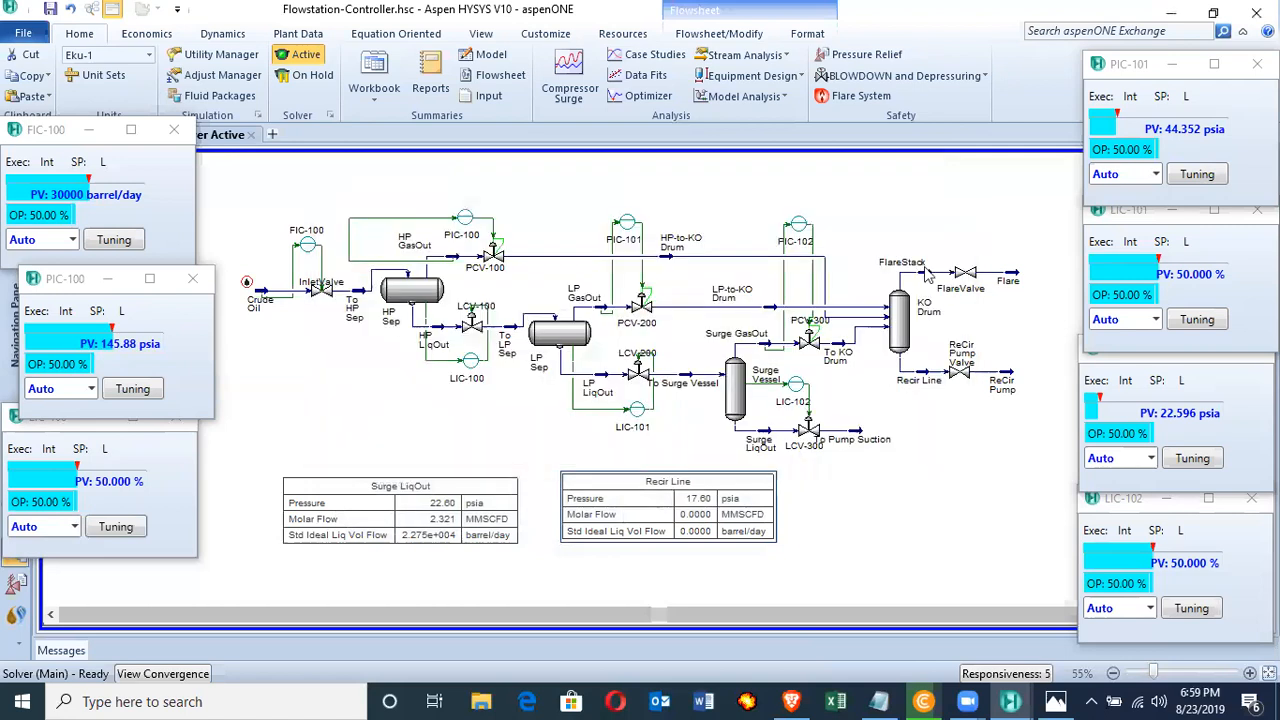
mouse_move(904, 278)
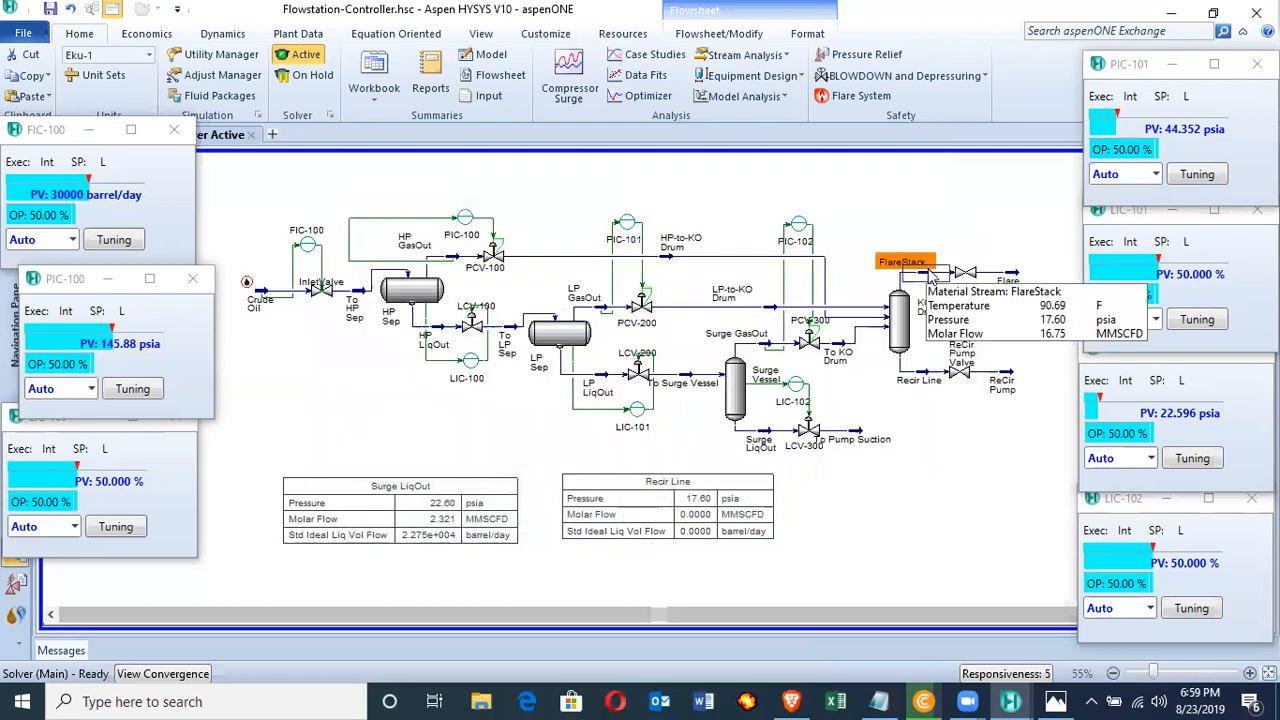
Step: Show a flowsheet table for the FlareStack stream and remove its Temperature row
right_click(904, 276)
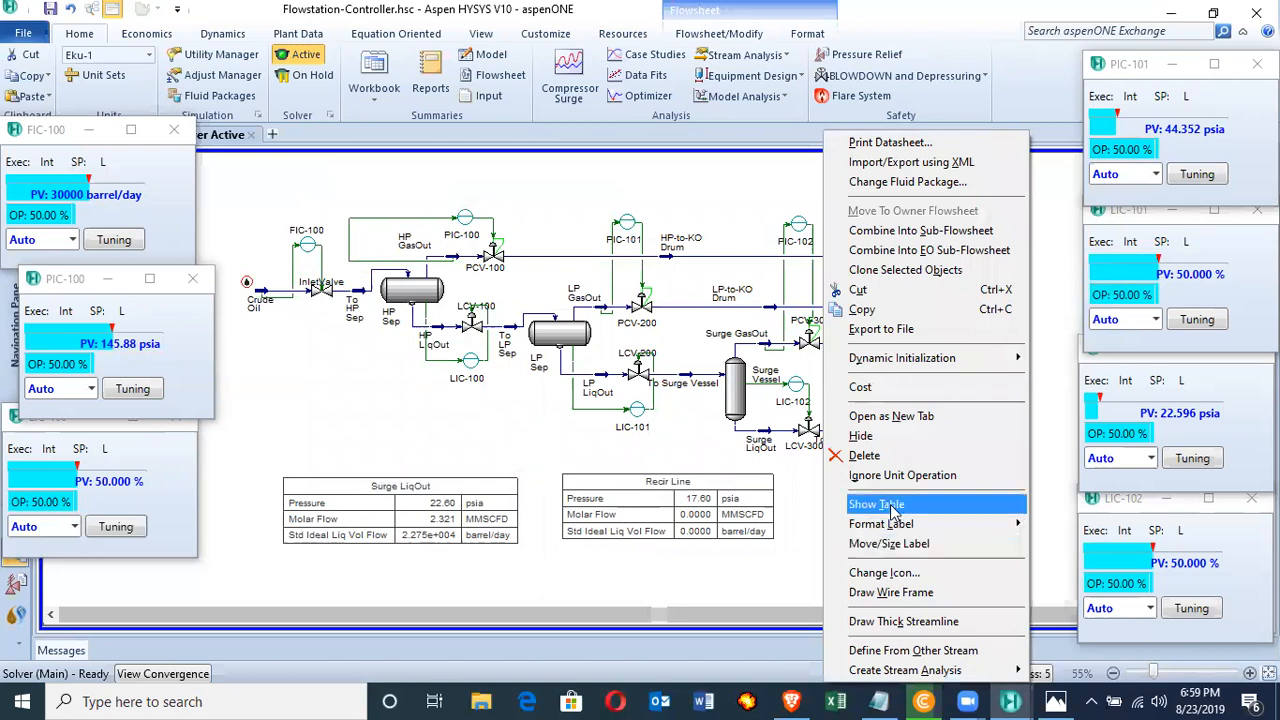
left_click(876, 504)
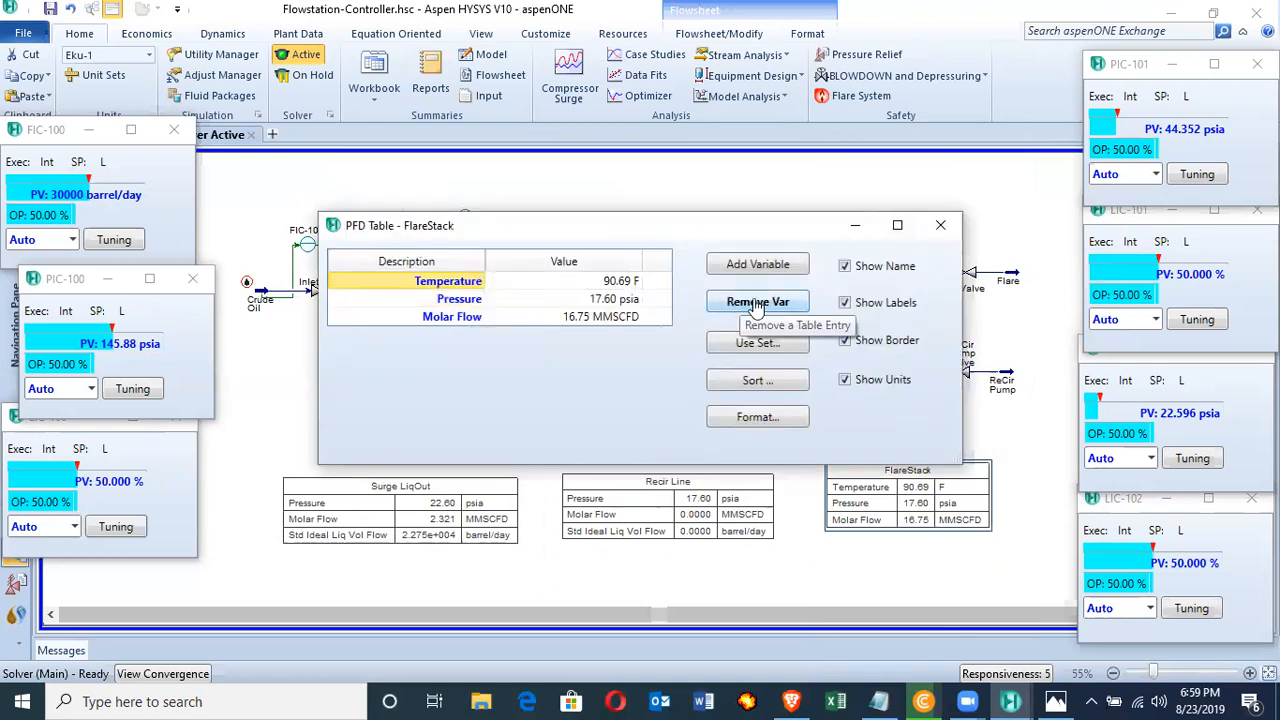
left_click(756, 300)
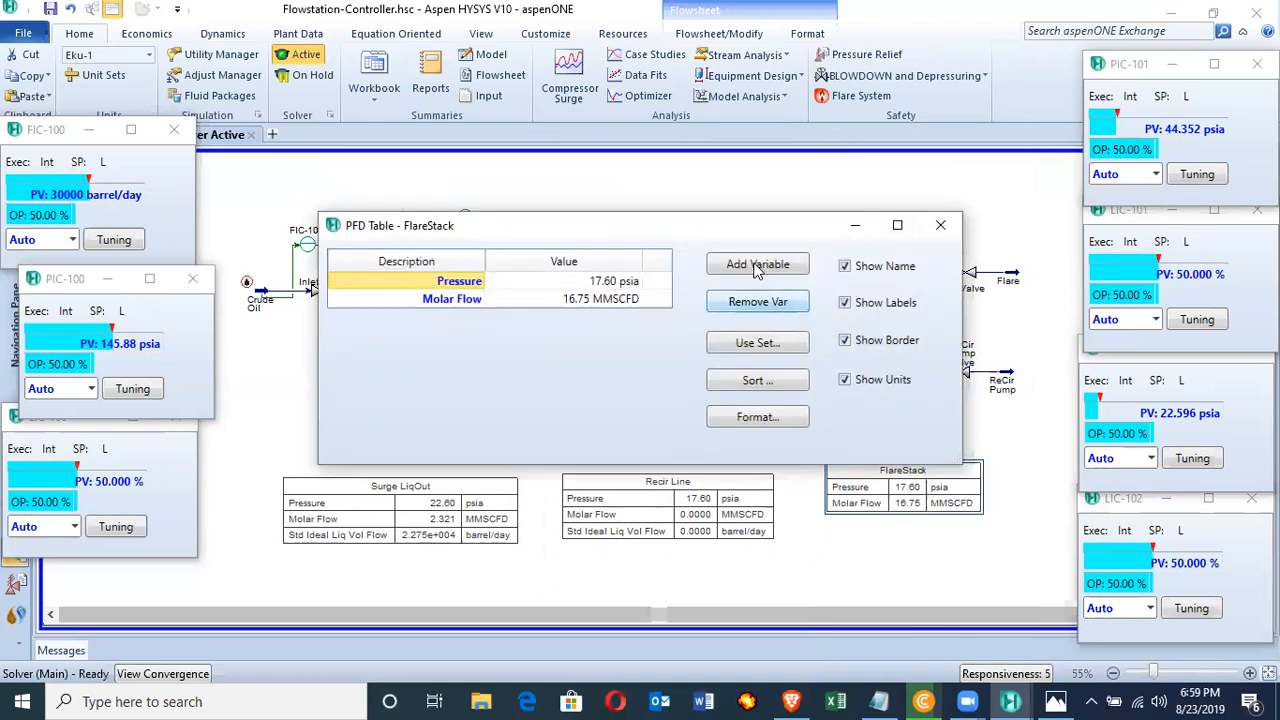
left_click(756, 264)
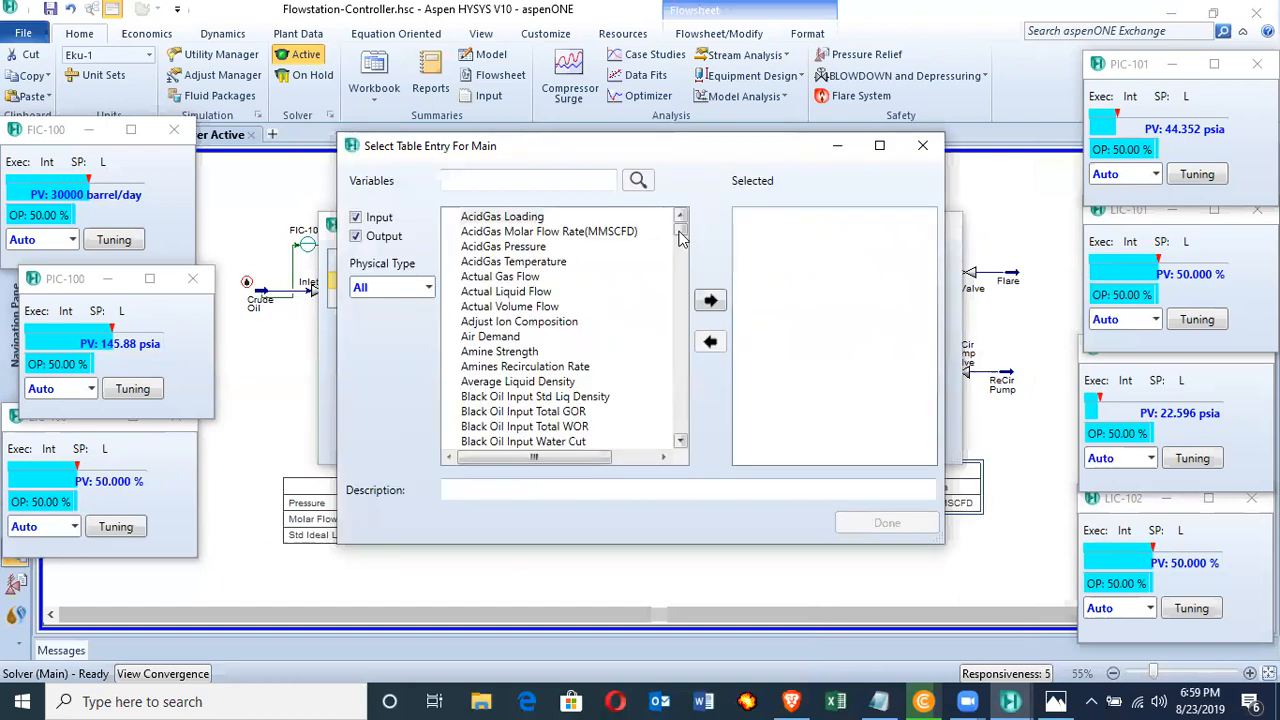
Step: Add Std Ideal Liq Vol Flow to the FlareStack table, completing the three stream tables
scroll("down", 3)
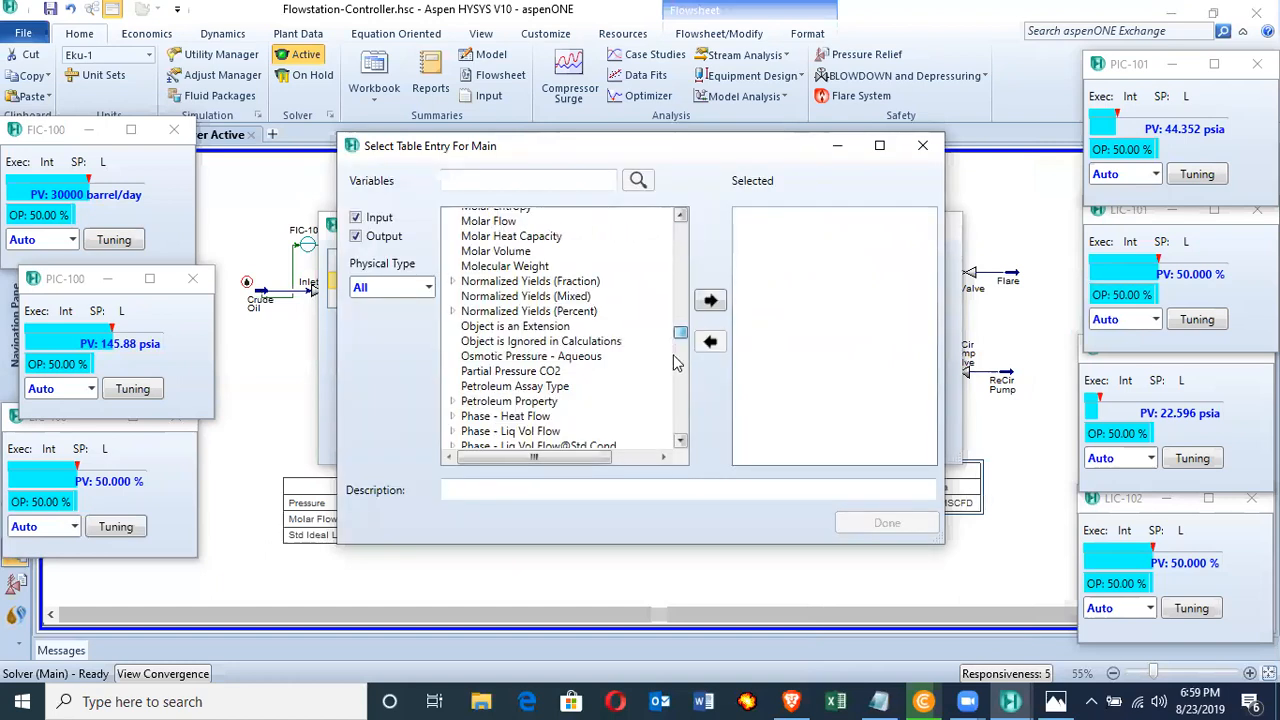
scroll("down", 3)
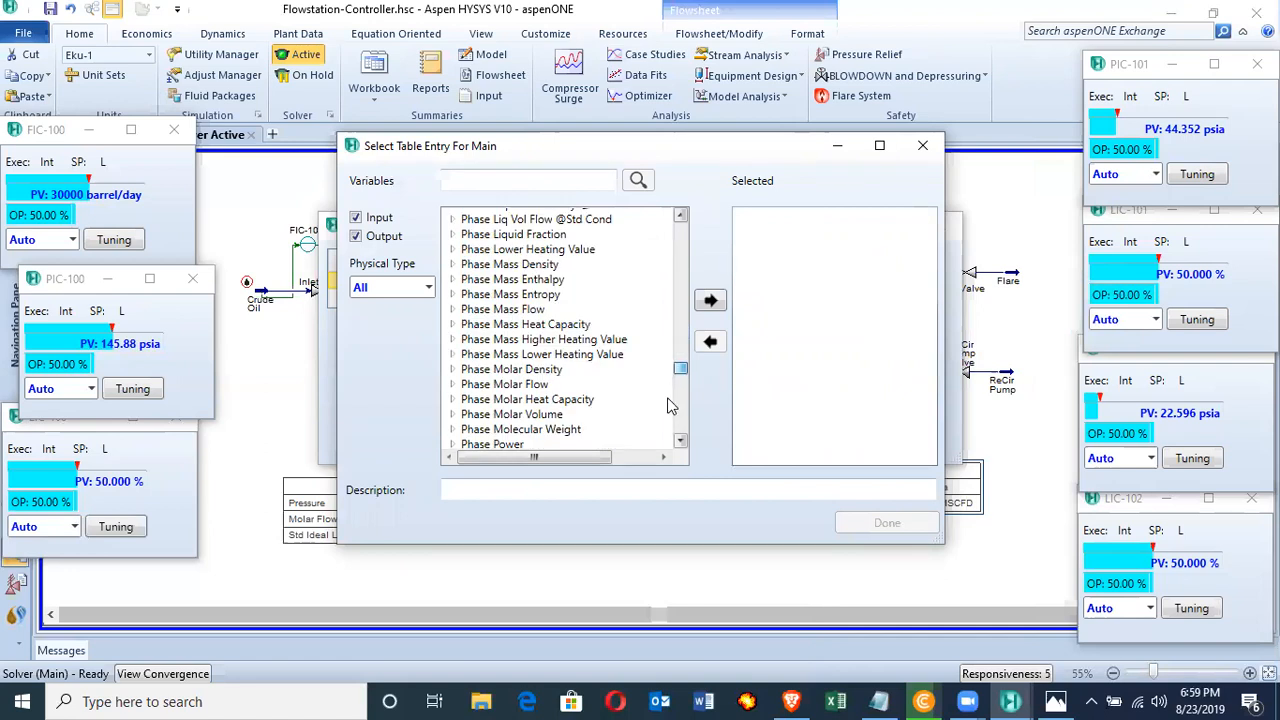
scroll("down", 3)
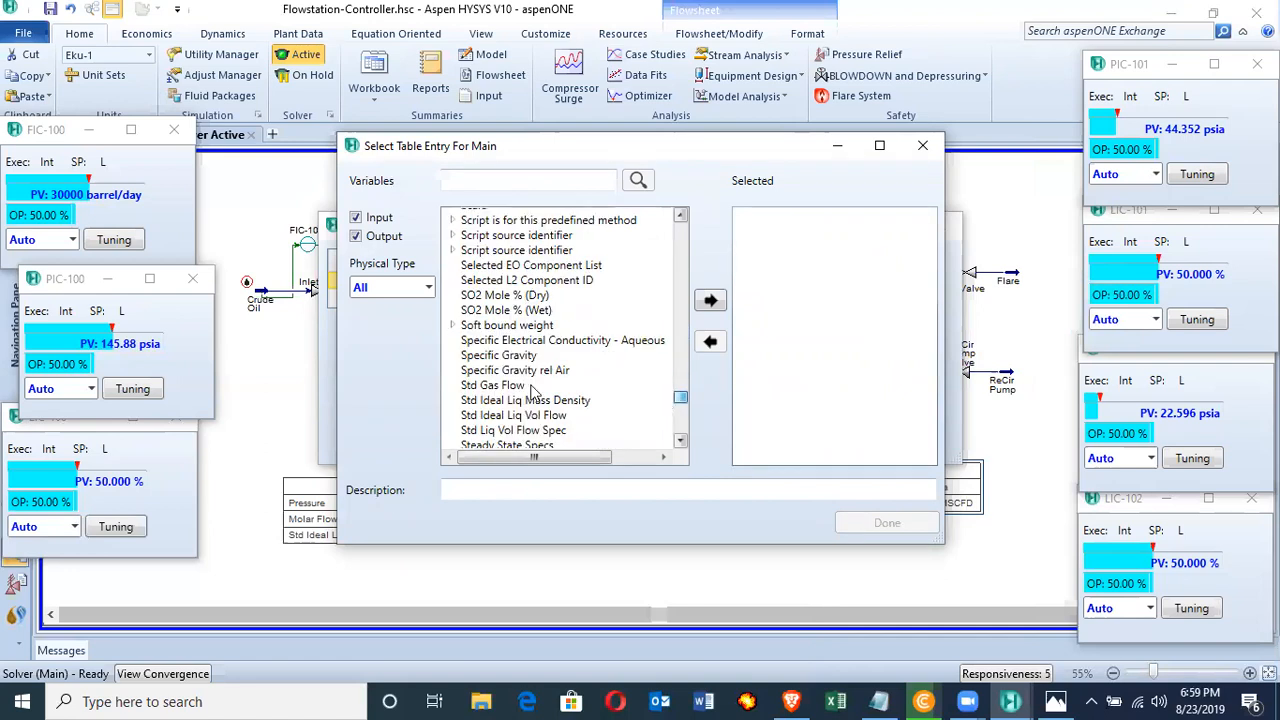
scroll("down", 3)
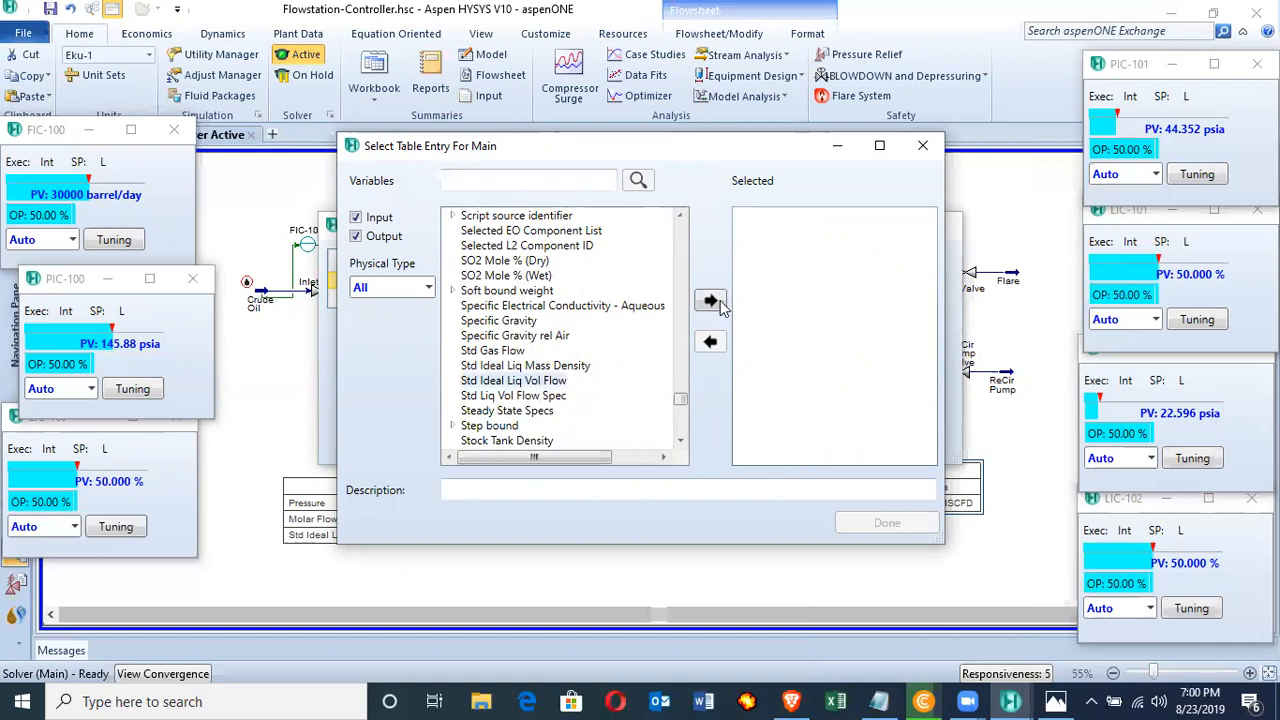
left_click(710, 300)
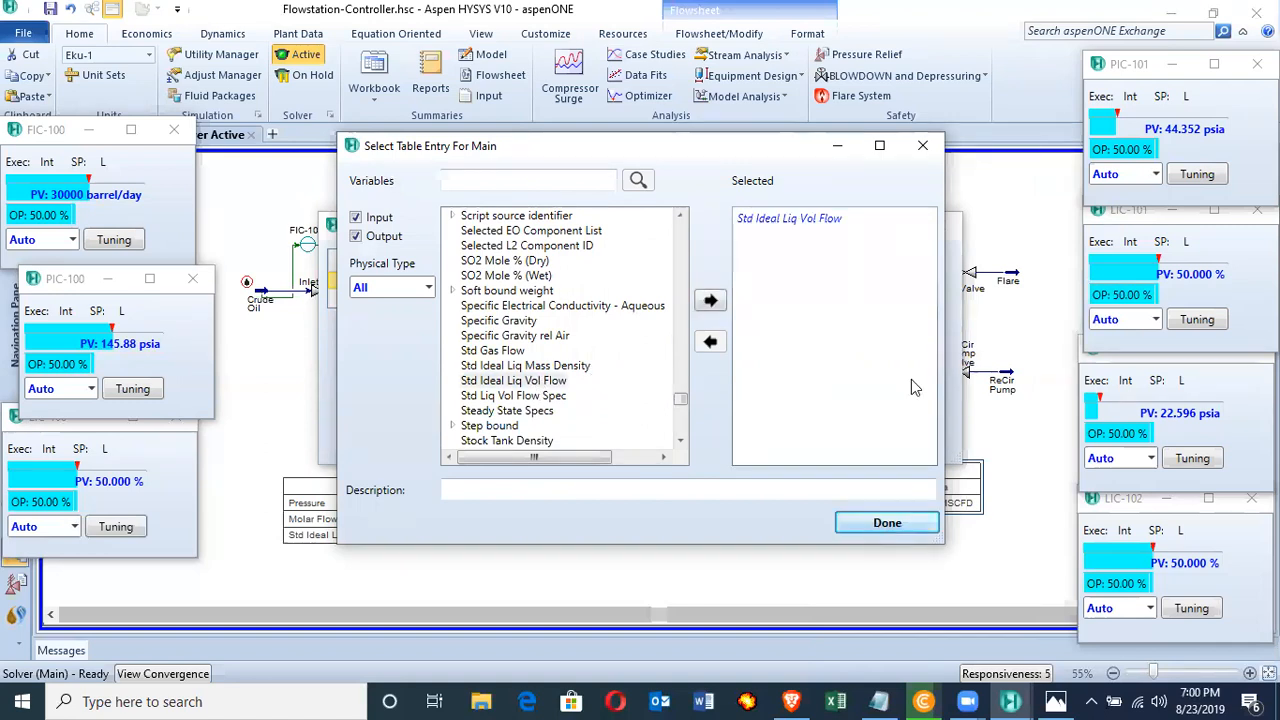
left_click(888, 522)
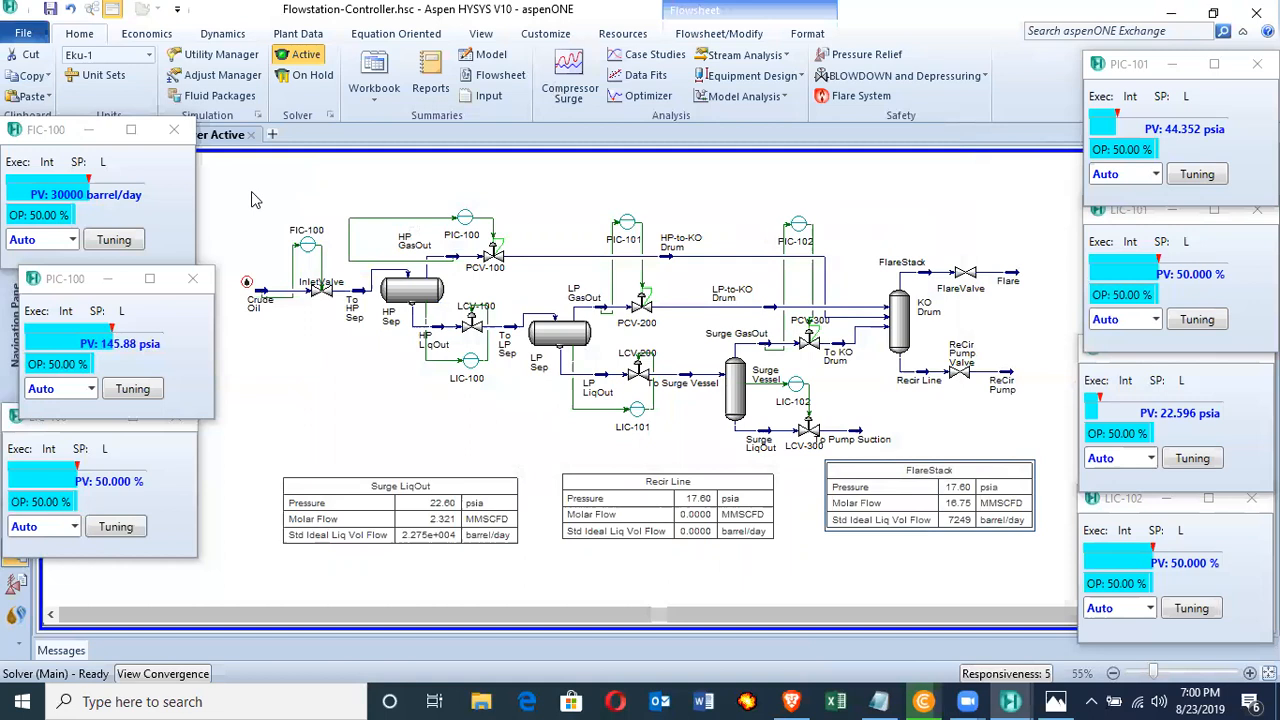
mouse_move(1044, 140)
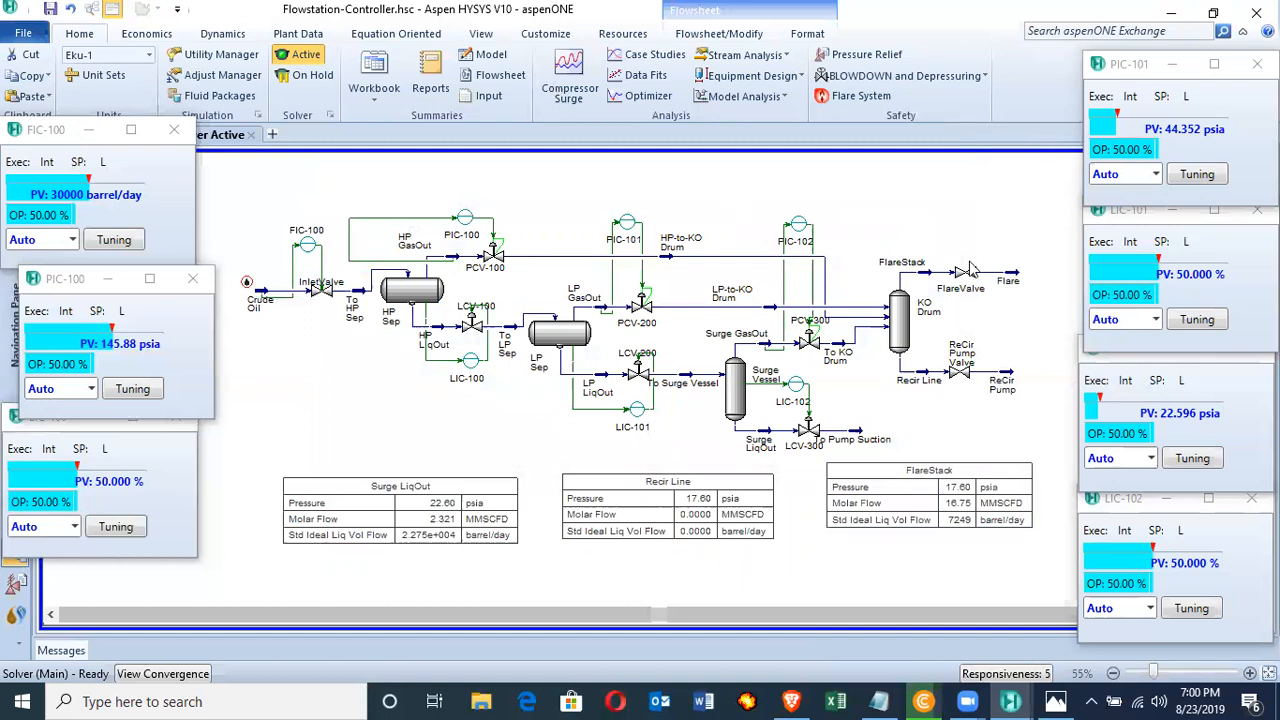
left_click(222, 32)
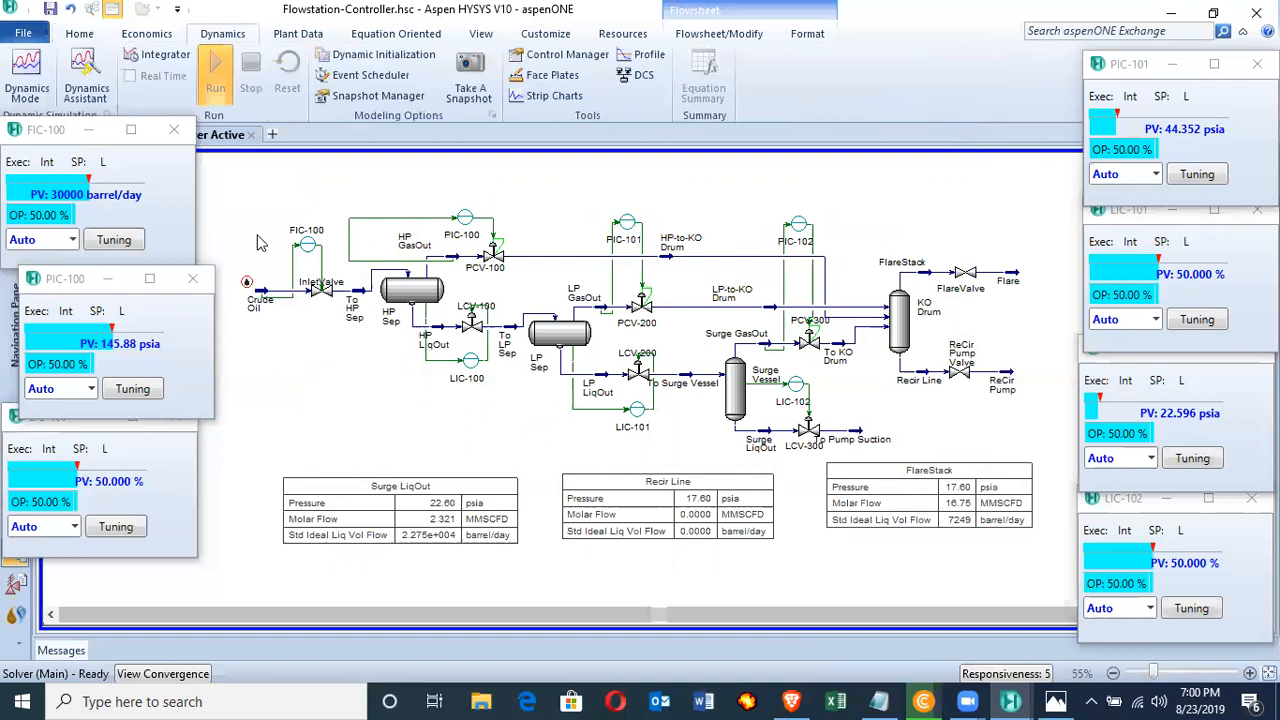
mouse_move(284, 192)
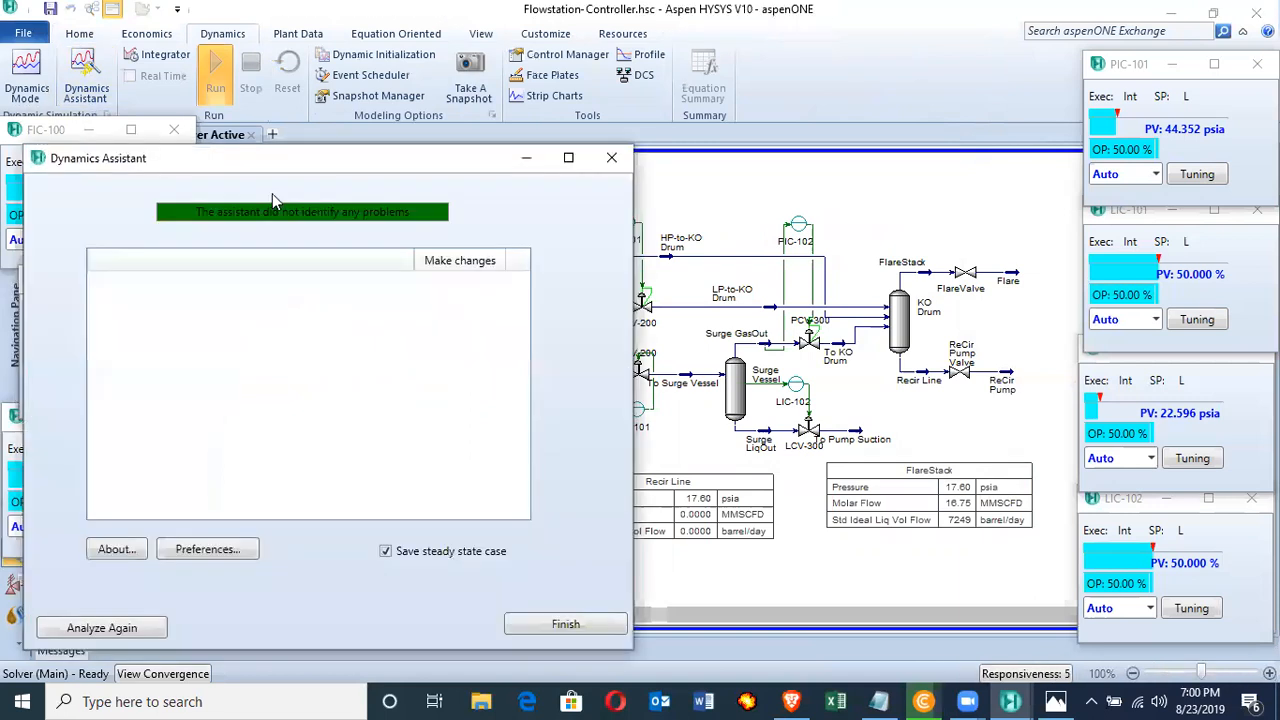
mouse_move(264, 290)
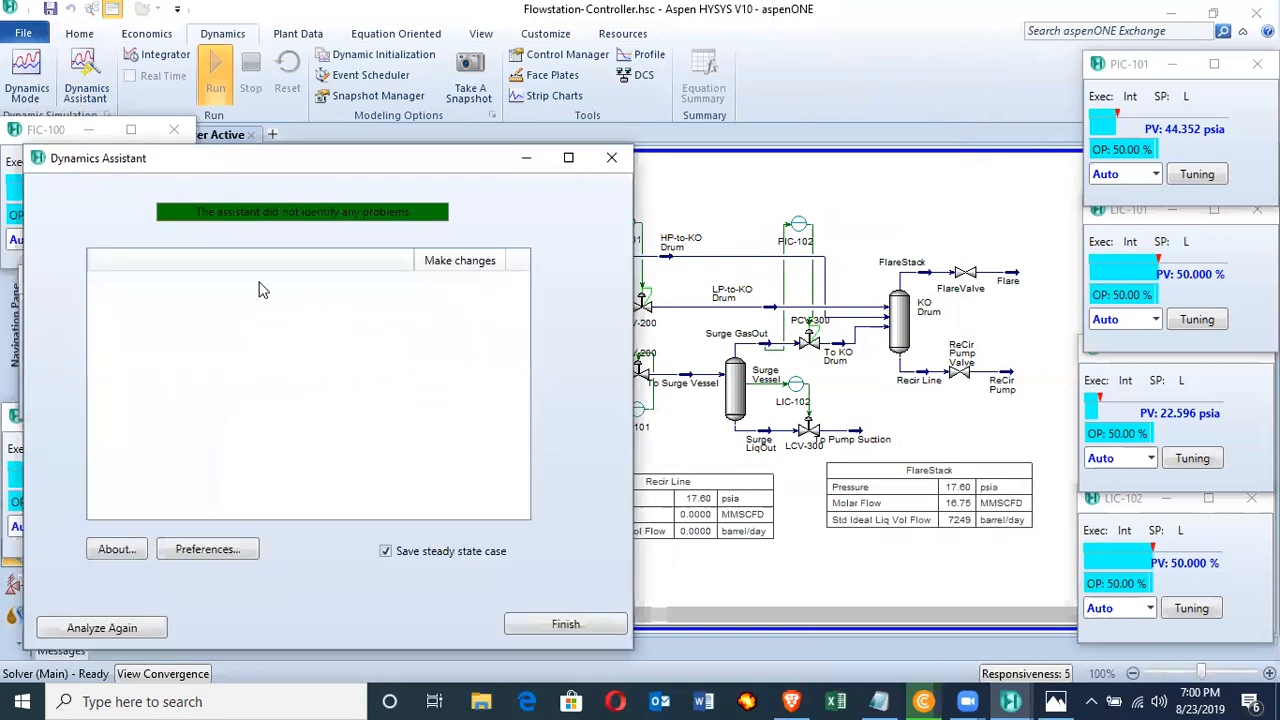
mouse_move(348, 314)
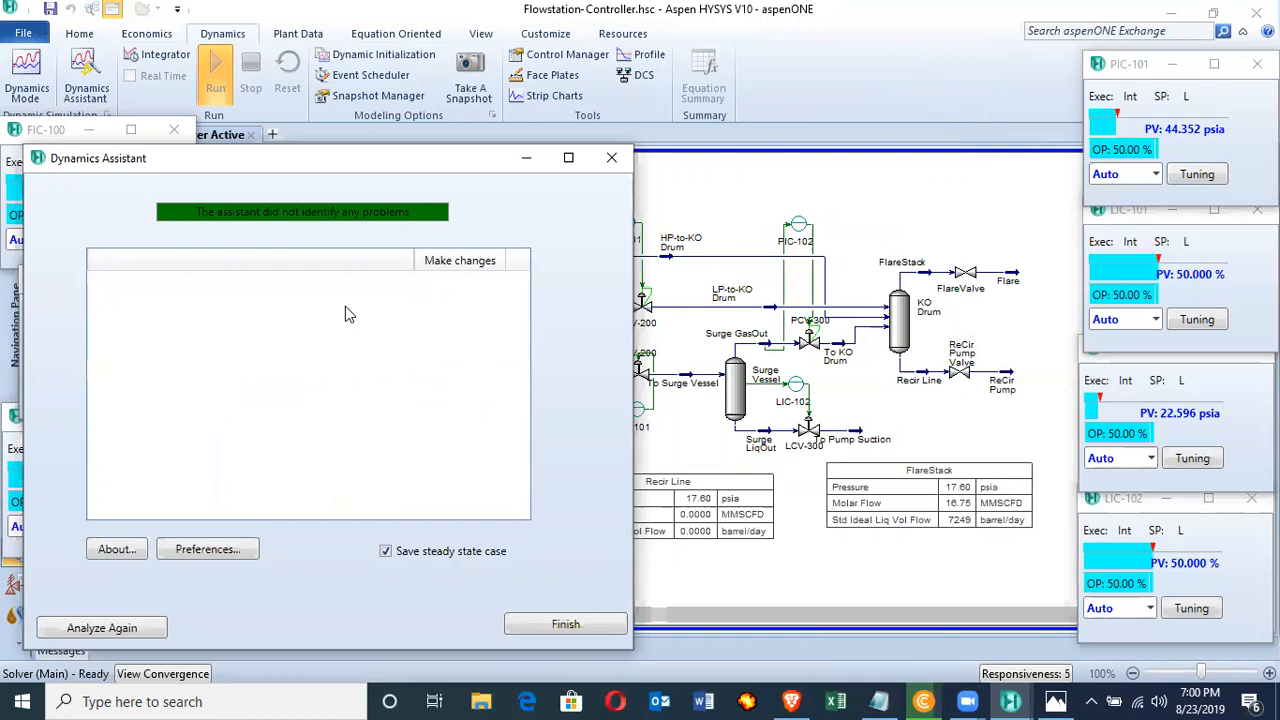
mouse_move(444, 200)
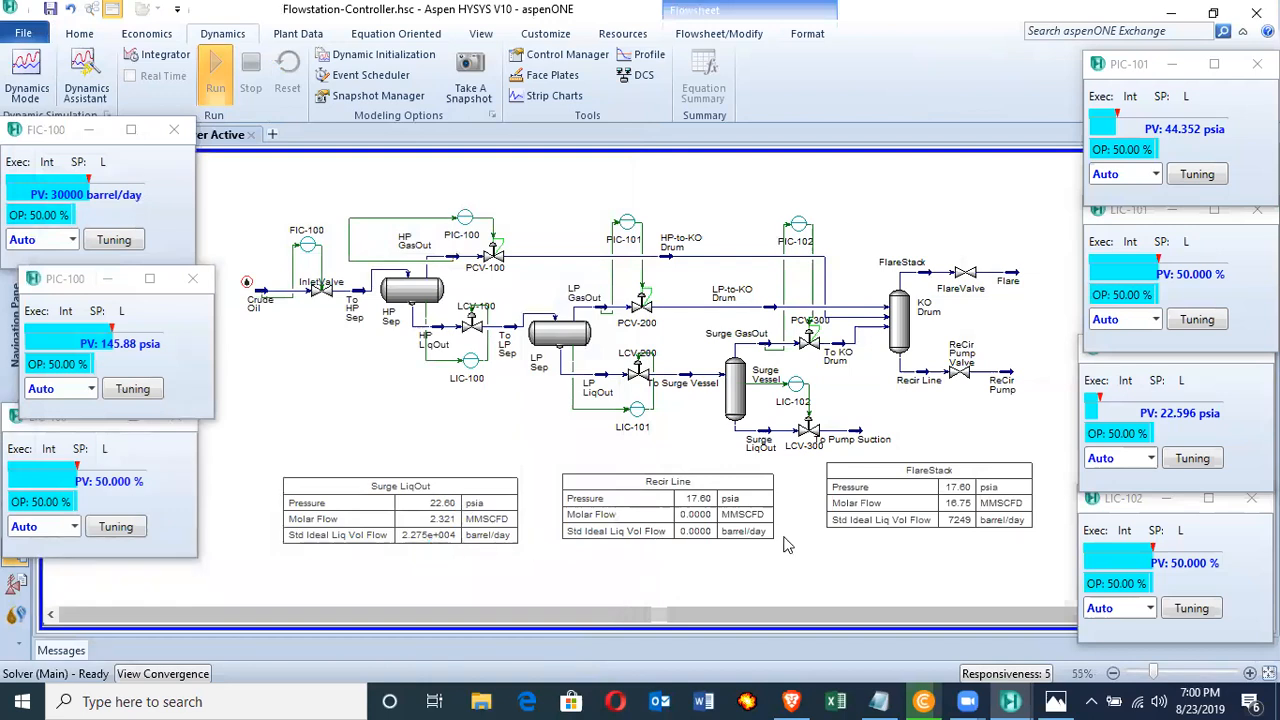
mouse_move(1190, 130)
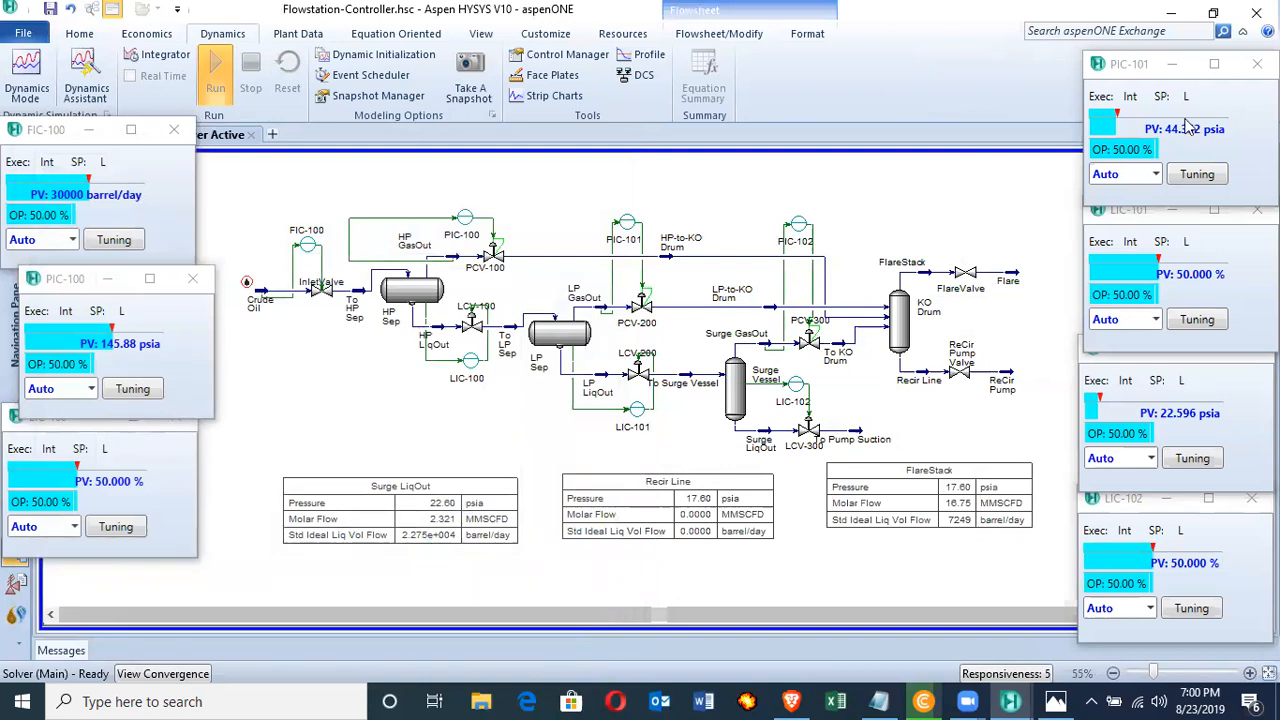
mouse_move(1184, 130)
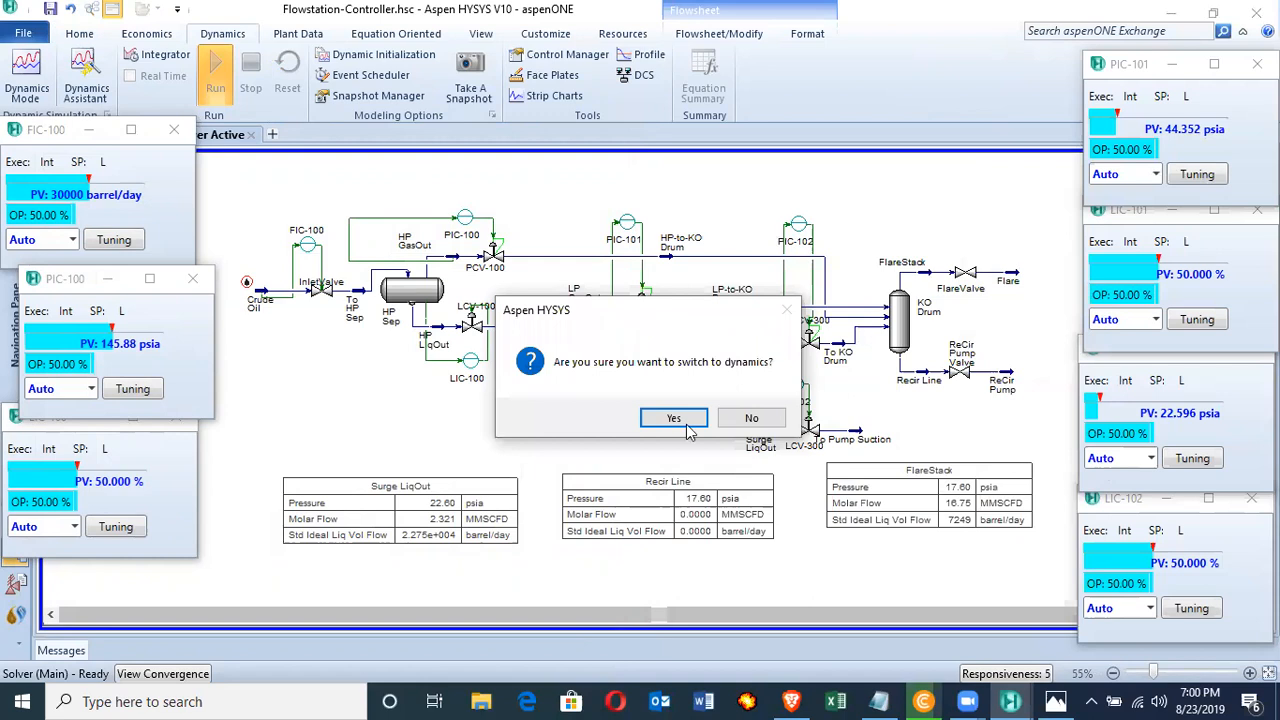
Step: Switch the flowstation to dynamic mode, run the integrator until the controllers settle, then stop it
left_click(672, 418)
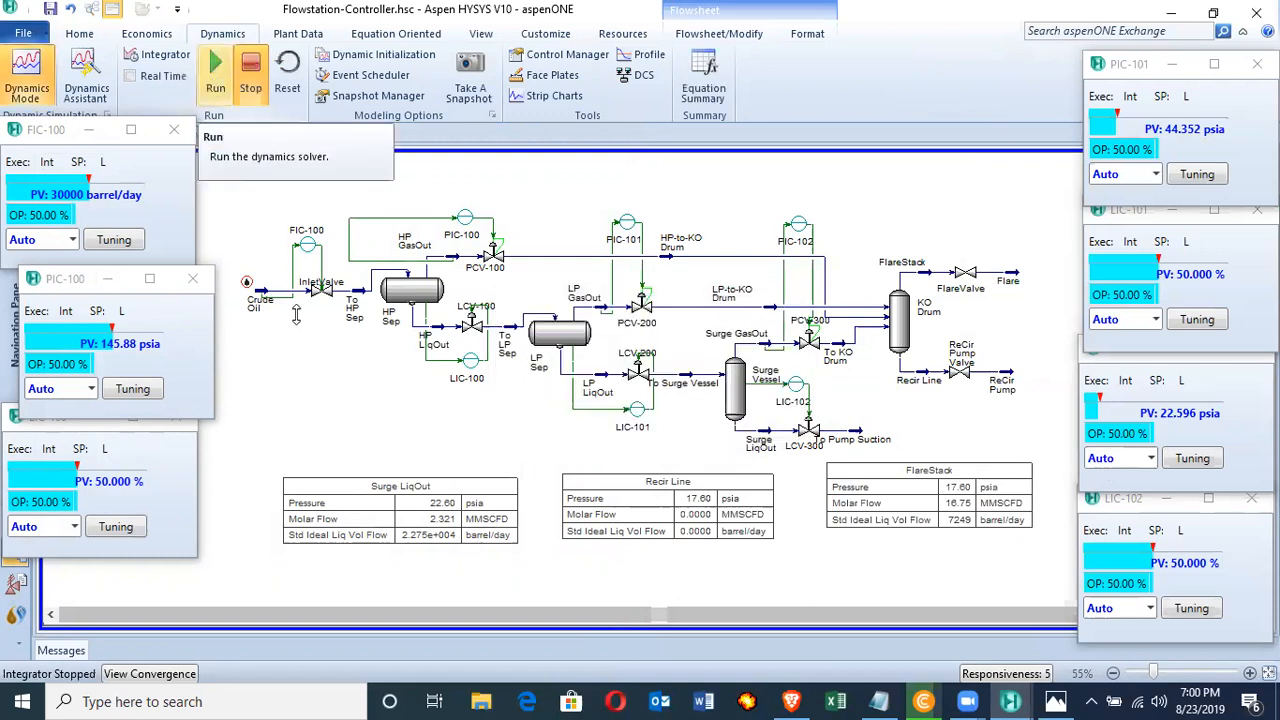
left_click(214, 70)
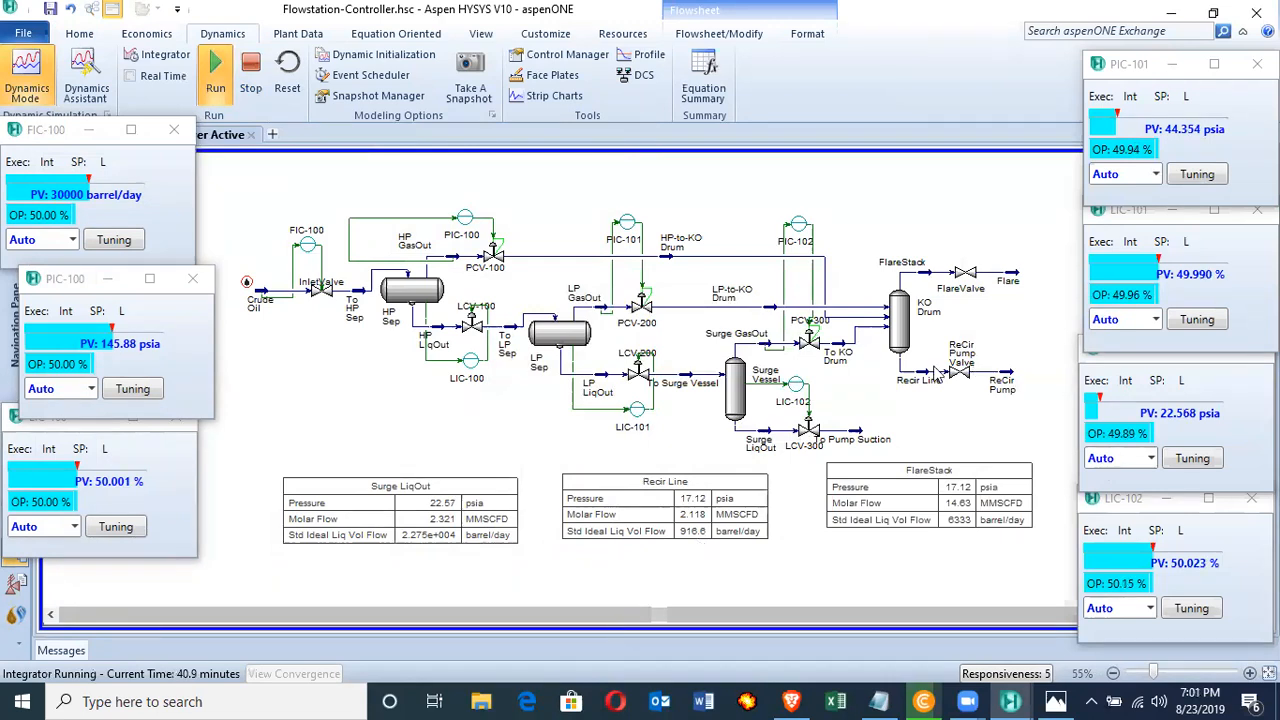
mouse_move(932, 380)
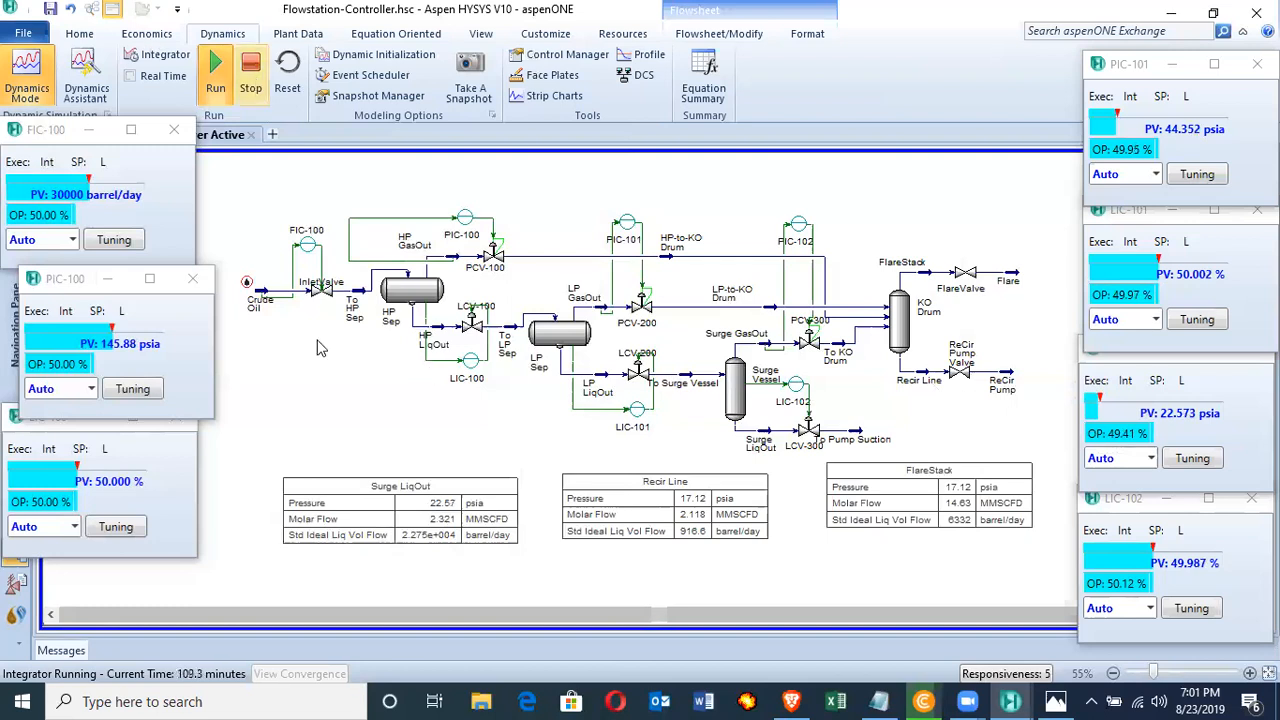
left_click(250, 76)
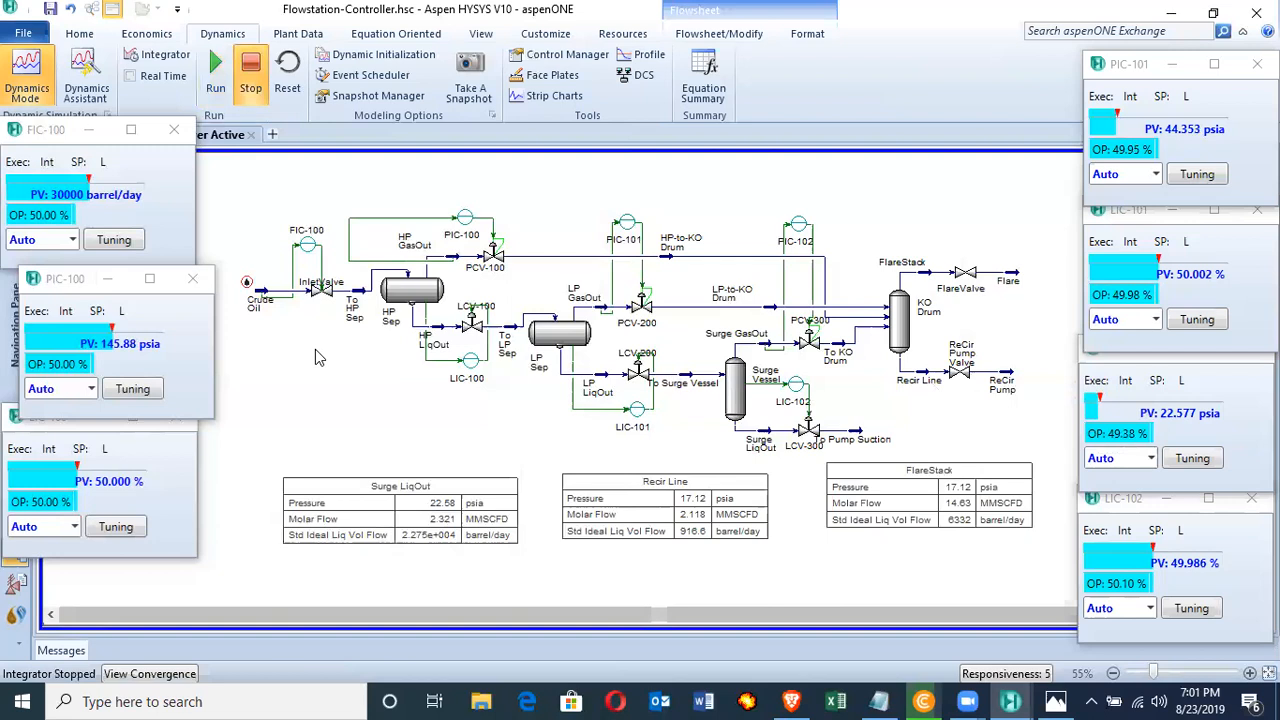
mouse_move(264, 300)
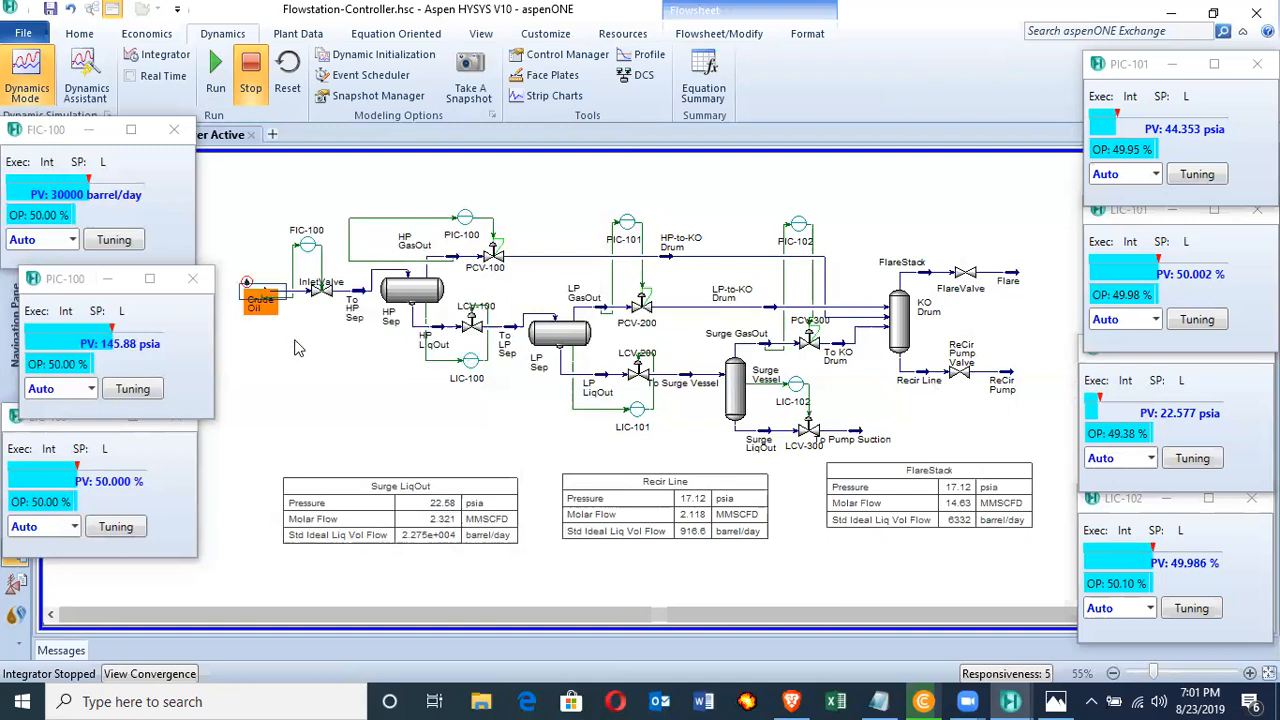
mouse_move(304, 356)
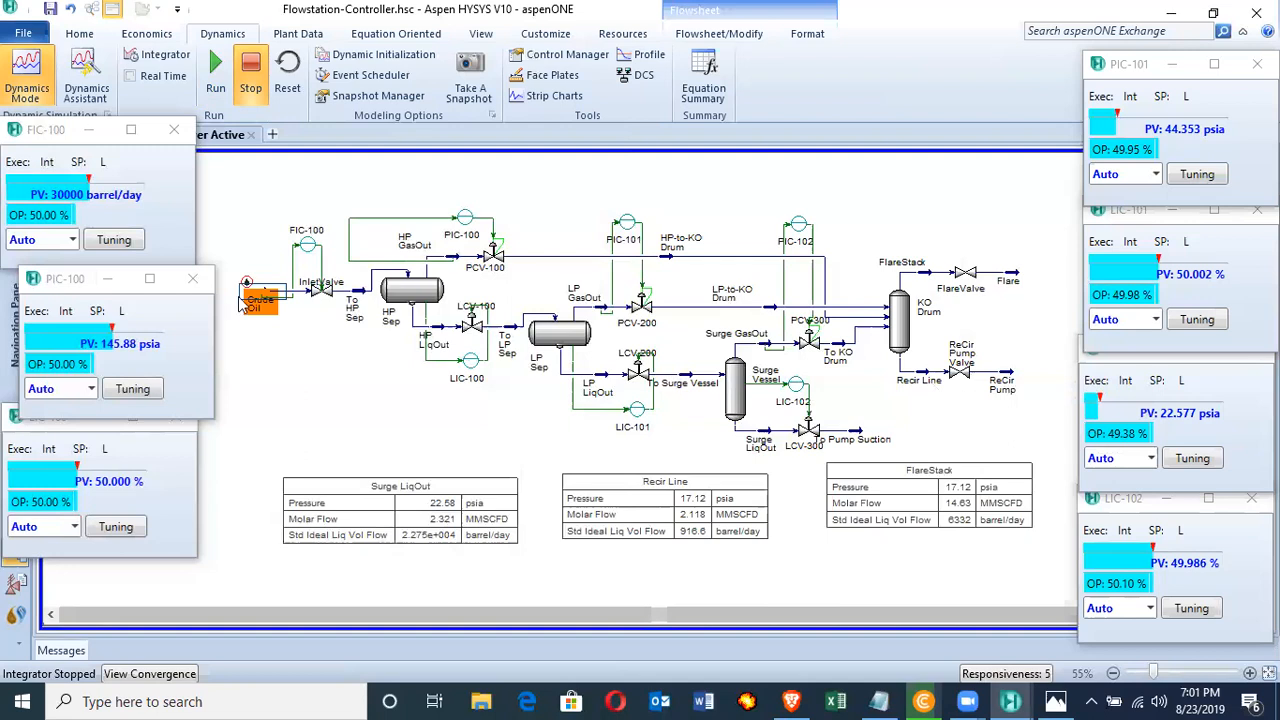
mouse_move(248, 284)
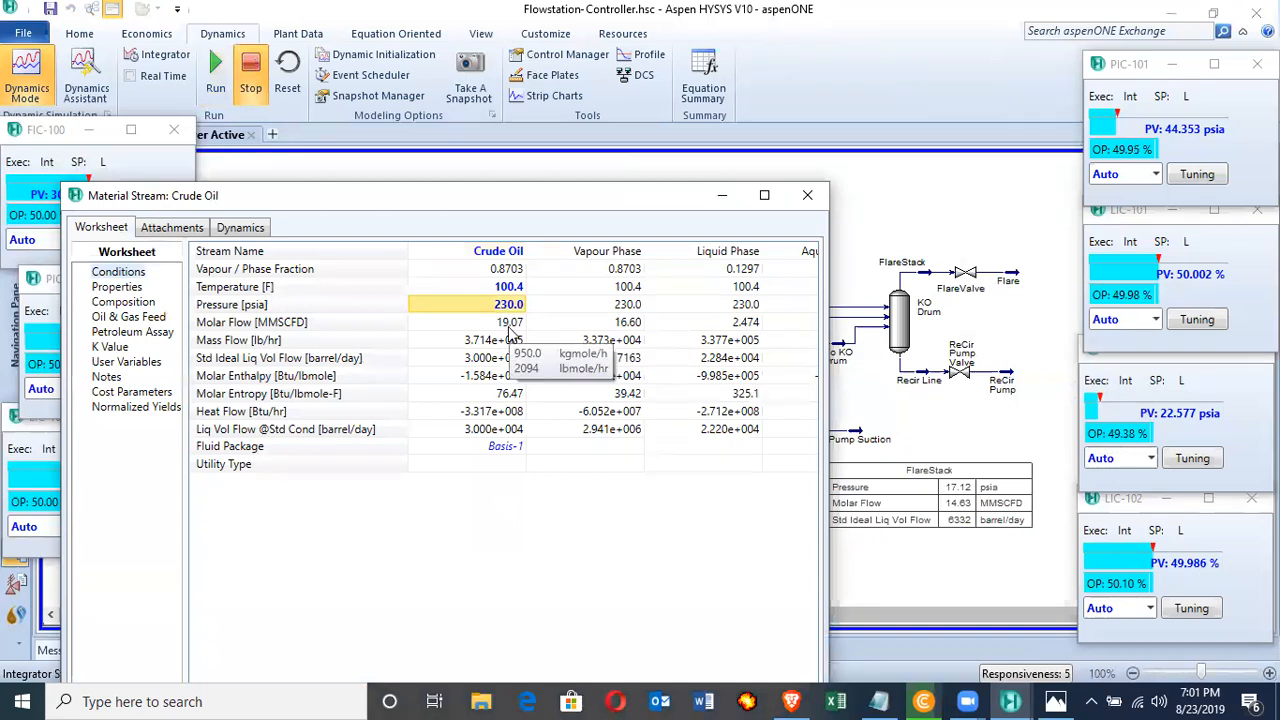
Step: Set the Crude Oil feed pressure to 300 psia and close the stream worksheet
type("300")
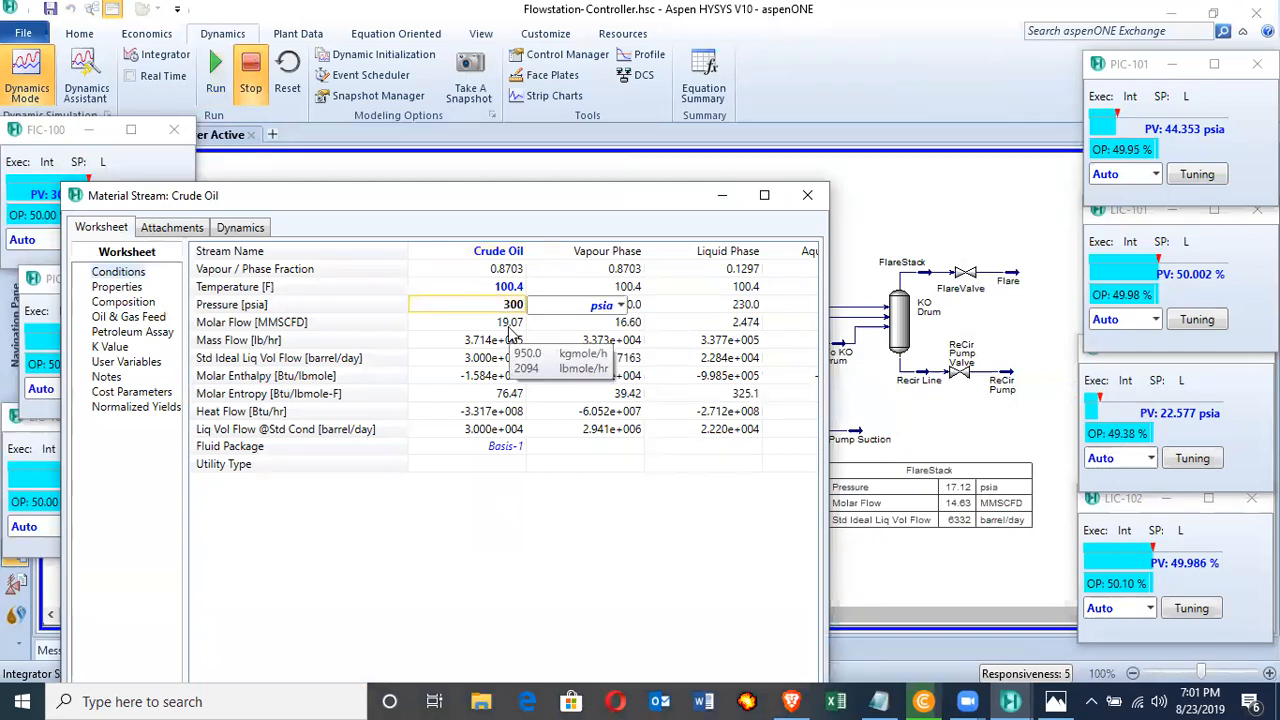
left_click(468, 322)
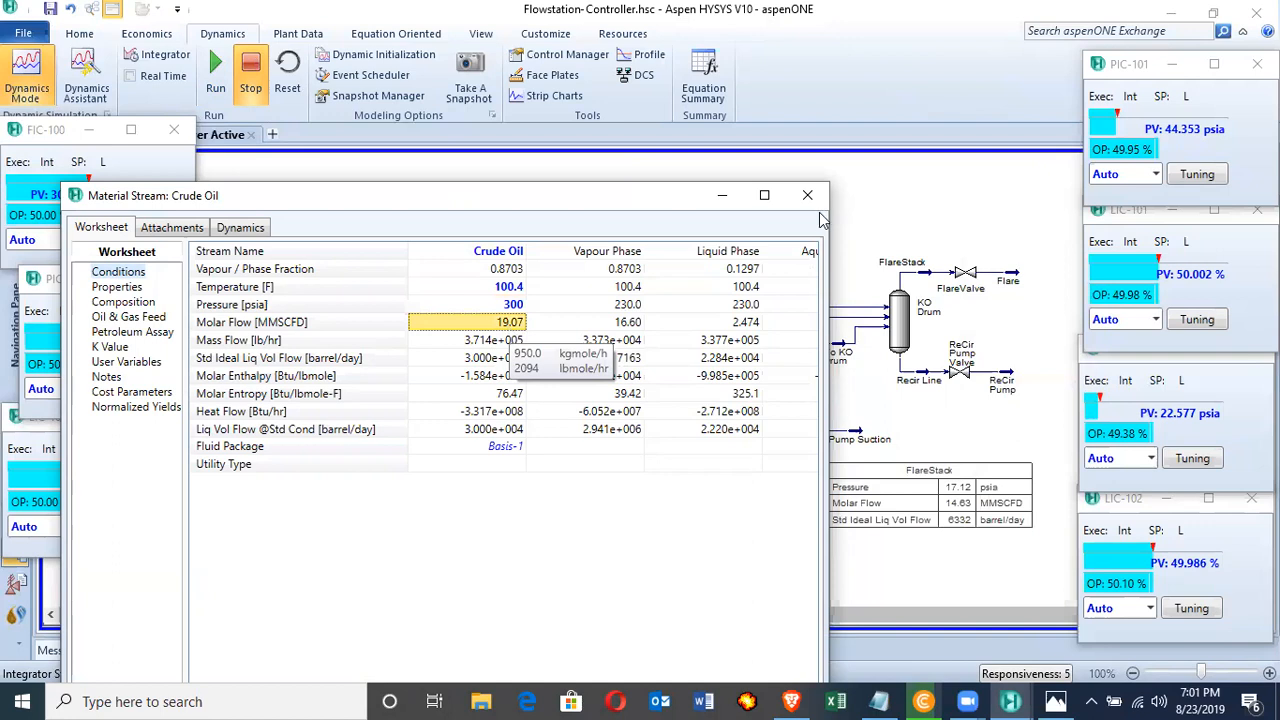
left_click(808, 196)
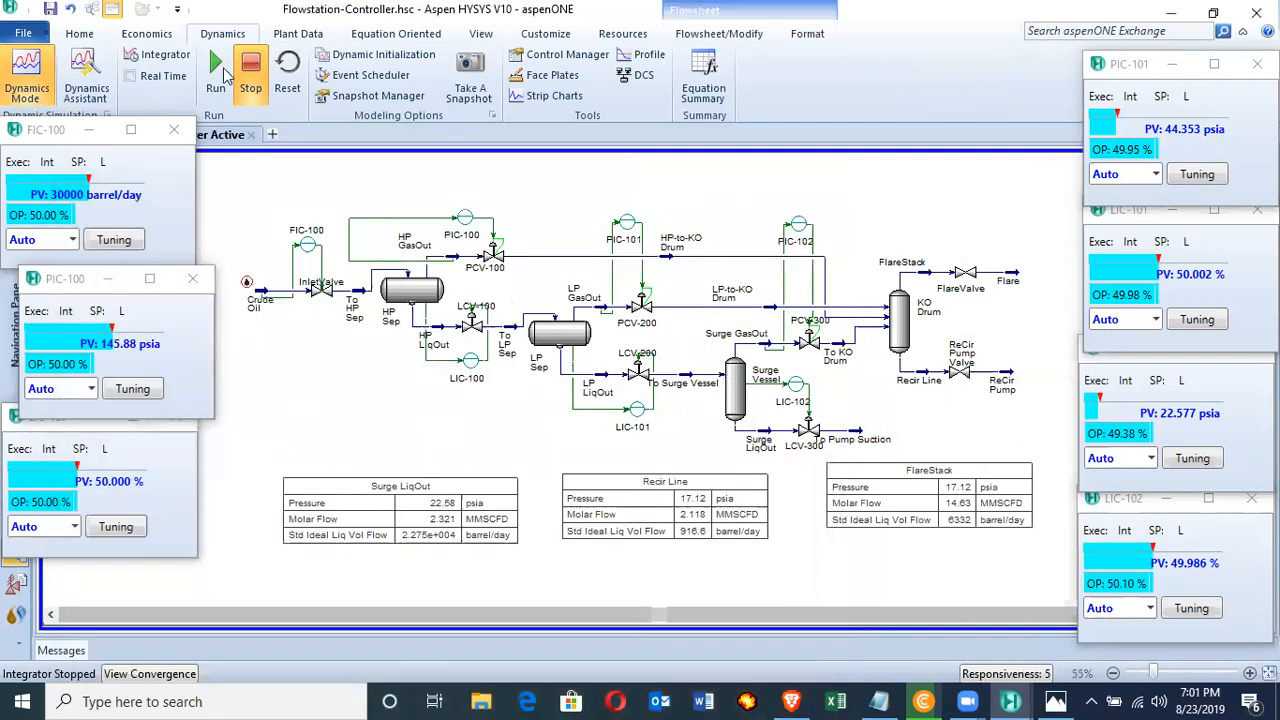
mouse_move(216, 76)
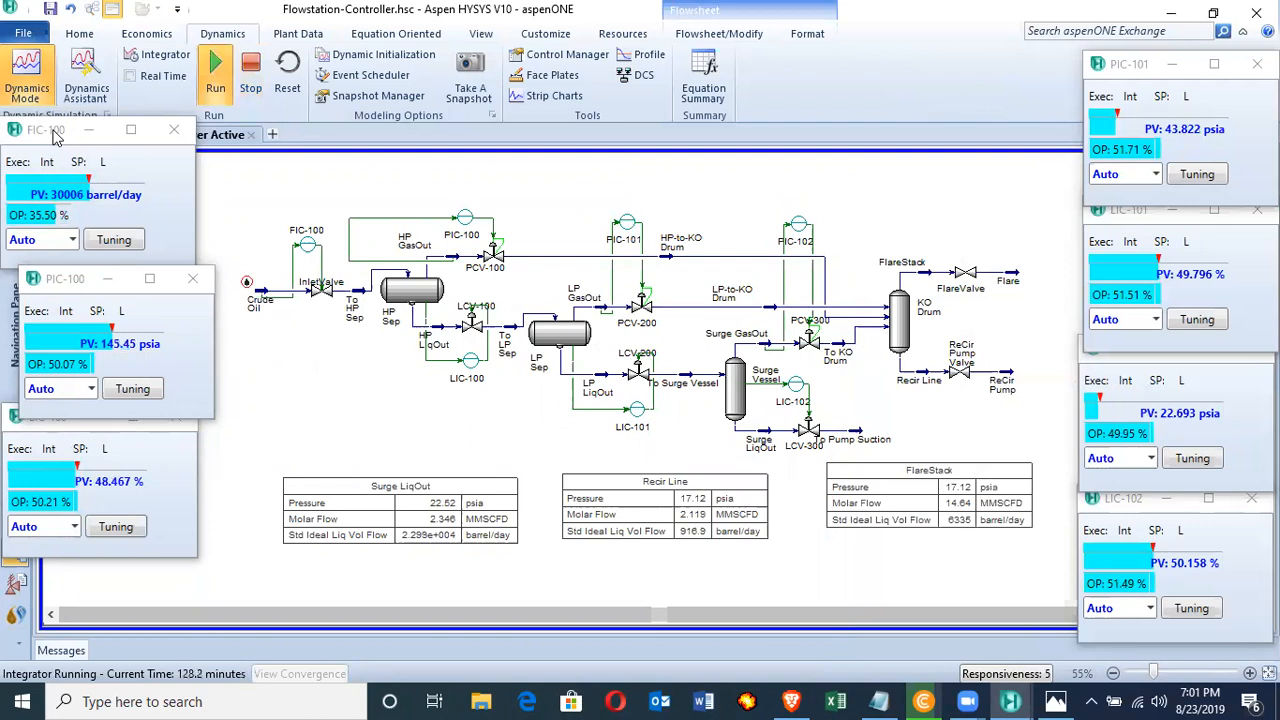
mouse_move(76, 140)
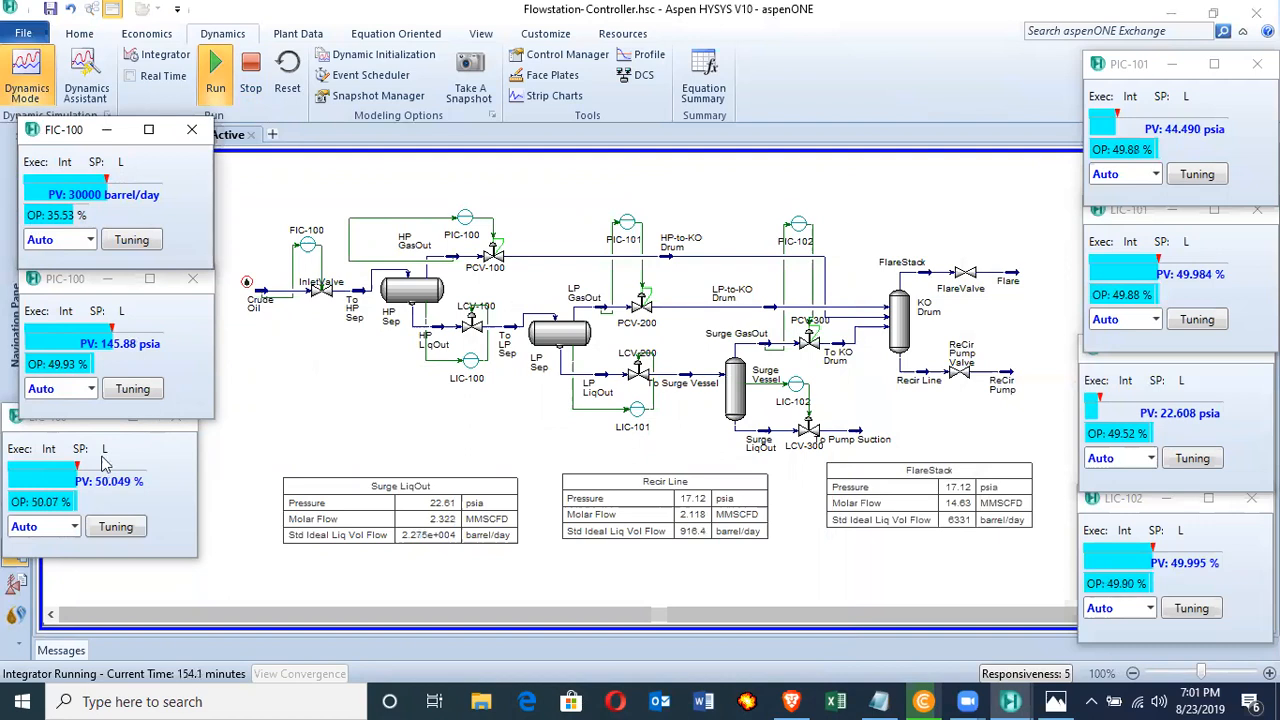
mouse_move(78, 512)
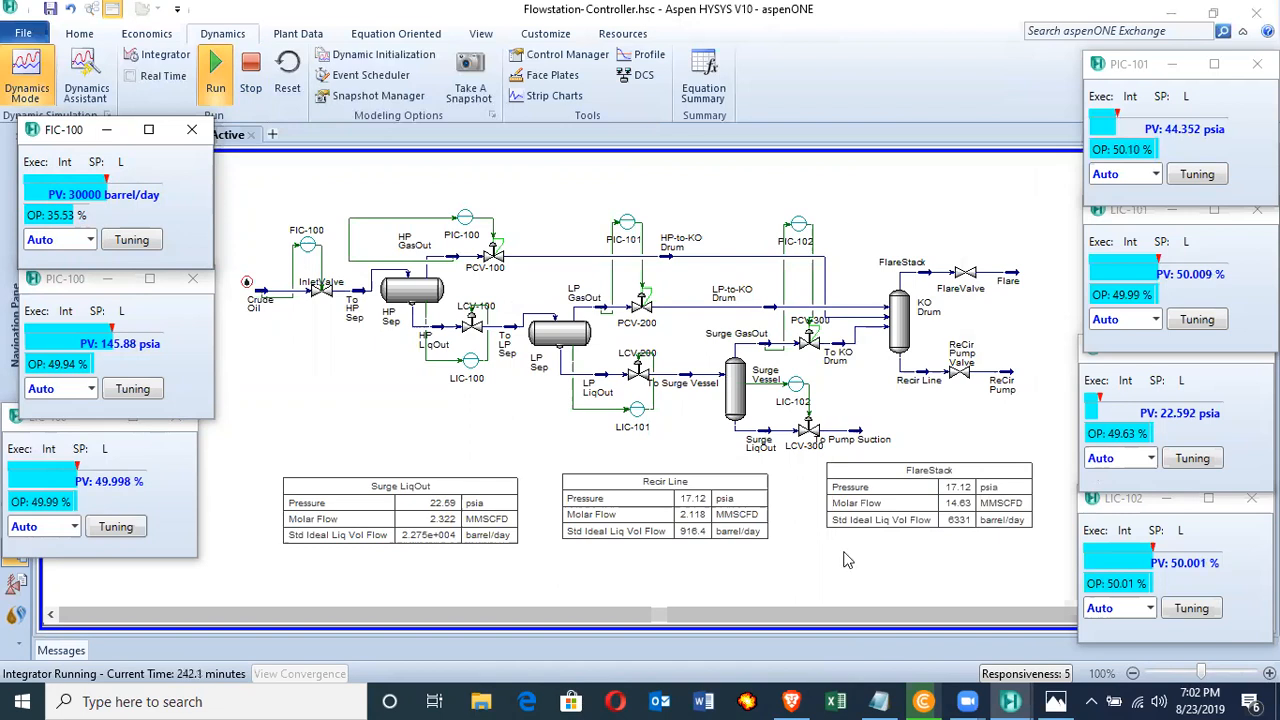
mouse_move(336, 196)
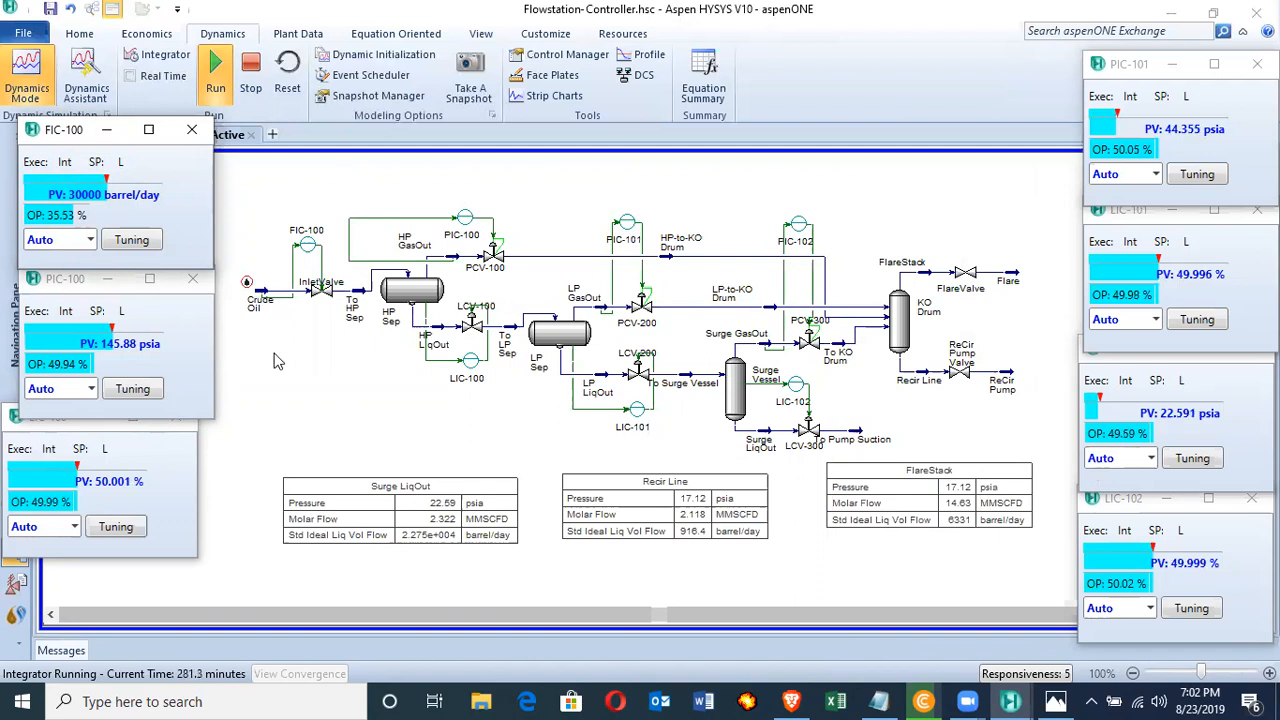
mouse_move(278, 188)
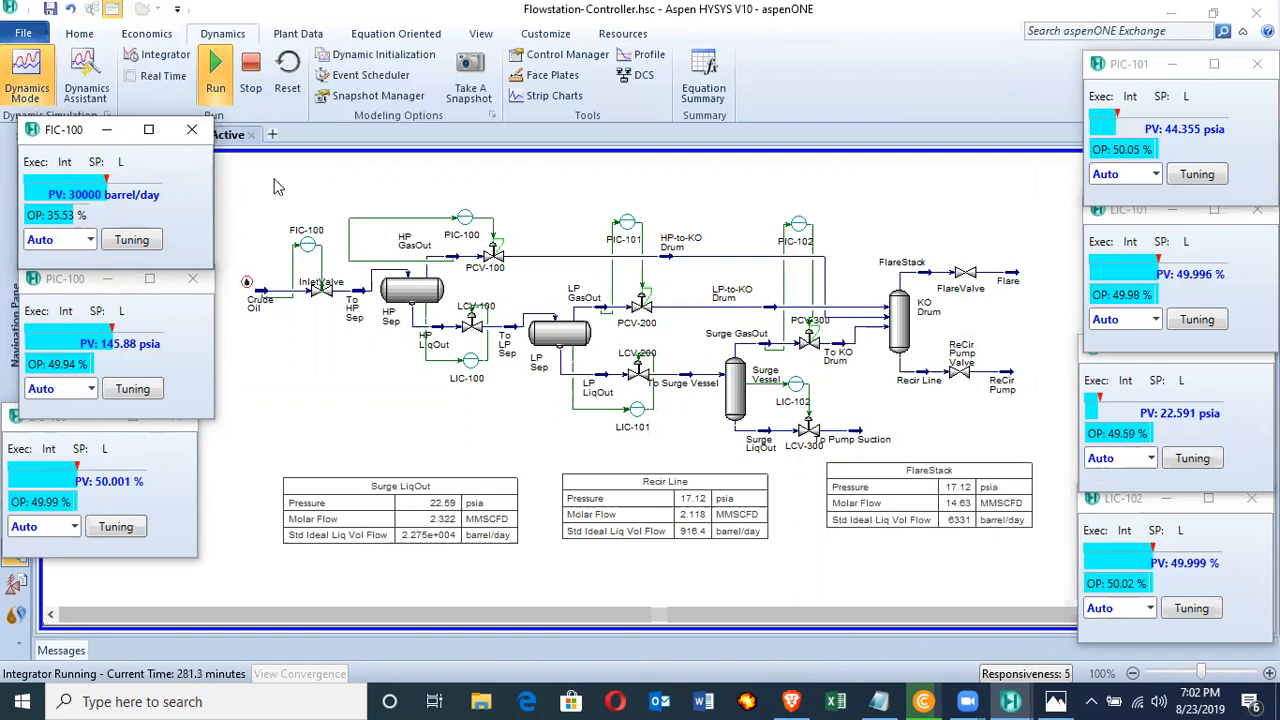
Step: Stop the integrator and set the Crude Oil feed pressure back to 230 psia
left_click(250, 70)
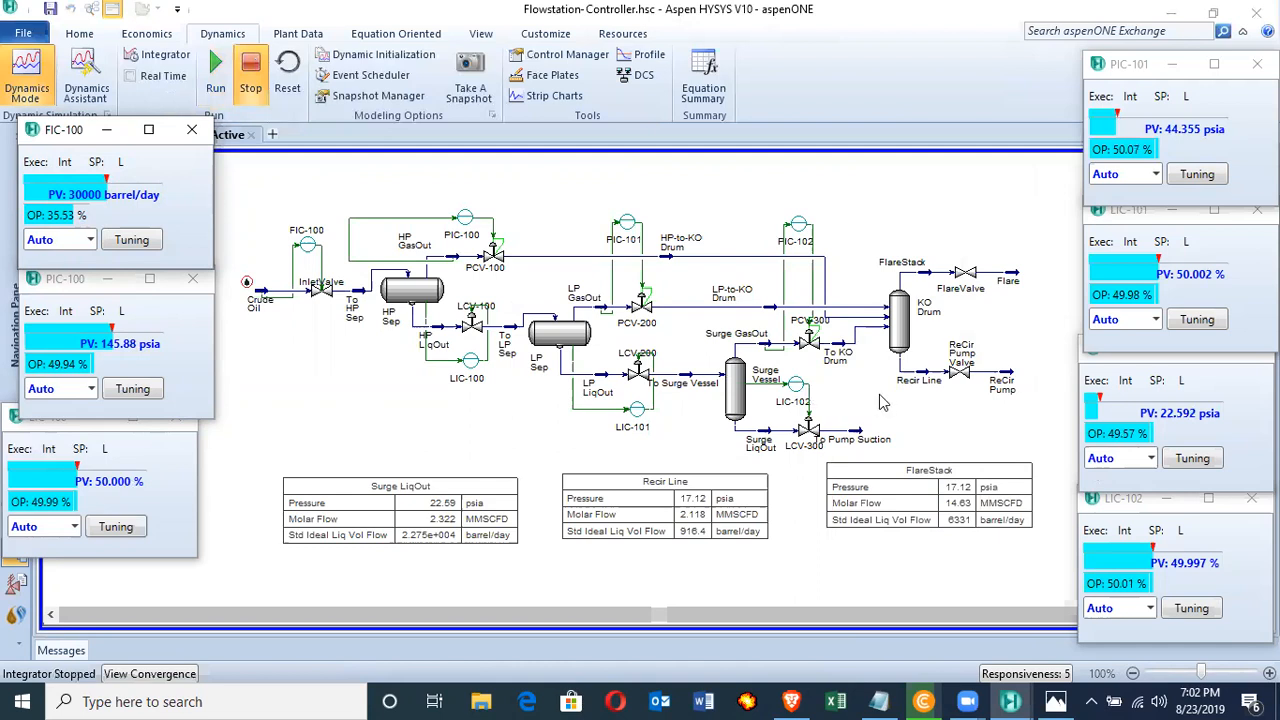
mouse_move(216, 272)
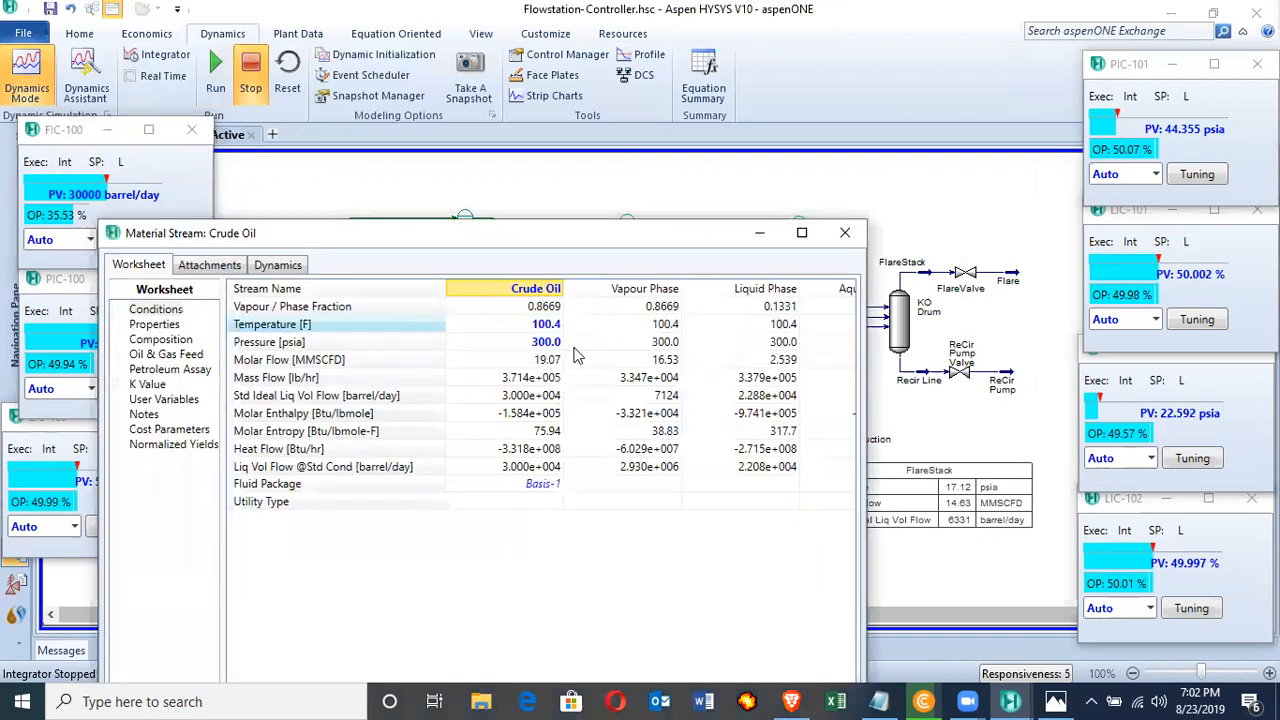
left_click(536, 340)
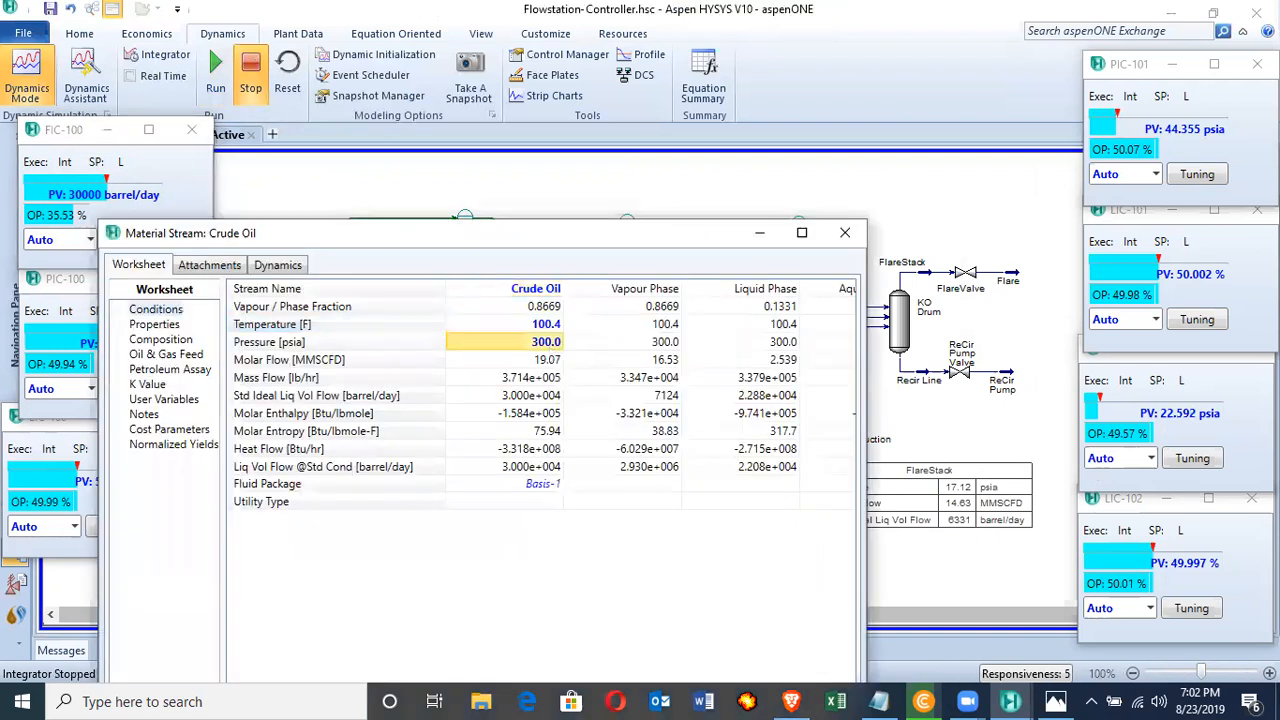
type("230")
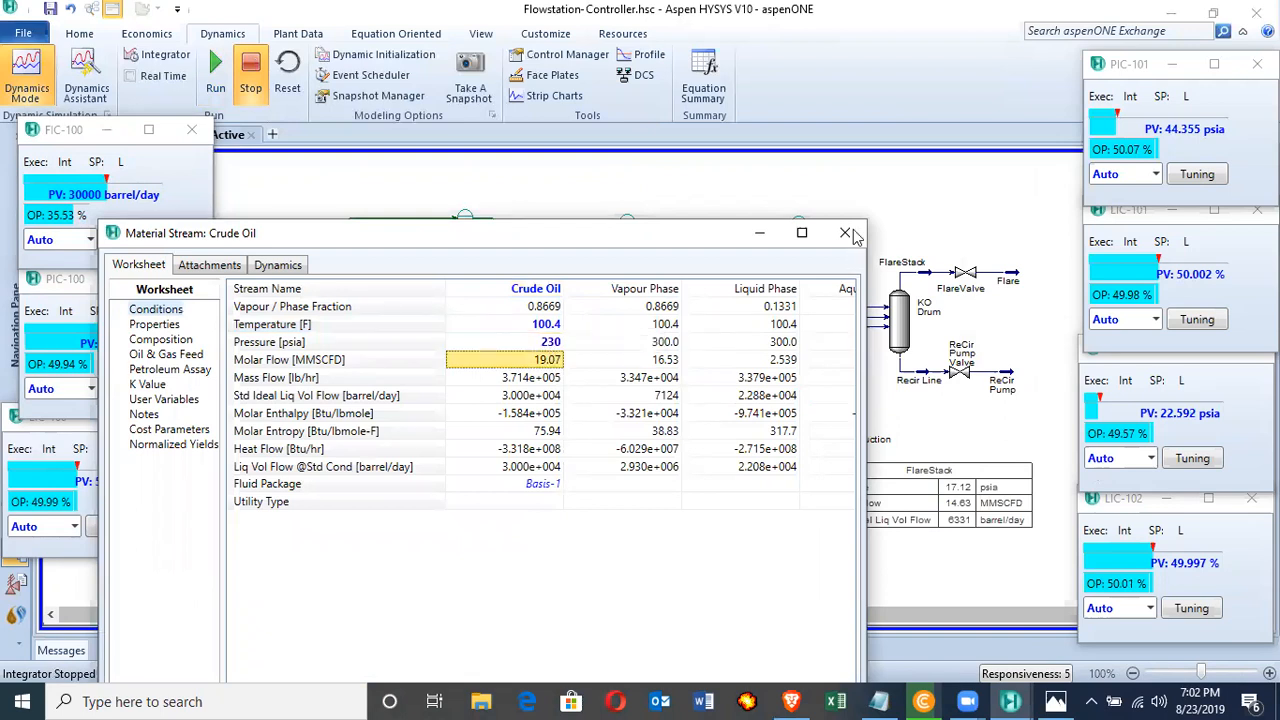
left_click(844, 232)
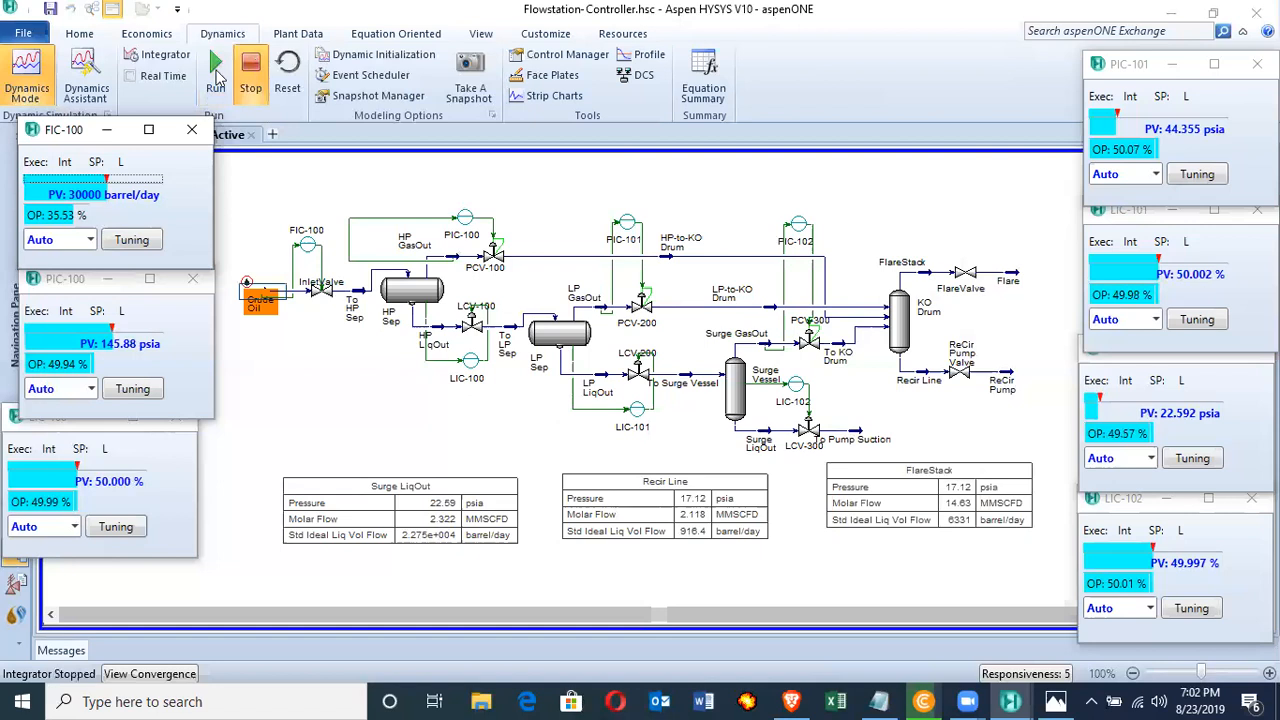
Step: Rerun the integrator at 230 psia feed pressure until the controllers settle, then stop it
left_click(216, 64)
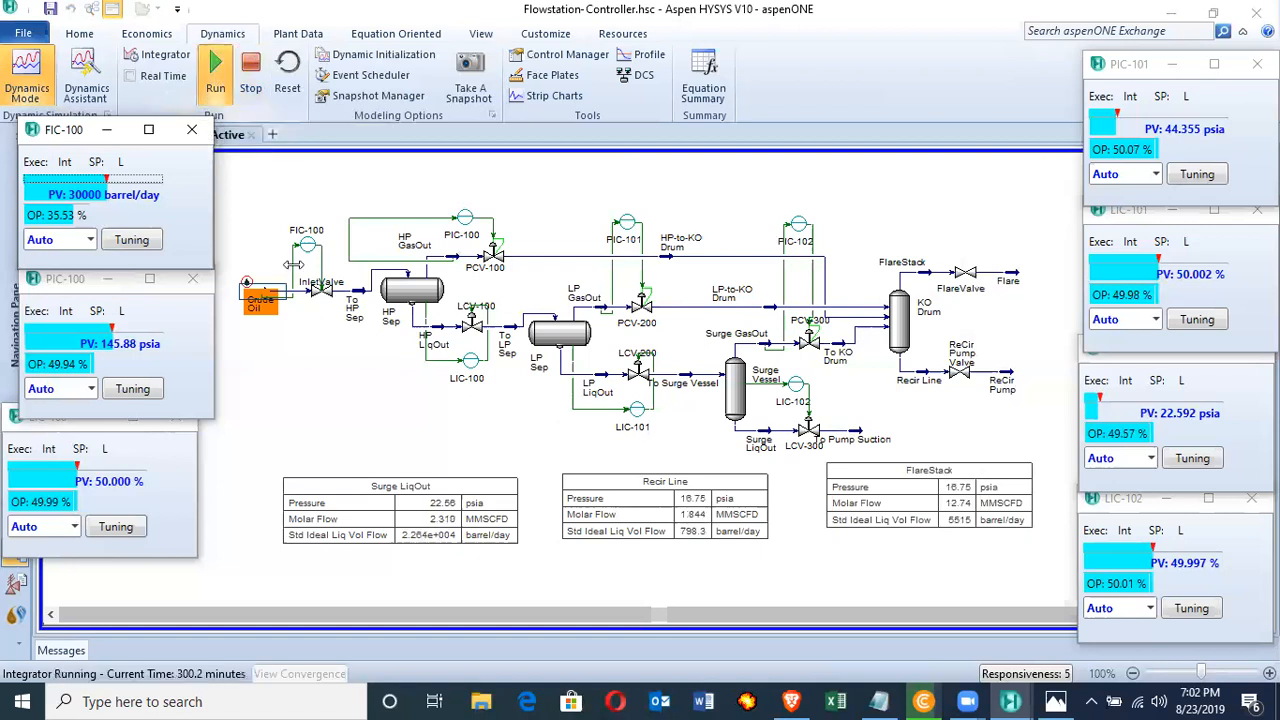
mouse_move(308, 454)
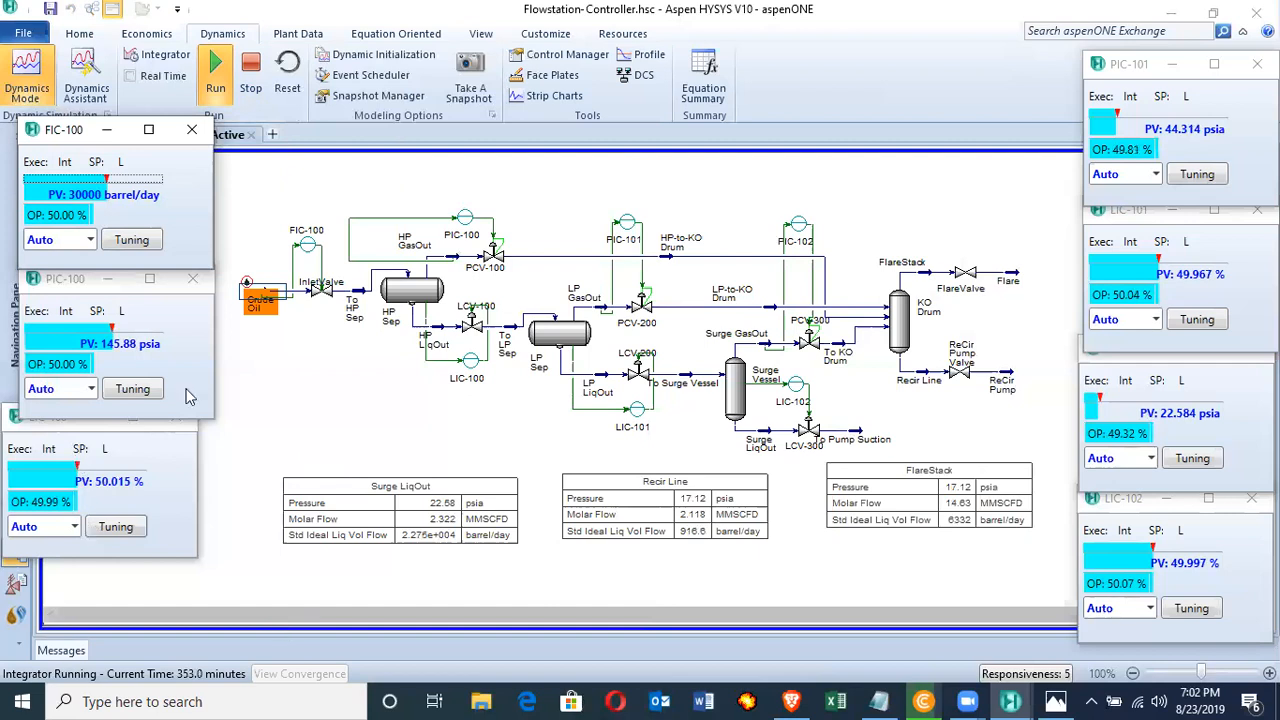
mouse_move(294, 442)
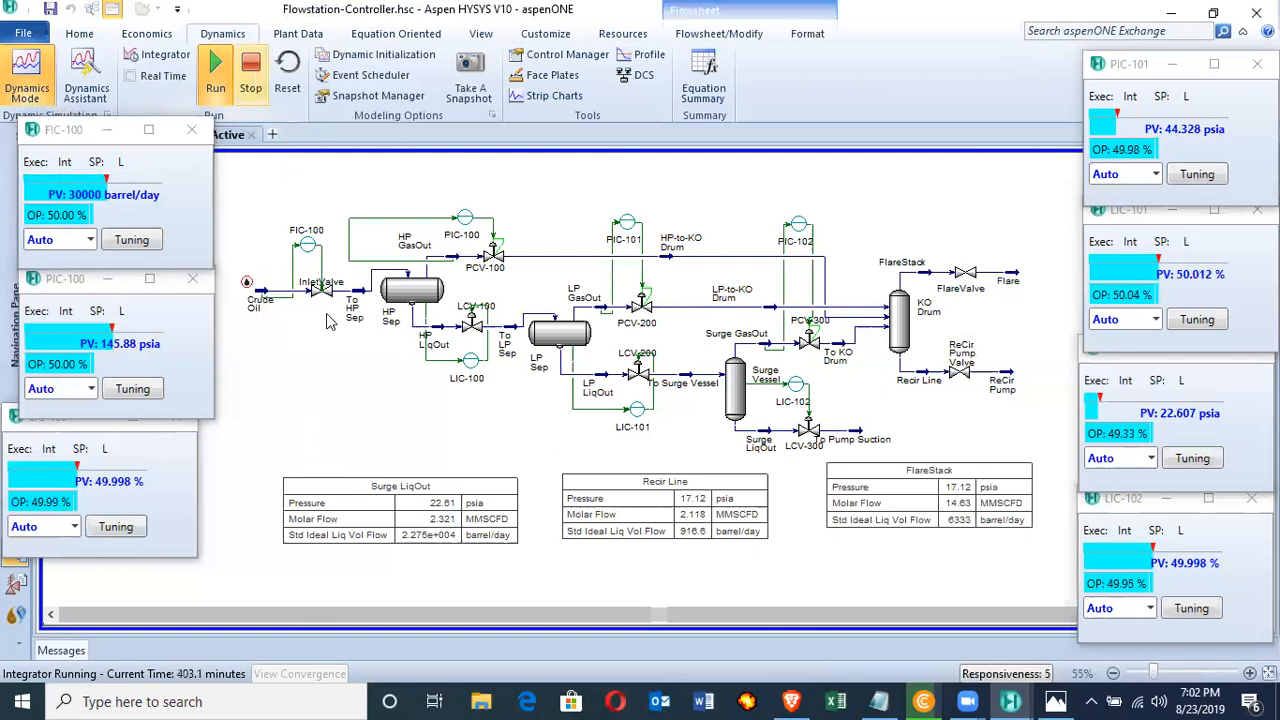
left_click(250, 80)
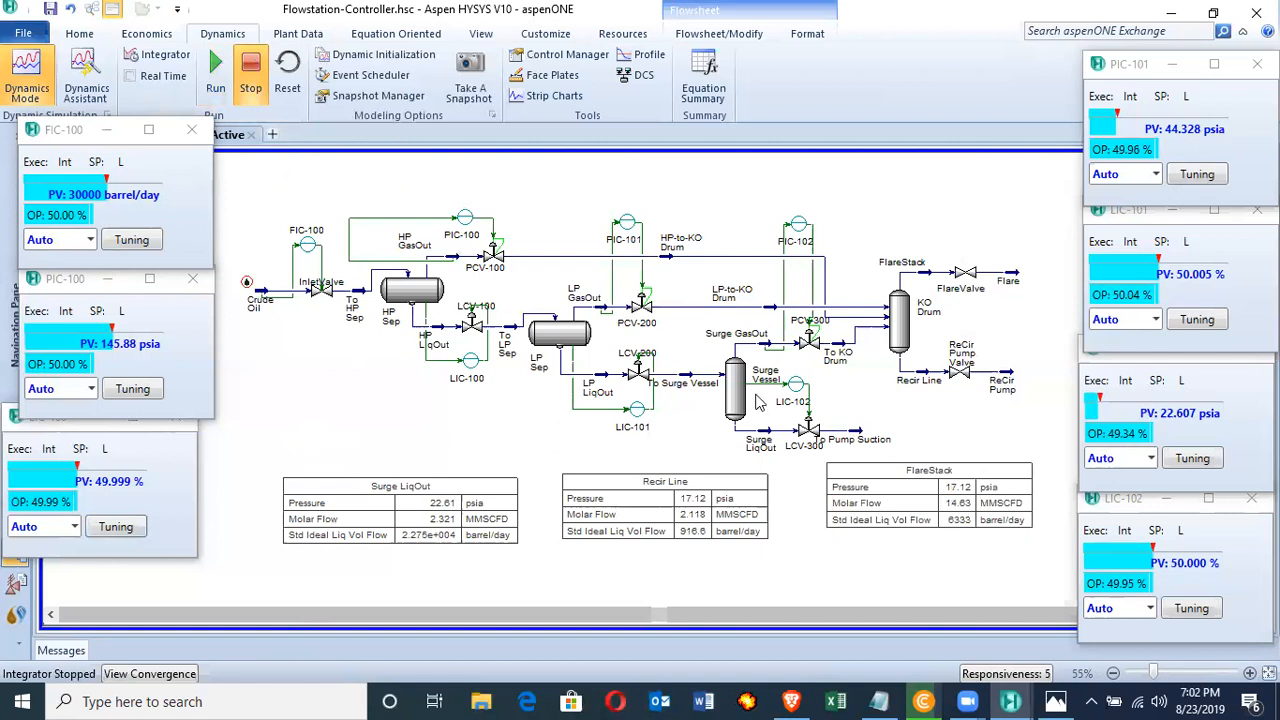
mouse_move(760, 404)
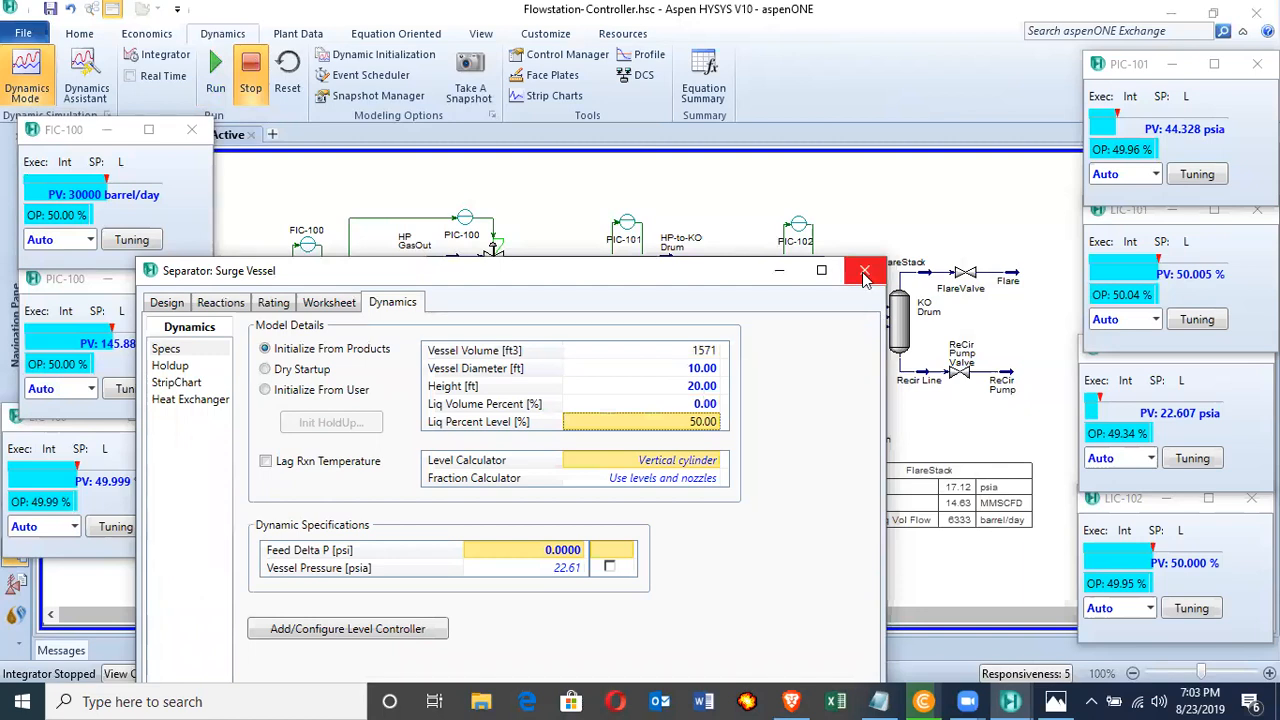
Step: Close the Surge Vessel property window and bring up the strip chart manager
left_click(866, 270)
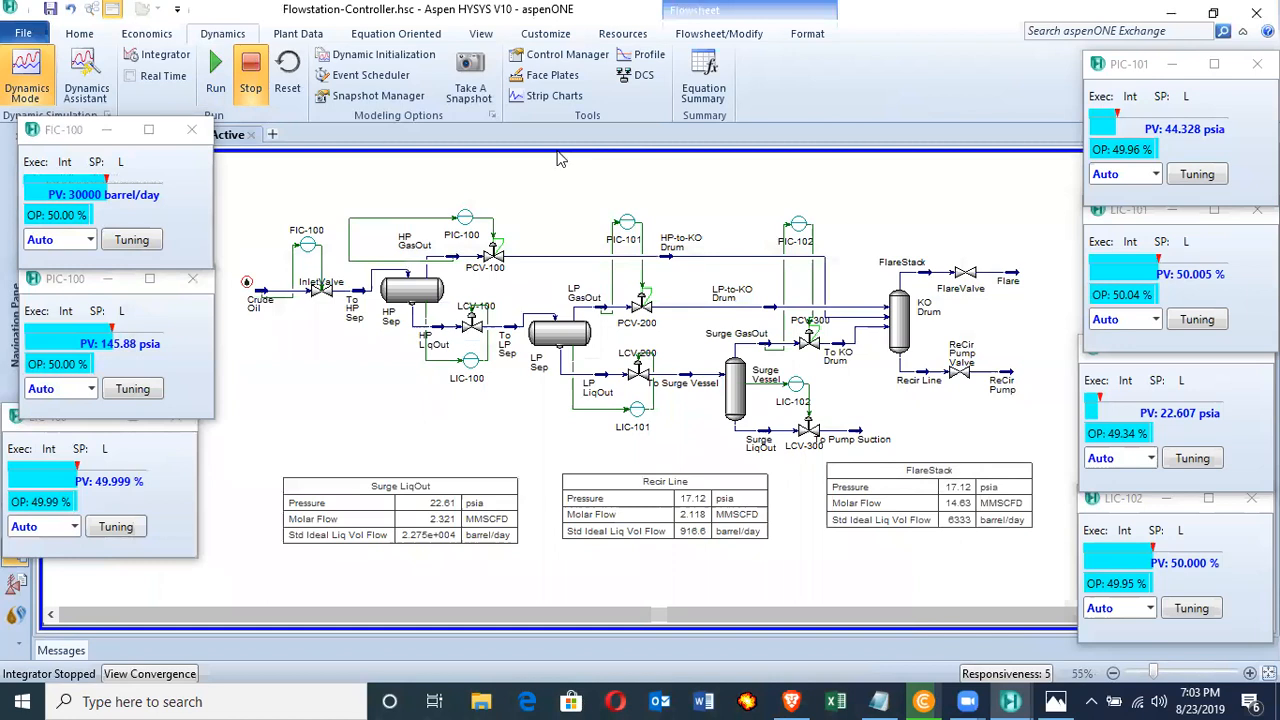
left_click(552, 96)
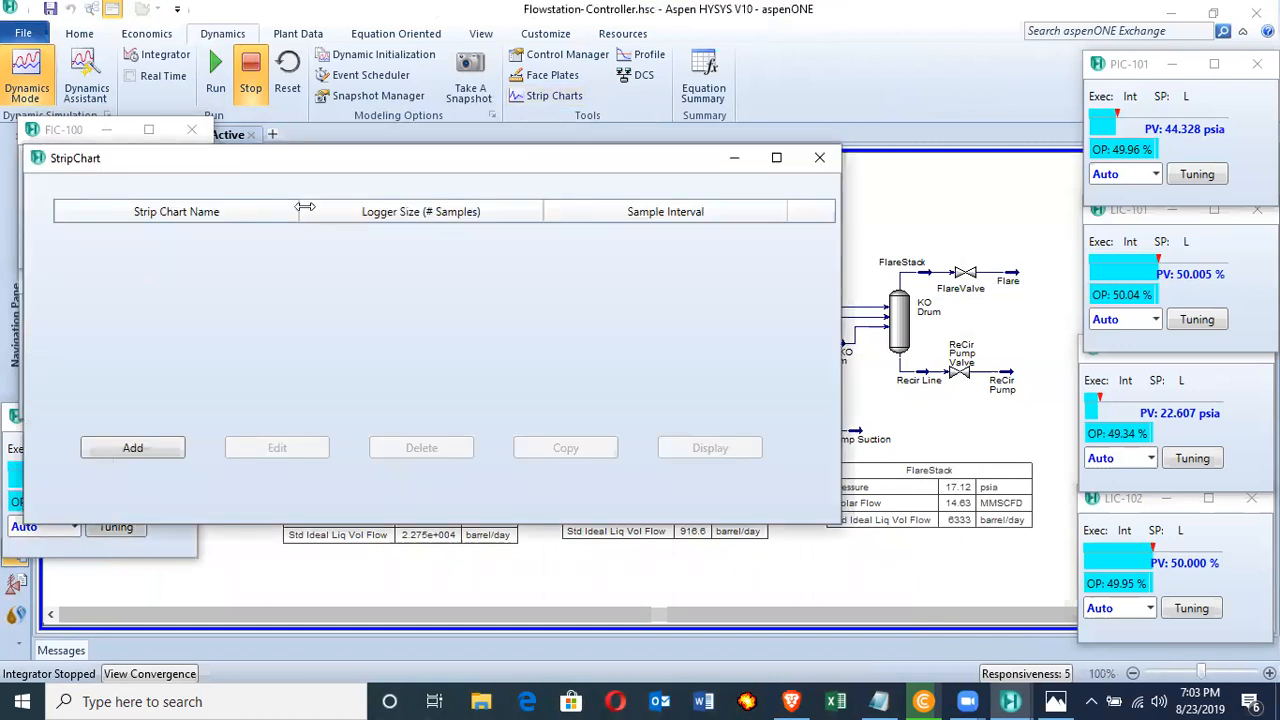
Step: Add a strip chart named Surge Vessel with logger size 1e7 samples and go to its variable setup
left_click(132, 448)
type("Sur")
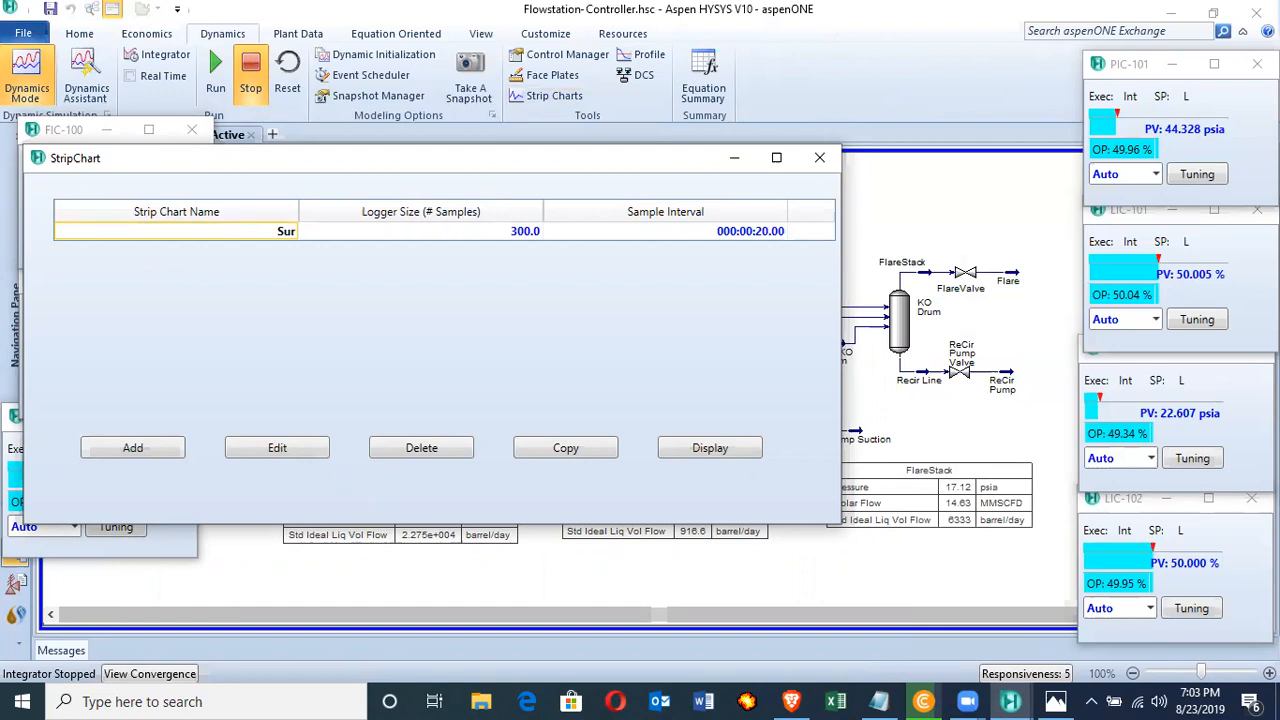
type("d")
type("ge Vessel")
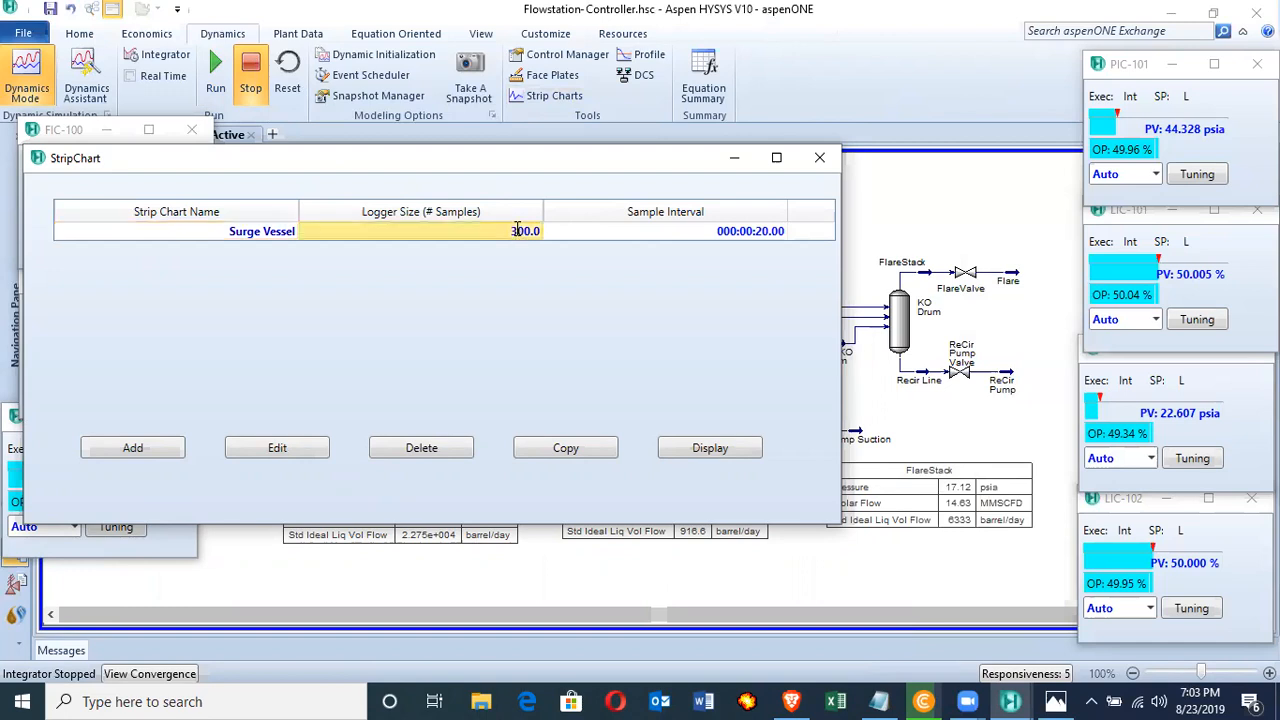
type("1e")
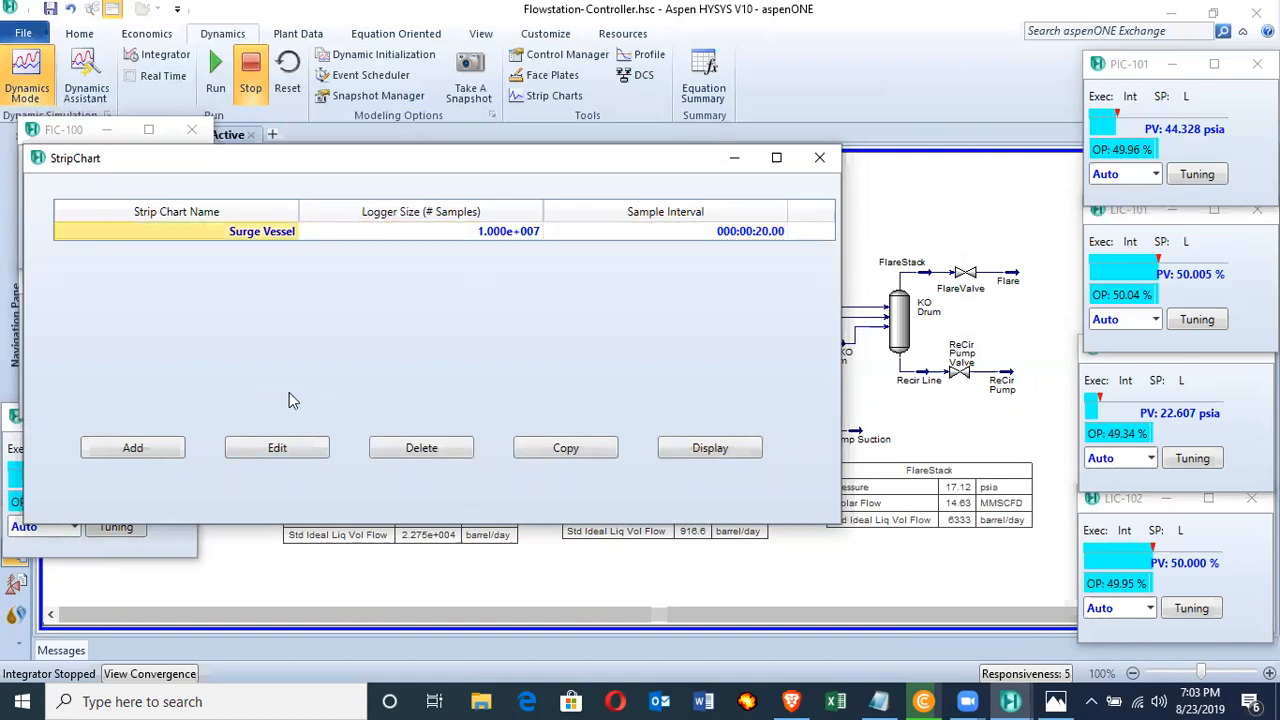
left_click(276, 448)
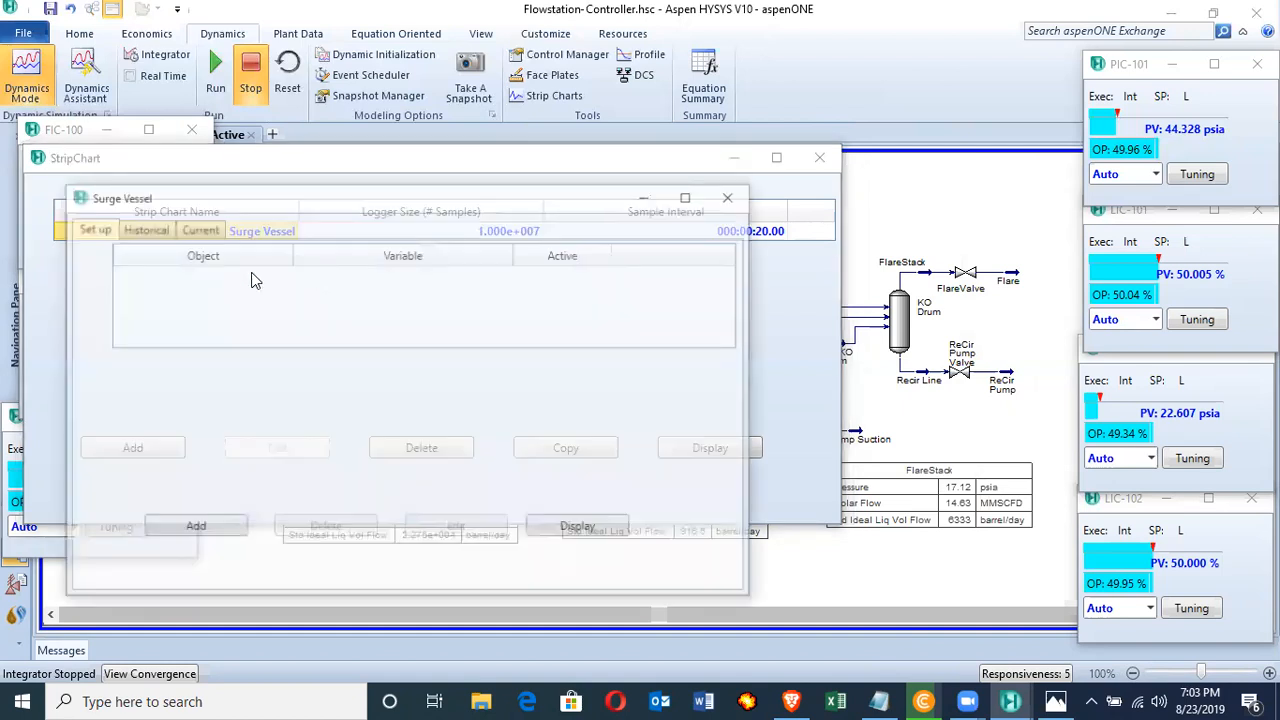
Step: Add the Surge Vessel's Liquid Percent Level as the first strip chart variable
left_click(132, 448)
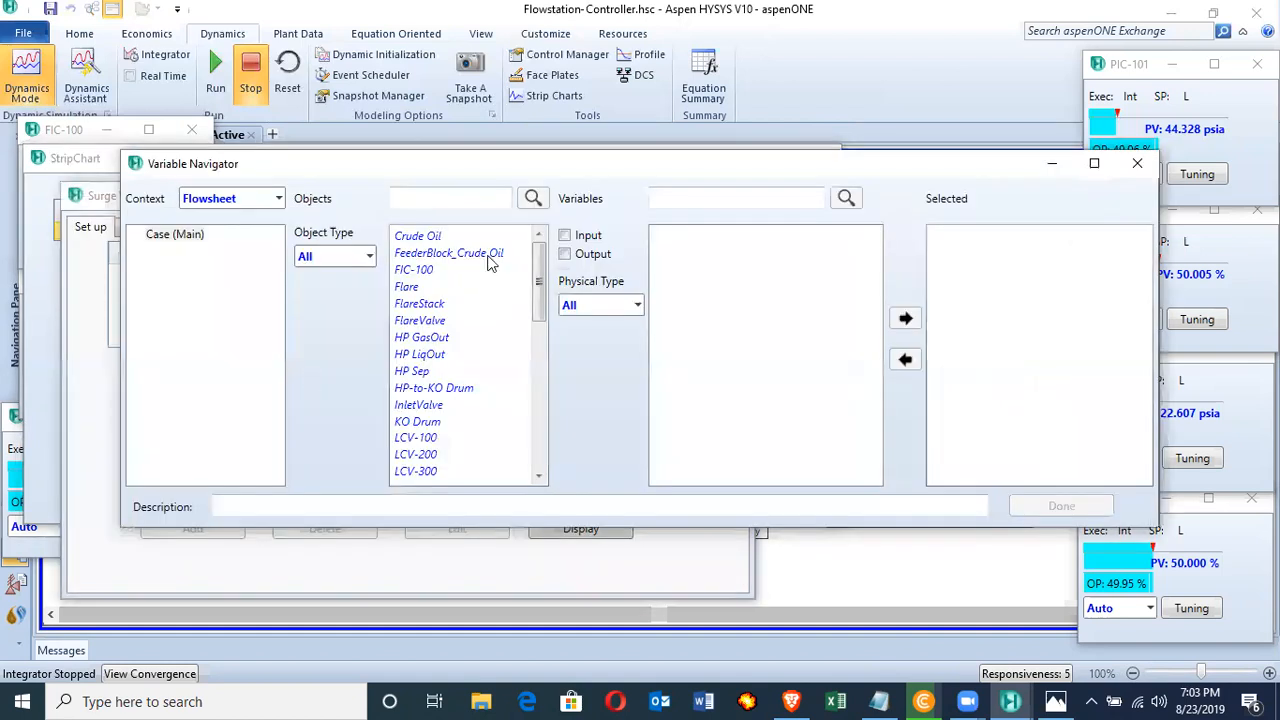
left_click(566, 252)
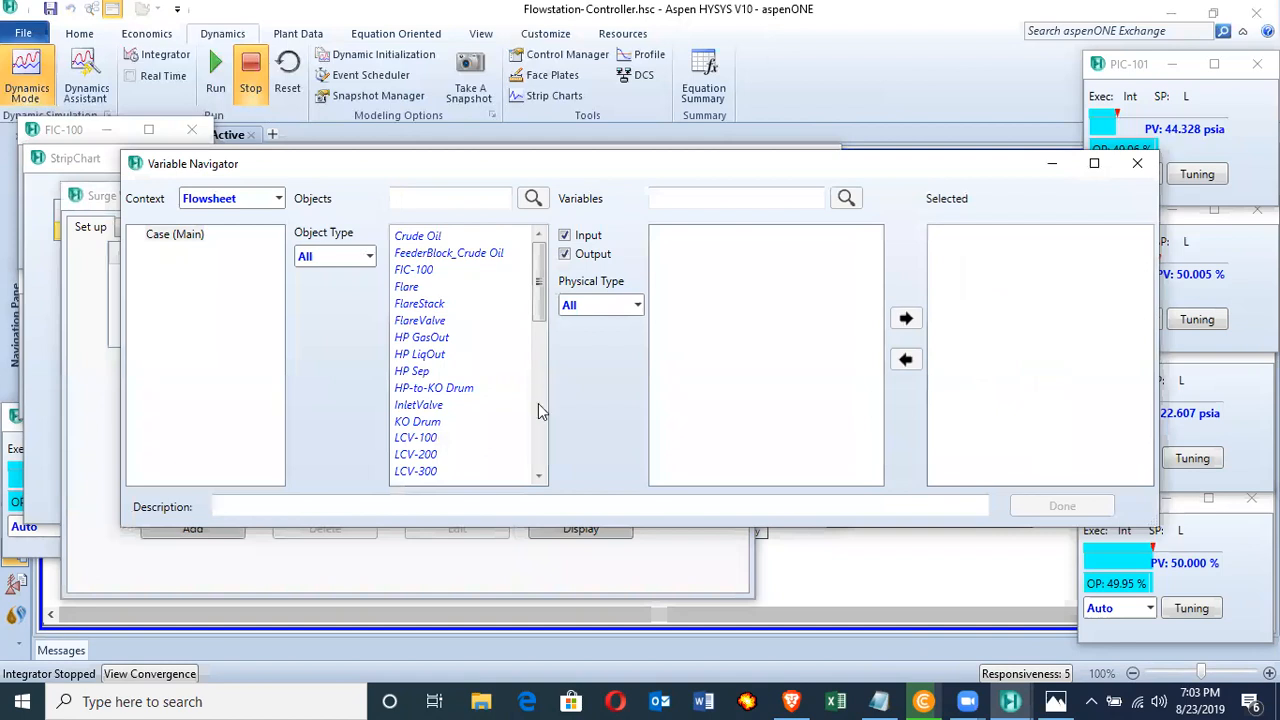
scroll("down", 3)
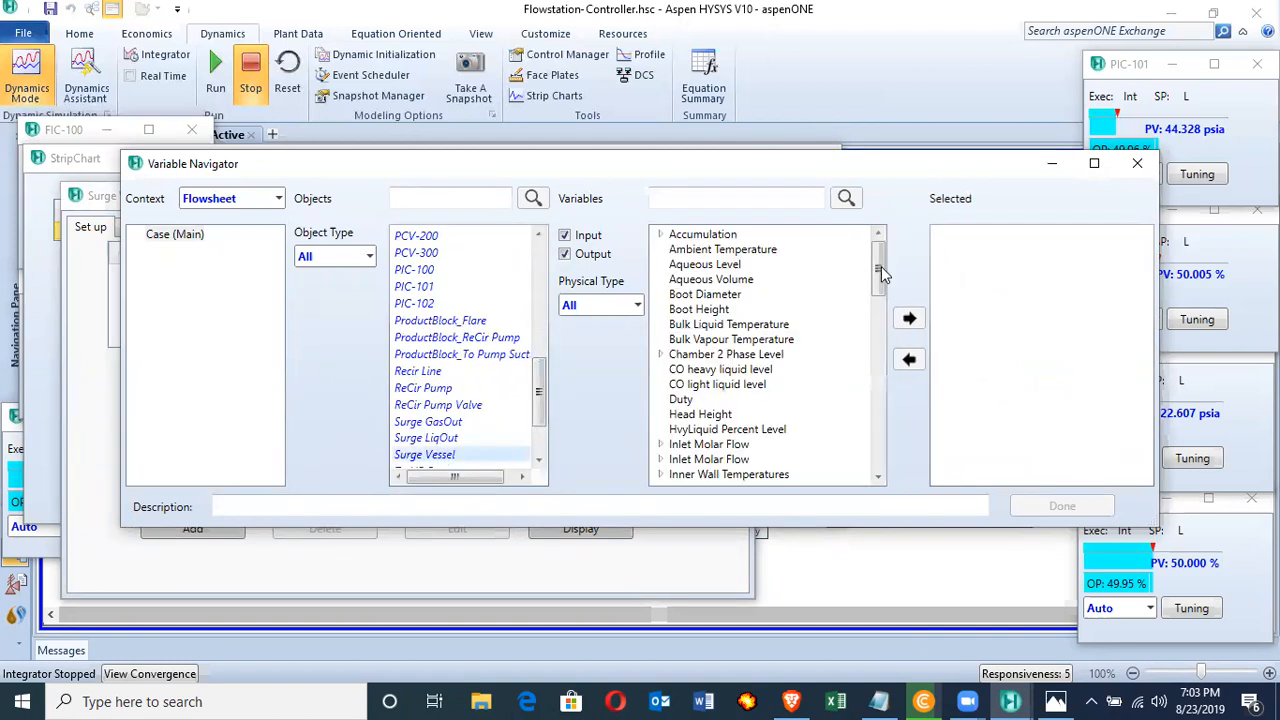
scroll("down", 3)
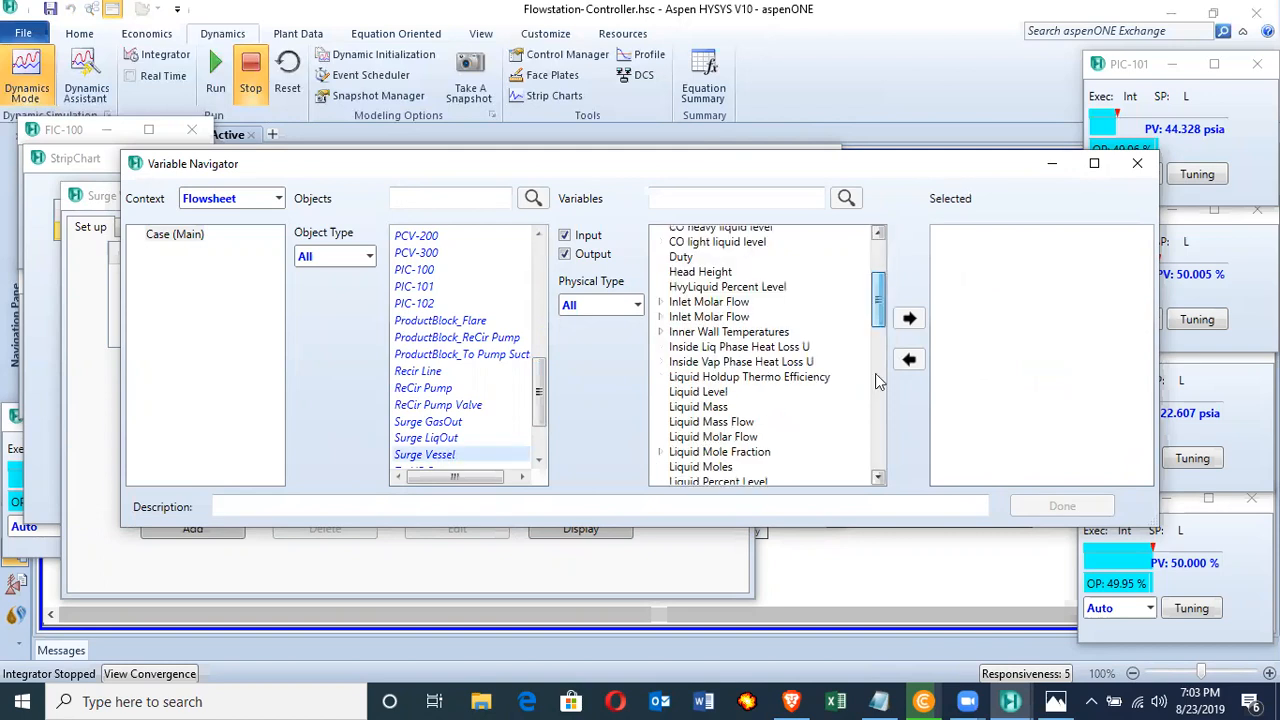
scroll("down", 3)
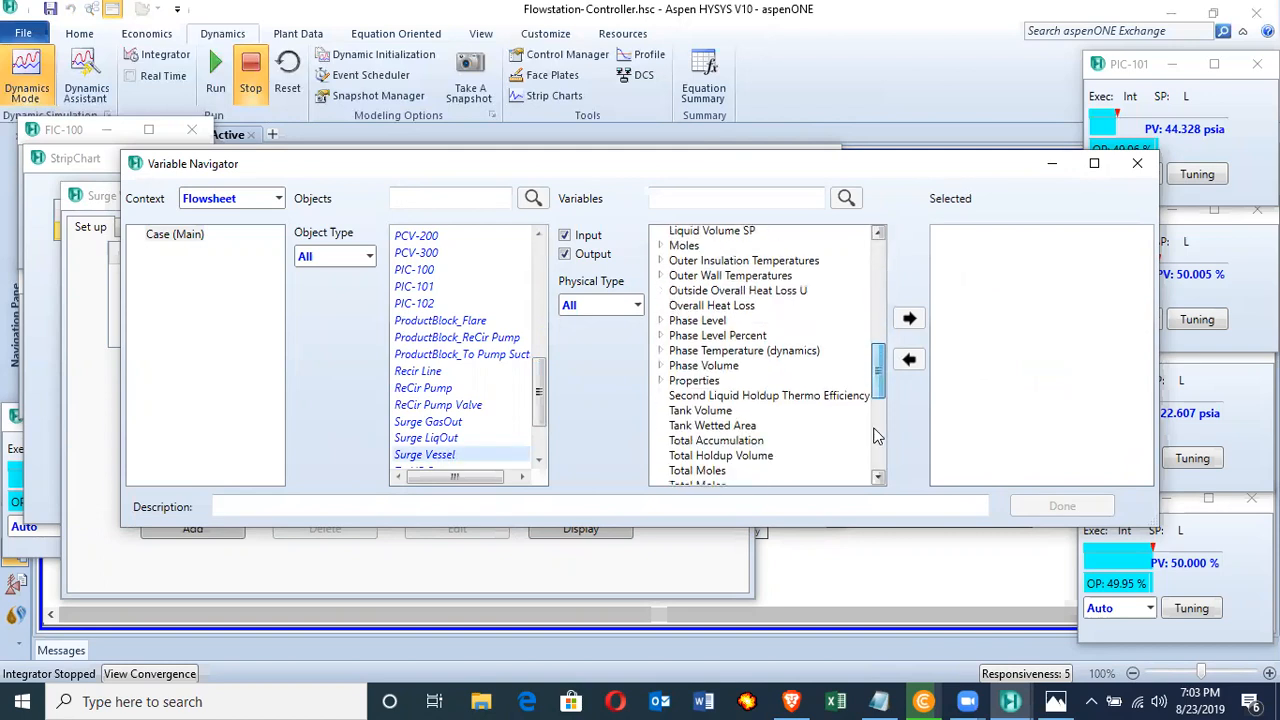
scroll("down", 3)
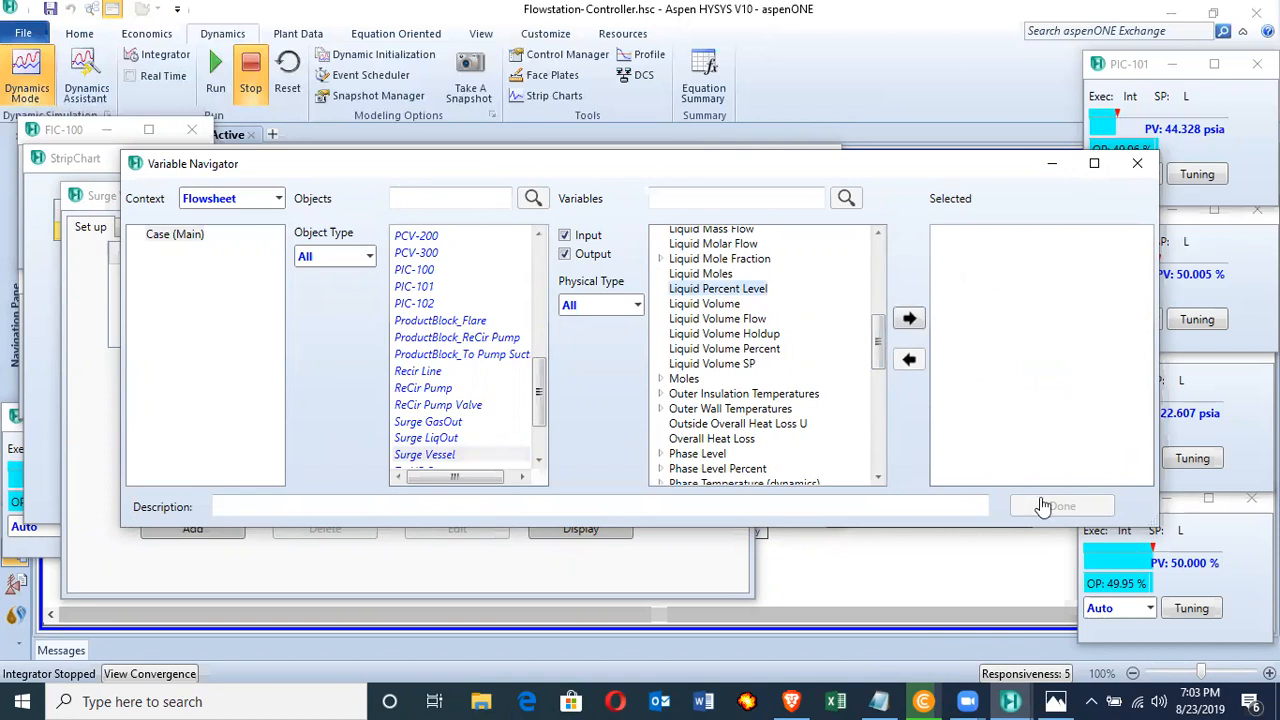
left_click(908, 318)
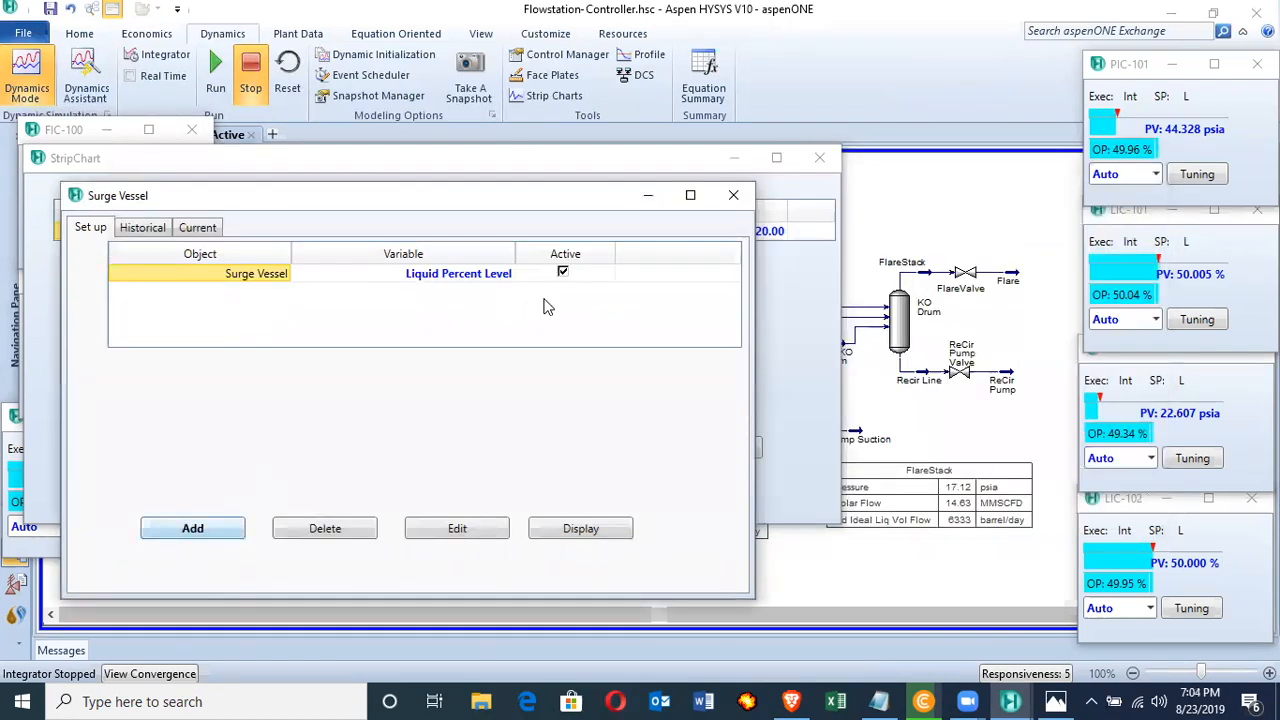
Step: Add the LIC-102 controller's SP as the second strip chart variable
left_click(192, 528)
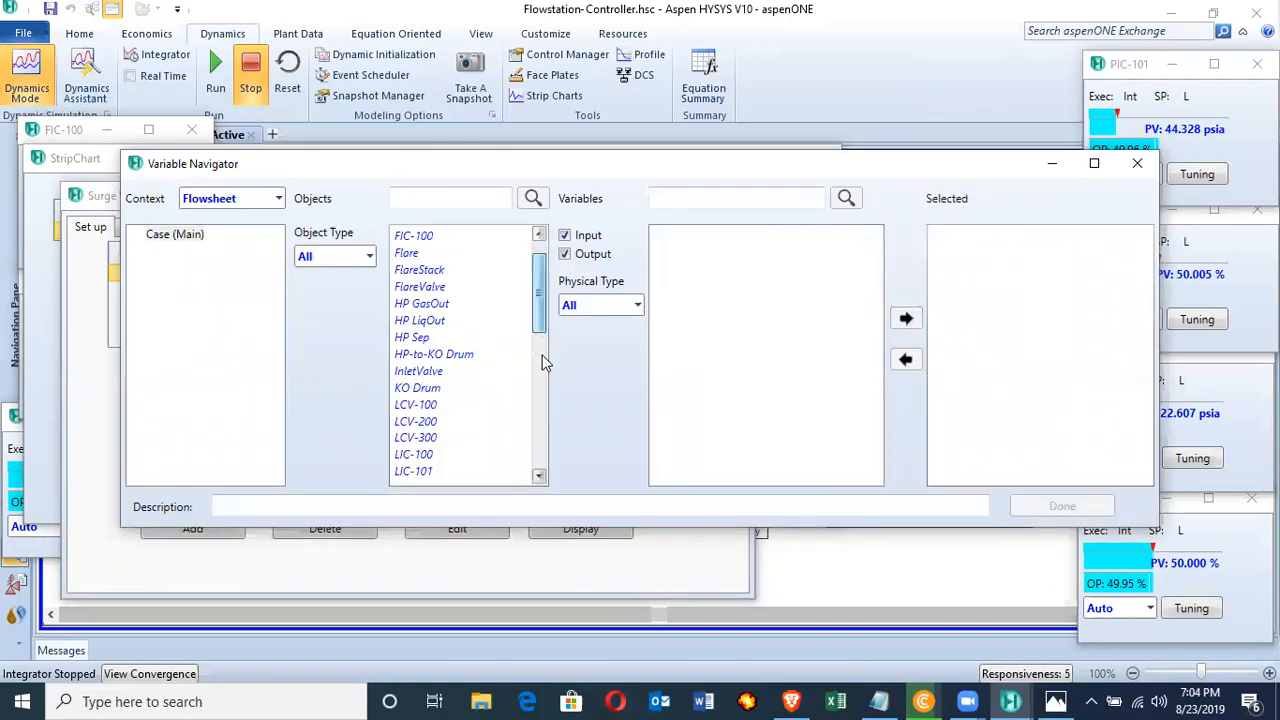
scroll("down", 3)
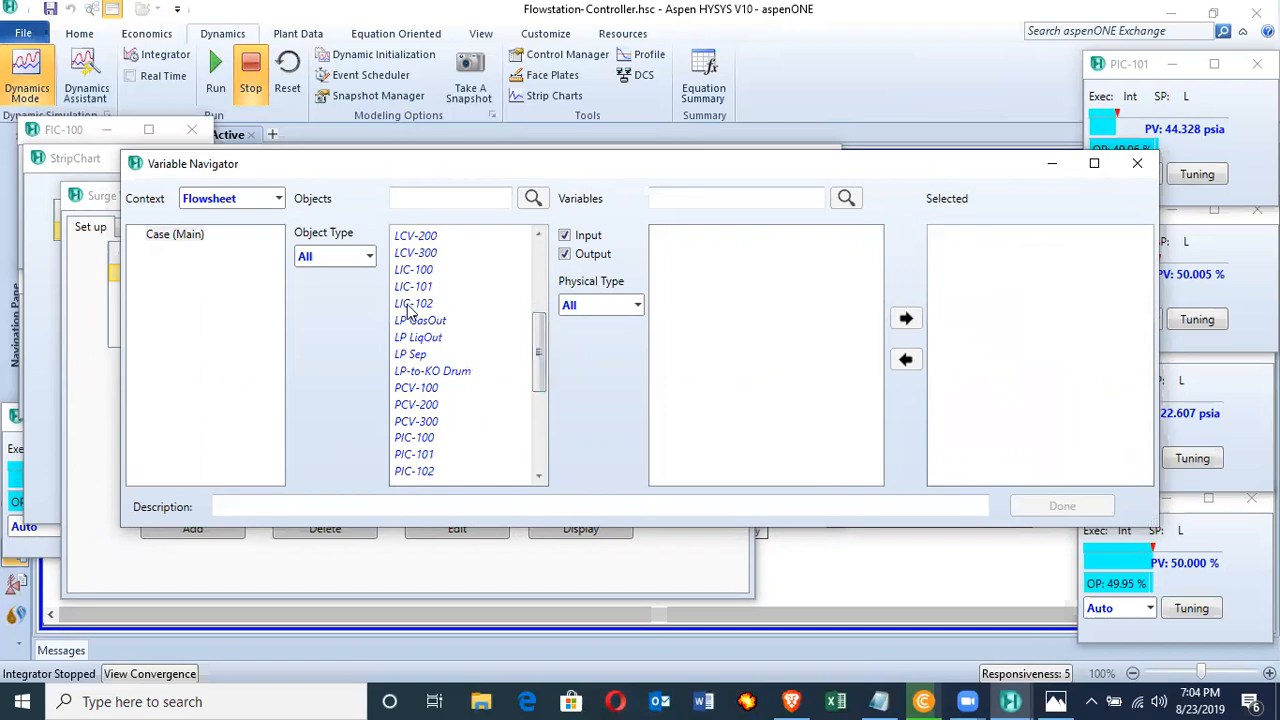
left_click(412, 304)
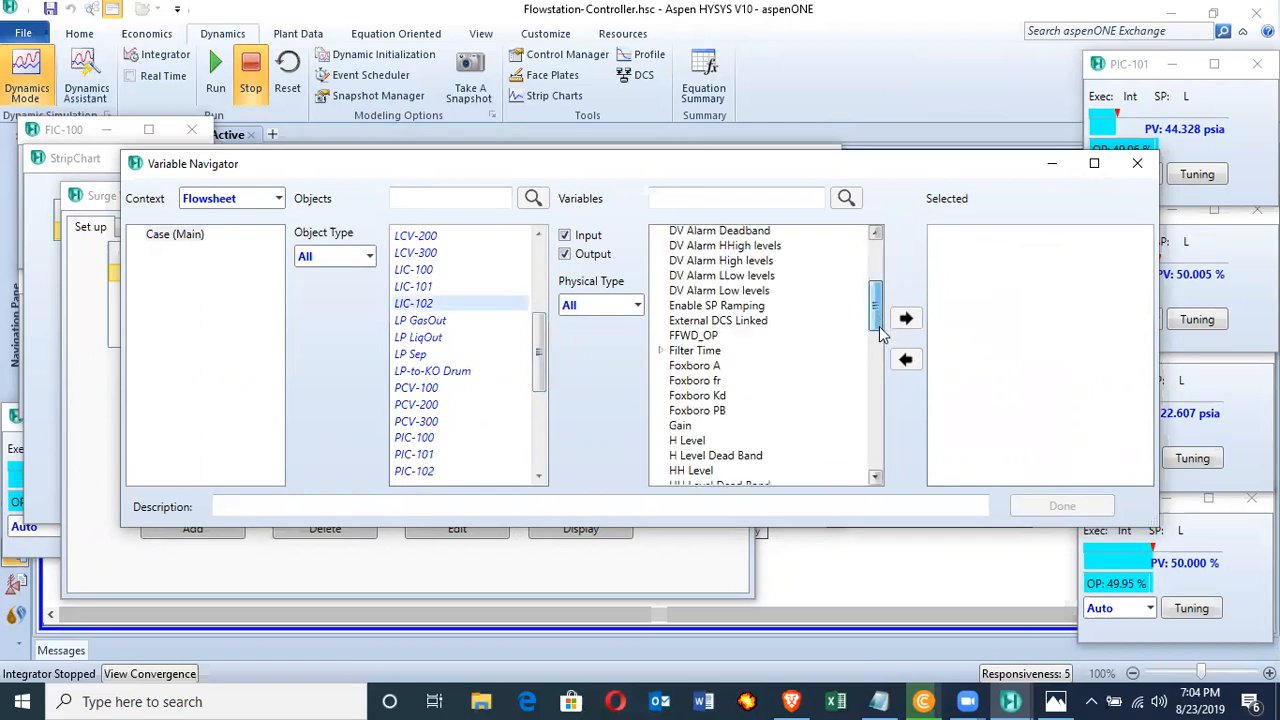
scroll("down", 3)
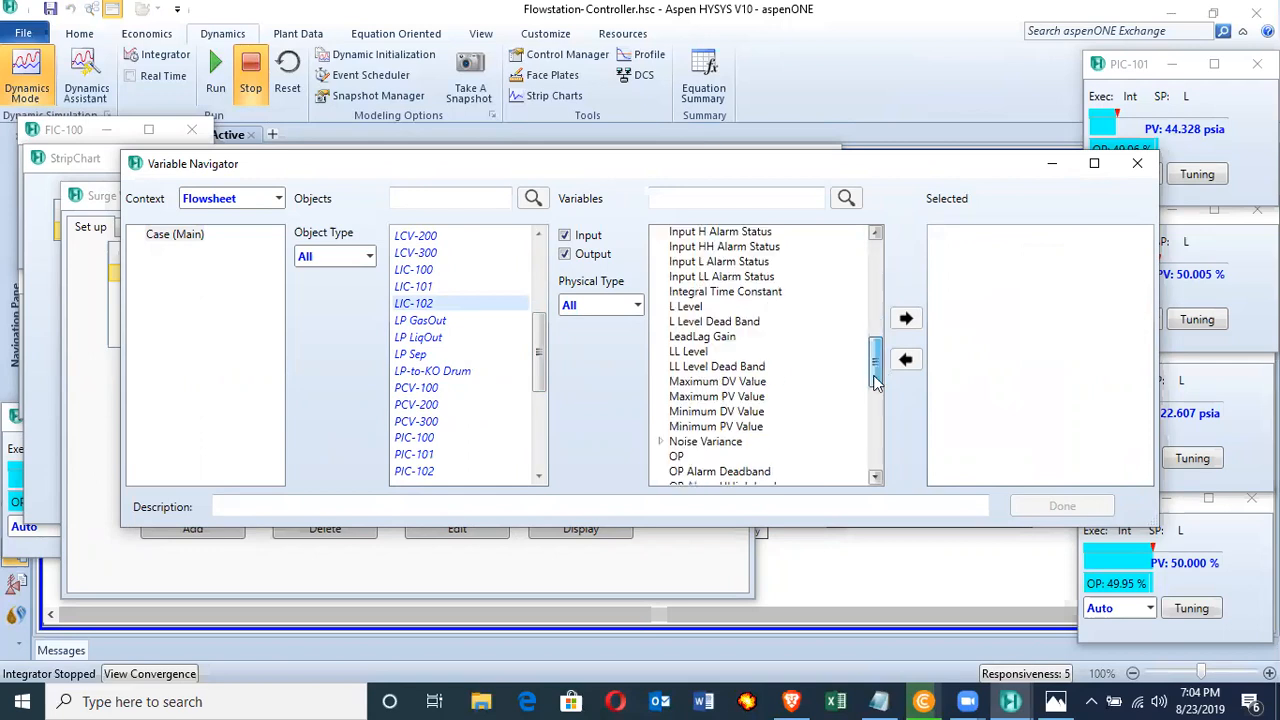
scroll("down", 3)
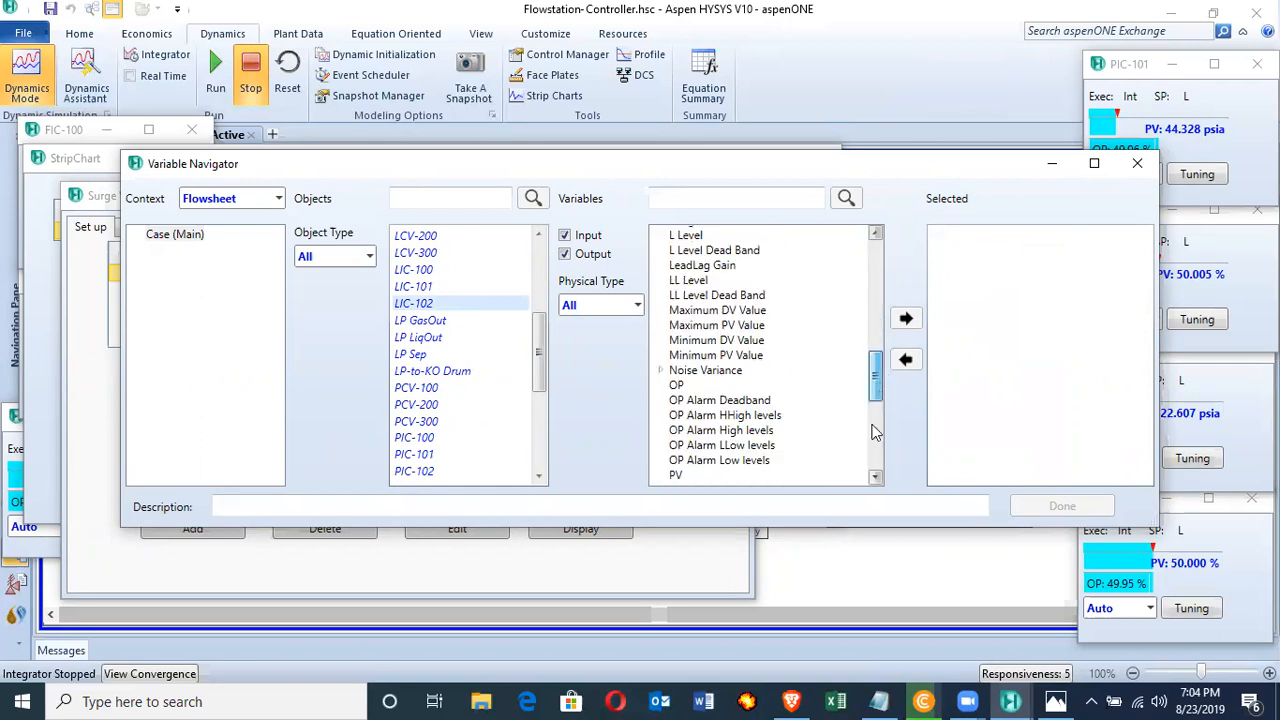
scroll("down", 3)
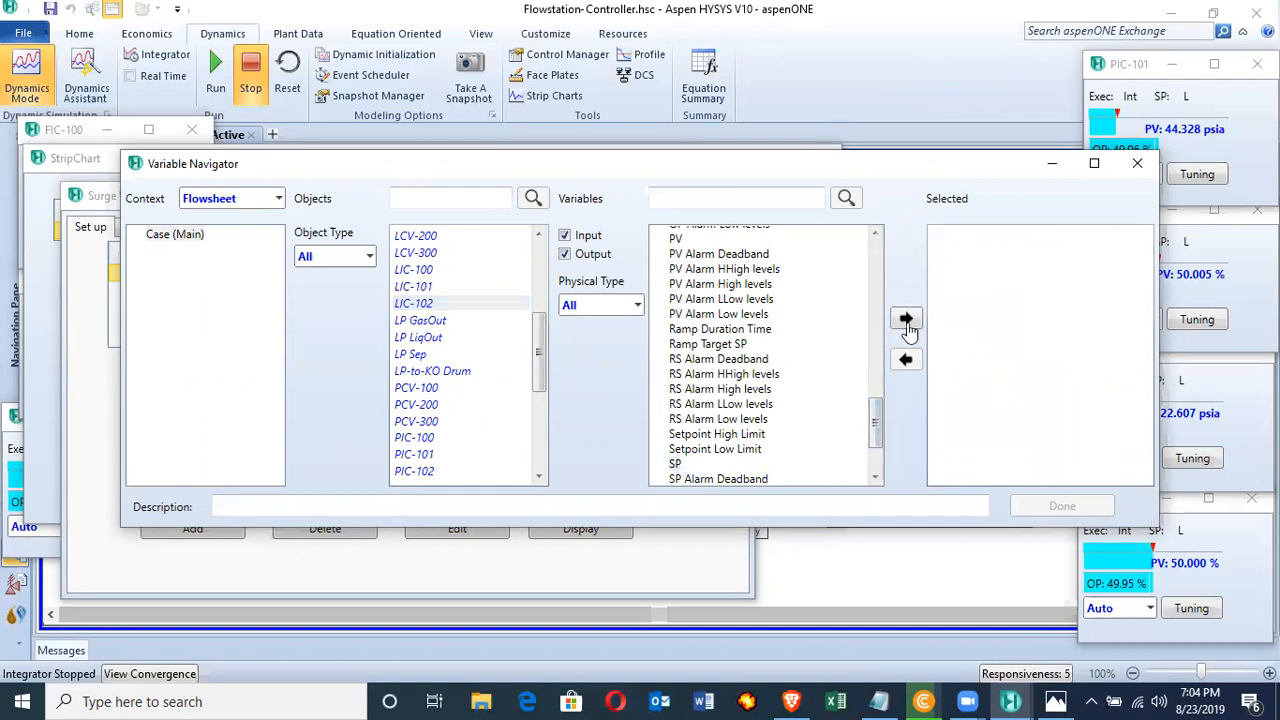
left_click(906, 318)
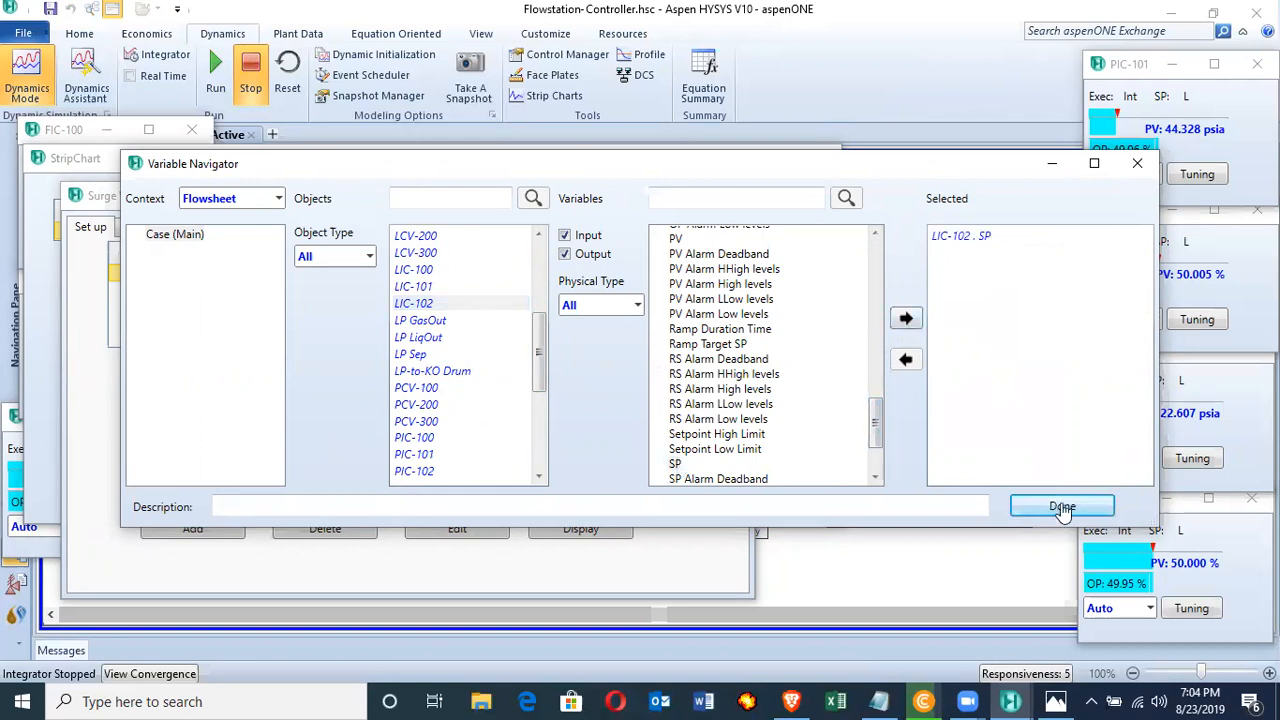
left_click(1062, 504)
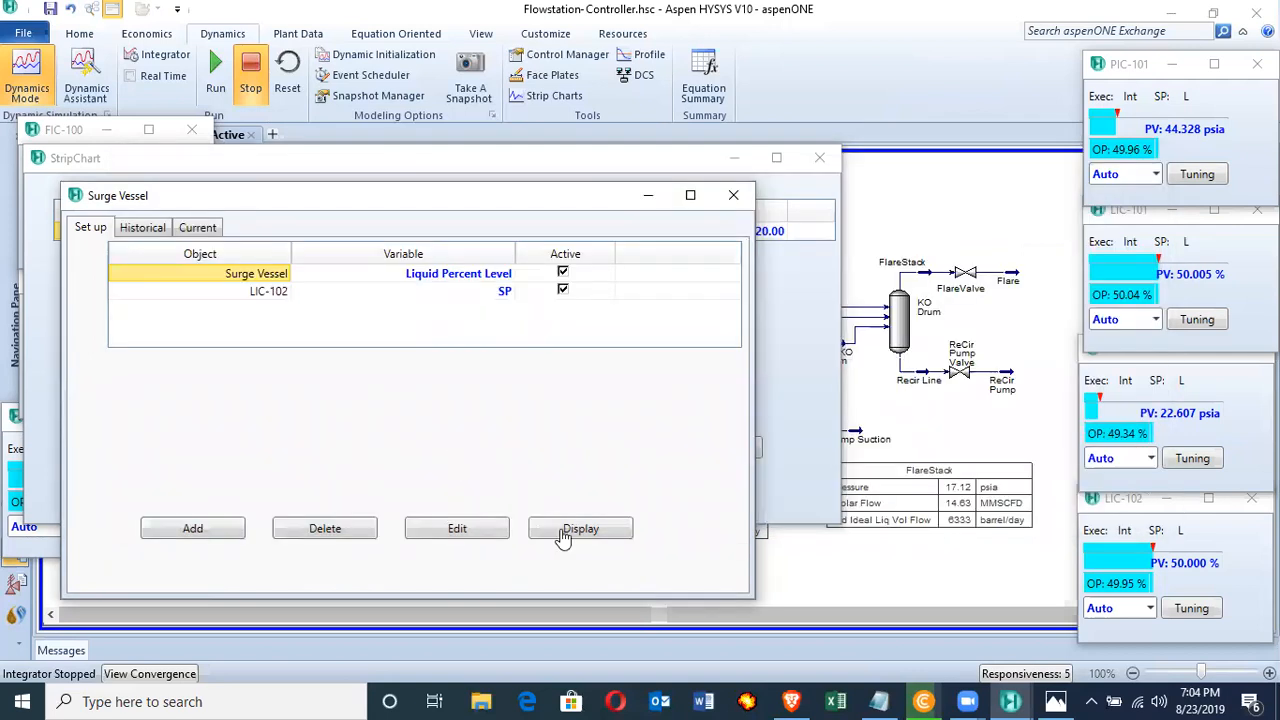
Step: Display the Surge Vessel strip chart and move its window above the flowsheet
left_click(580, 528)
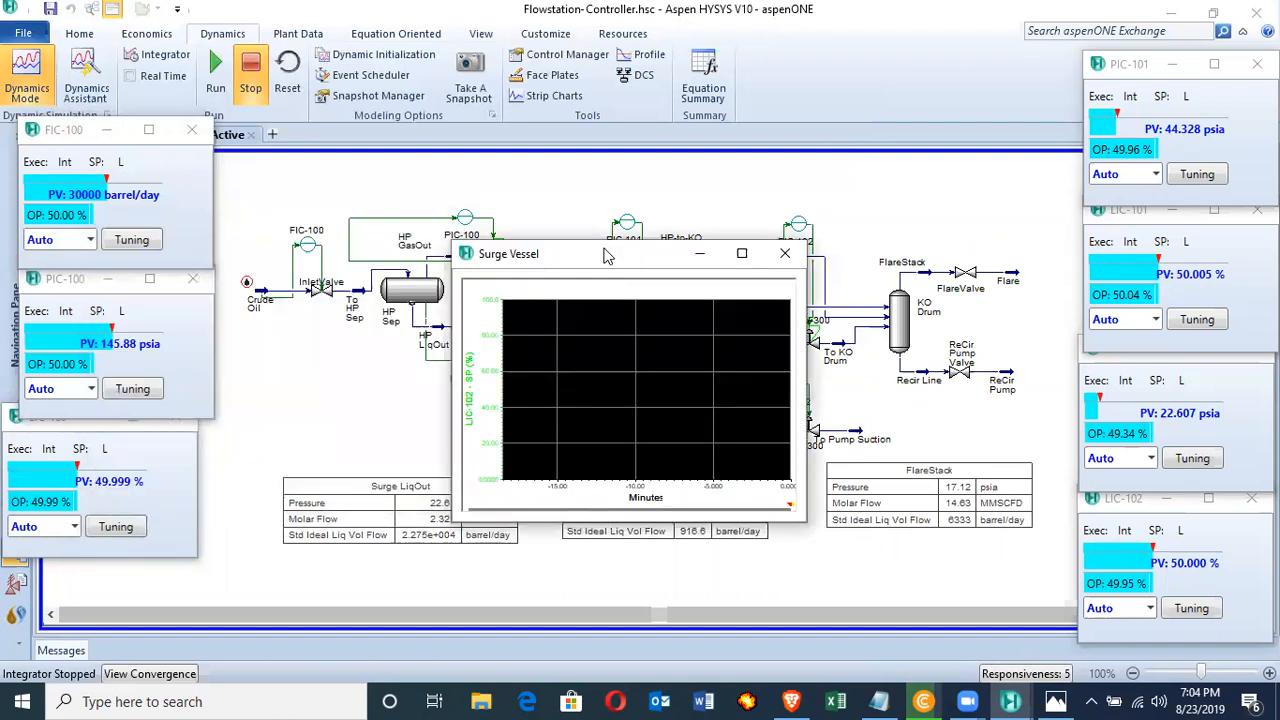
left_click_drag(600, 252, 850, 42)
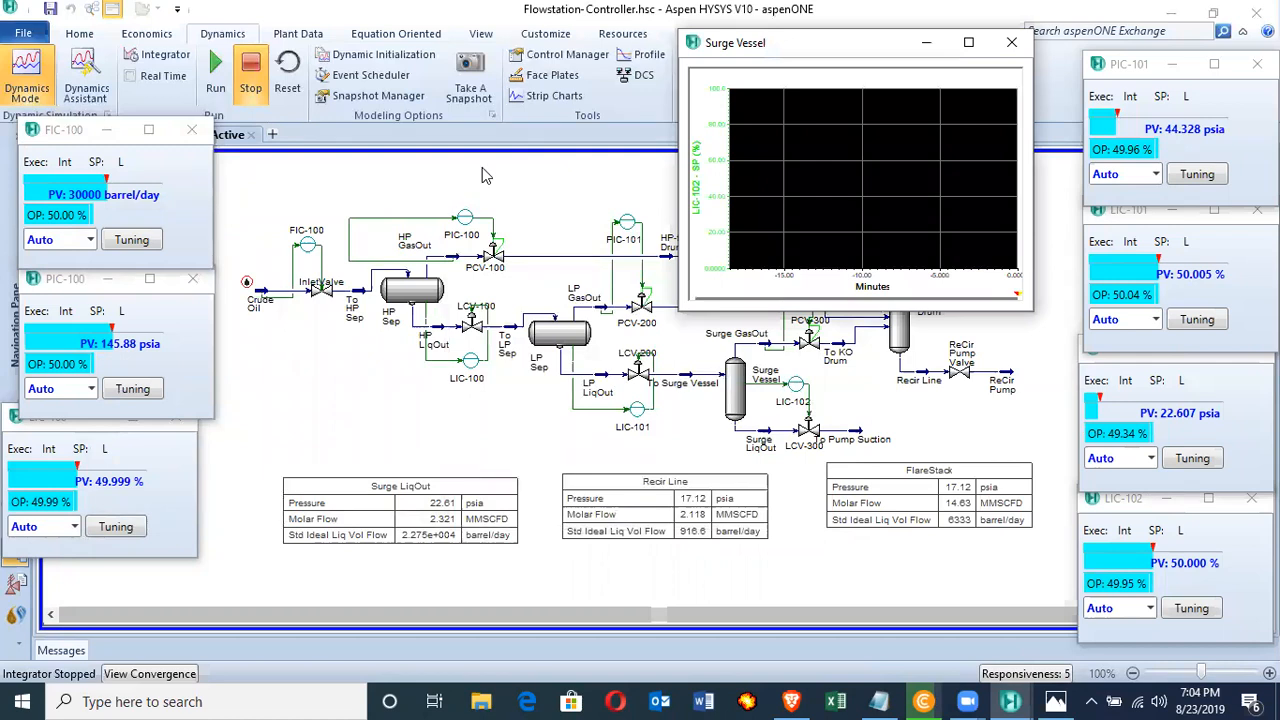
mouse_move(304, 180)
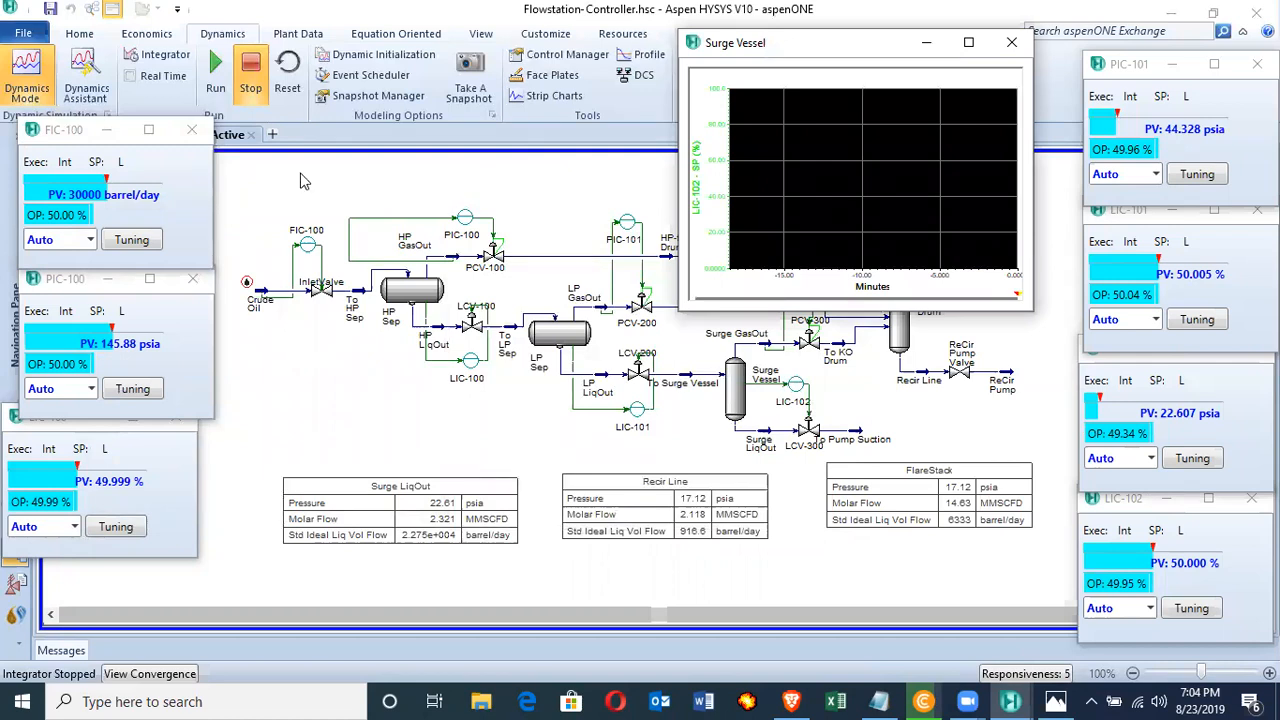
mouse_move(216, 70)
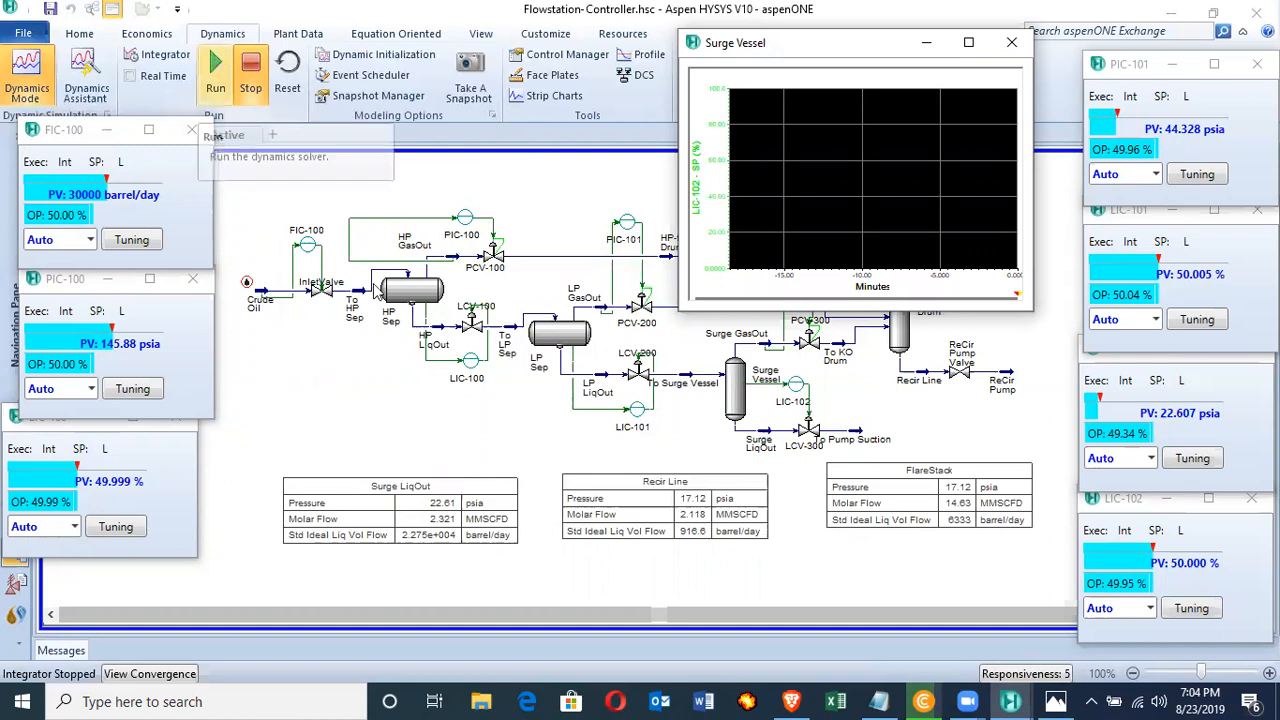
Step: Run the integrator until the Surge Vessel level nears its 50% setpoint, then stop it
left_click(216, 64)
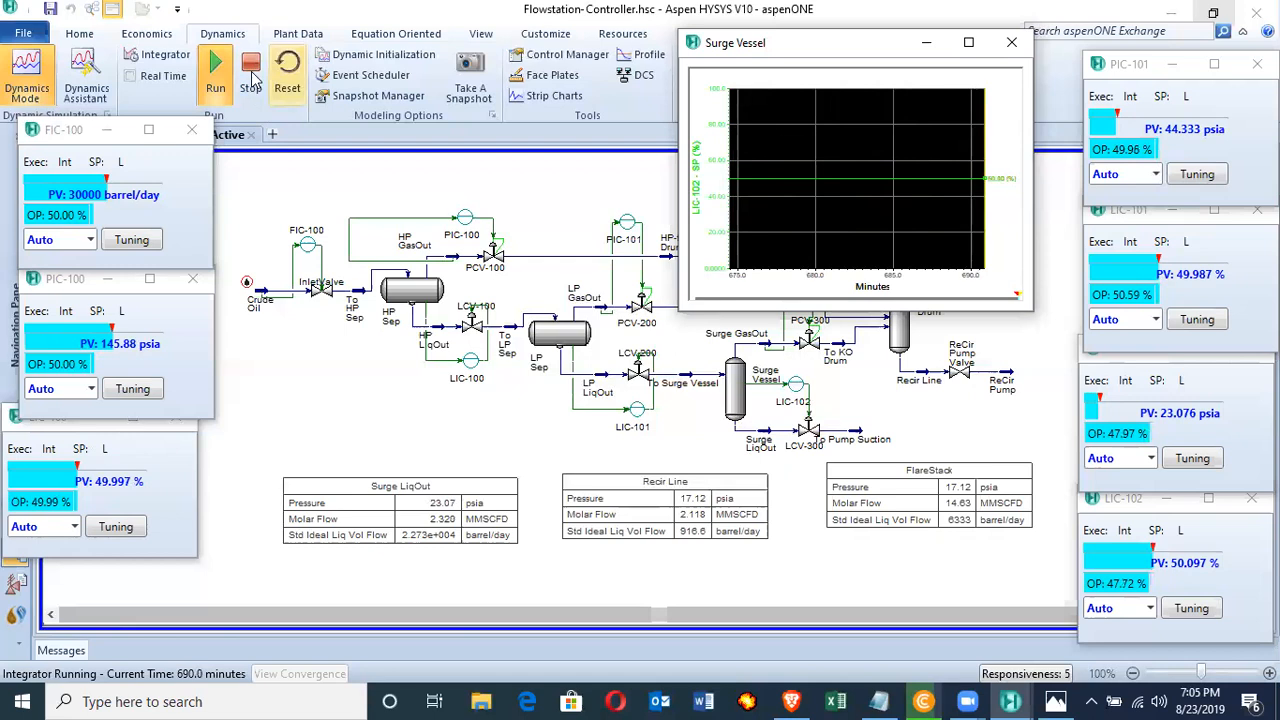
left_click(250, 68)
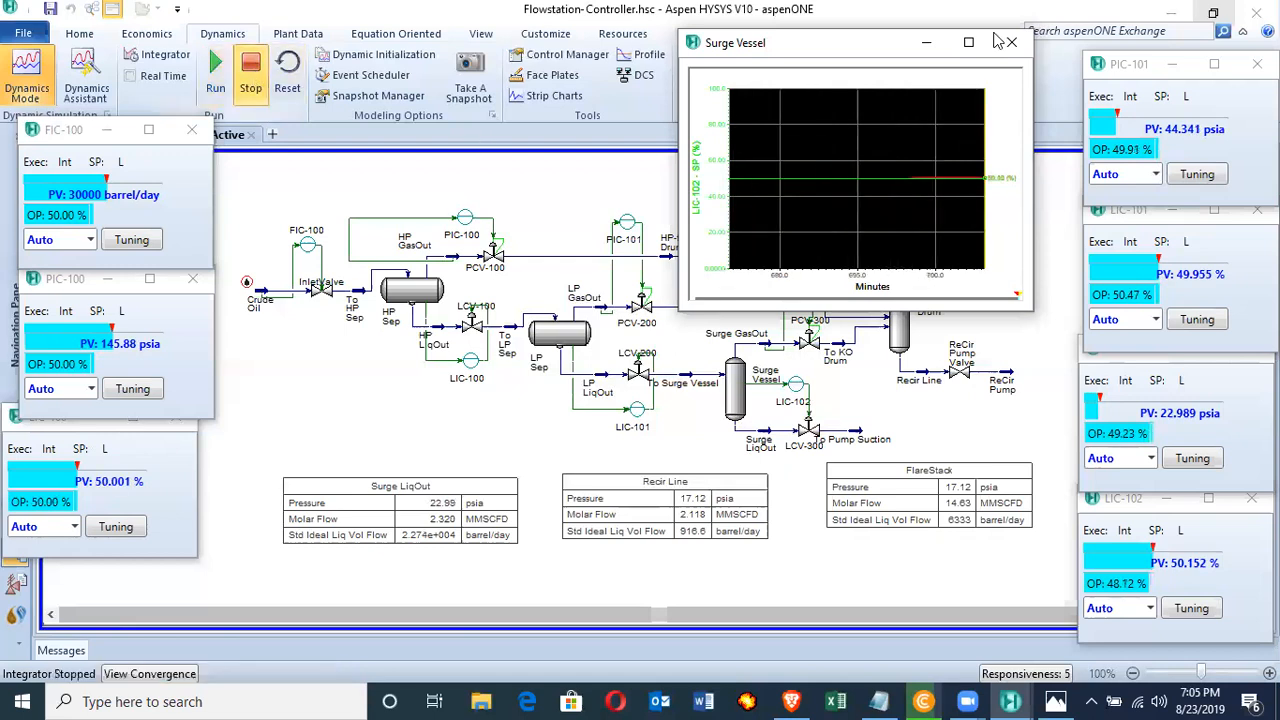
Step: Maximize the Surge Vessel chart to confirm the level overshoots then settles near 50%
left_click(964, 42)
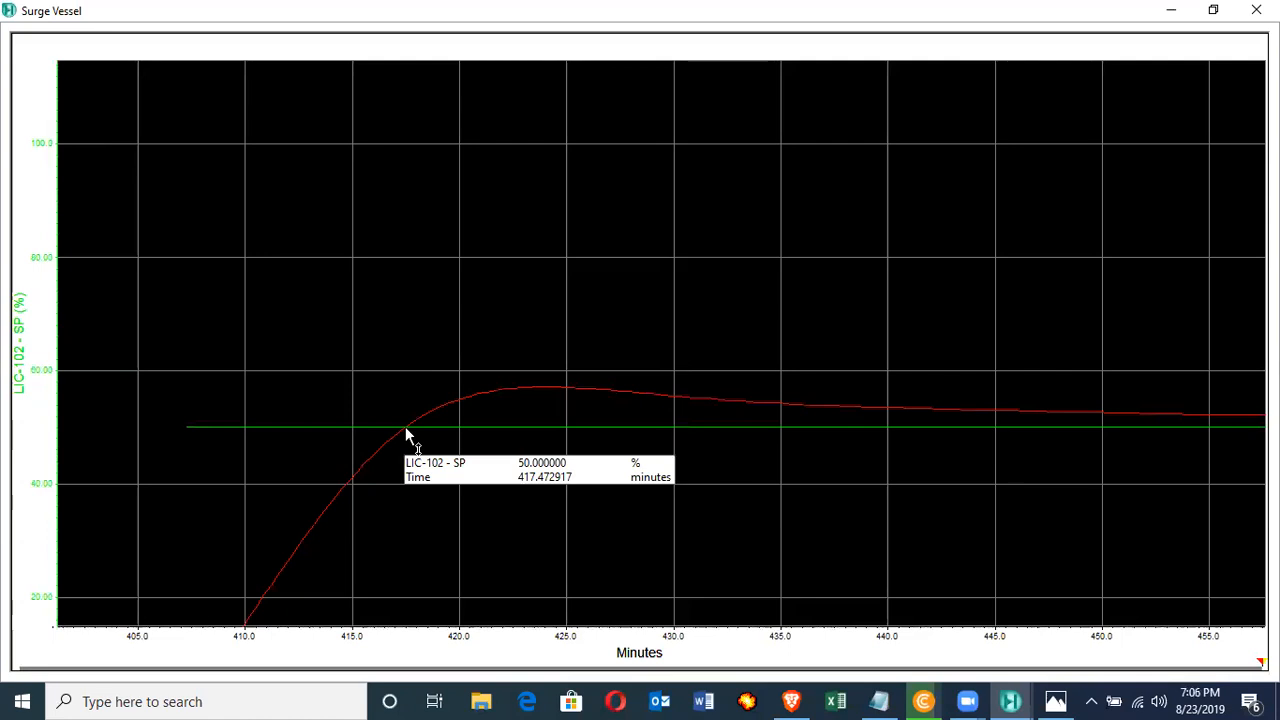
mouse_move(1216, 12)
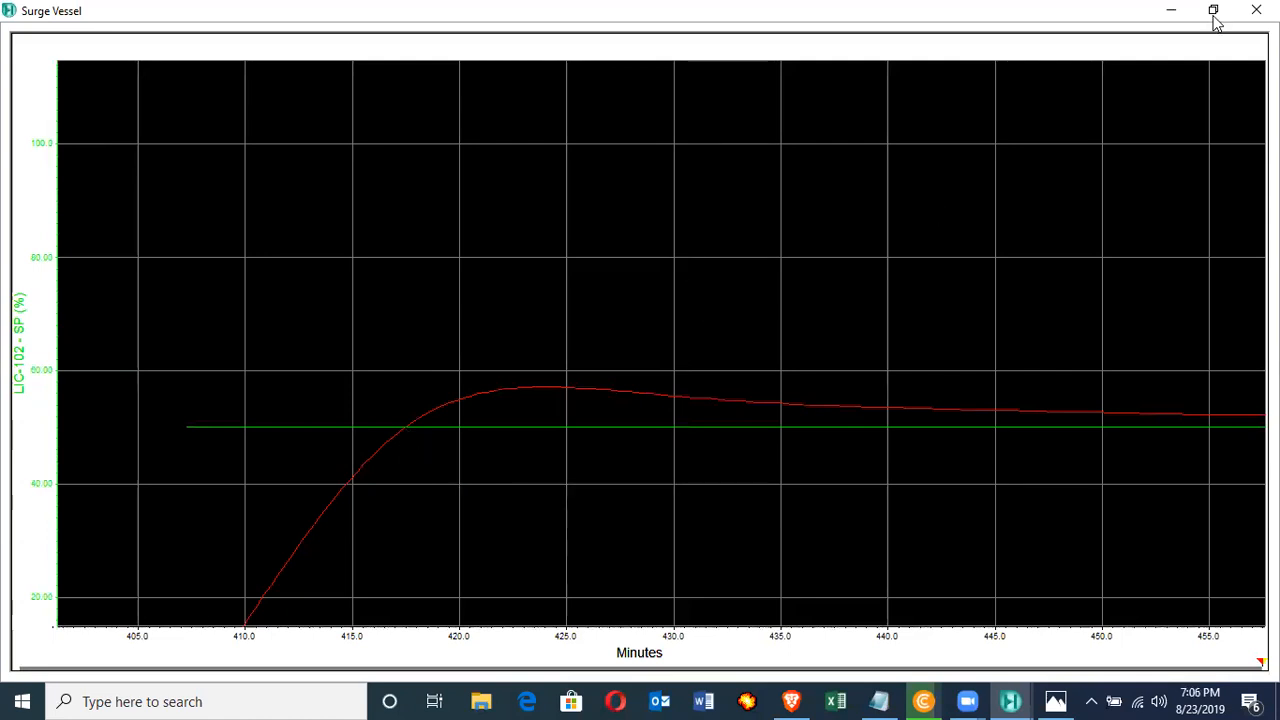
mouse_move(938, 48)
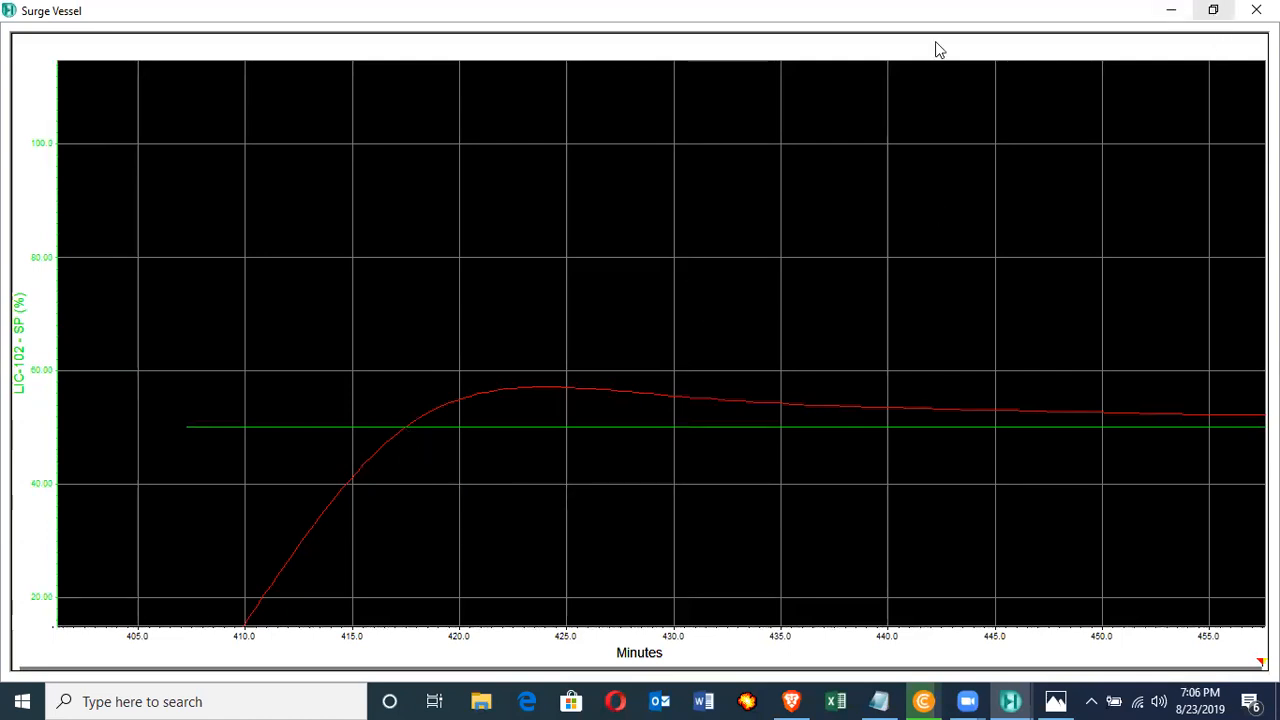
left_click(1212, 12)
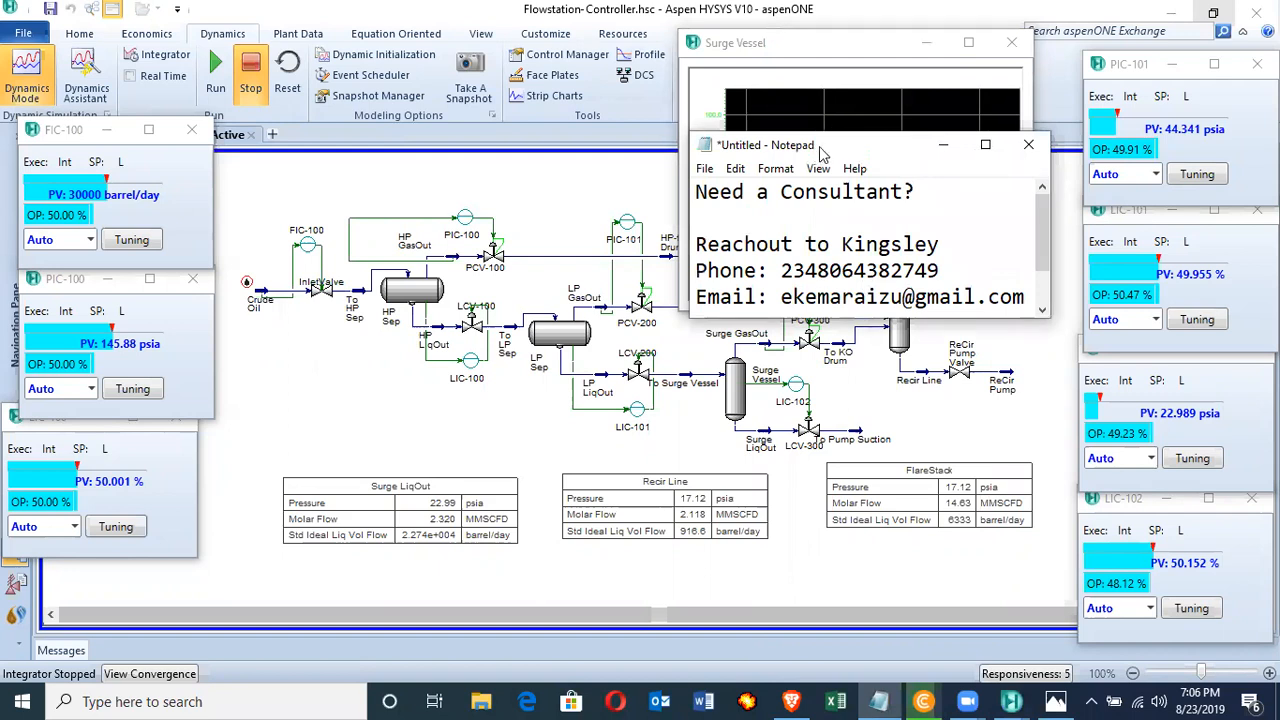
mouse_move(776, 168)
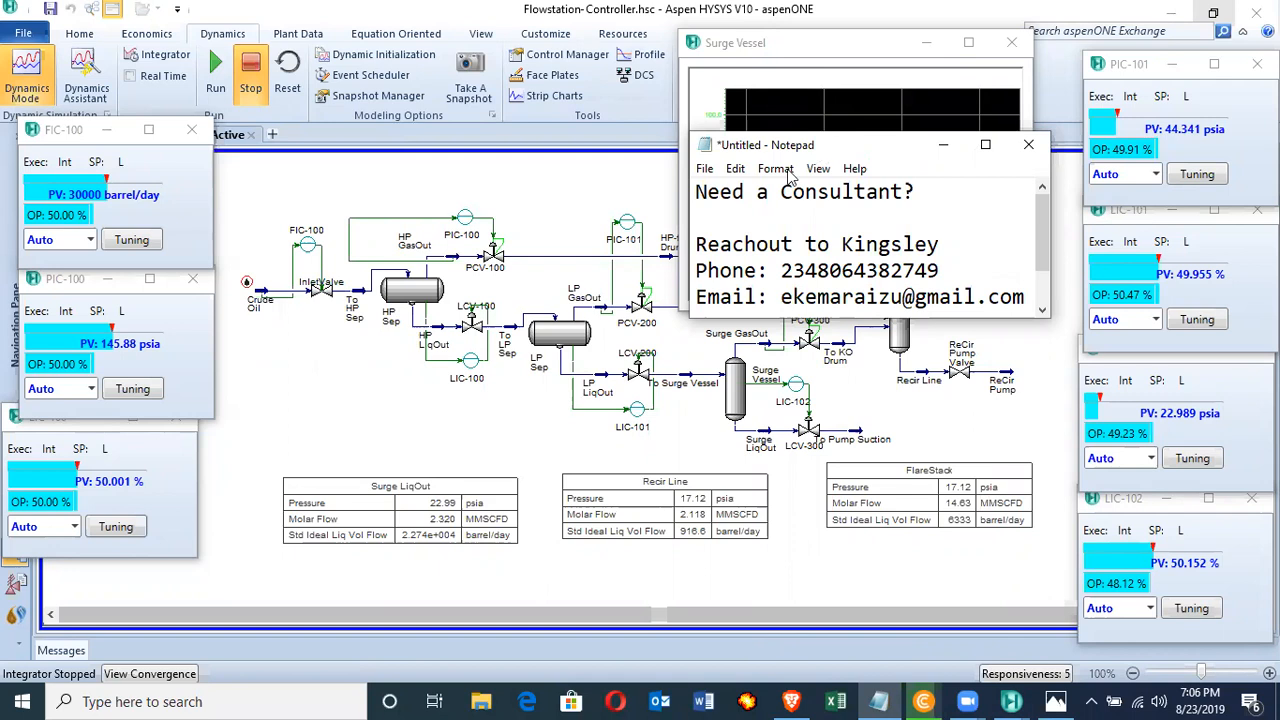